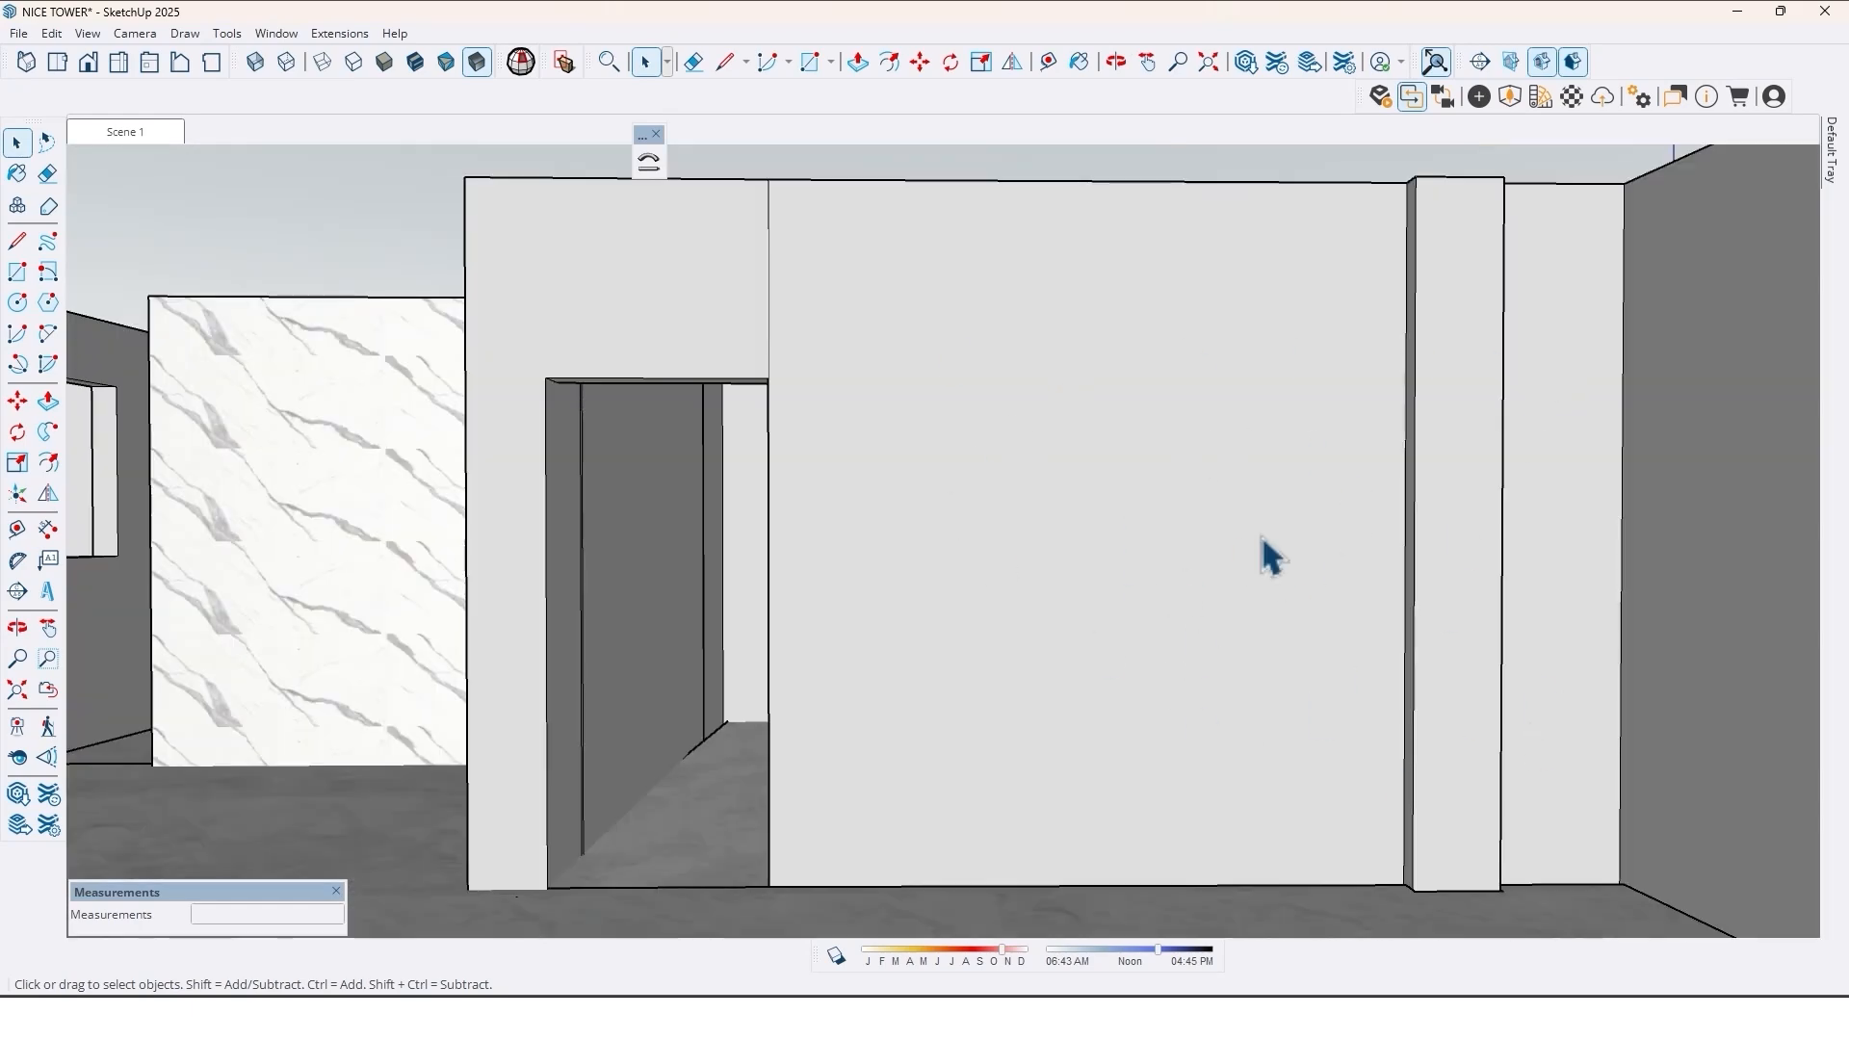
{"action": "mouse_move", "coordinate": [1445, 377]}
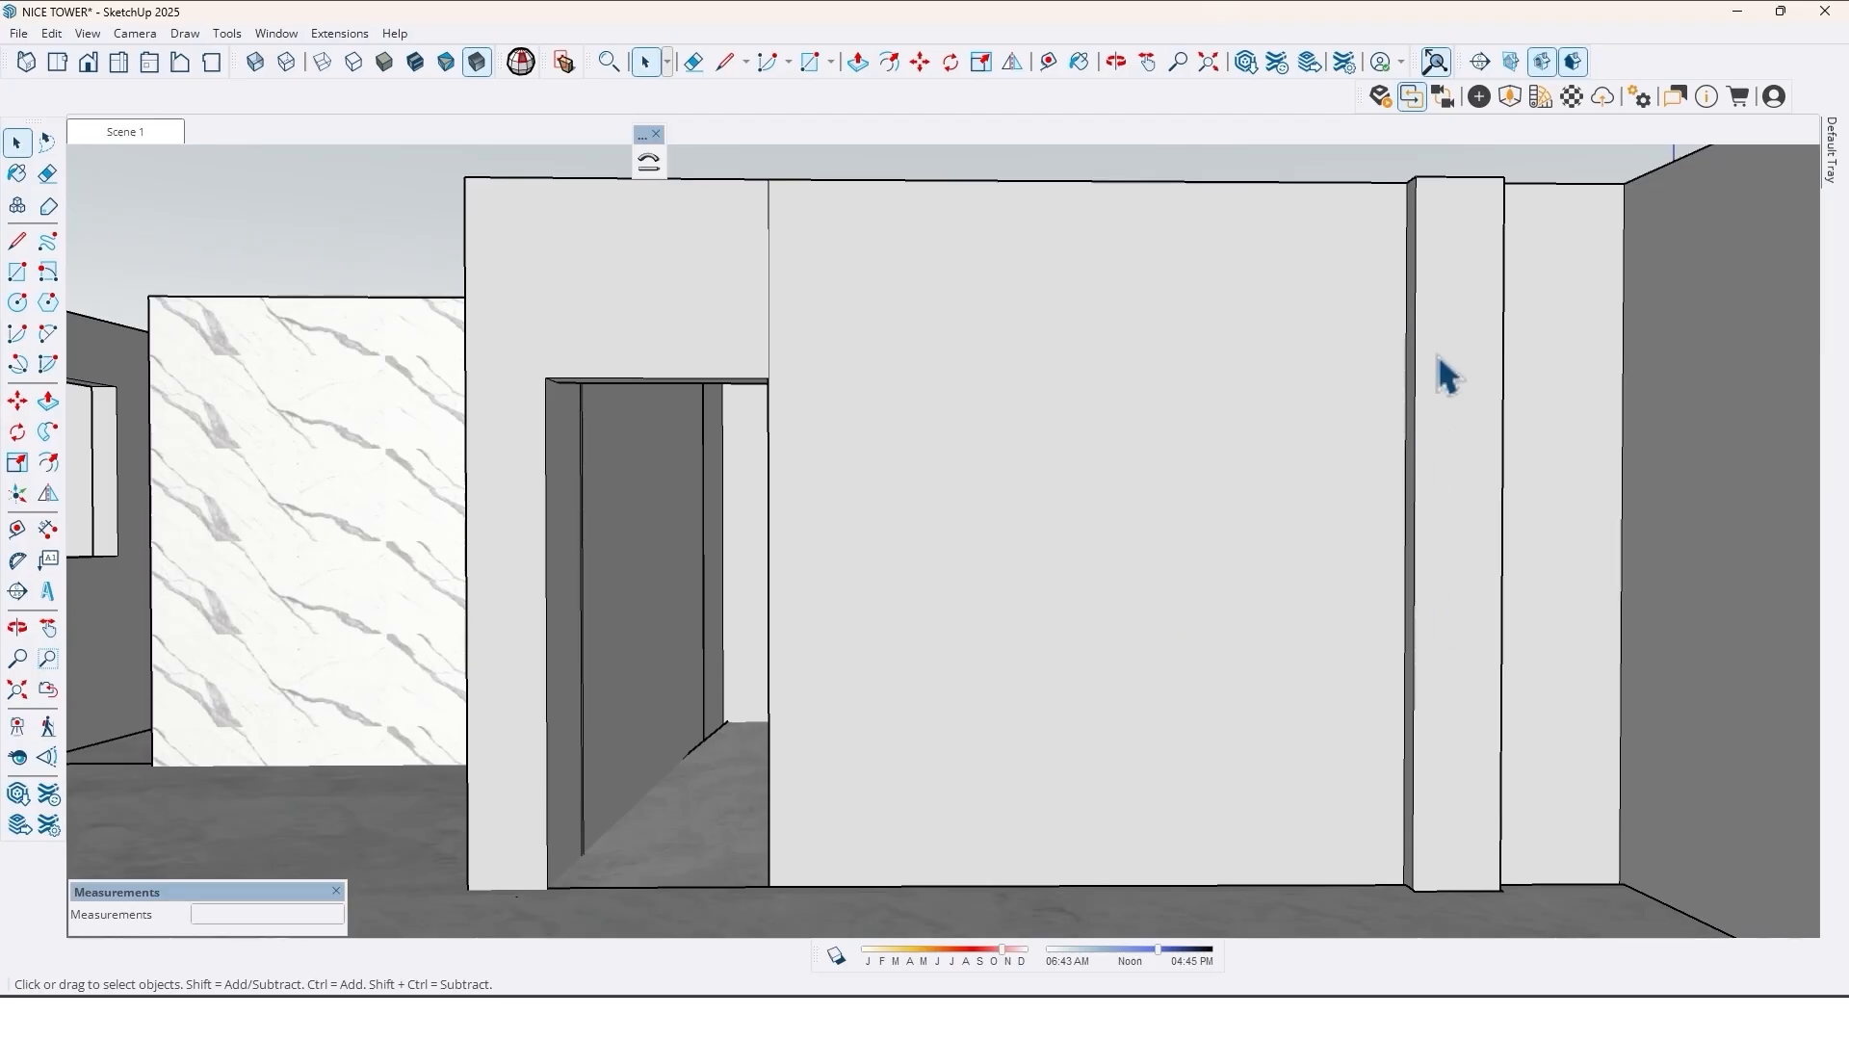
{"action": "mouse_move", "coordinate": [1406, 617]}
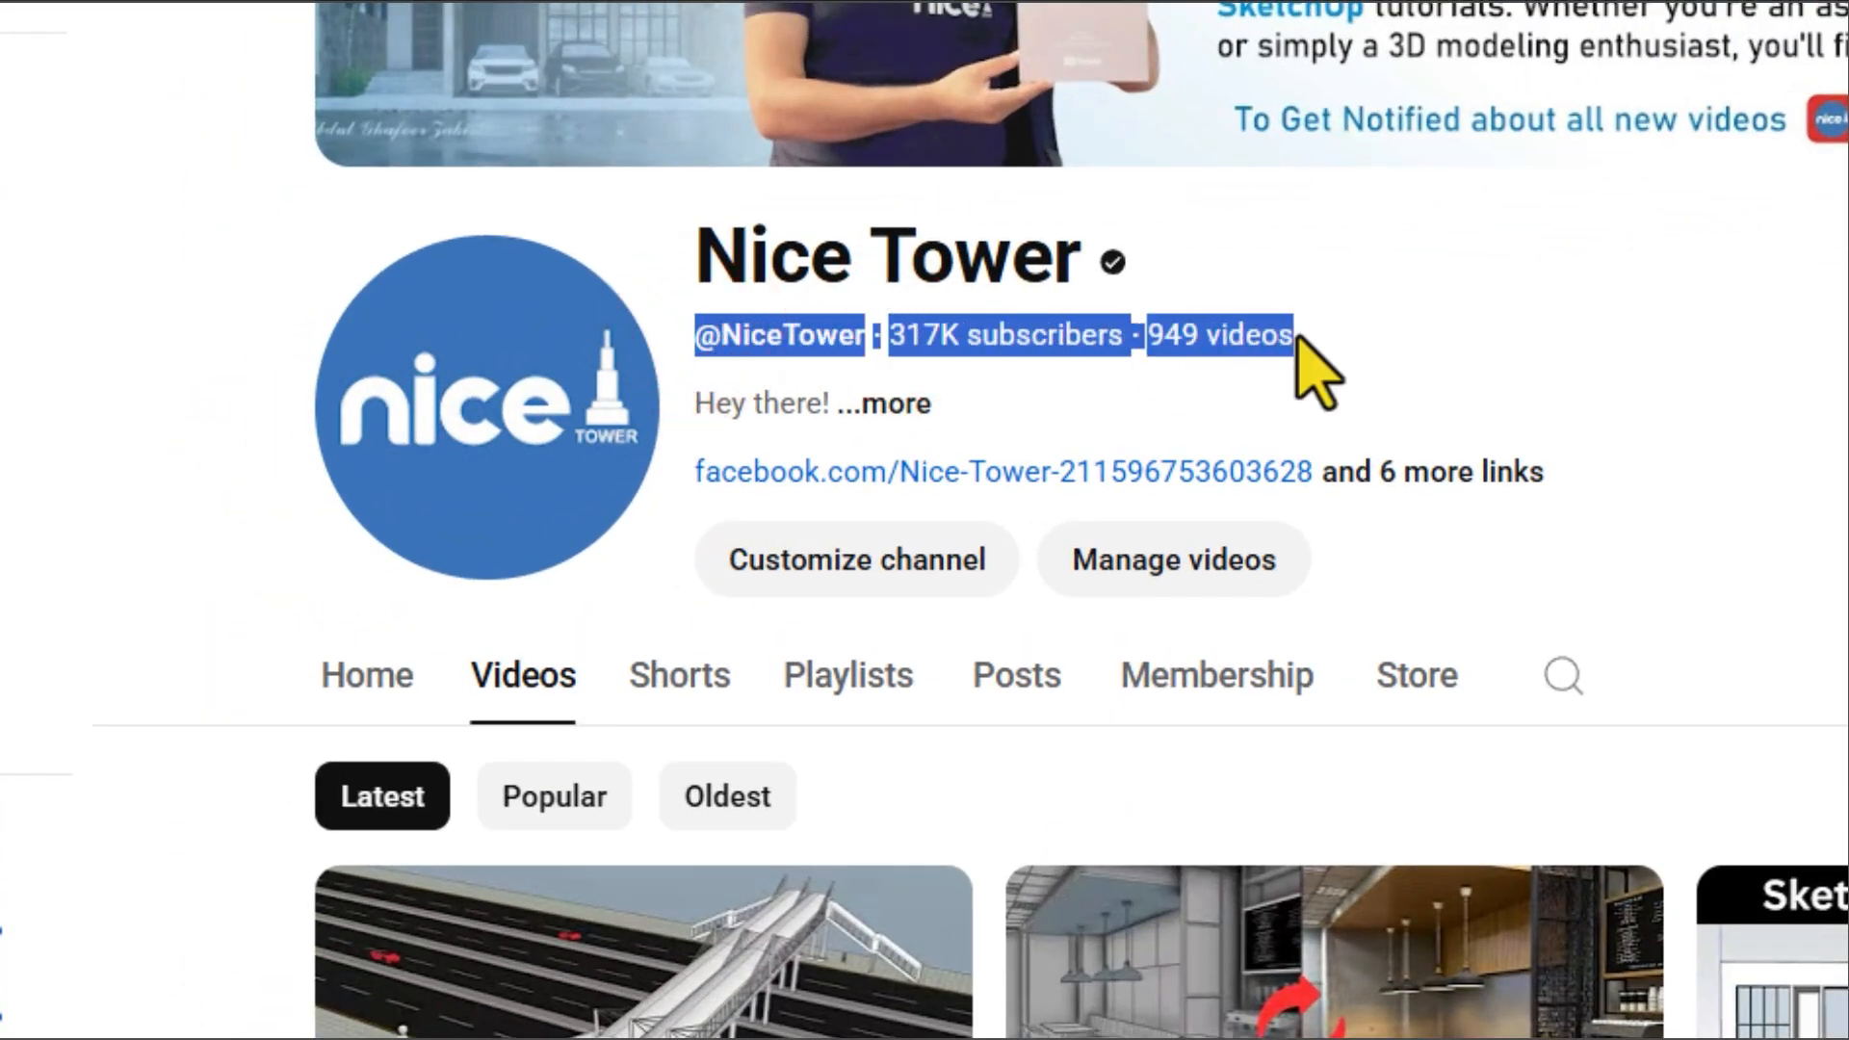
- Scroll down through the channel's grid of latest tutorial videos
{"action": "scroll", "scroll_direction": "down", "scroll_amount": 3}
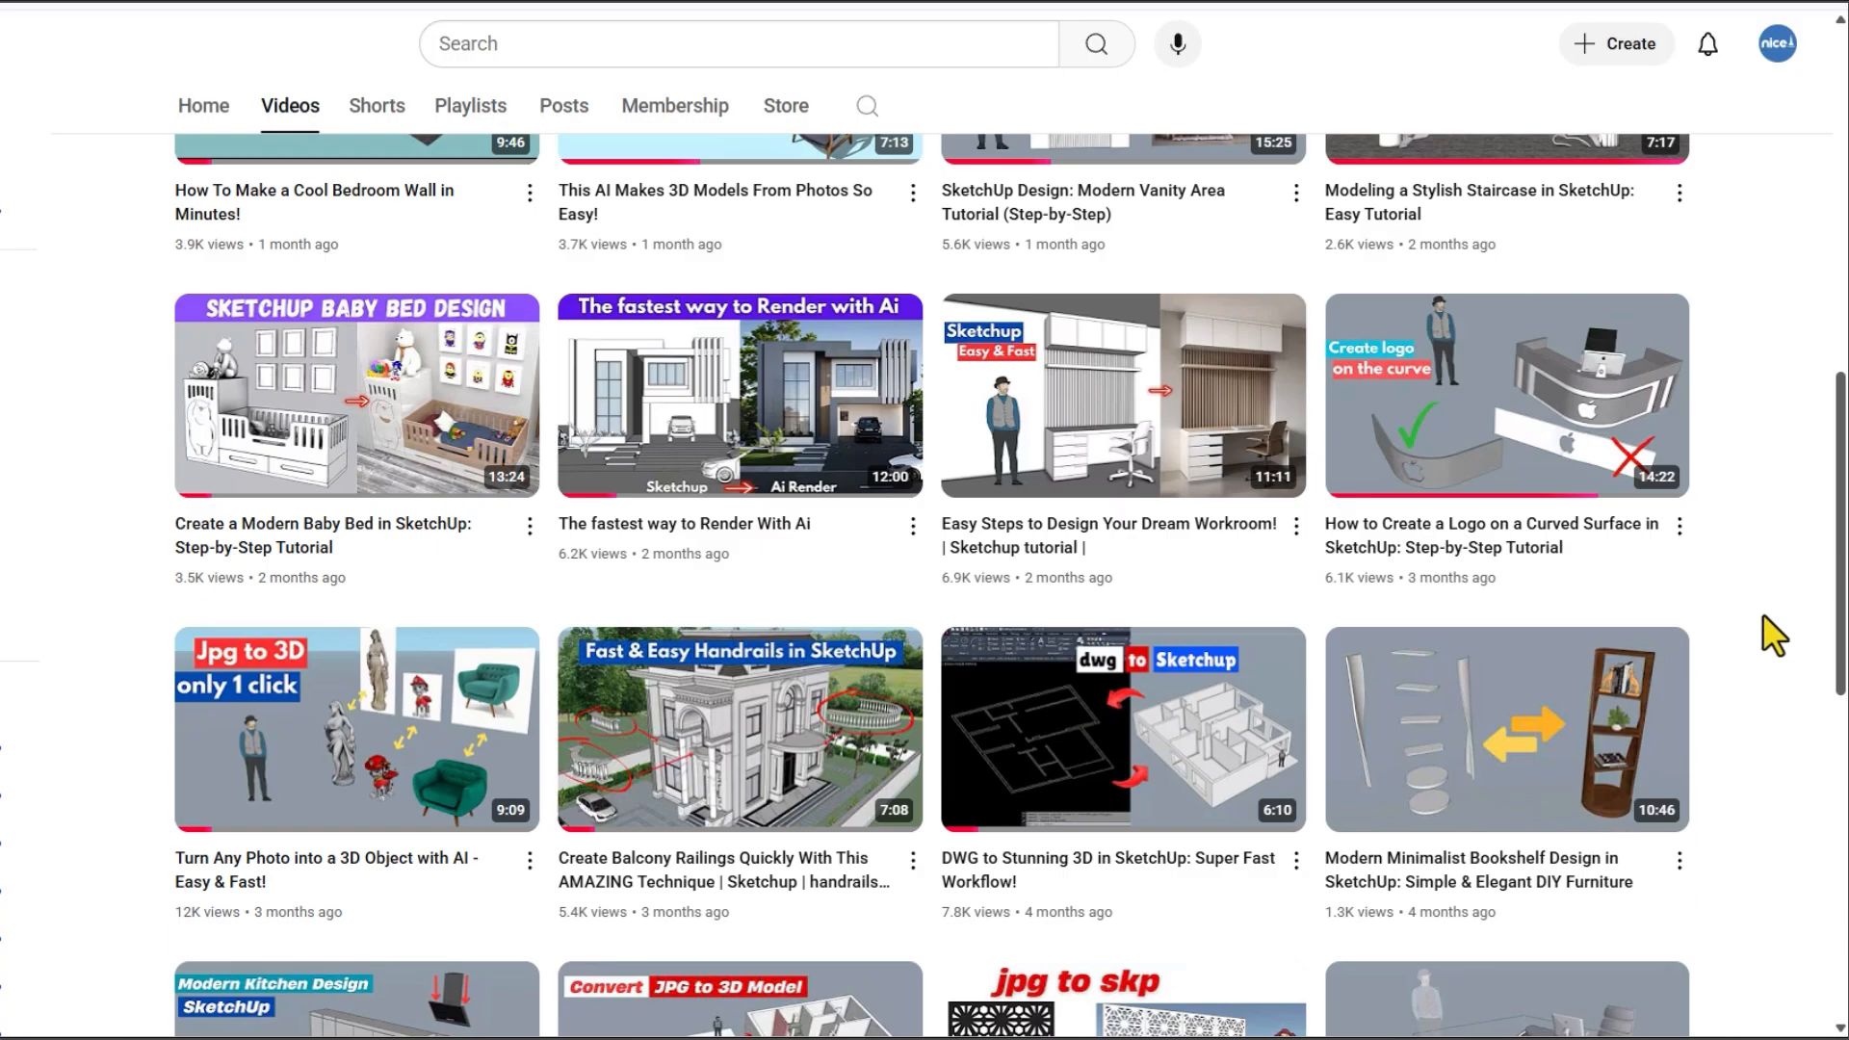
{"action": "scroll", "scroll_direction": "down", "scroll_amount": 3}
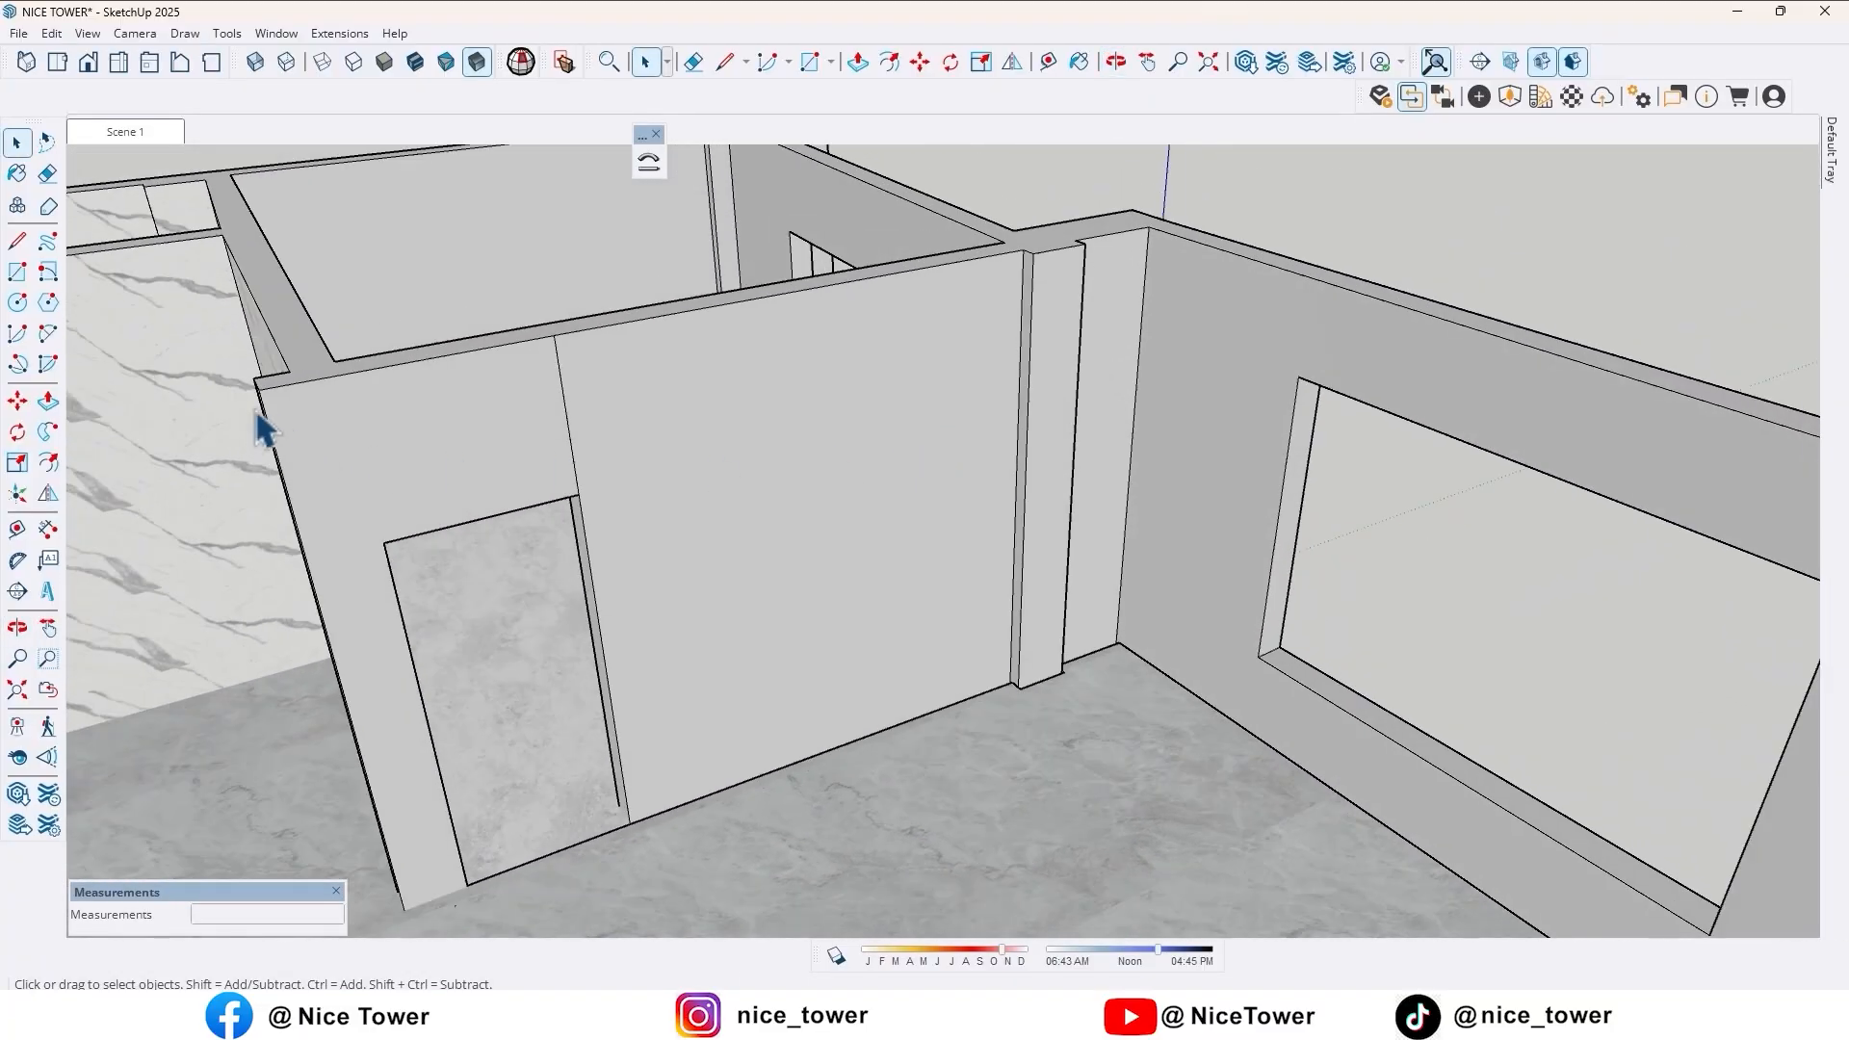
- Draw a rectangle on the partition wall face and extrude it 2 cm into a panel
{"action": "left_click", "coordinate": [17, 276]}
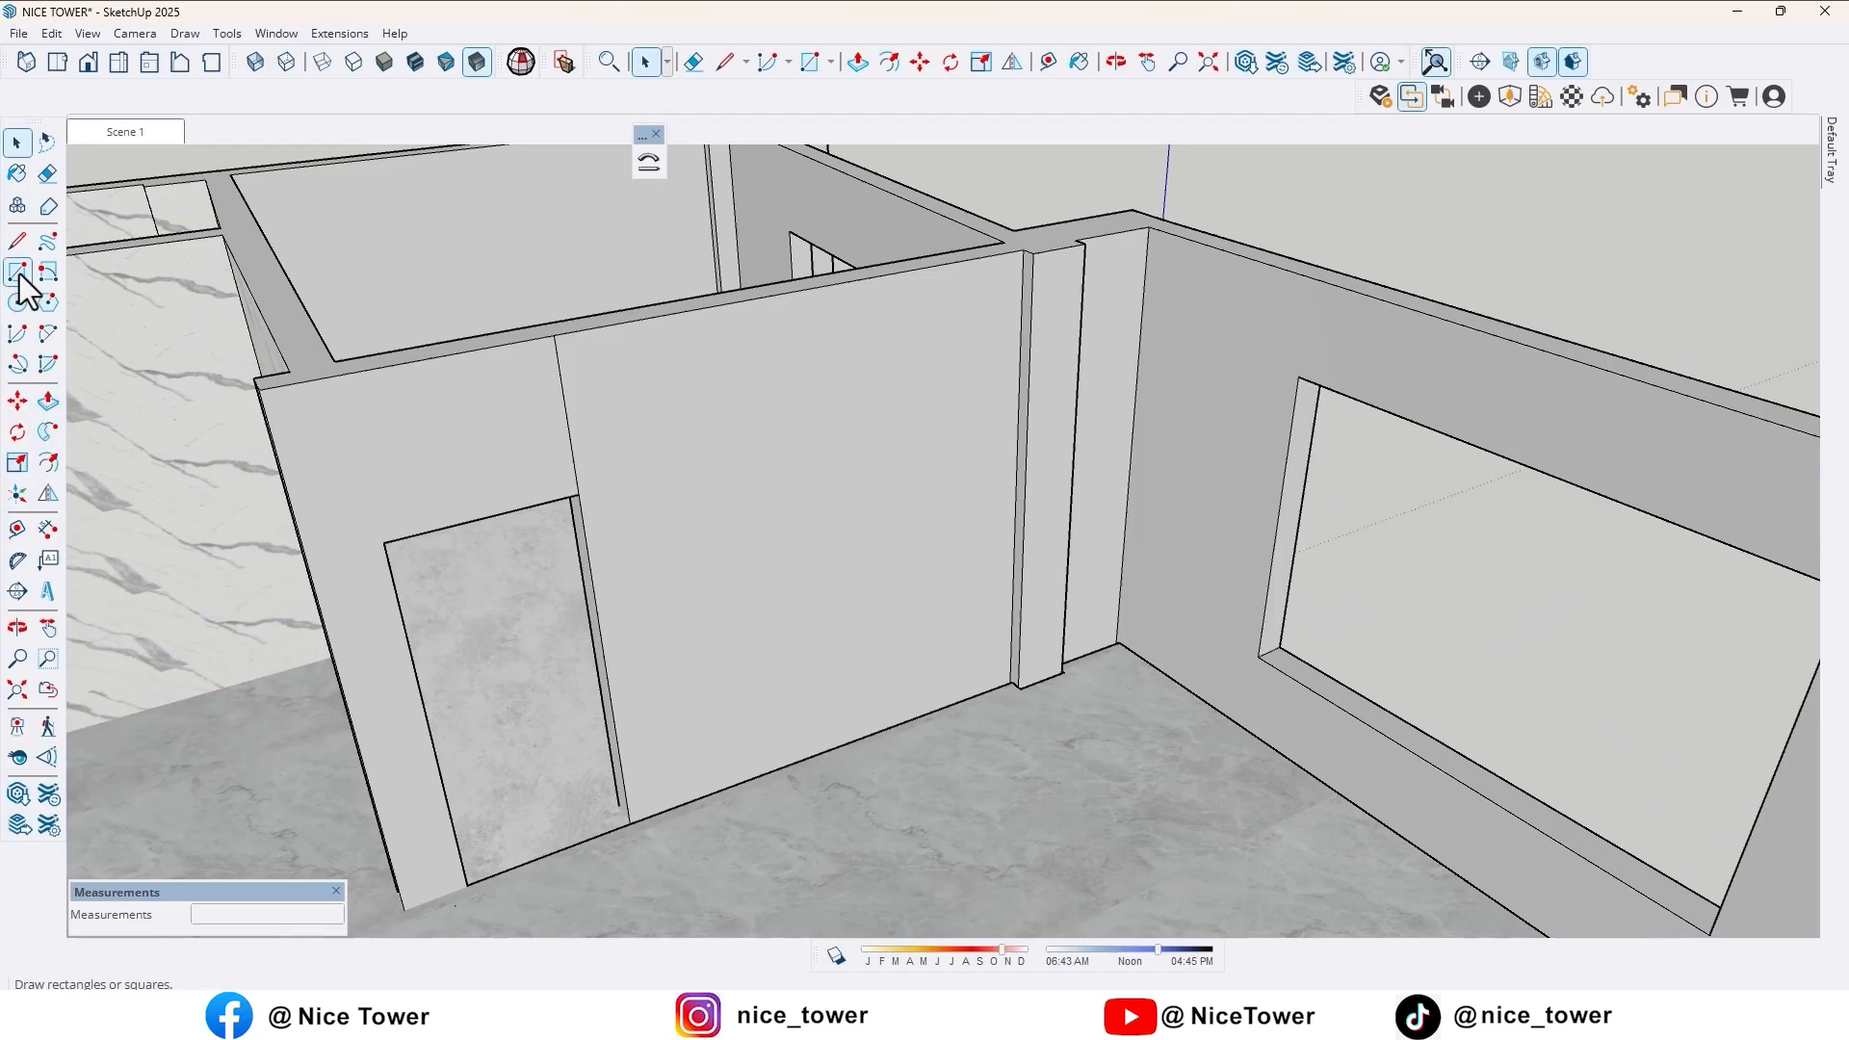
{"action": "left_click", "coordinate": [18, 270]}
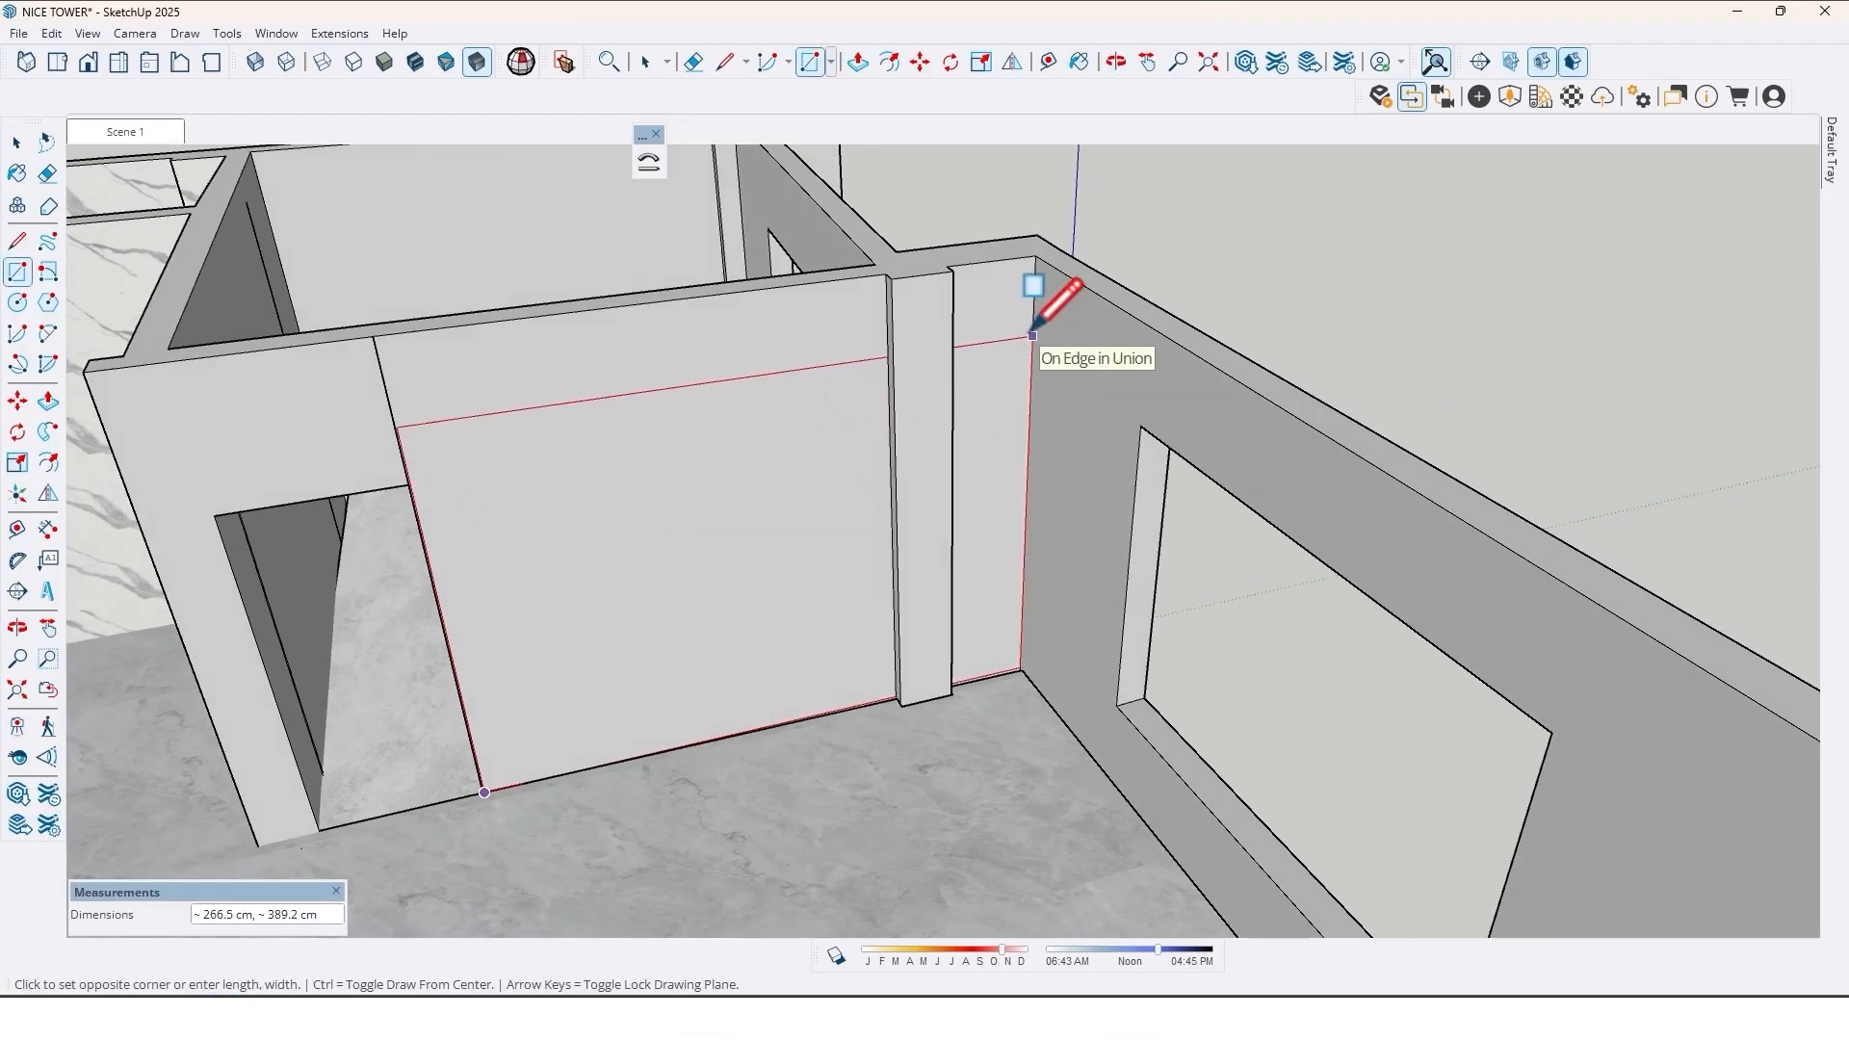
{"action": "type", "text": "2"}
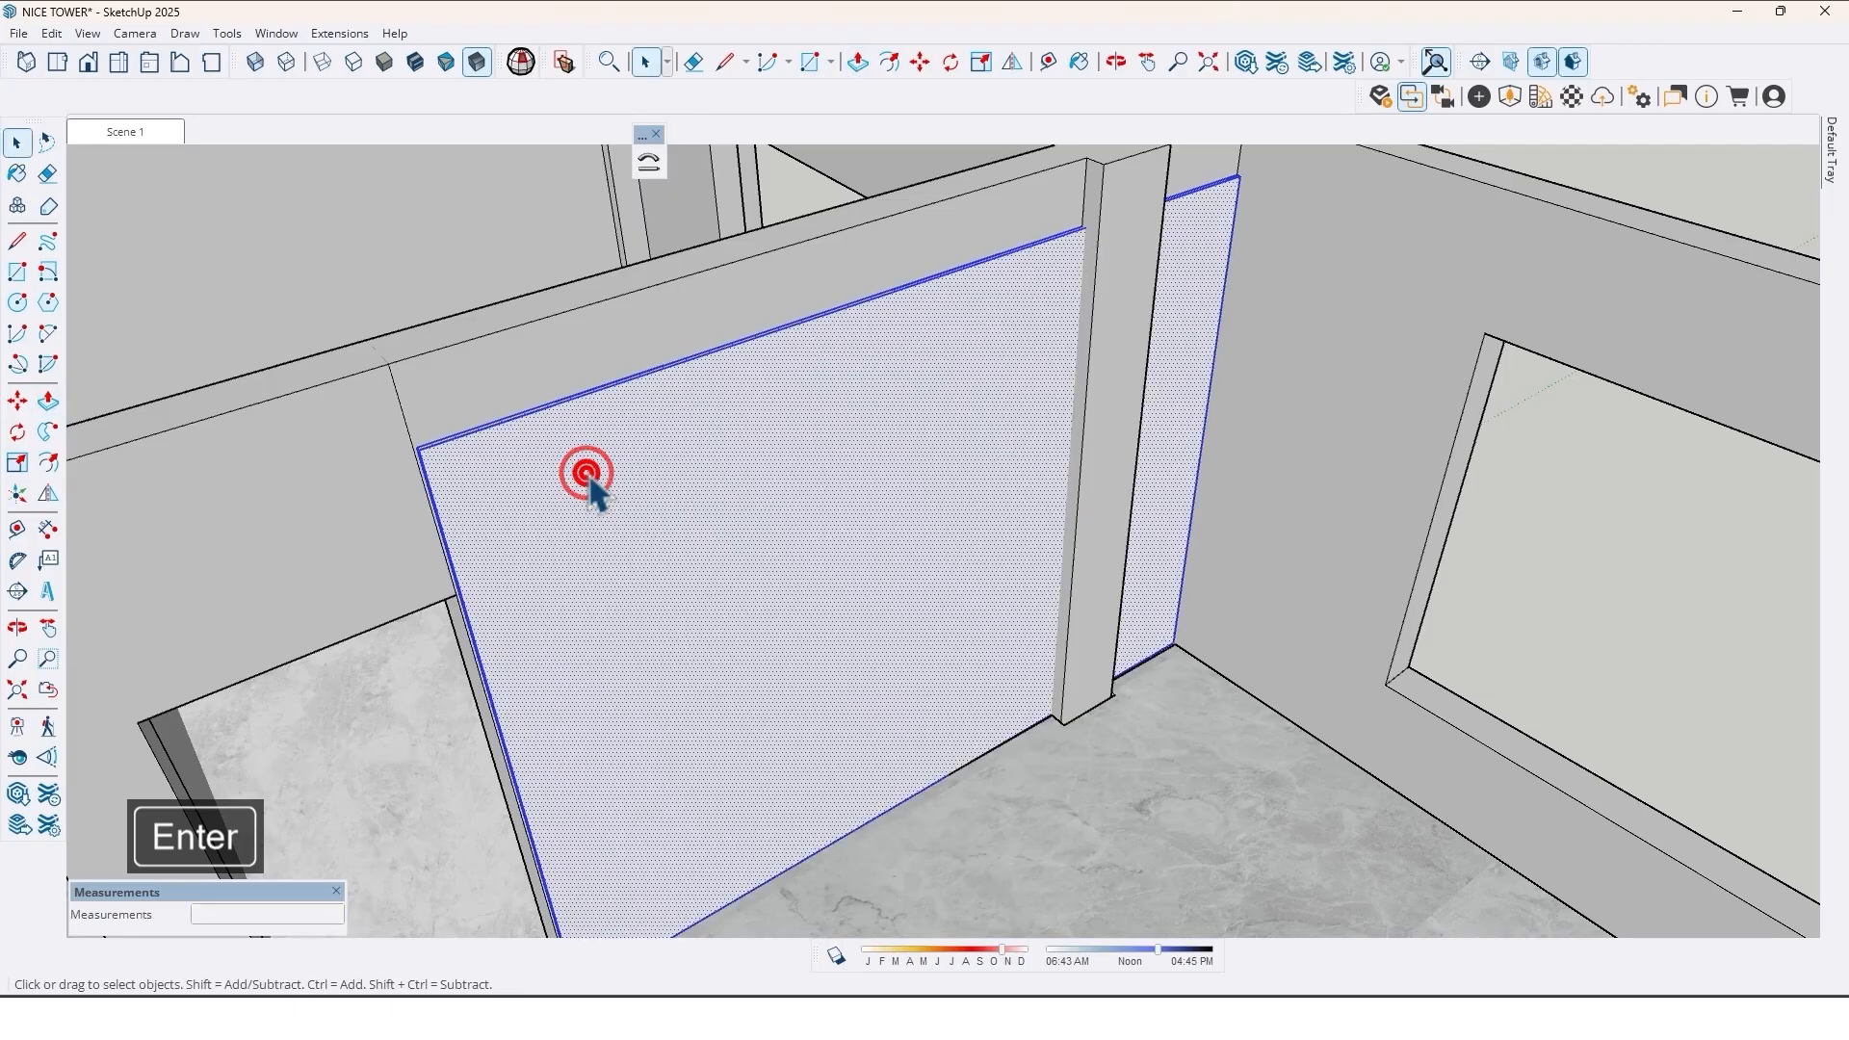
- Group the new wall panel and reverse its faces so the front faces outward
{"action": "right_click", "coordinate": [585, 474]}
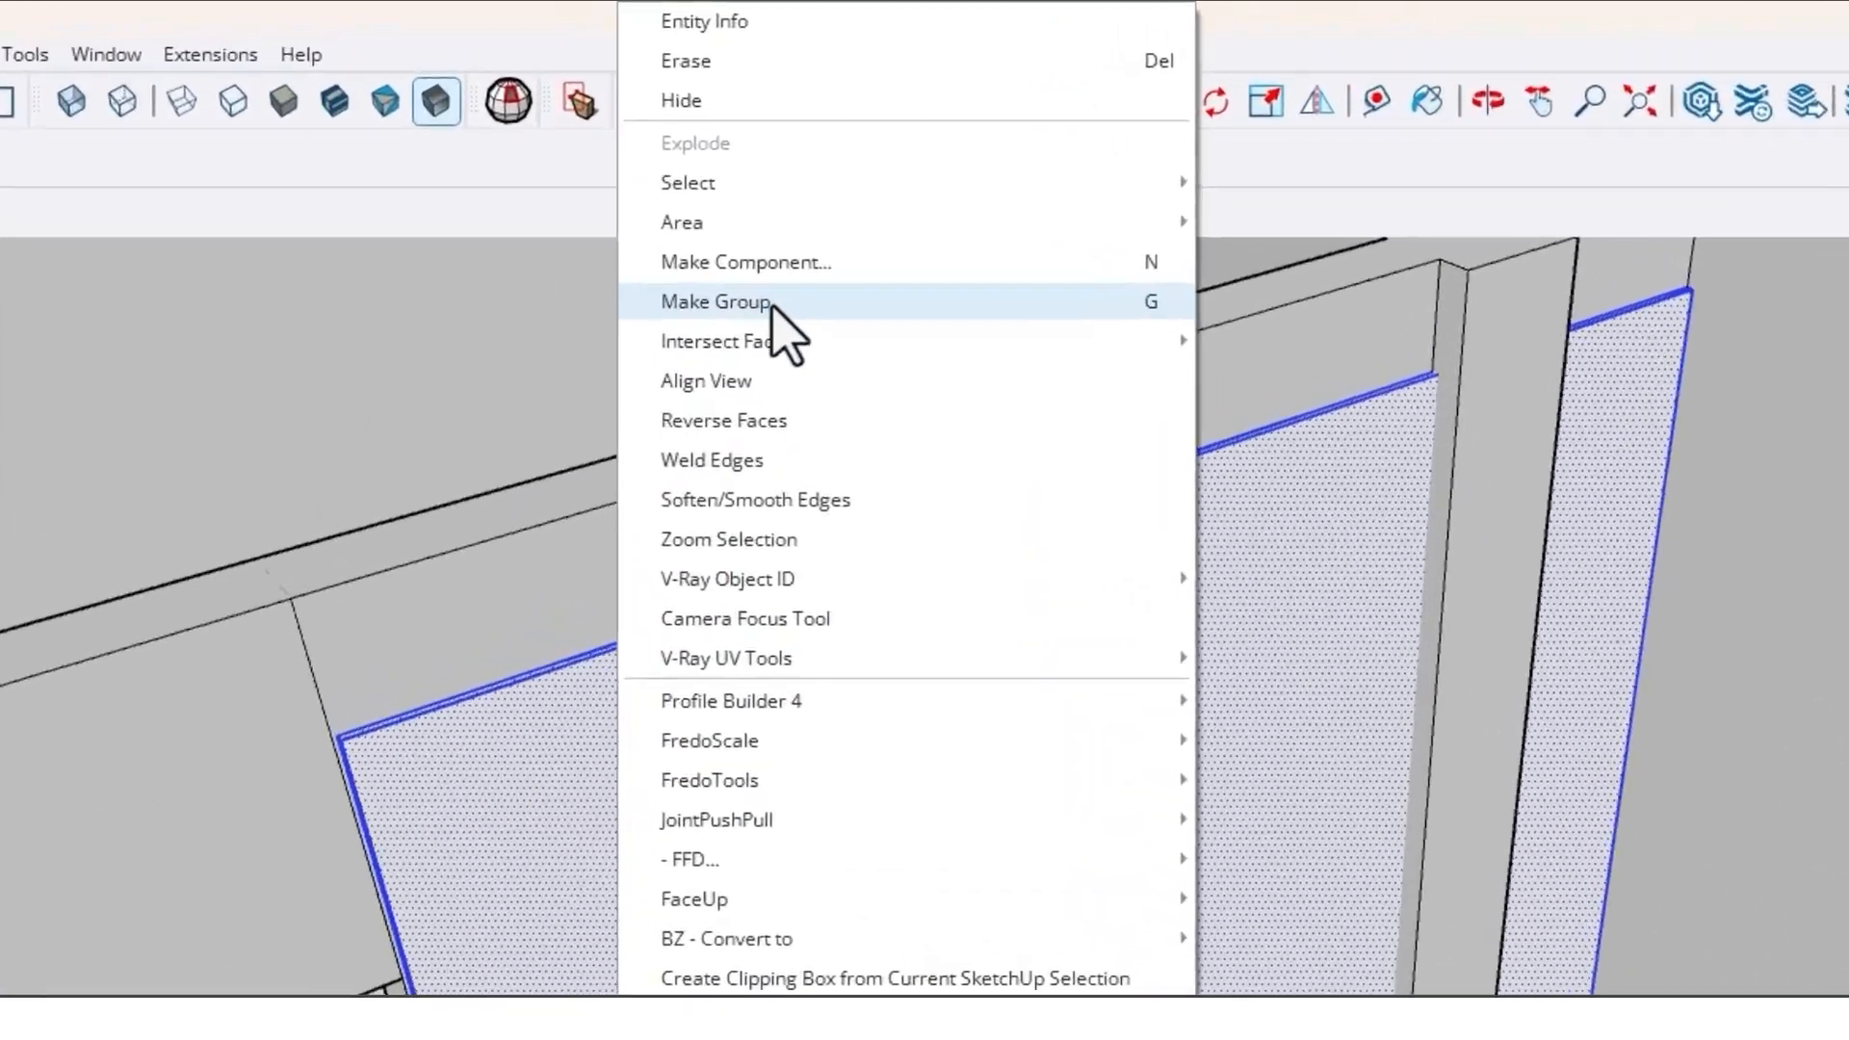
{"action": "left_click", "coordinate": [712, 300]}
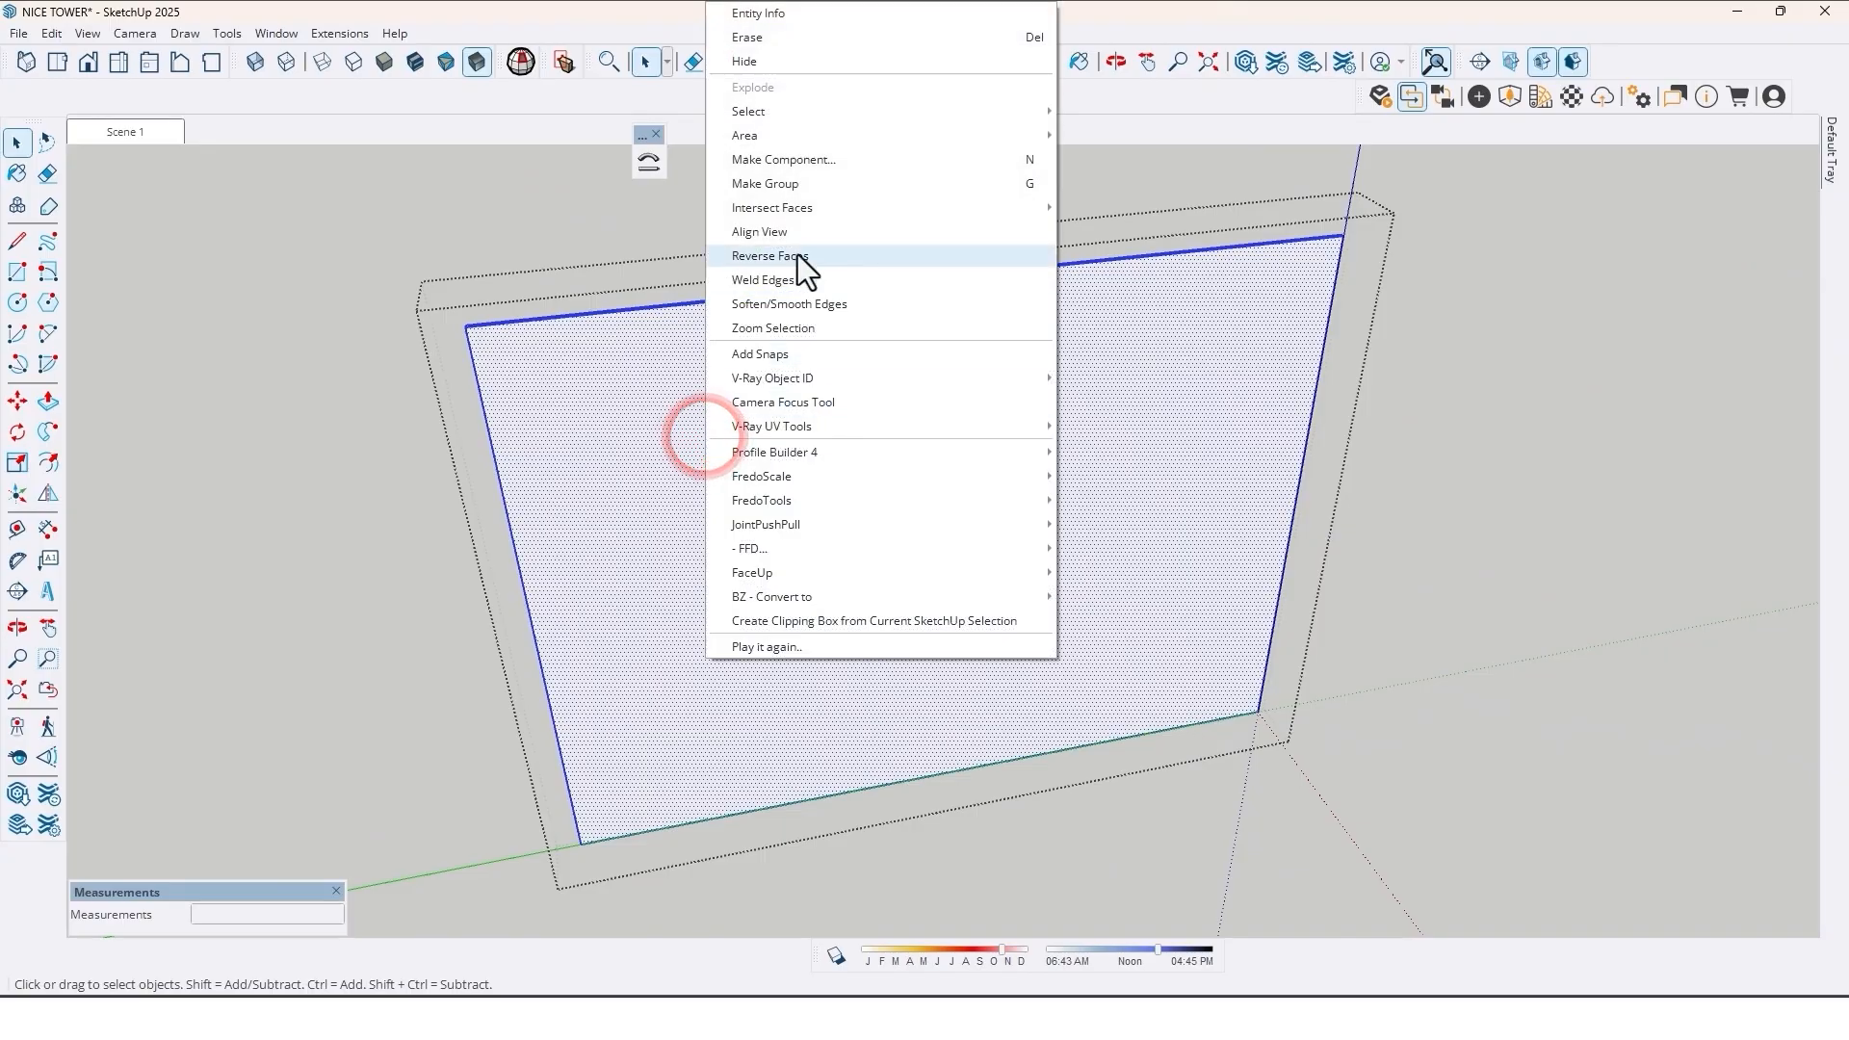
{"action": "left_click", "coordinate": [768, 256]}
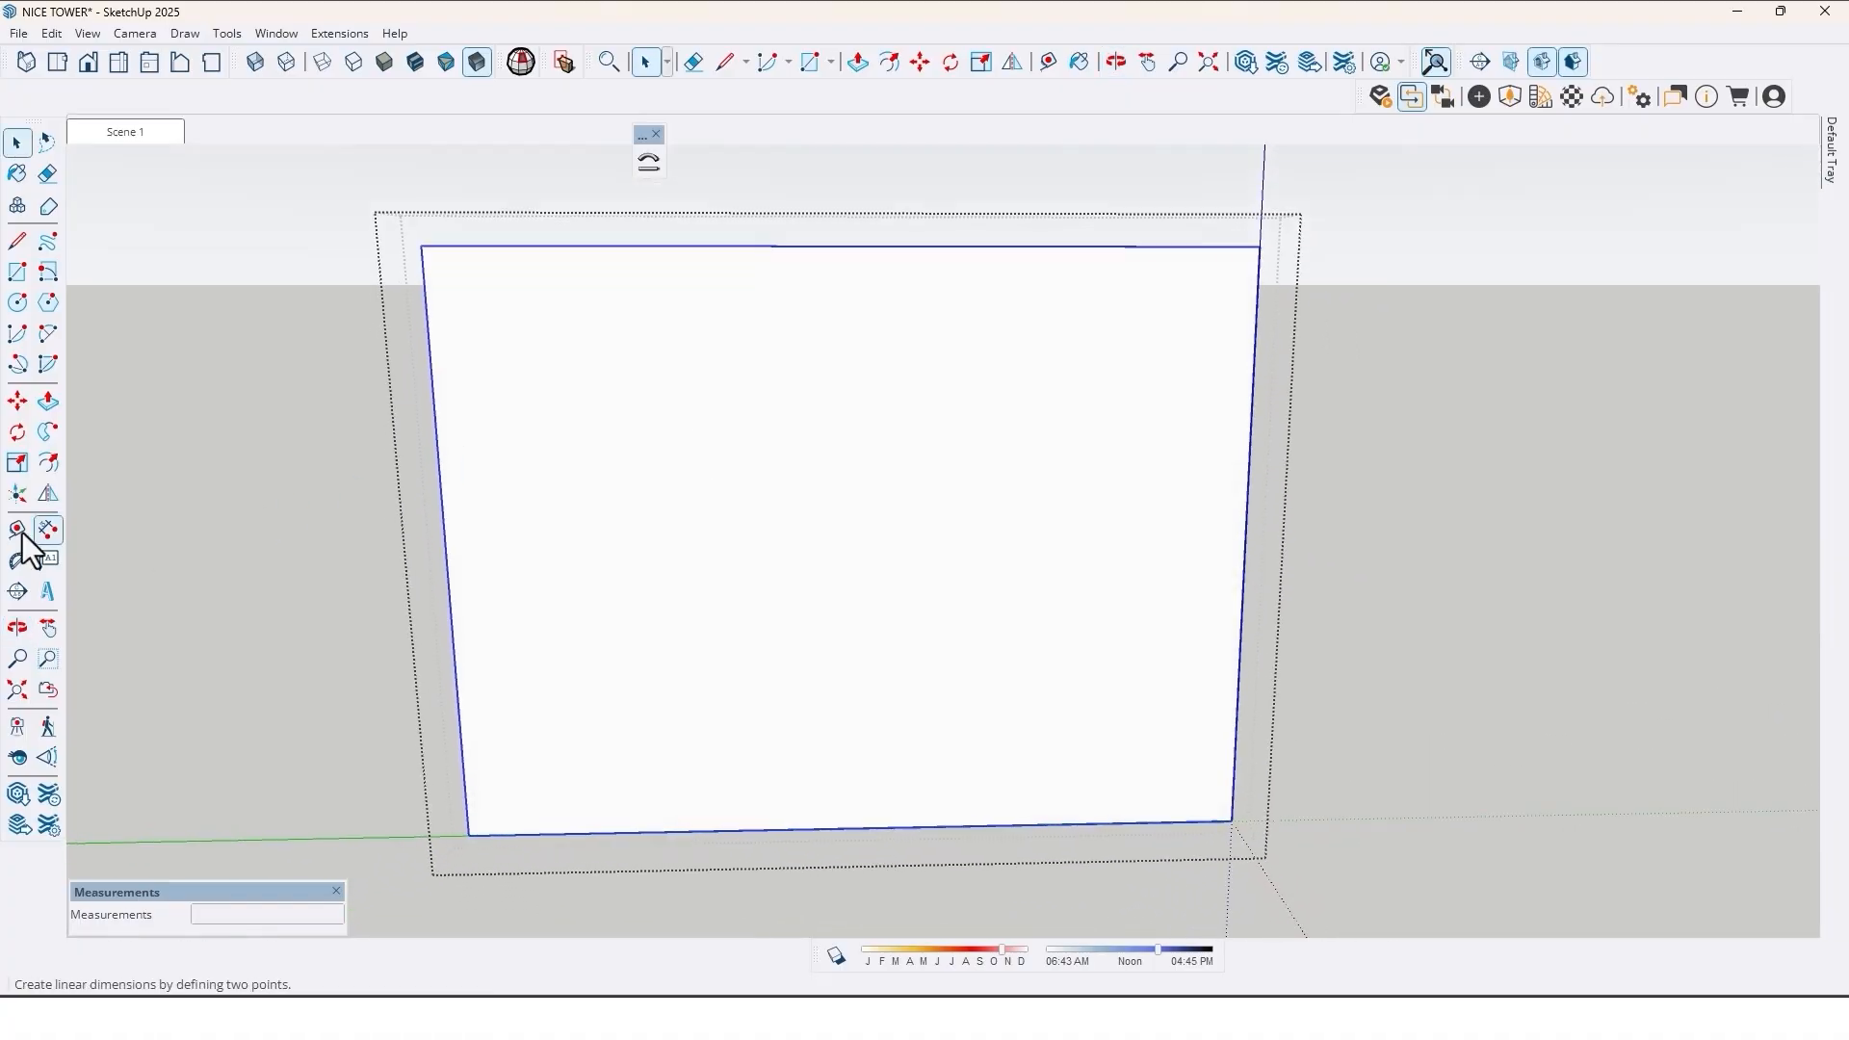
- Pull vertical Tape Measure guides at 45 cm and 50 cm from the panel's right edge
{"action": "left_click", "coordinate": [17, 531]}
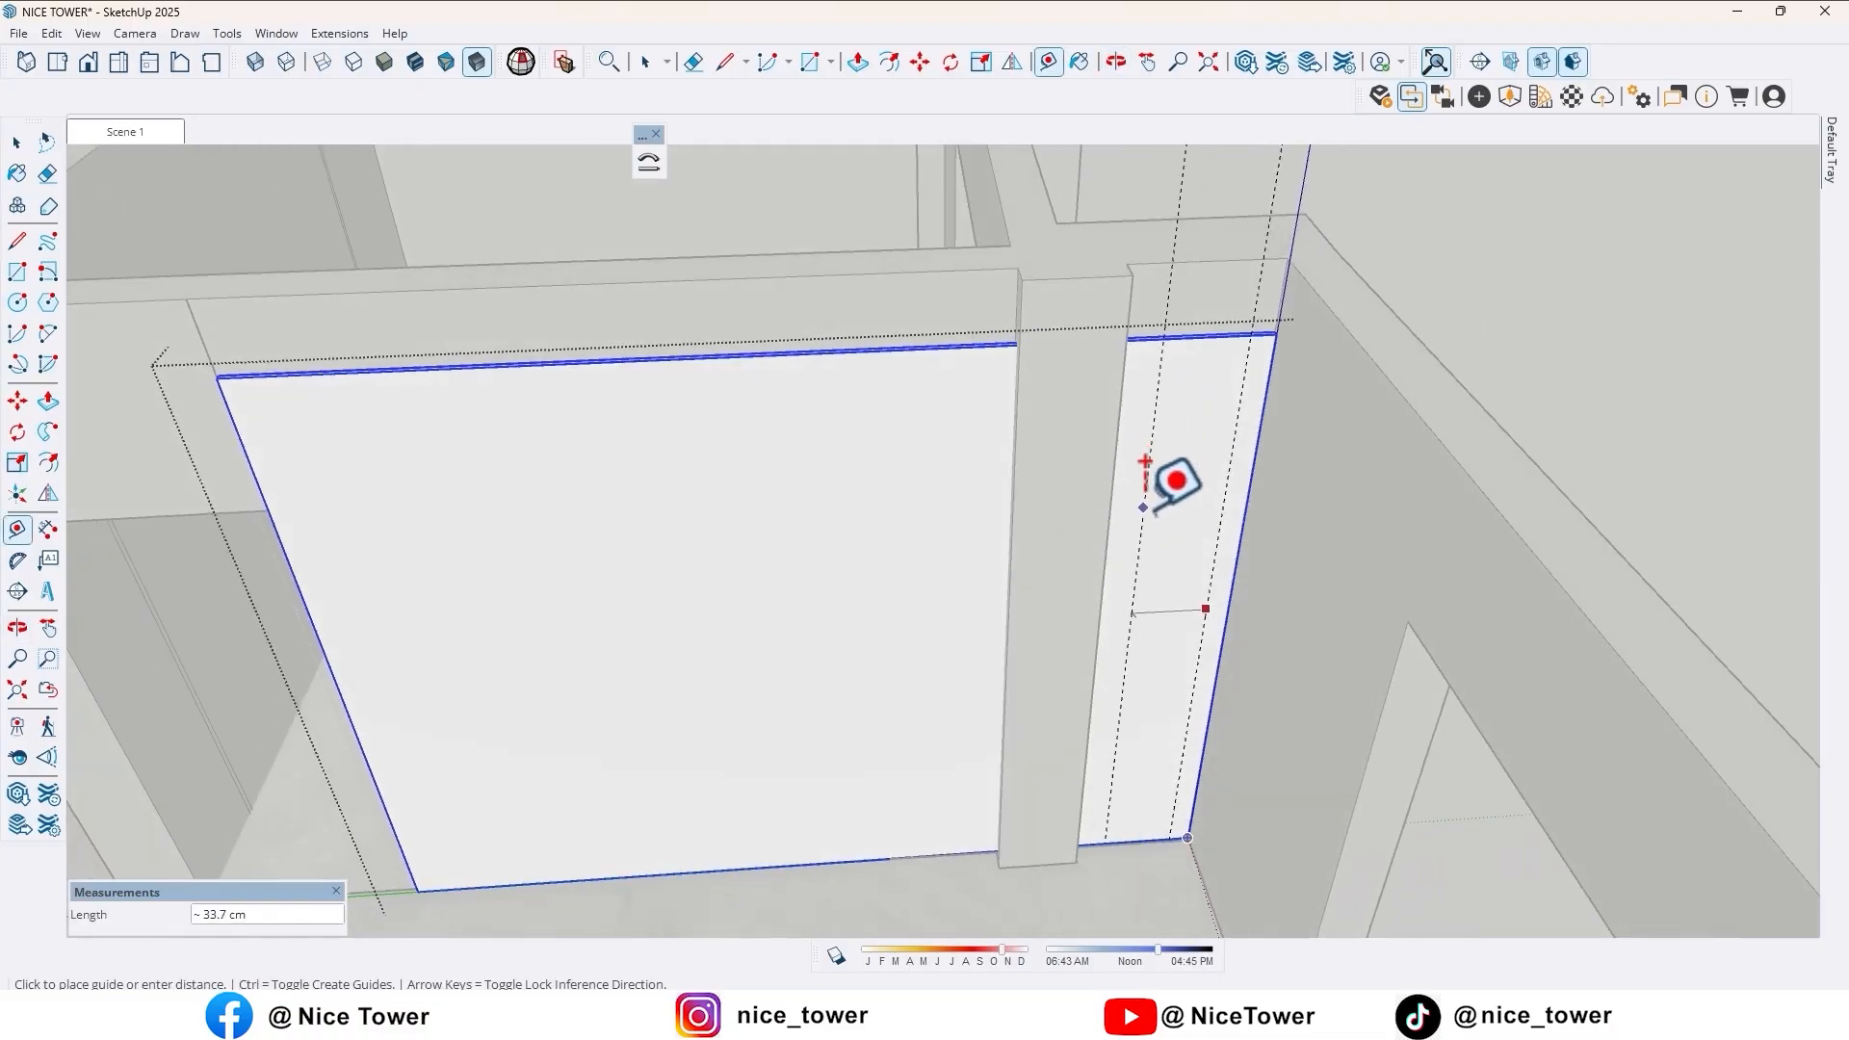
{"action": "type", "text": "45"}
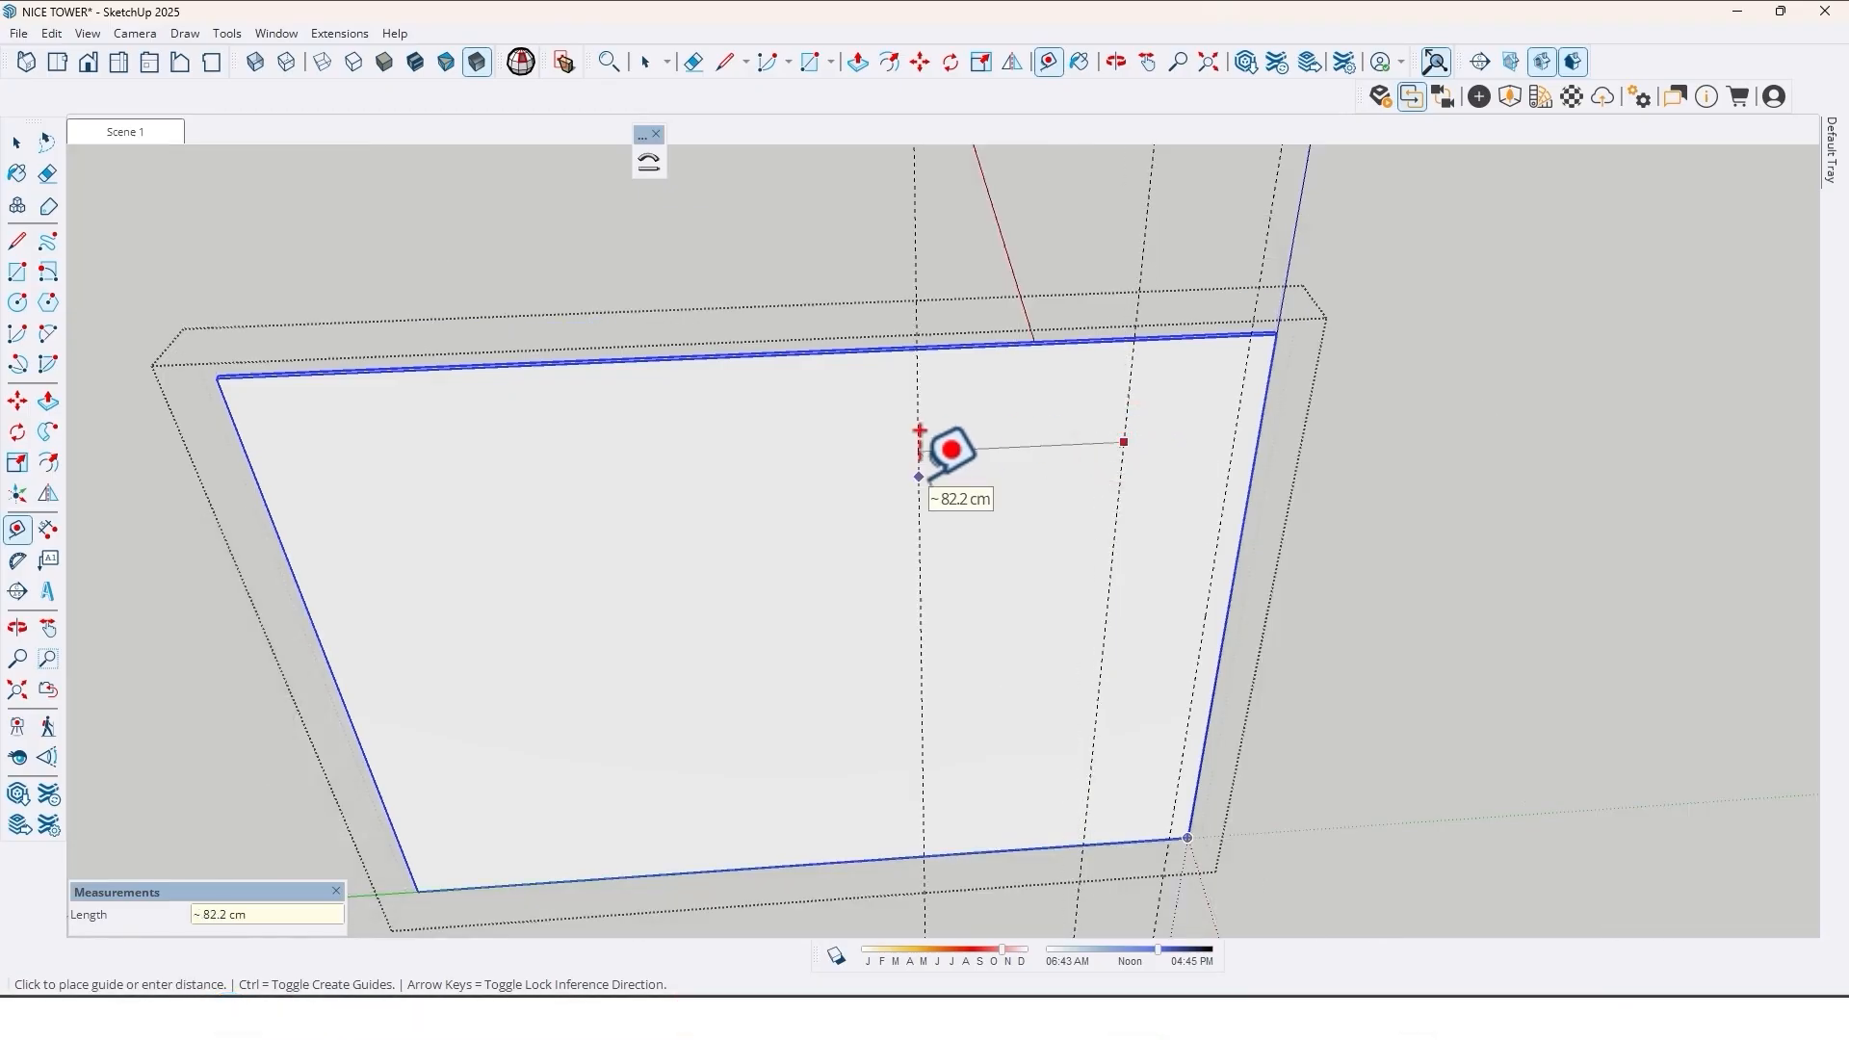
{"action": "type", "text": "50"}
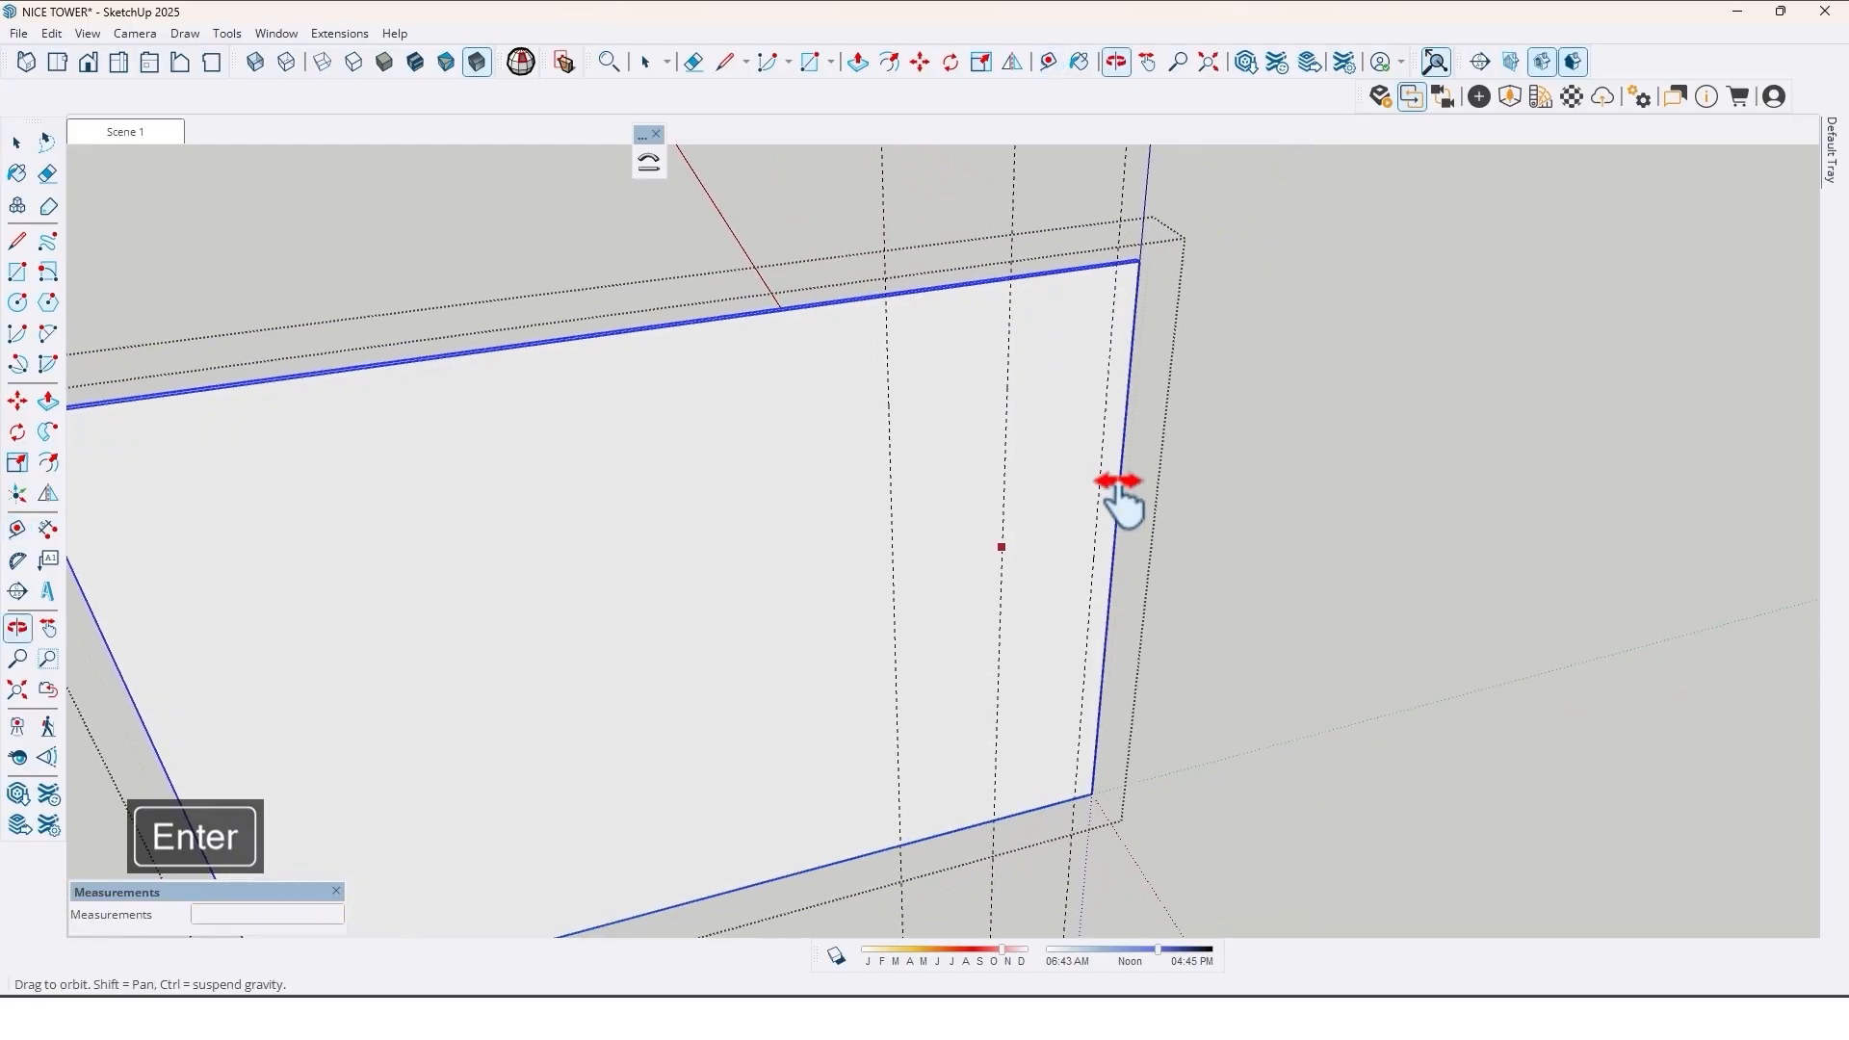
- Draw a 10 cm rectangle at the right edge and extrude it into a thin slat
{"action": "left_click", "coordinate": [18, 271]}
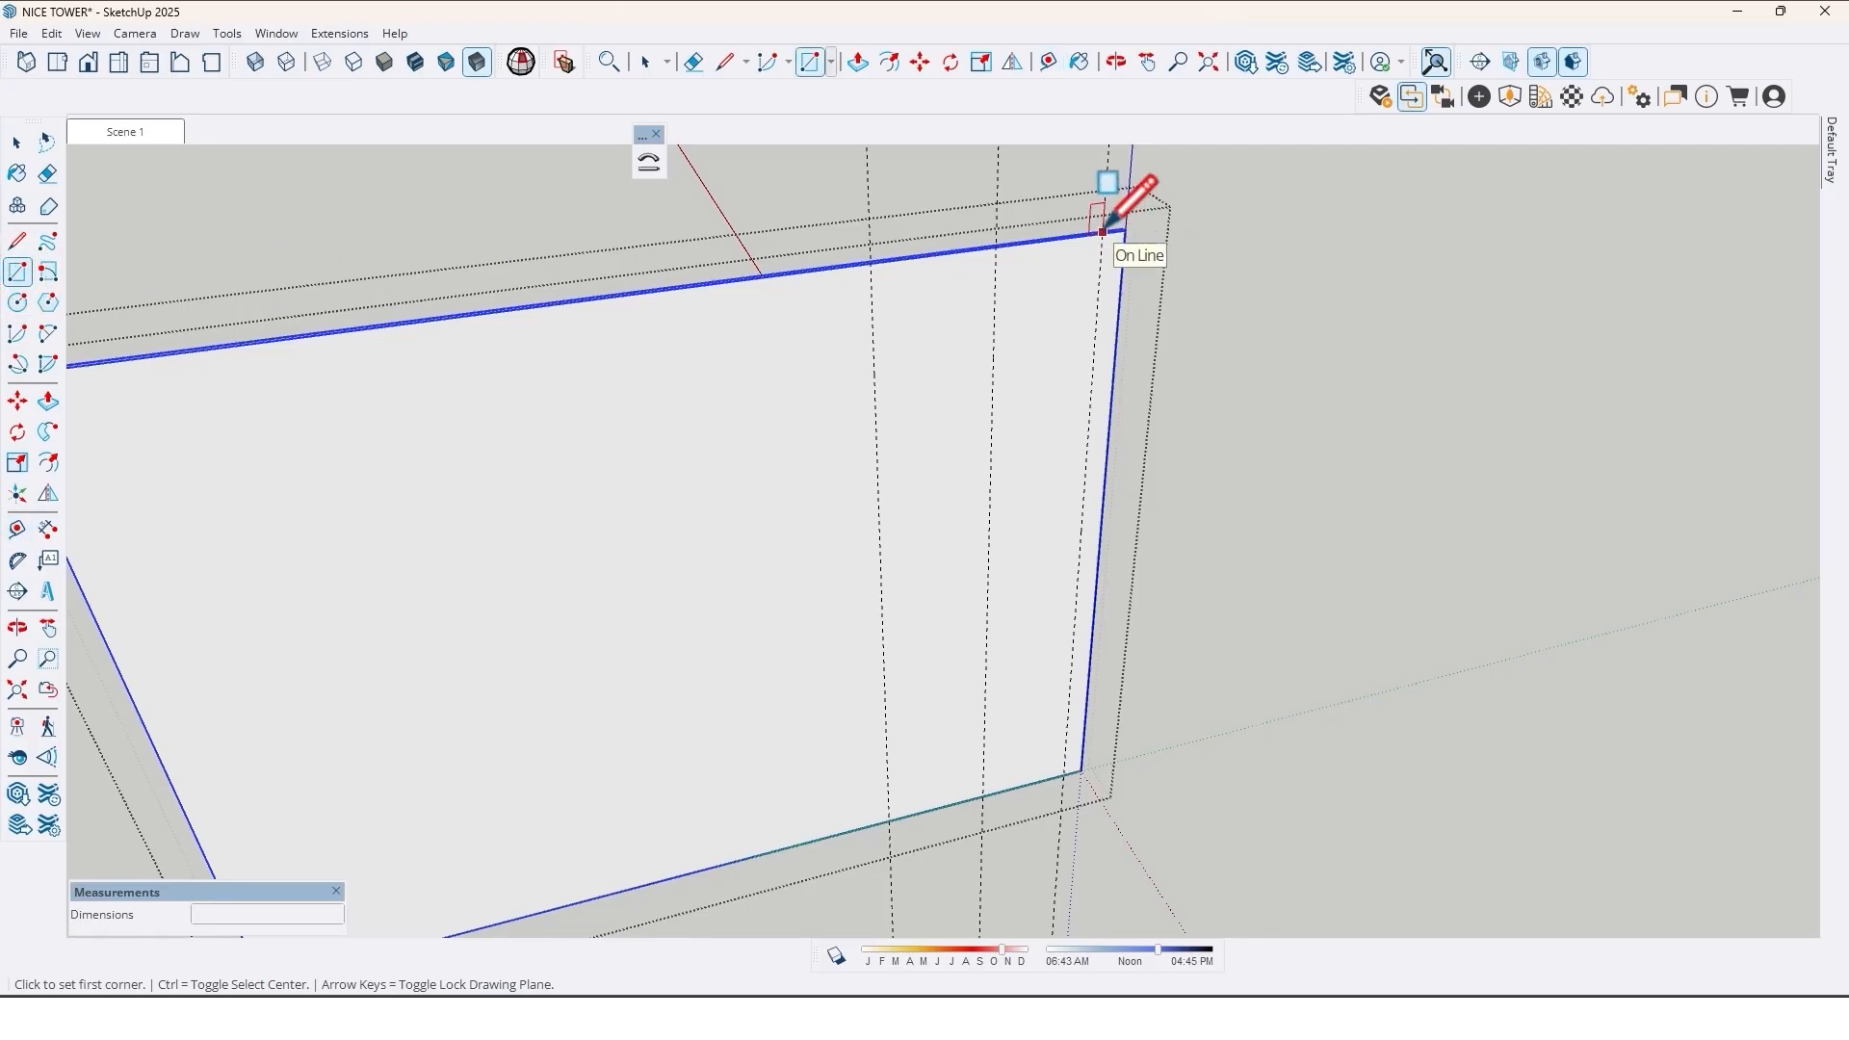
{"action": "mouse_move", "coordinate": [1079, 769]}
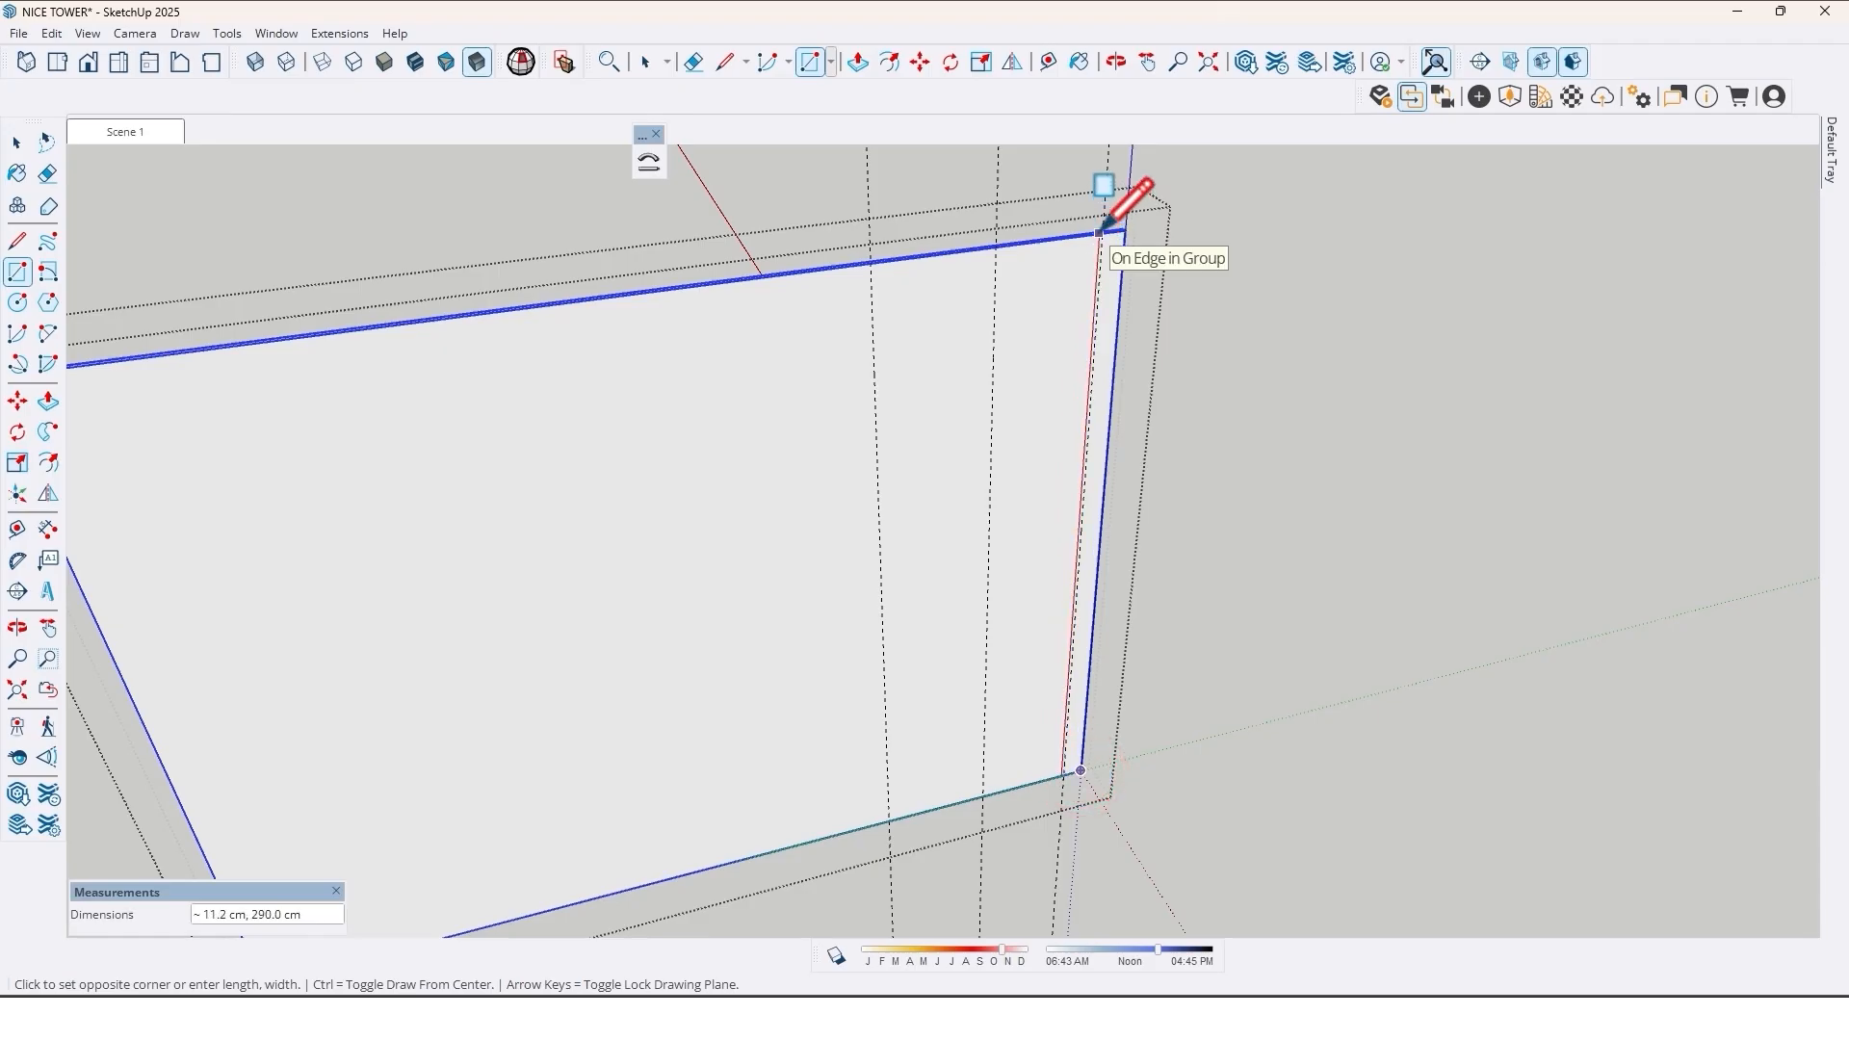
{"action": "type", "text": "10"}
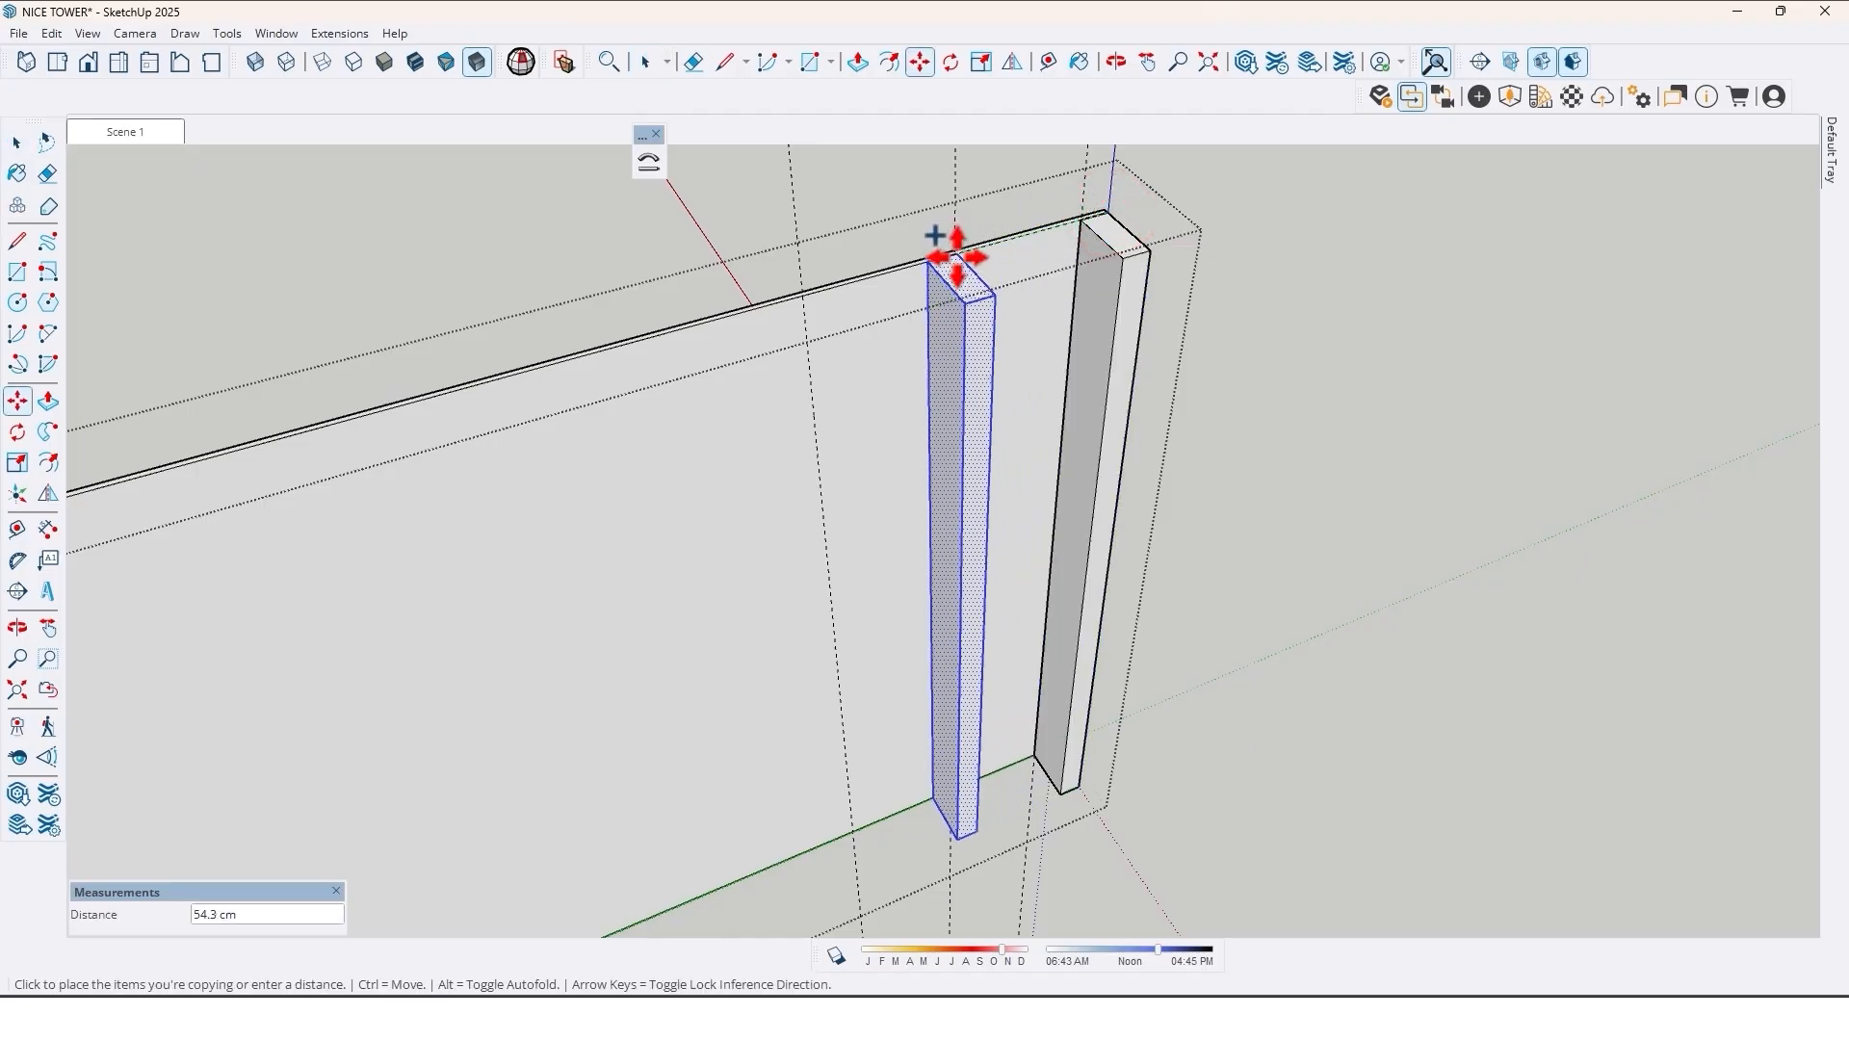
- Copy the slat 55 cm to the left and widen the copy by 40 cm
{"action": "type", "text": "55"}
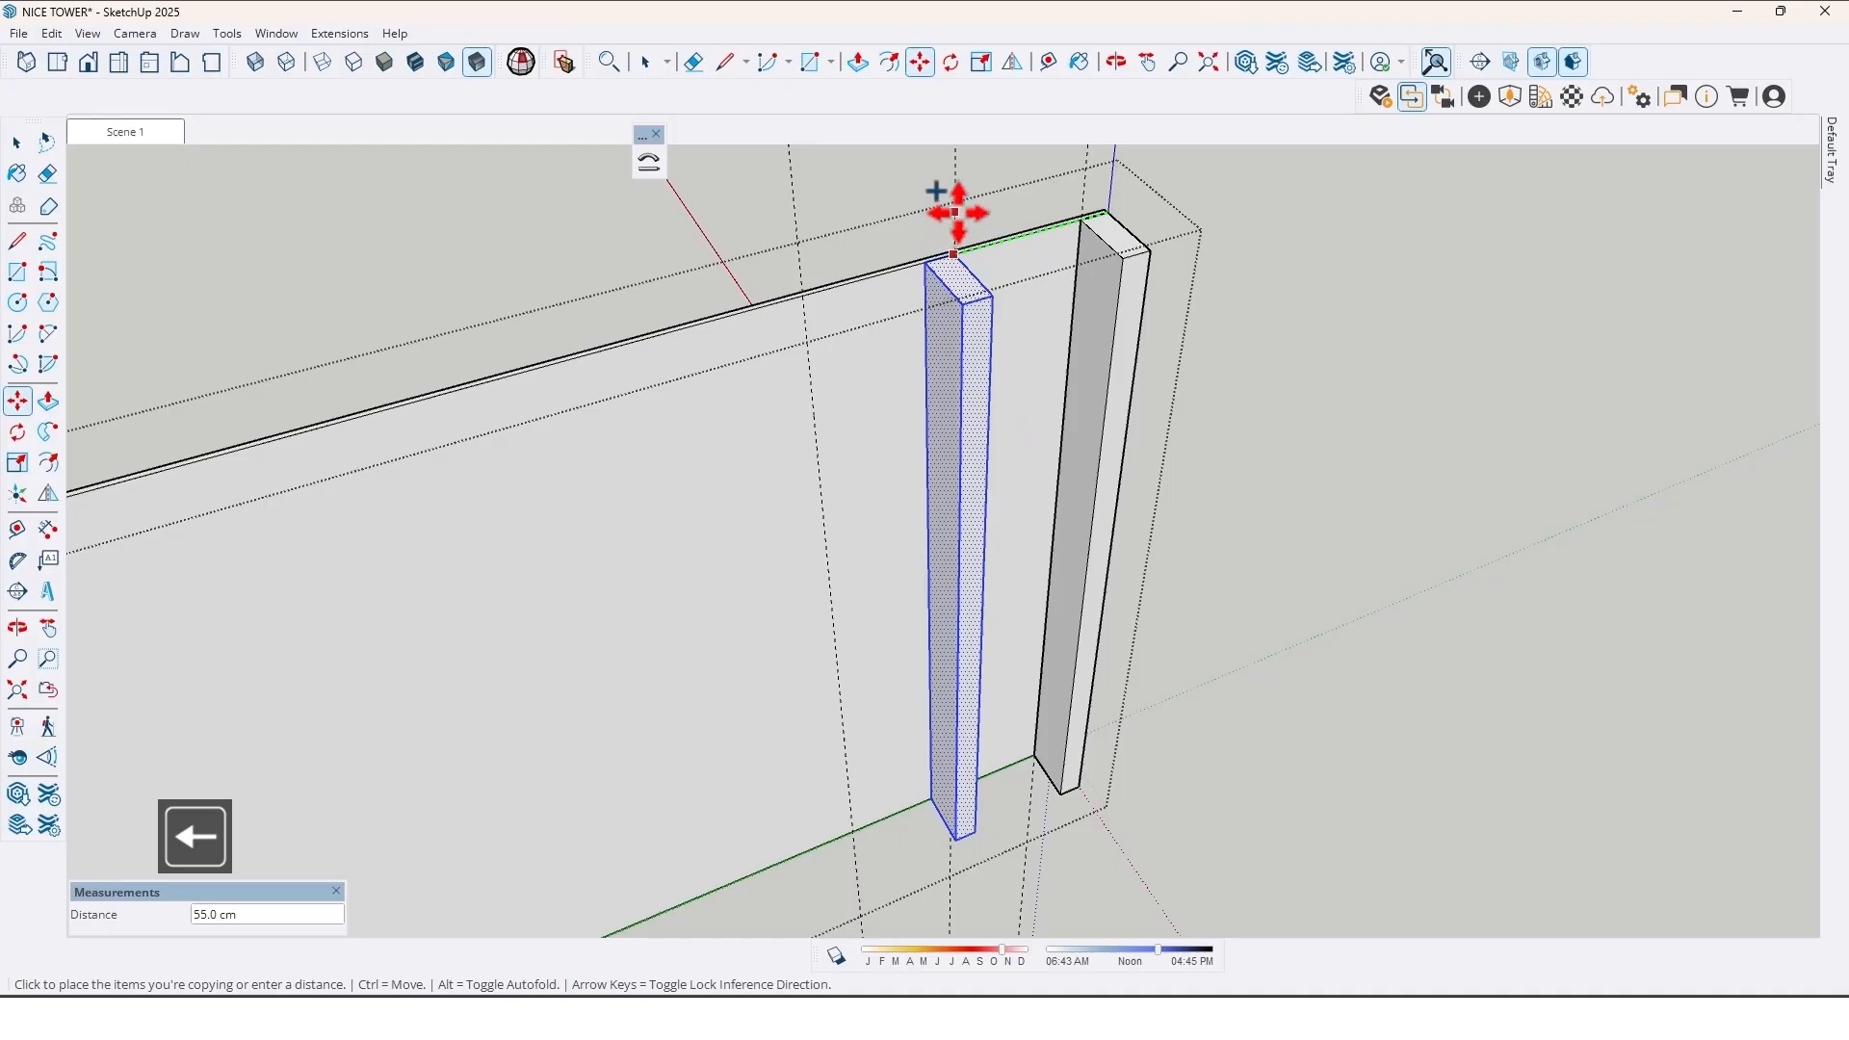
{"action": "left_click", "coordinate": [855, 61]}
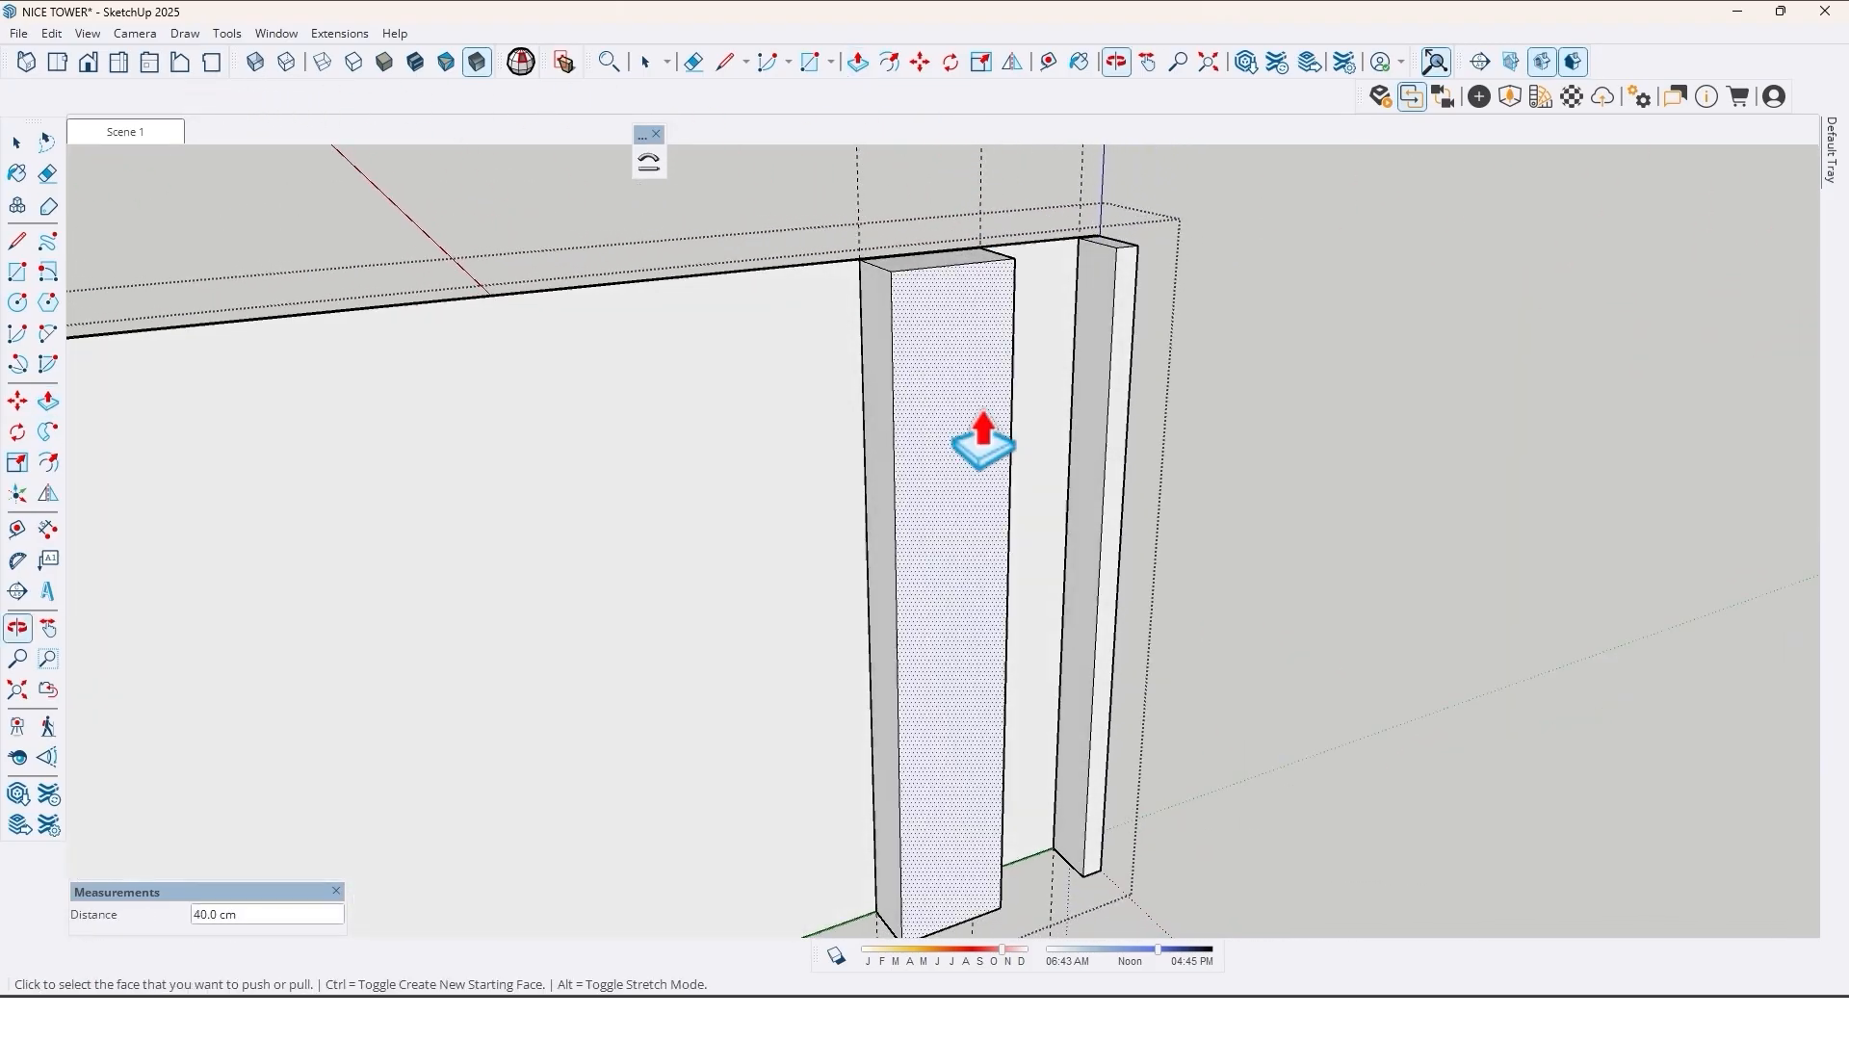
{"action": "left_click", "coordinate": [646, 62]}
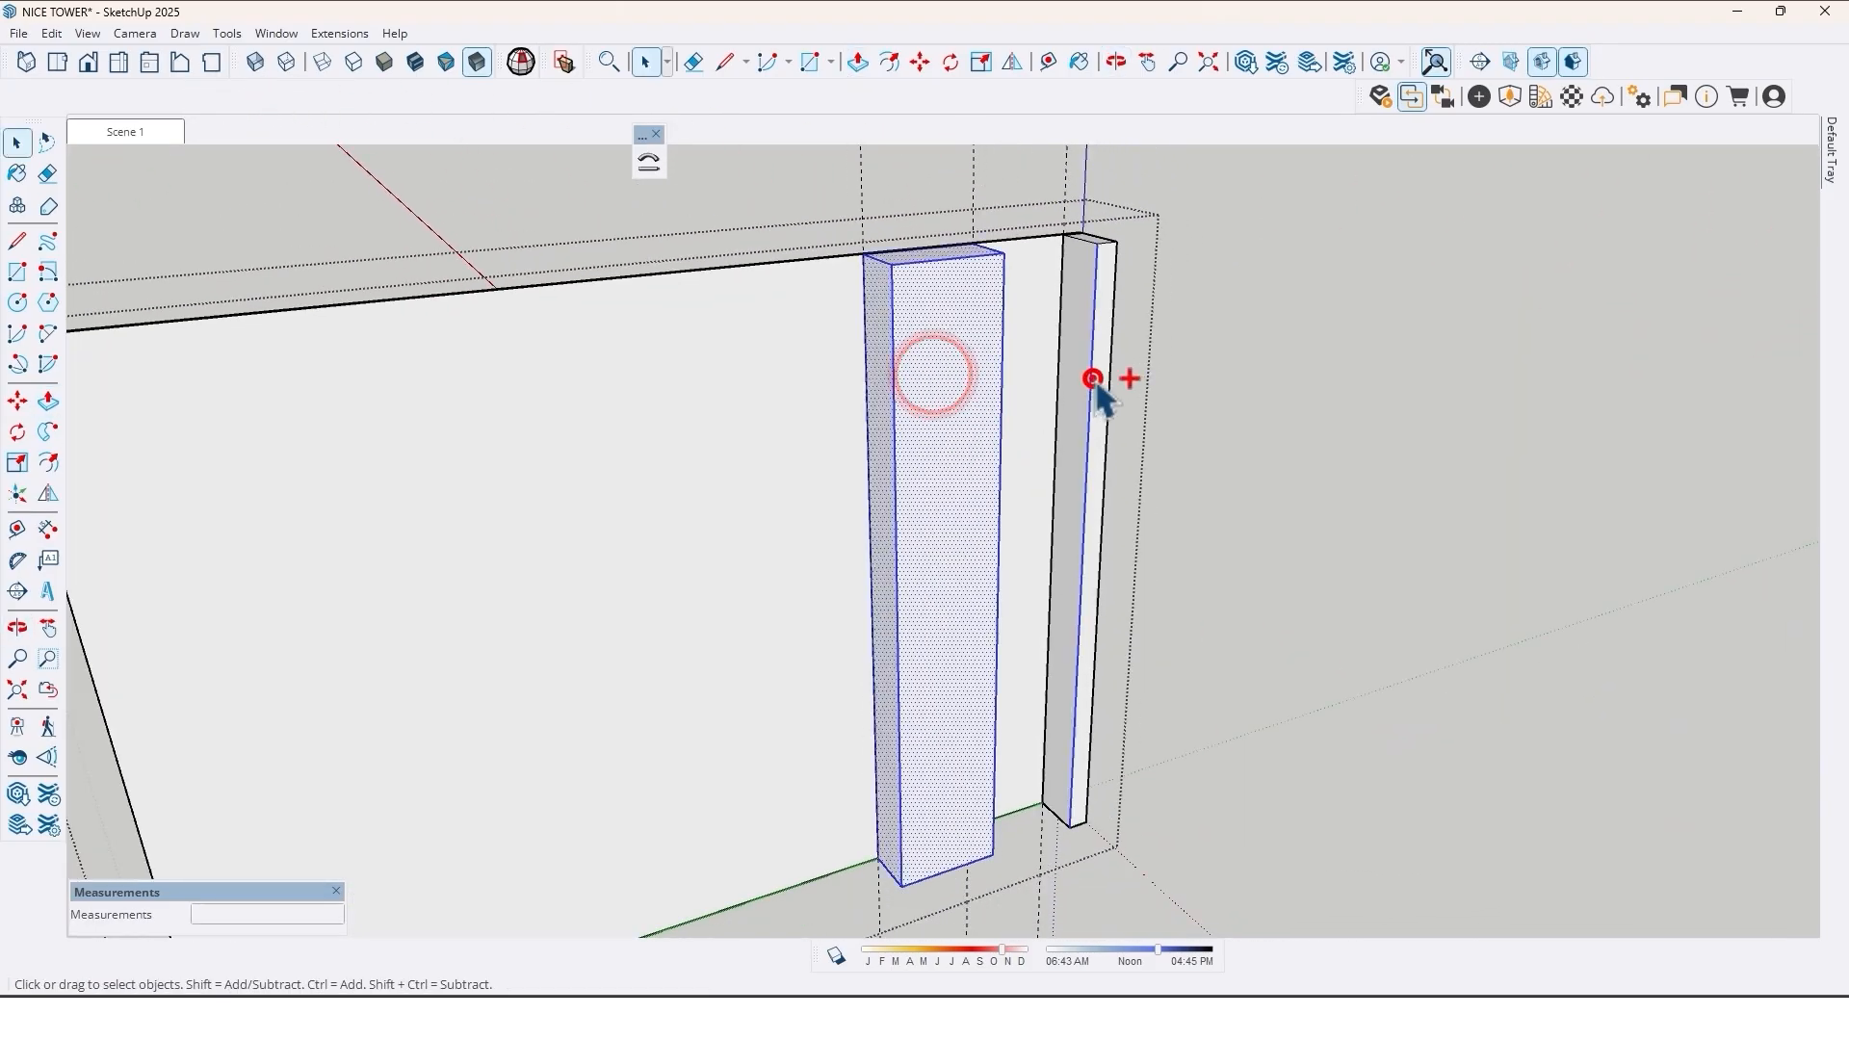
{"action": "right_click", "coordinate": [1090, 377]}
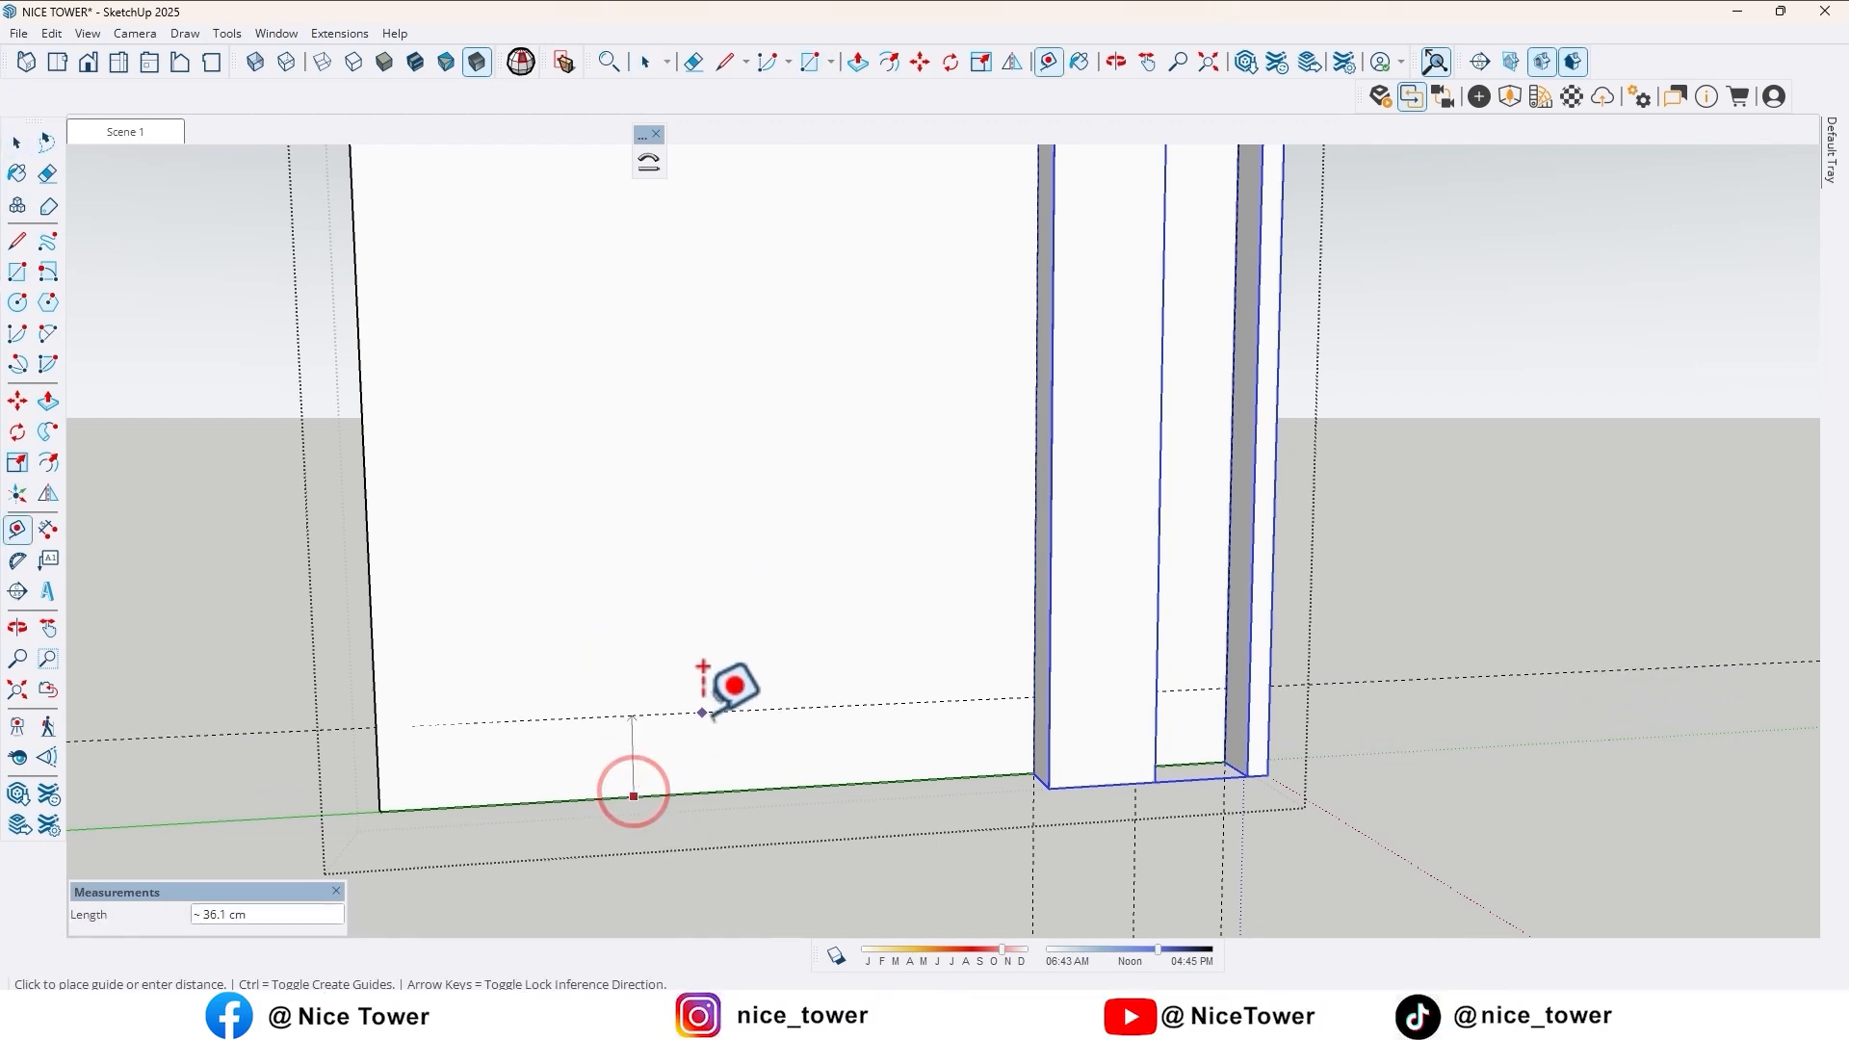
- Place guides at 2 cm and 20 cm near the base and start the bottom shelf rectangle on them
{"action": "type", "text": "2"}
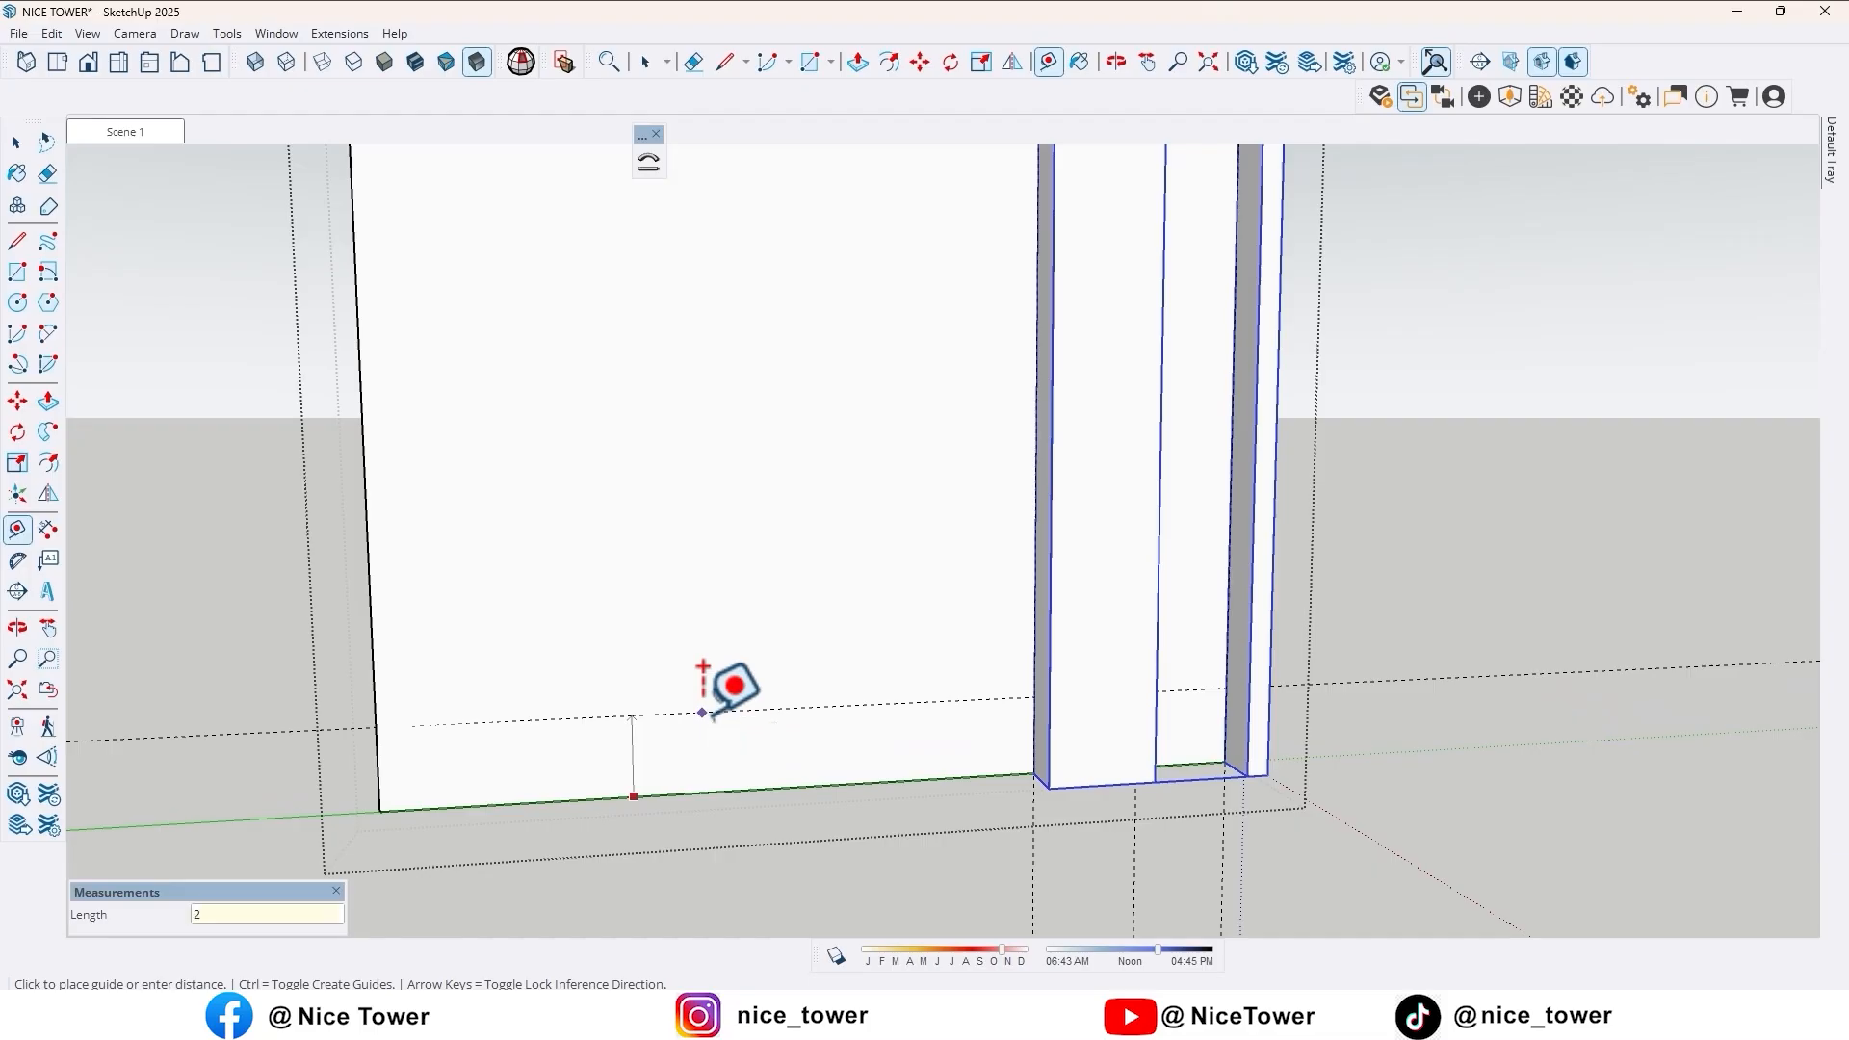
{"action": "type", "text": "20"}
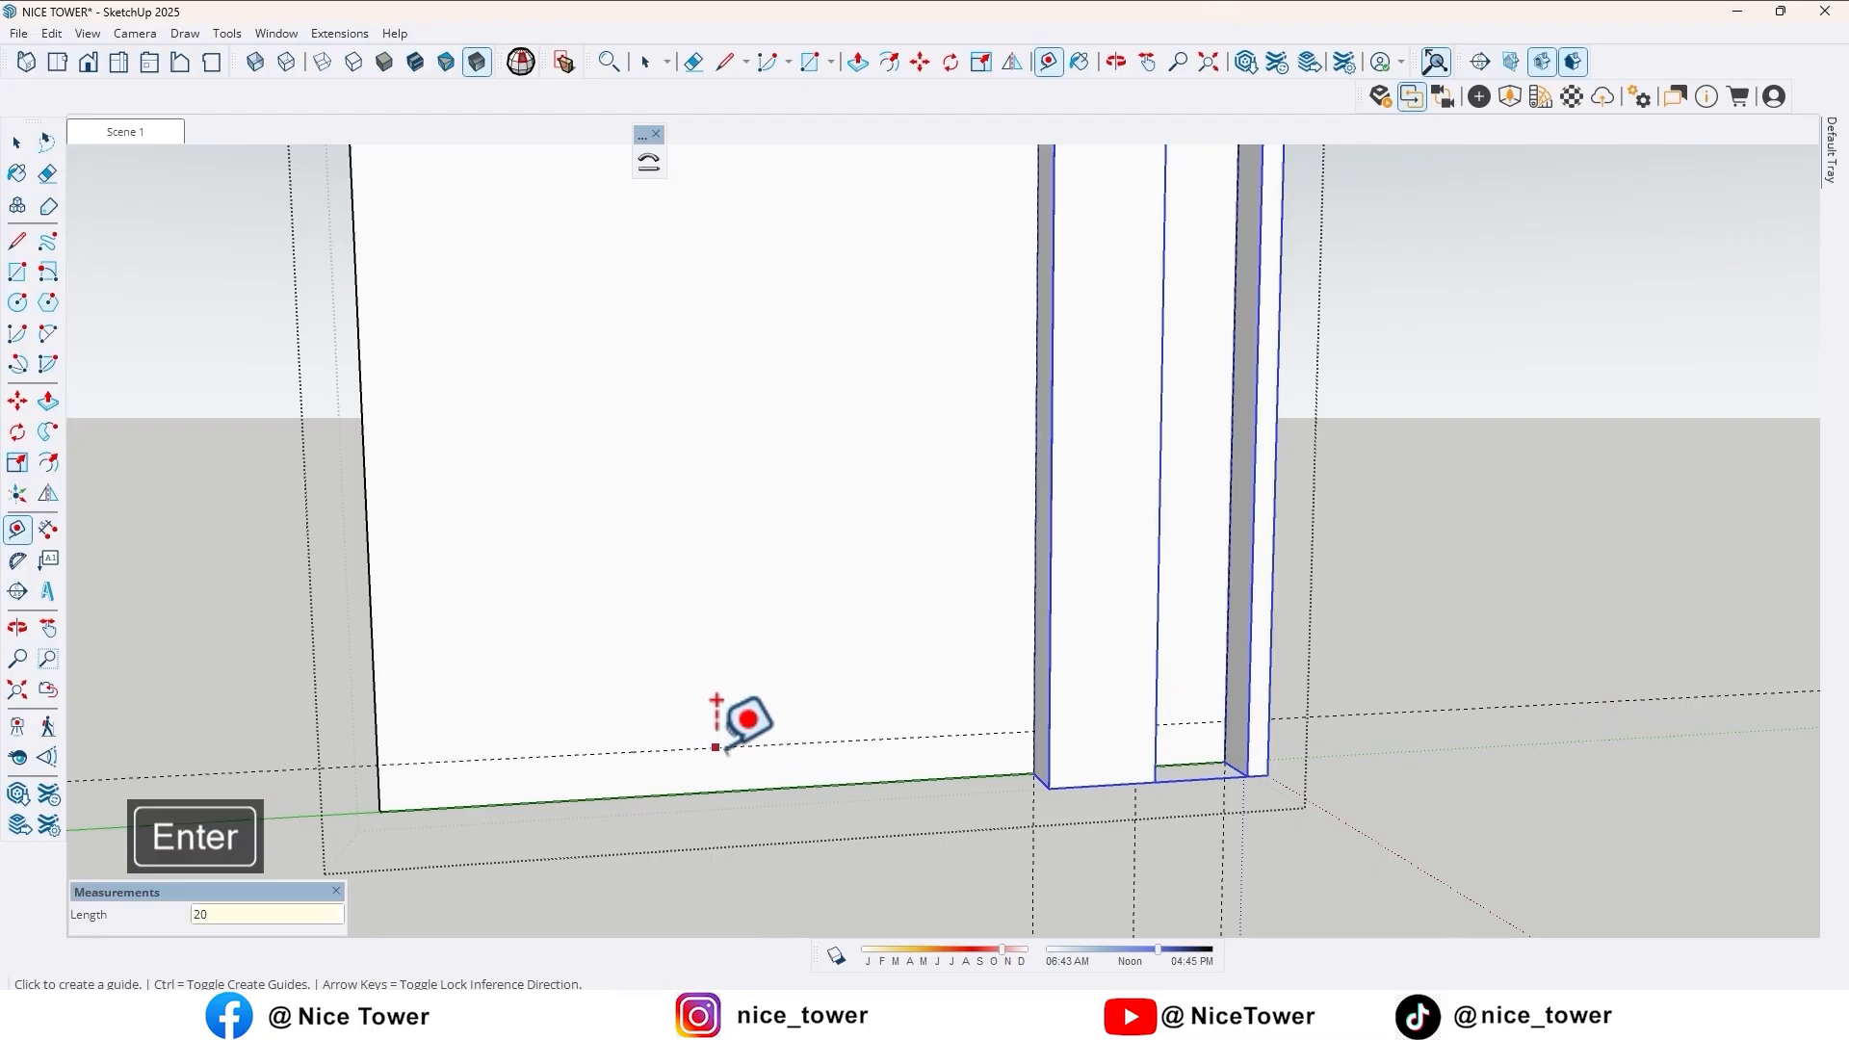
{"action": "mouse_move", "coordinate": [801, 655]}
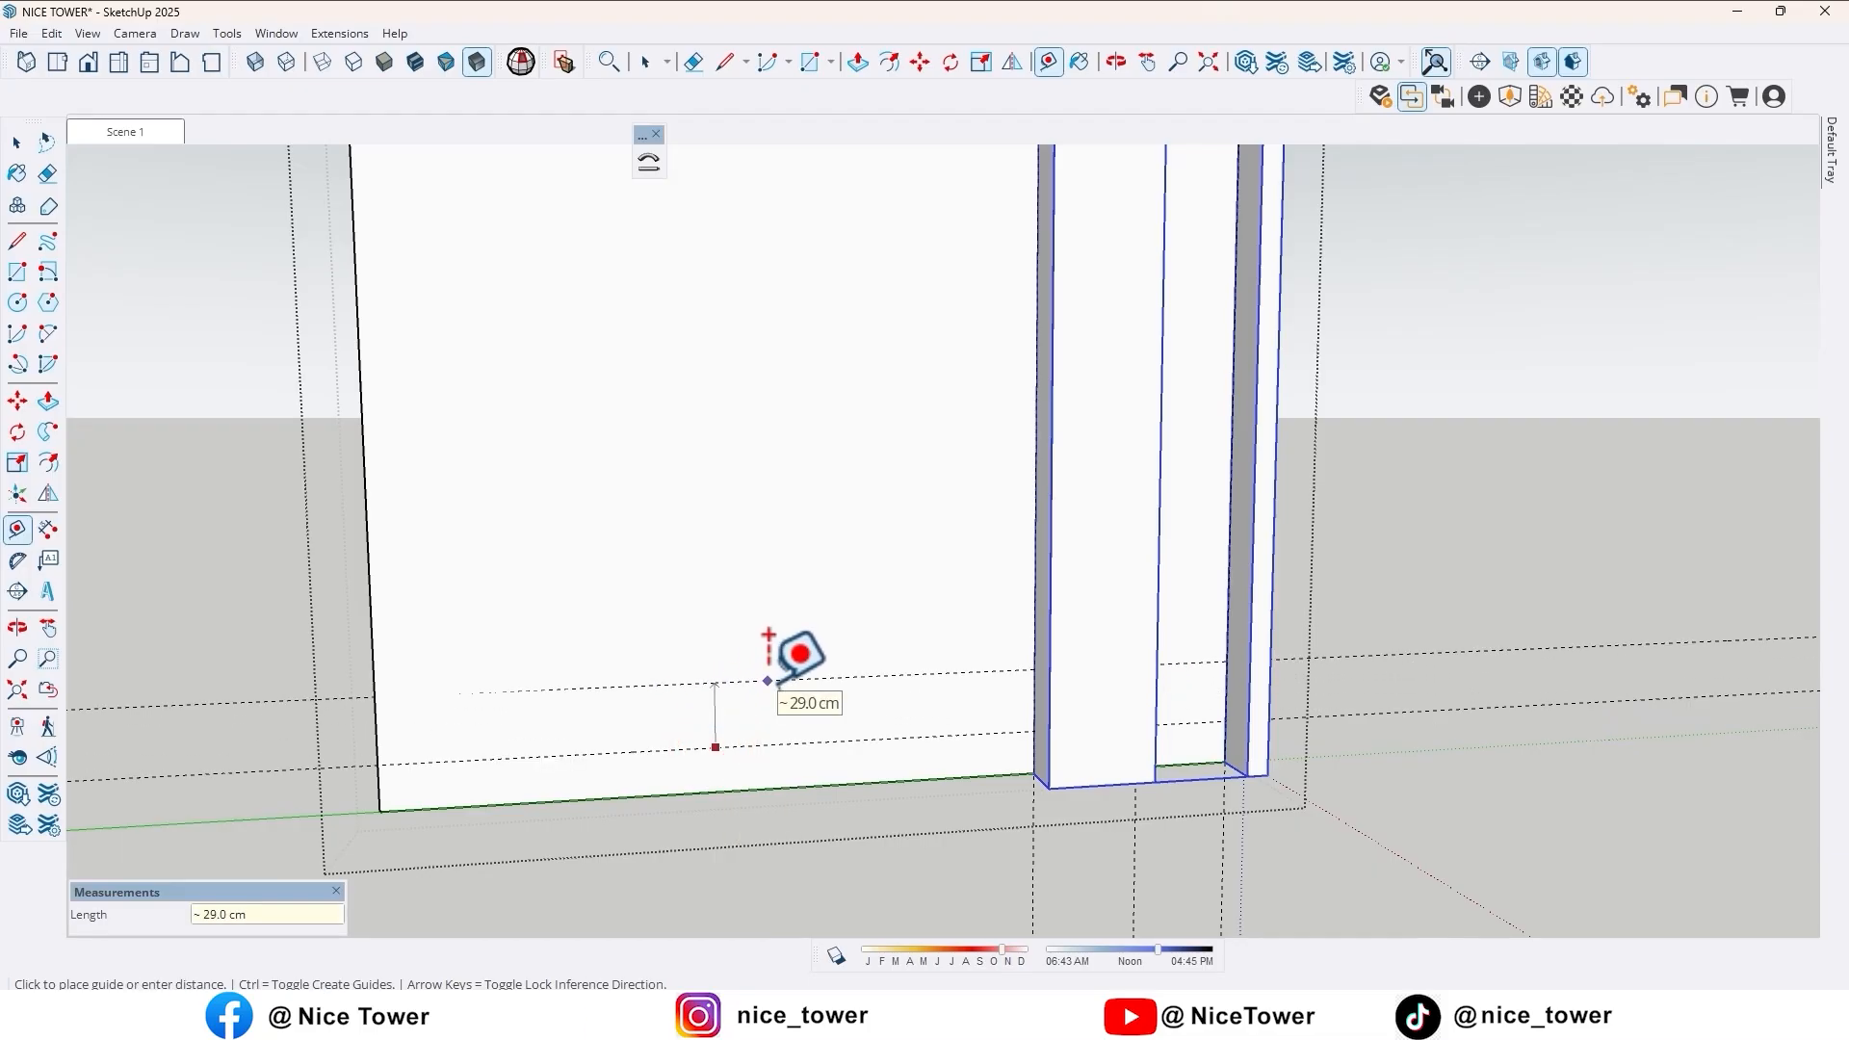
{"action": "type", "text": "20"}
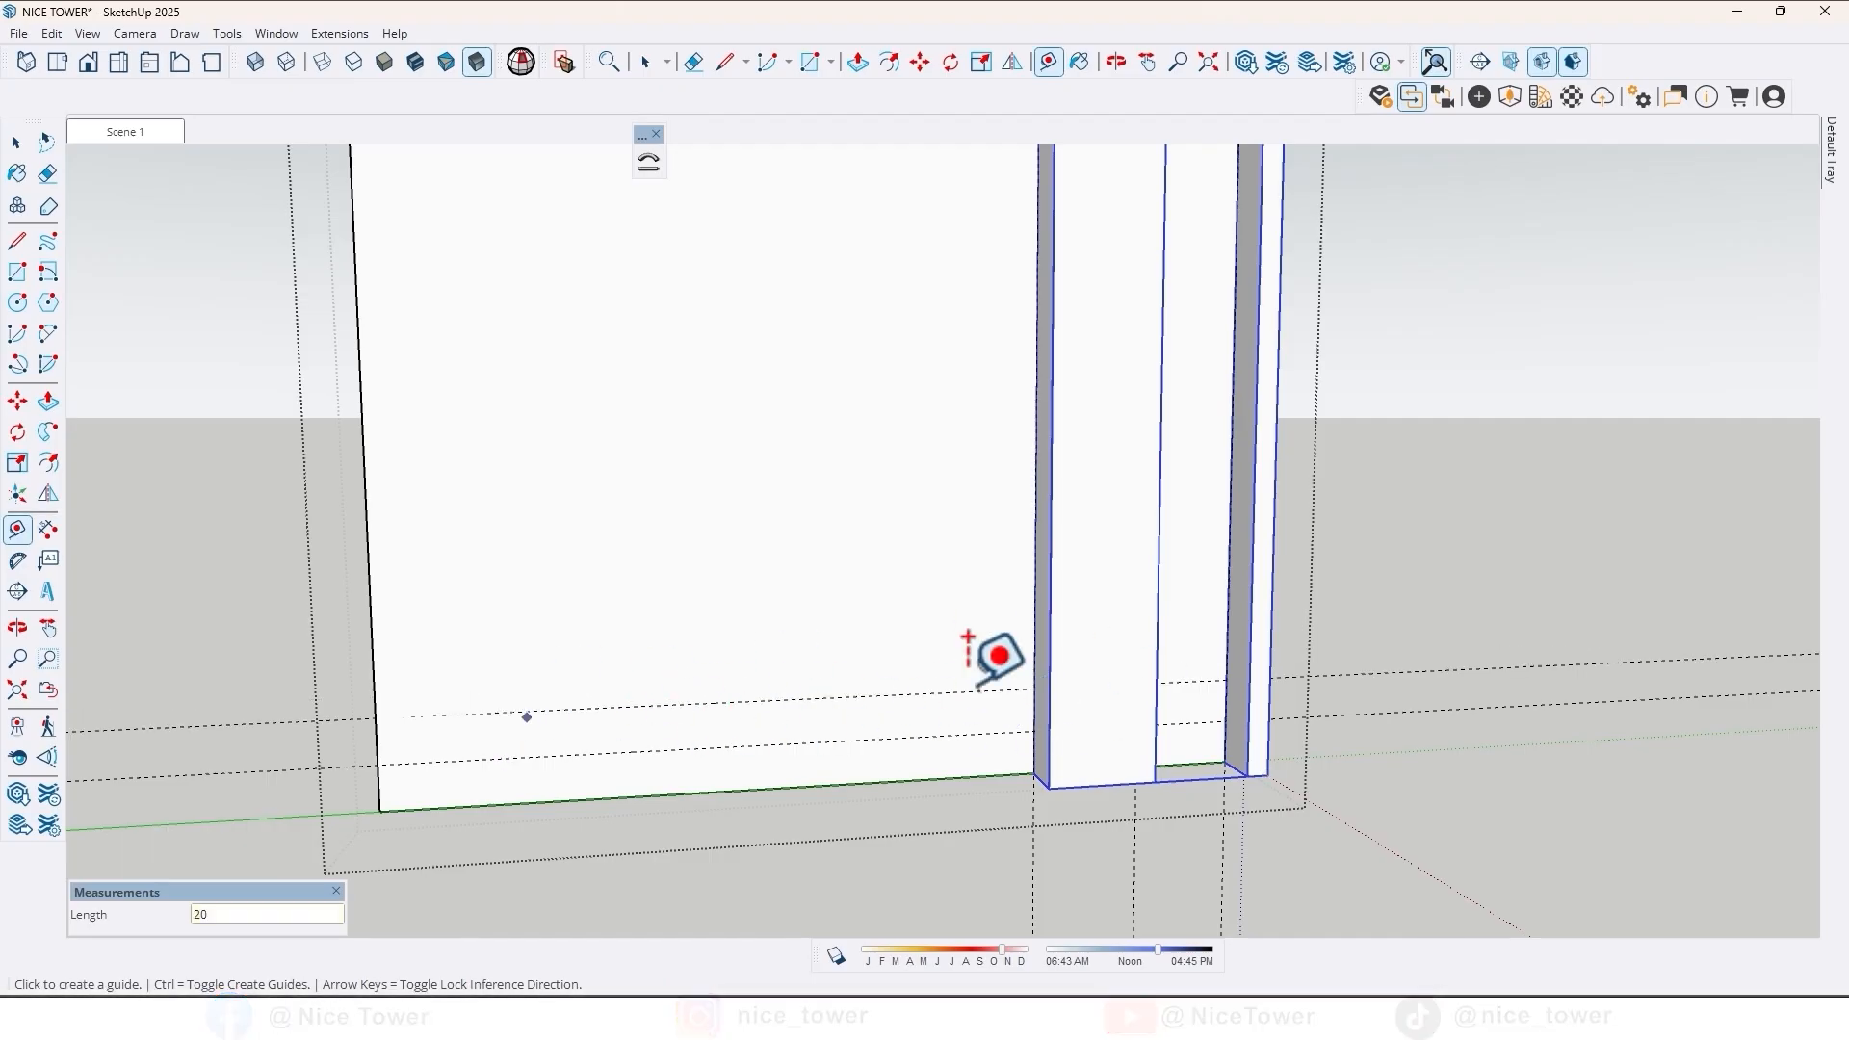
{"action": "mouse_move", "coordinate": [867, 701]}
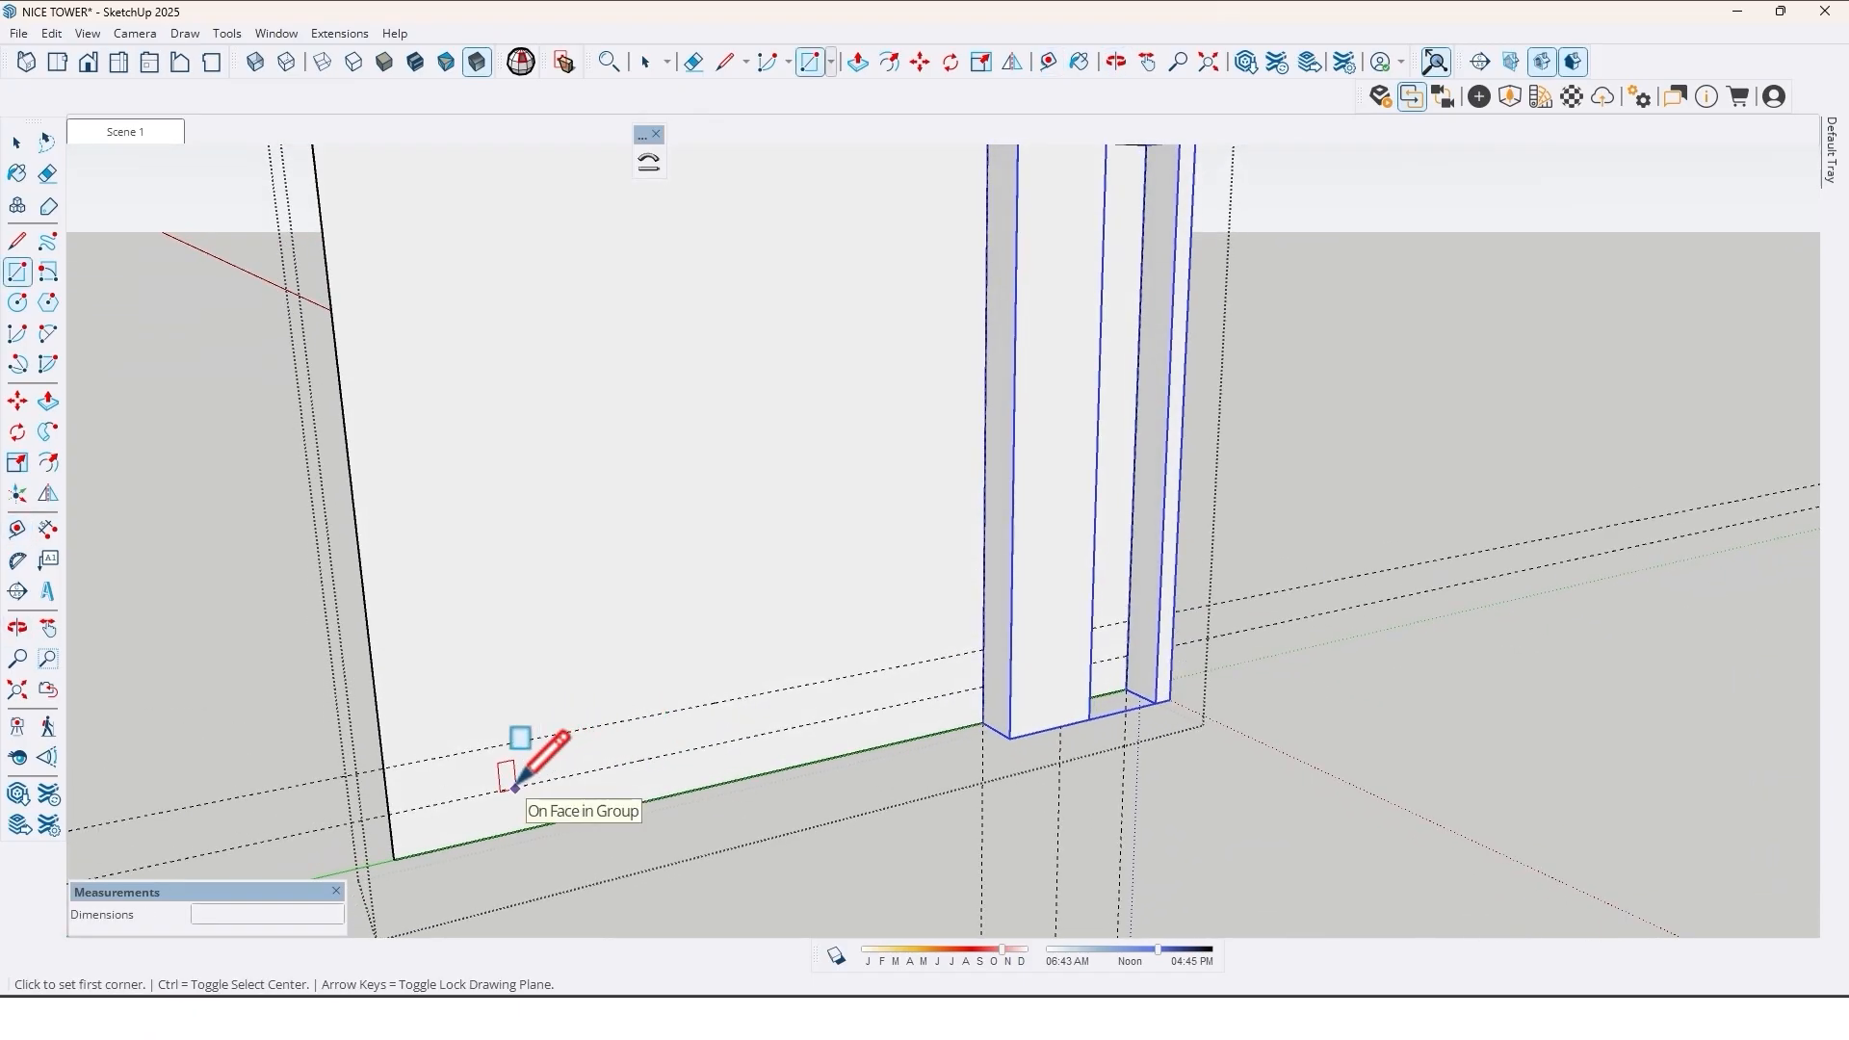
{"action": "left_click", "coordinate": [512, 784]}
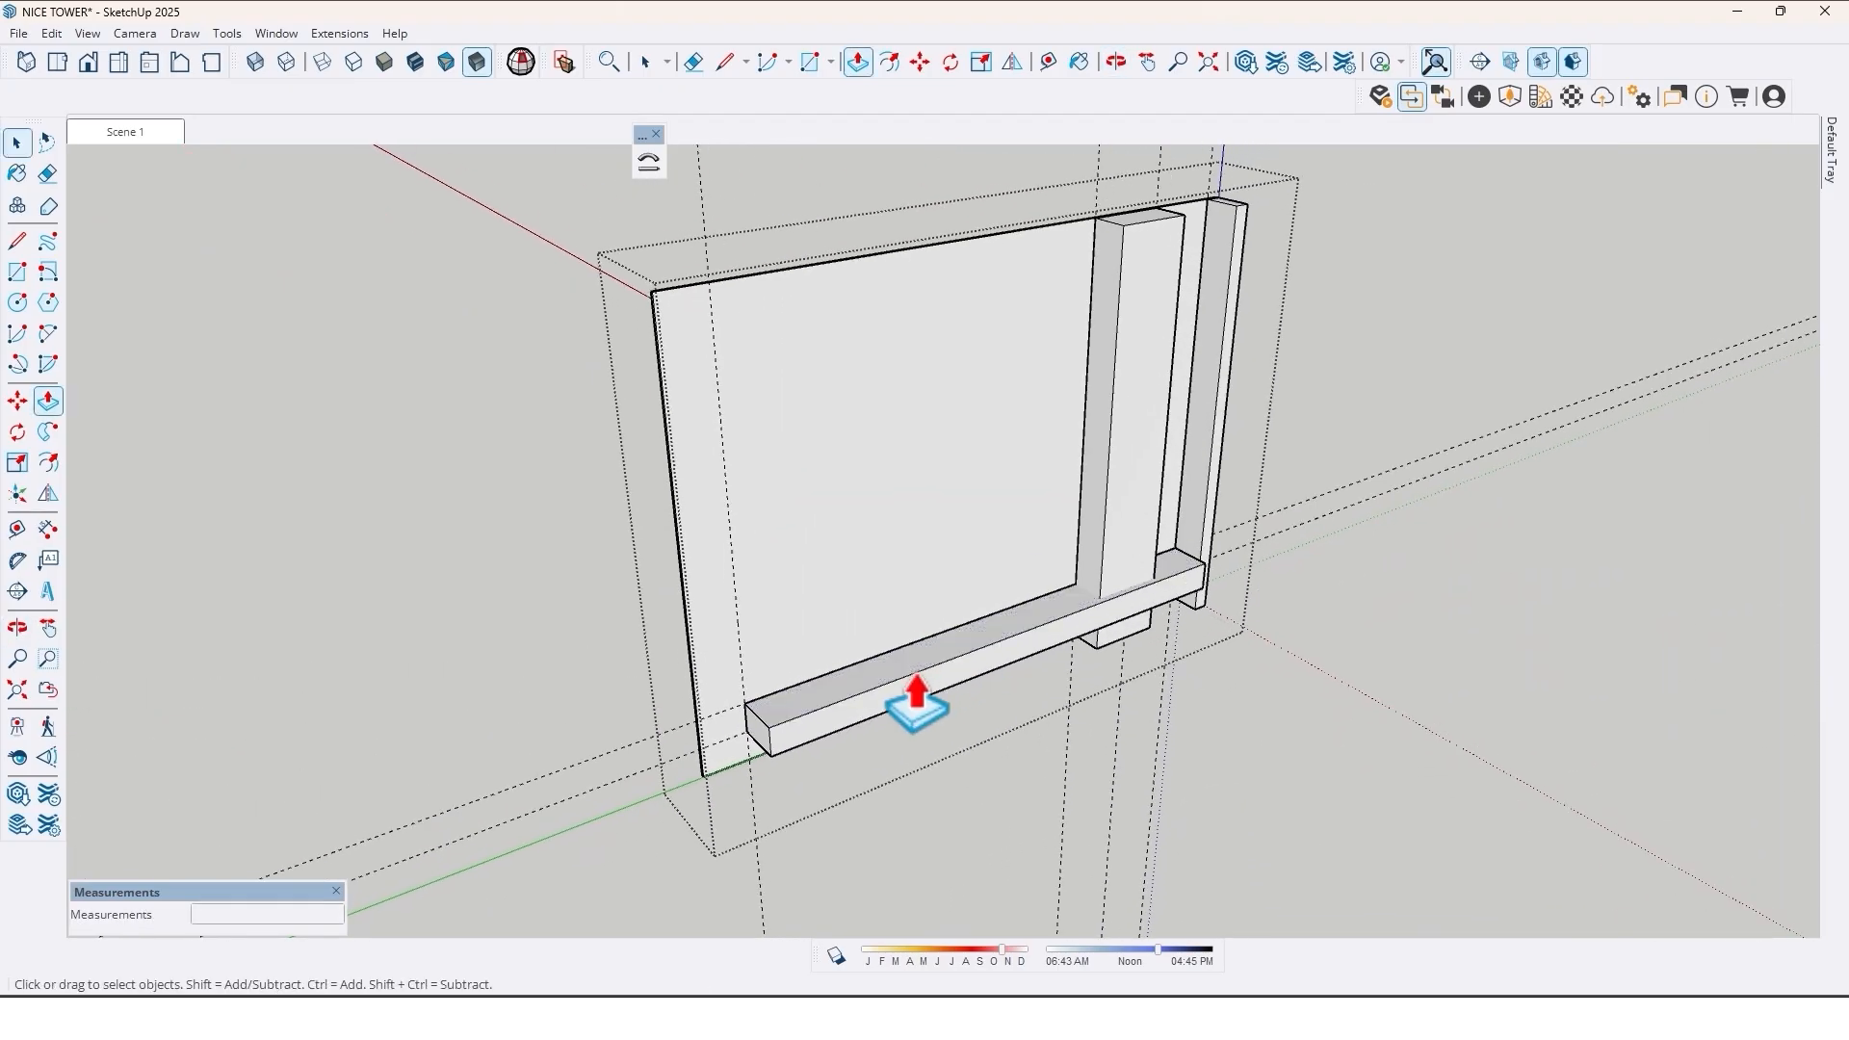
- Draw a 220 cm wide TV frame rectangle on the panel face
{"action": "right_click", "coordinate": [917, 707]}
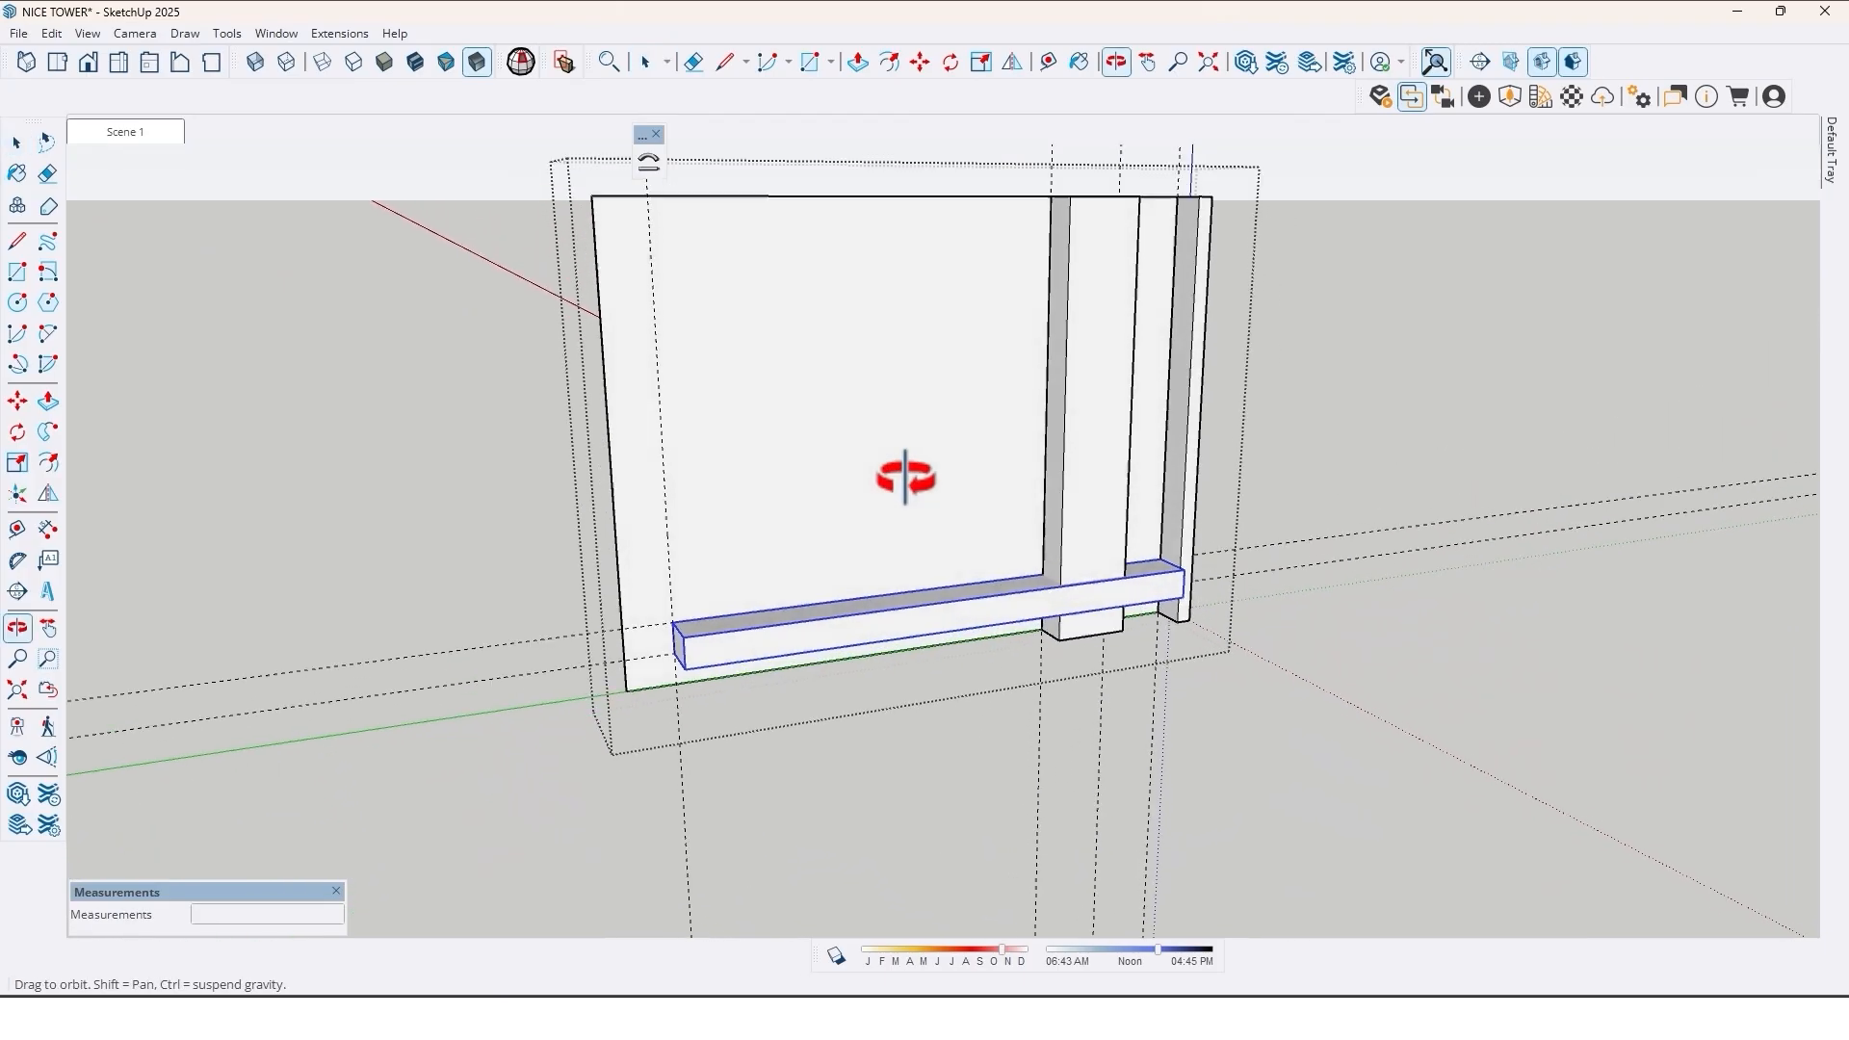
{"action": "left_click_drag", "start_coordinate": [907, 478], "coordinate": [1061, 484]}
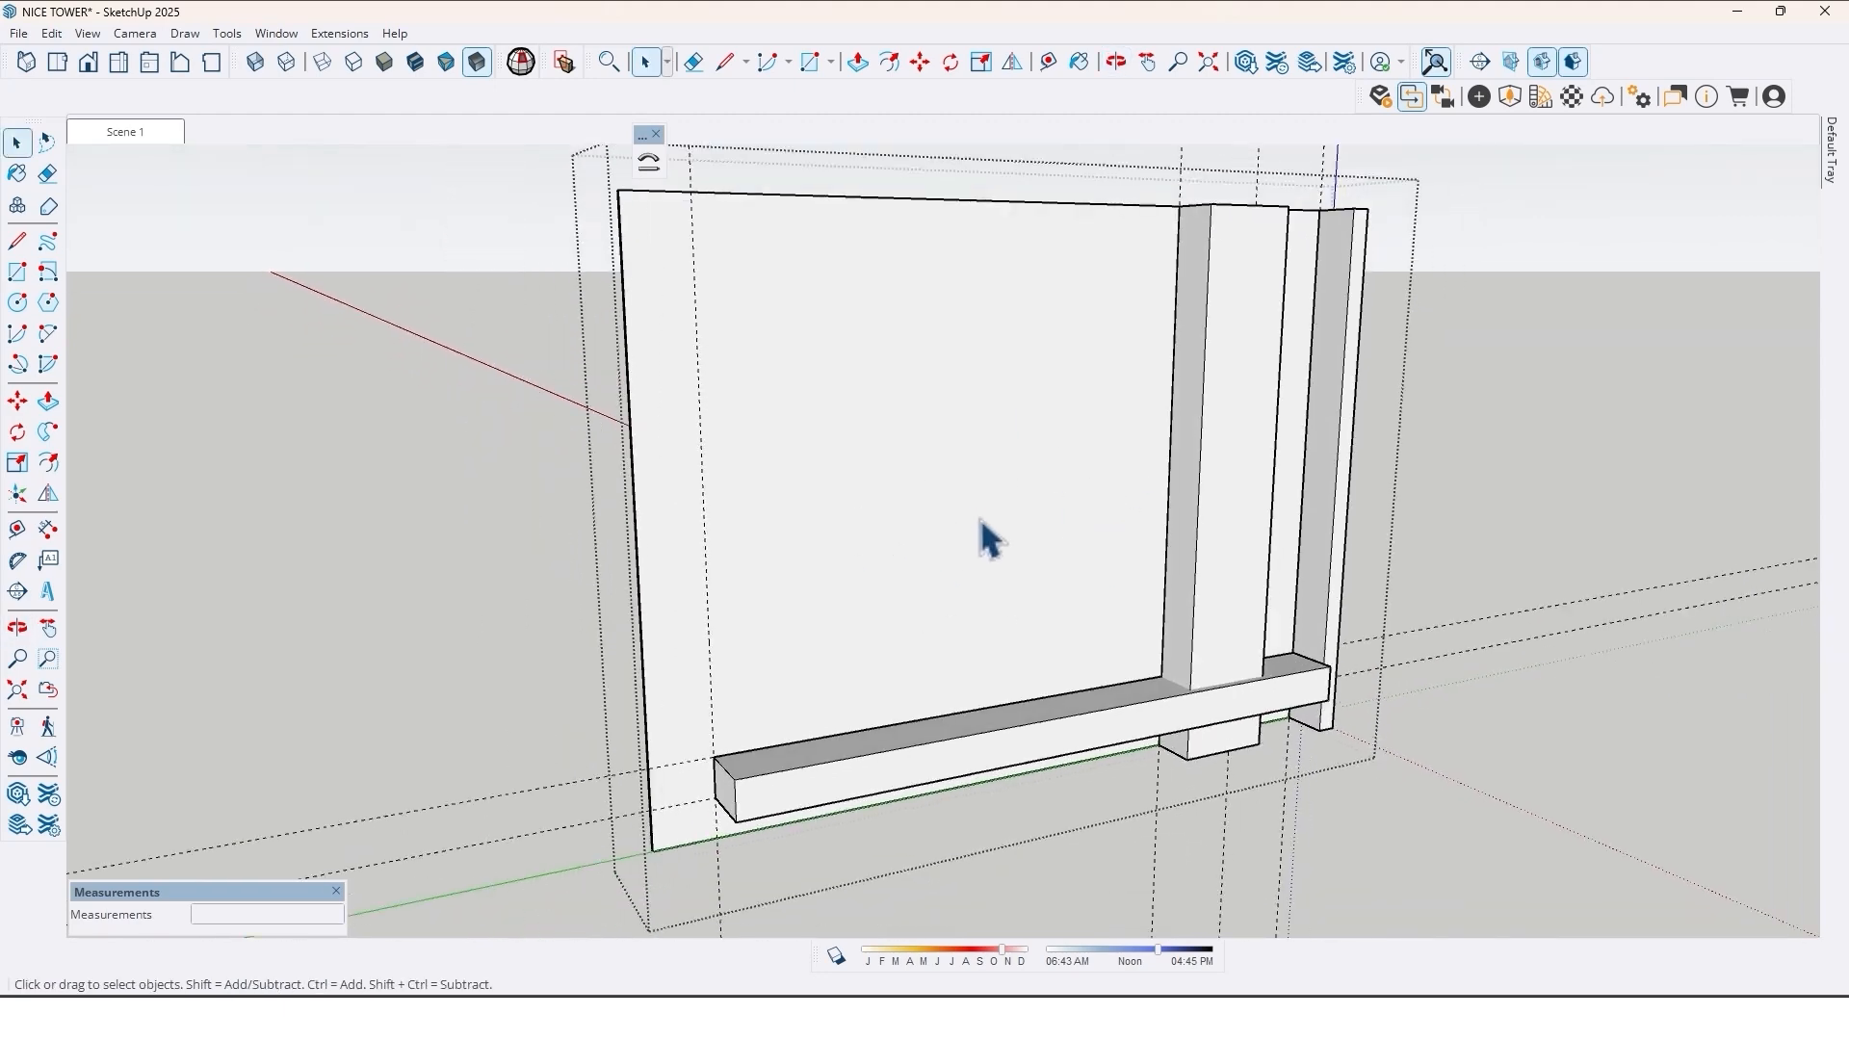
{"action": "left_click", "coordinate": [17, 272]}
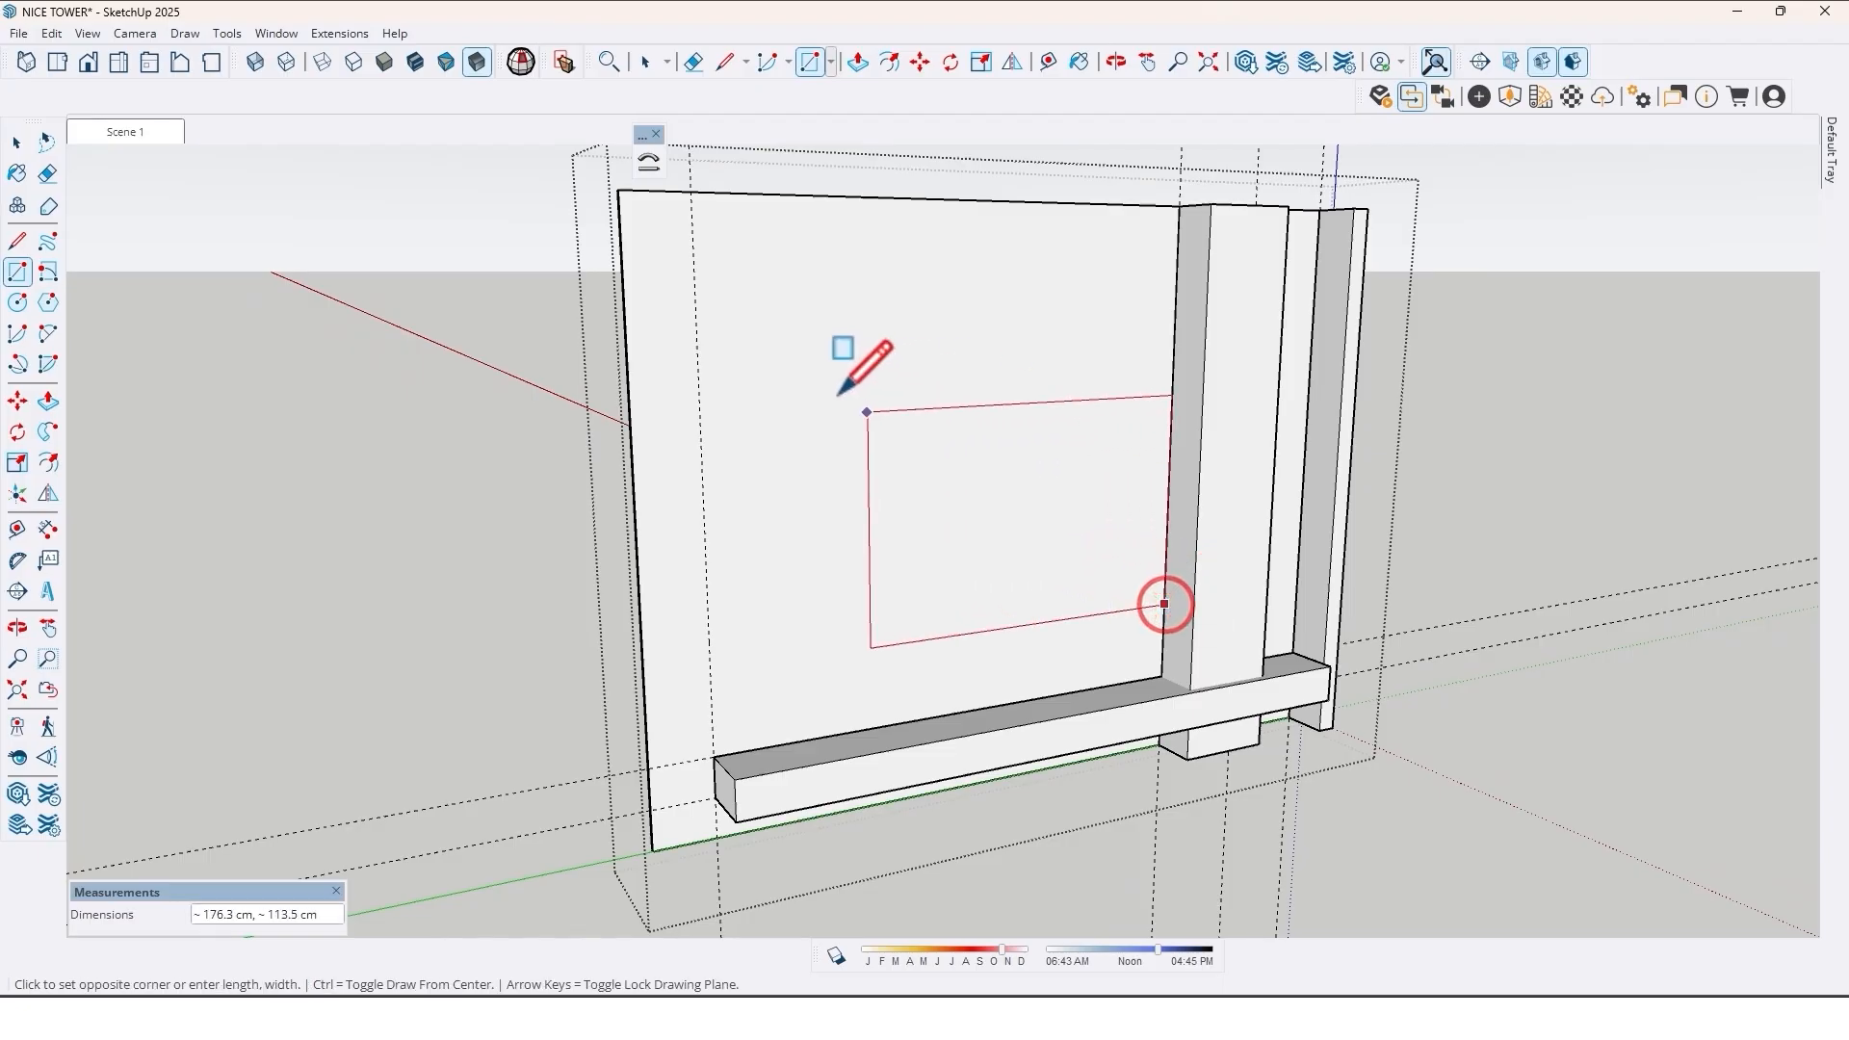
{"action": "mouse_move", "coordinate": [800, 397]}
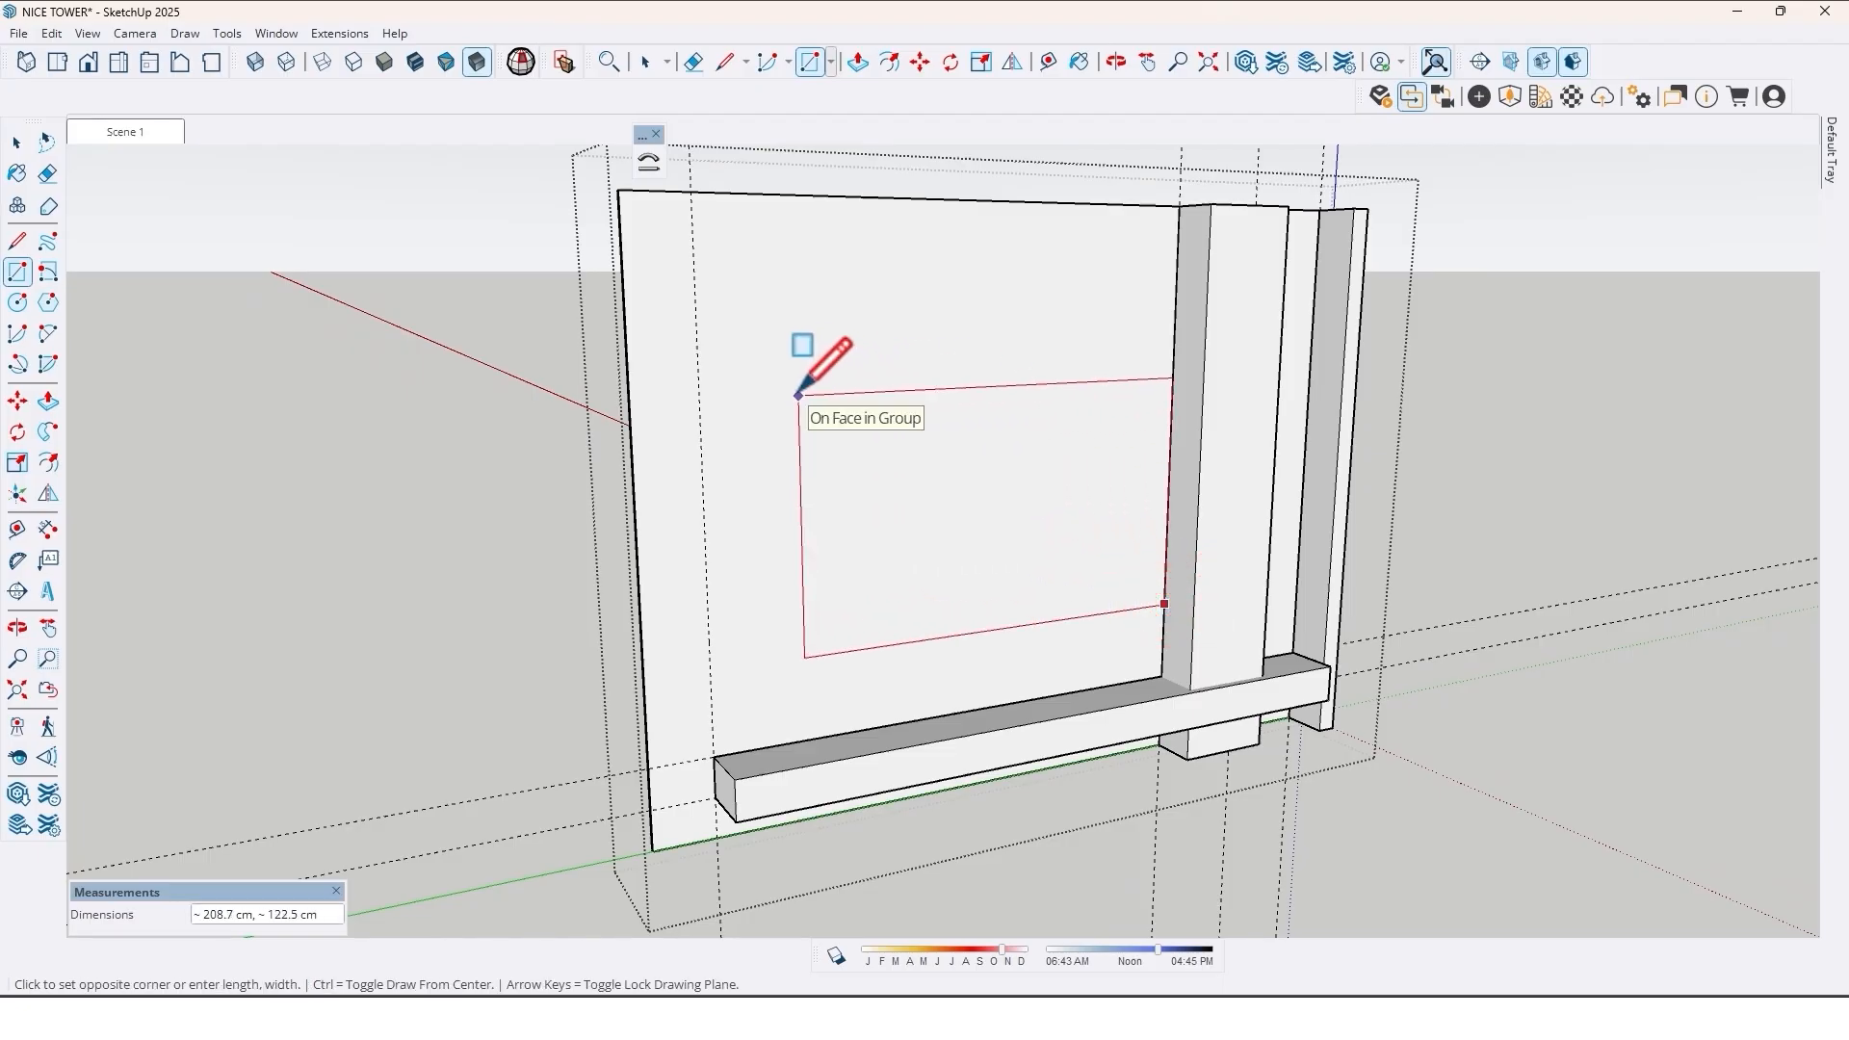
{"action": "type", "text": "220,"}
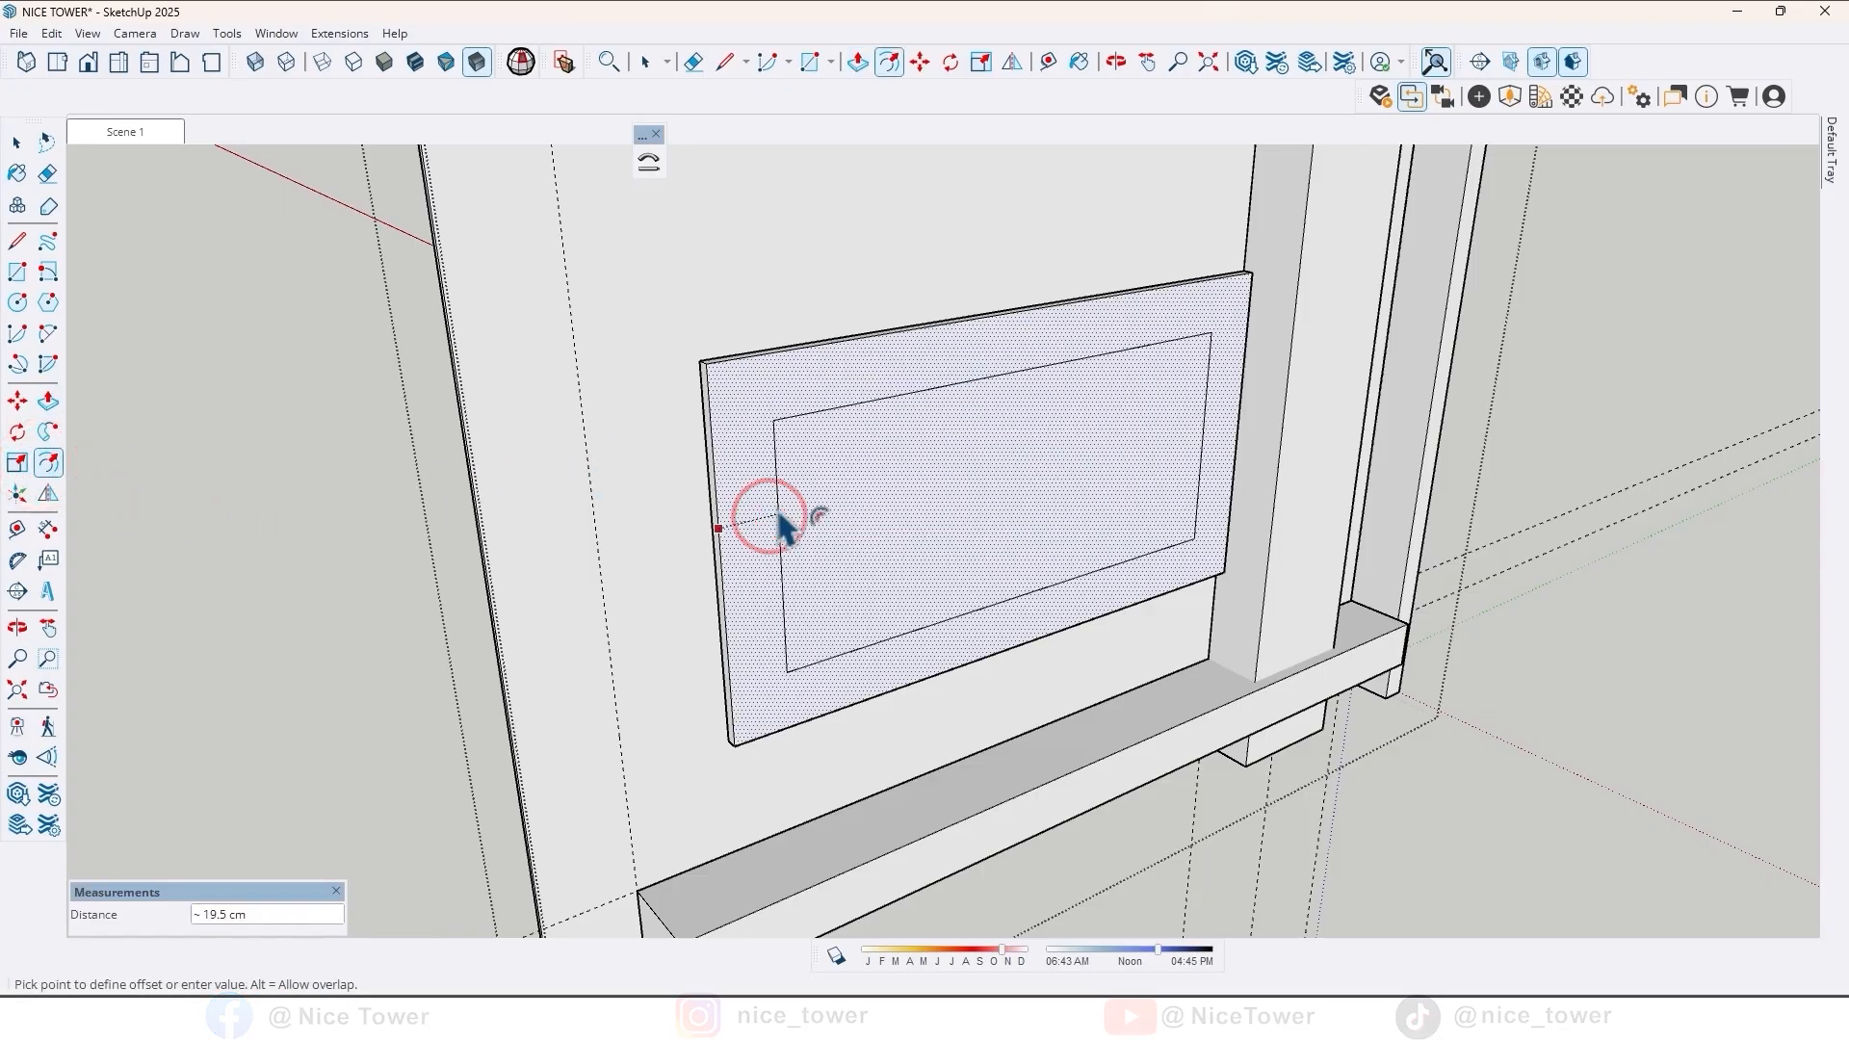
- Offset the frame by 10 cm for a border and recess the centre by 4 cm
{"action": "type", "text": "10"}
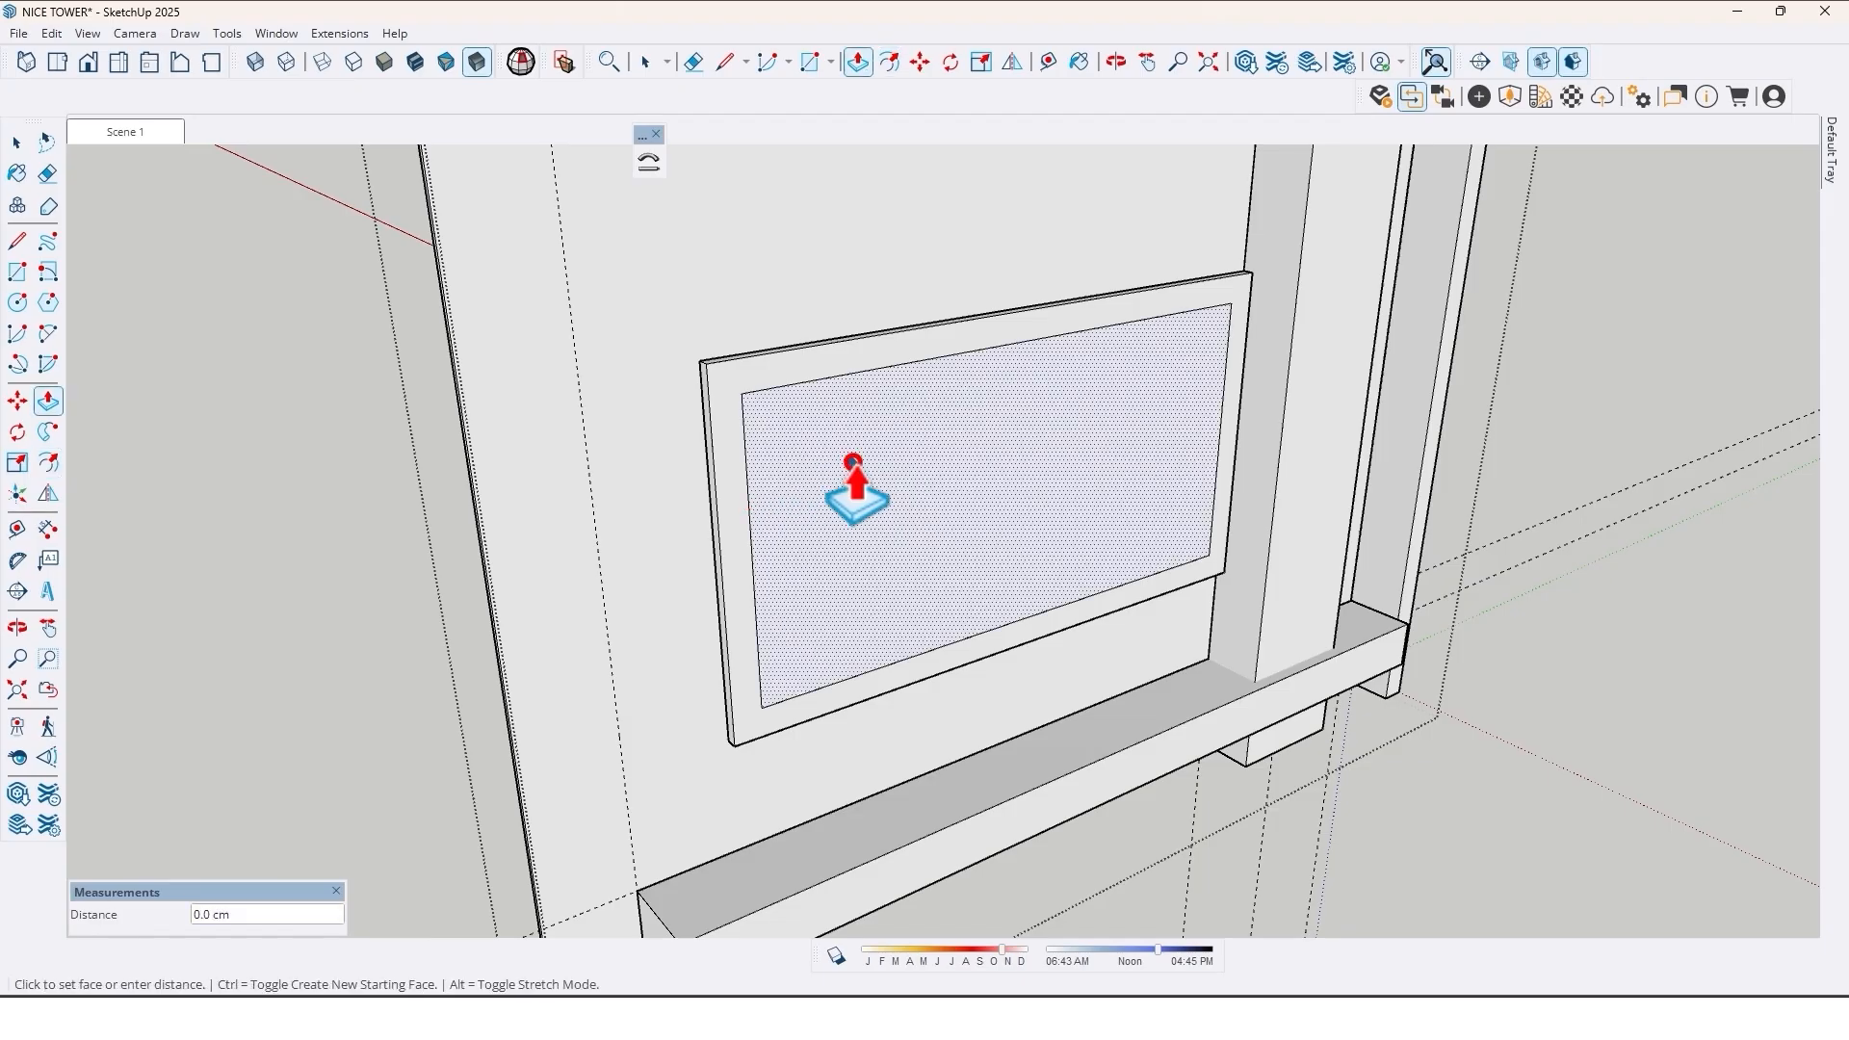
{"action": "type", "text": "4"}
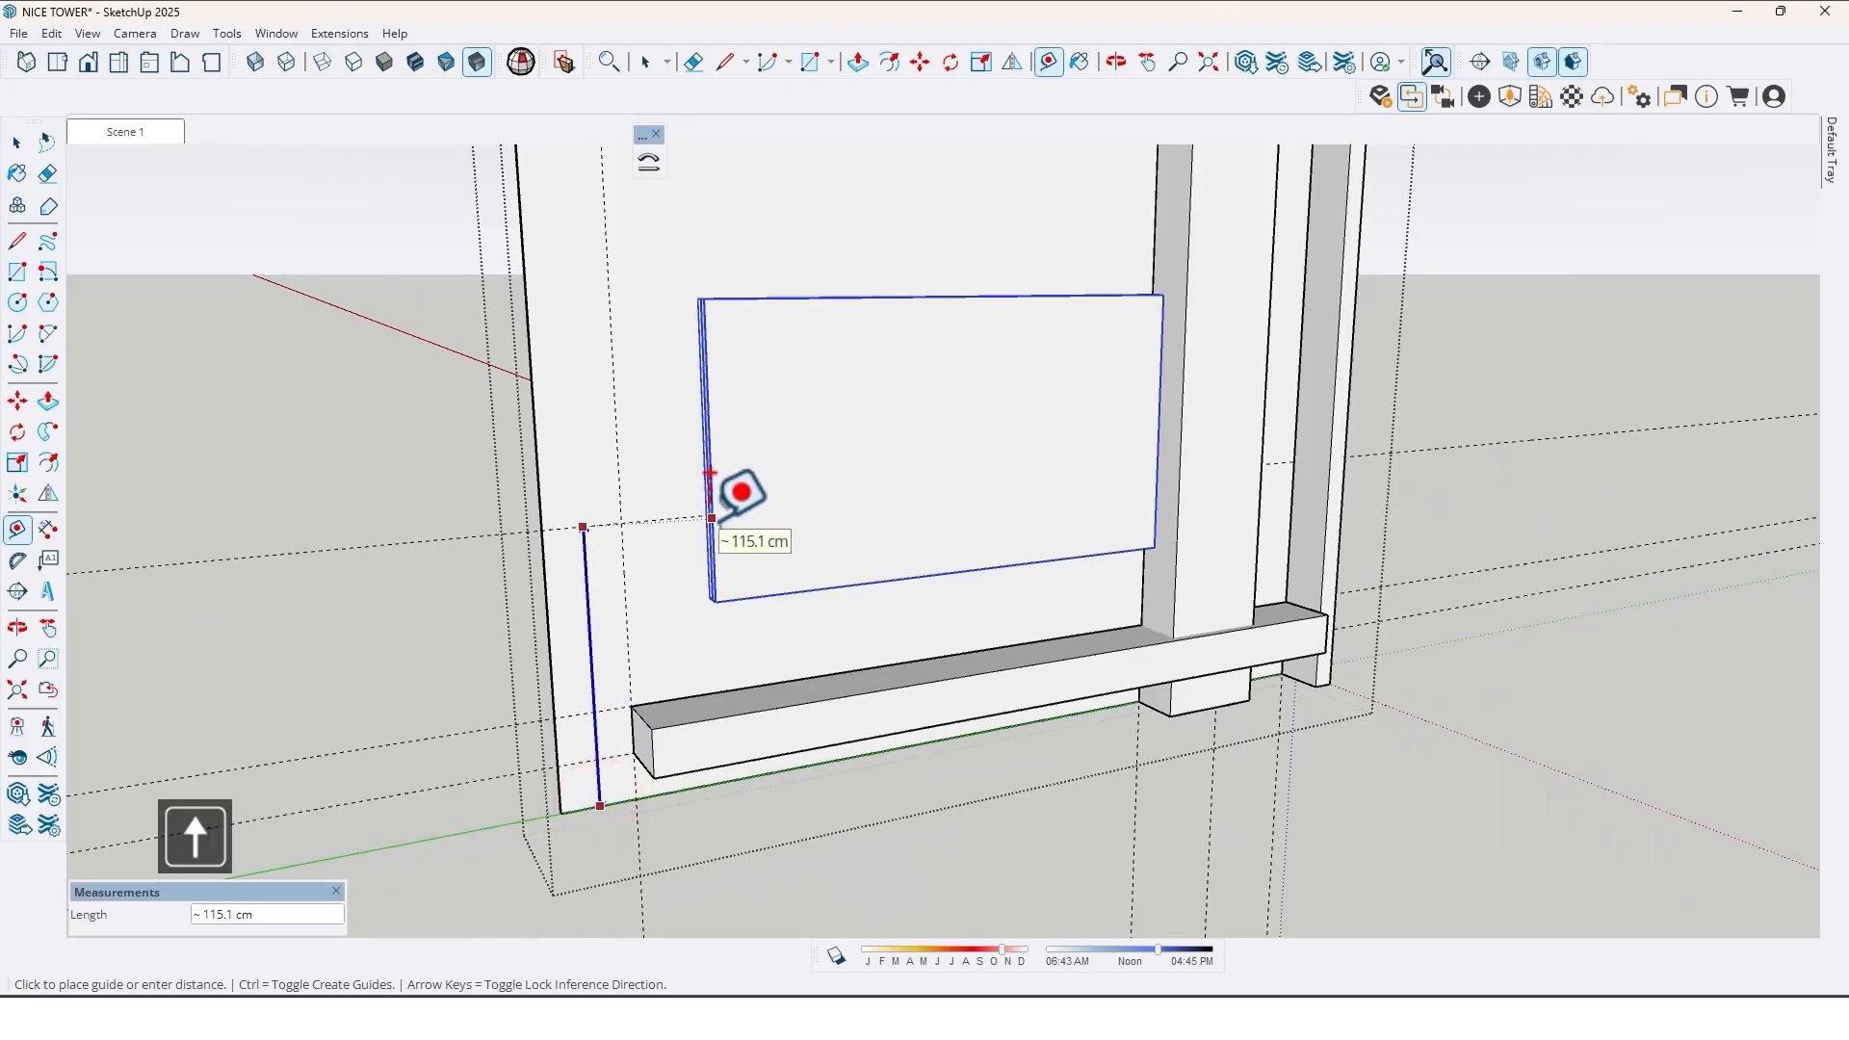
- Place a guide 120 cm up the panel and move the TV frame group onto it
{"action": "type", "text": "120"}
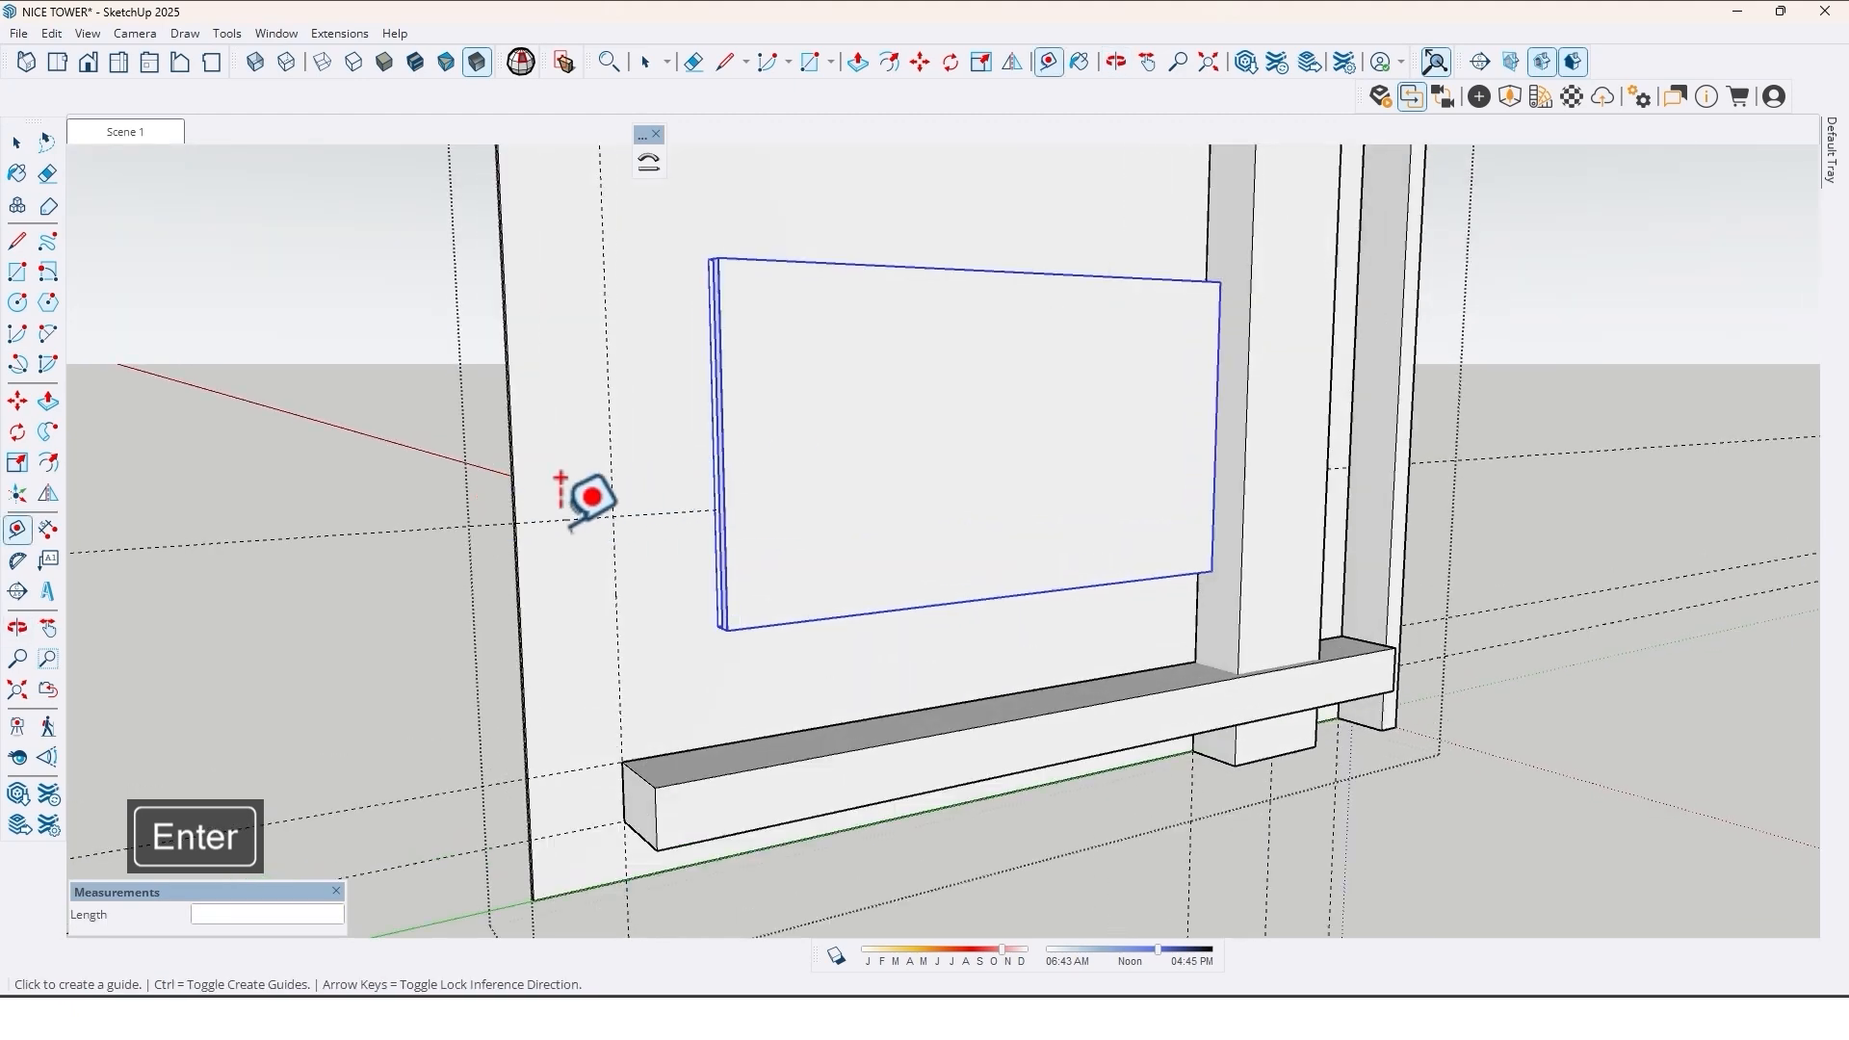
{"action": "mouse_move", "coordinate": [732, 375]}
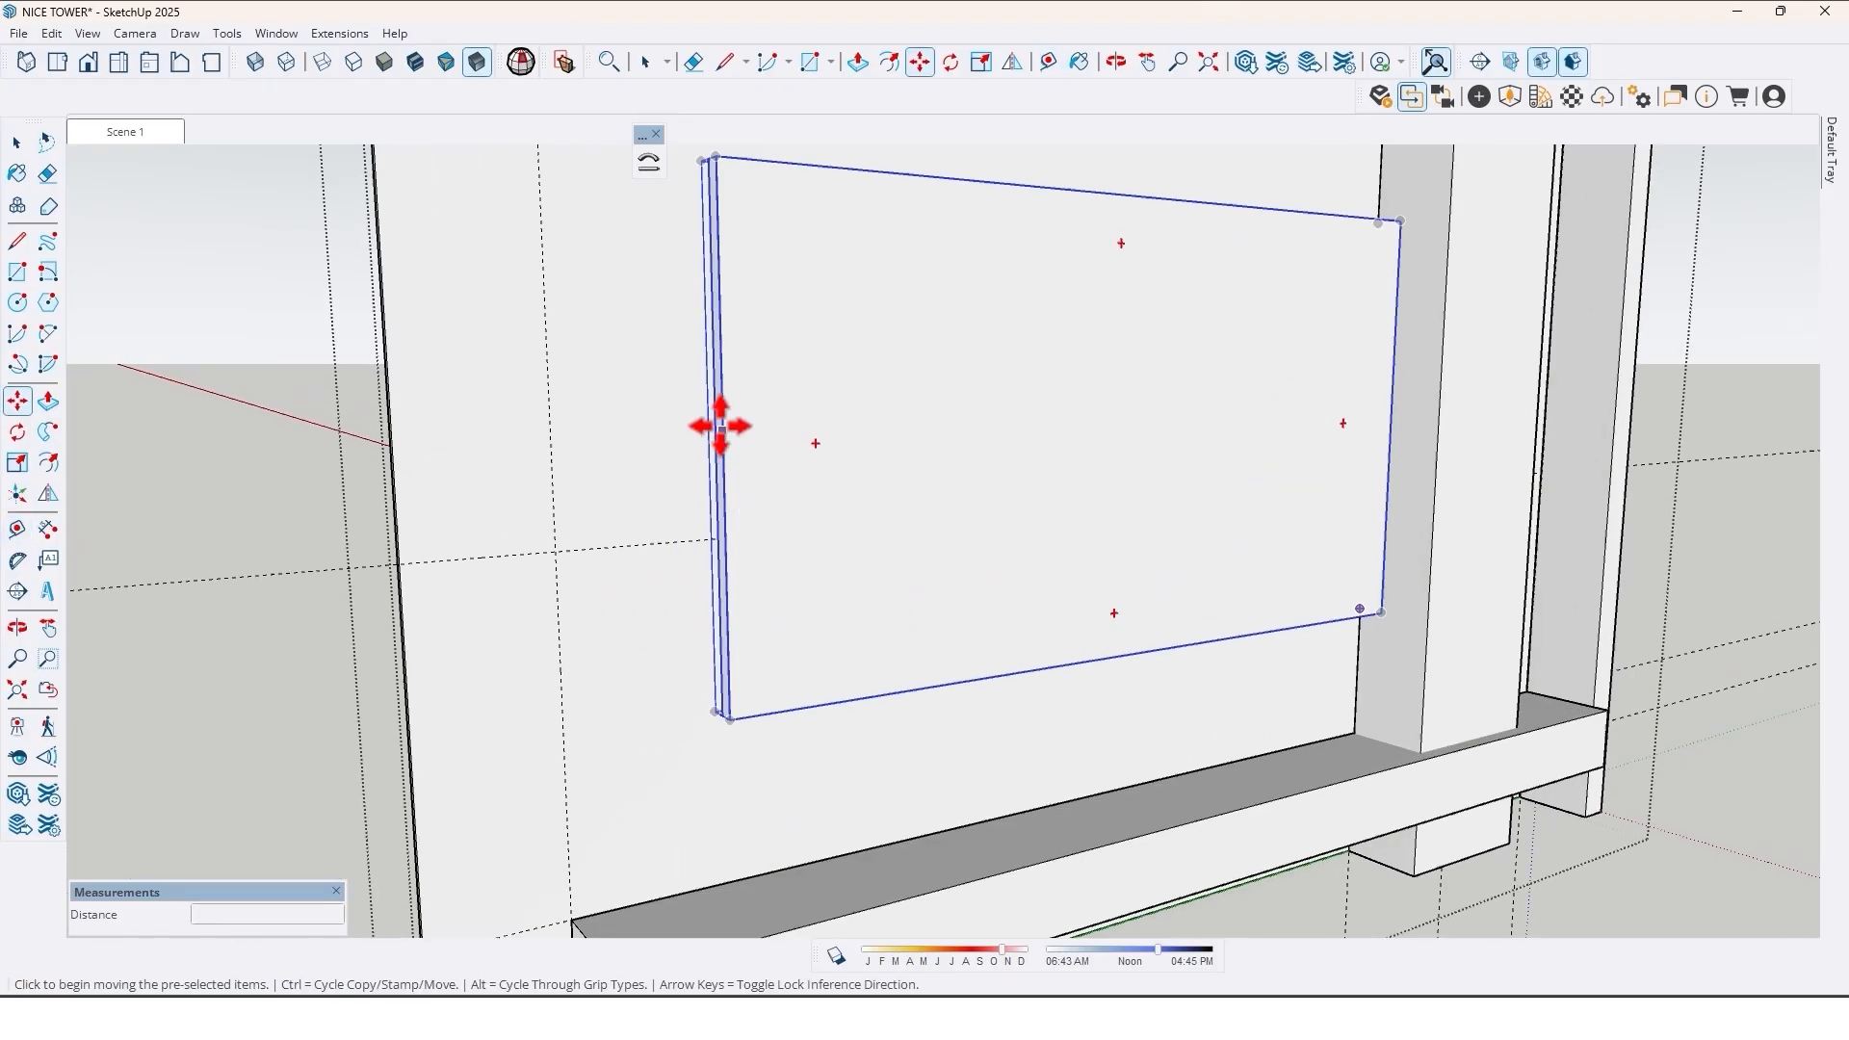
{"action": "mouse_move", "coordinate": [726, 449]}
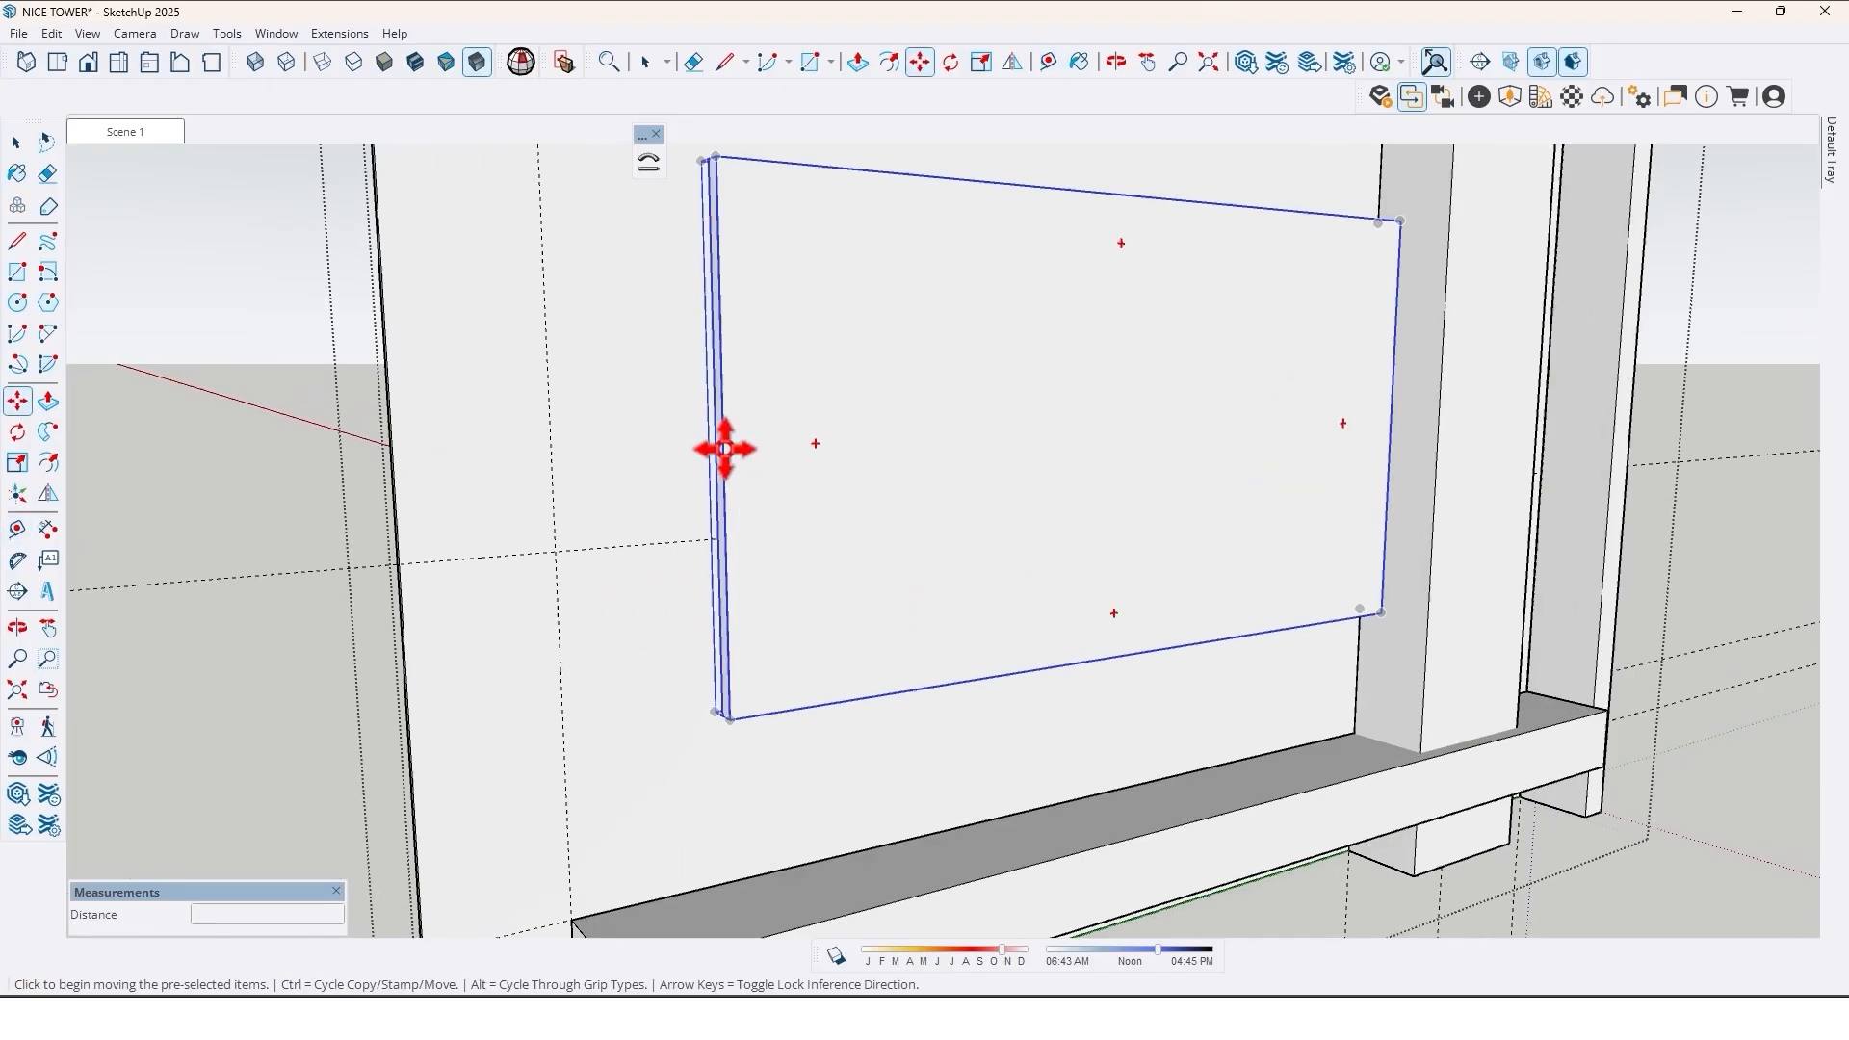
{"action": "left_click_drag", "start_coordinate": [726, 448], "coordinate": [690, 518]}
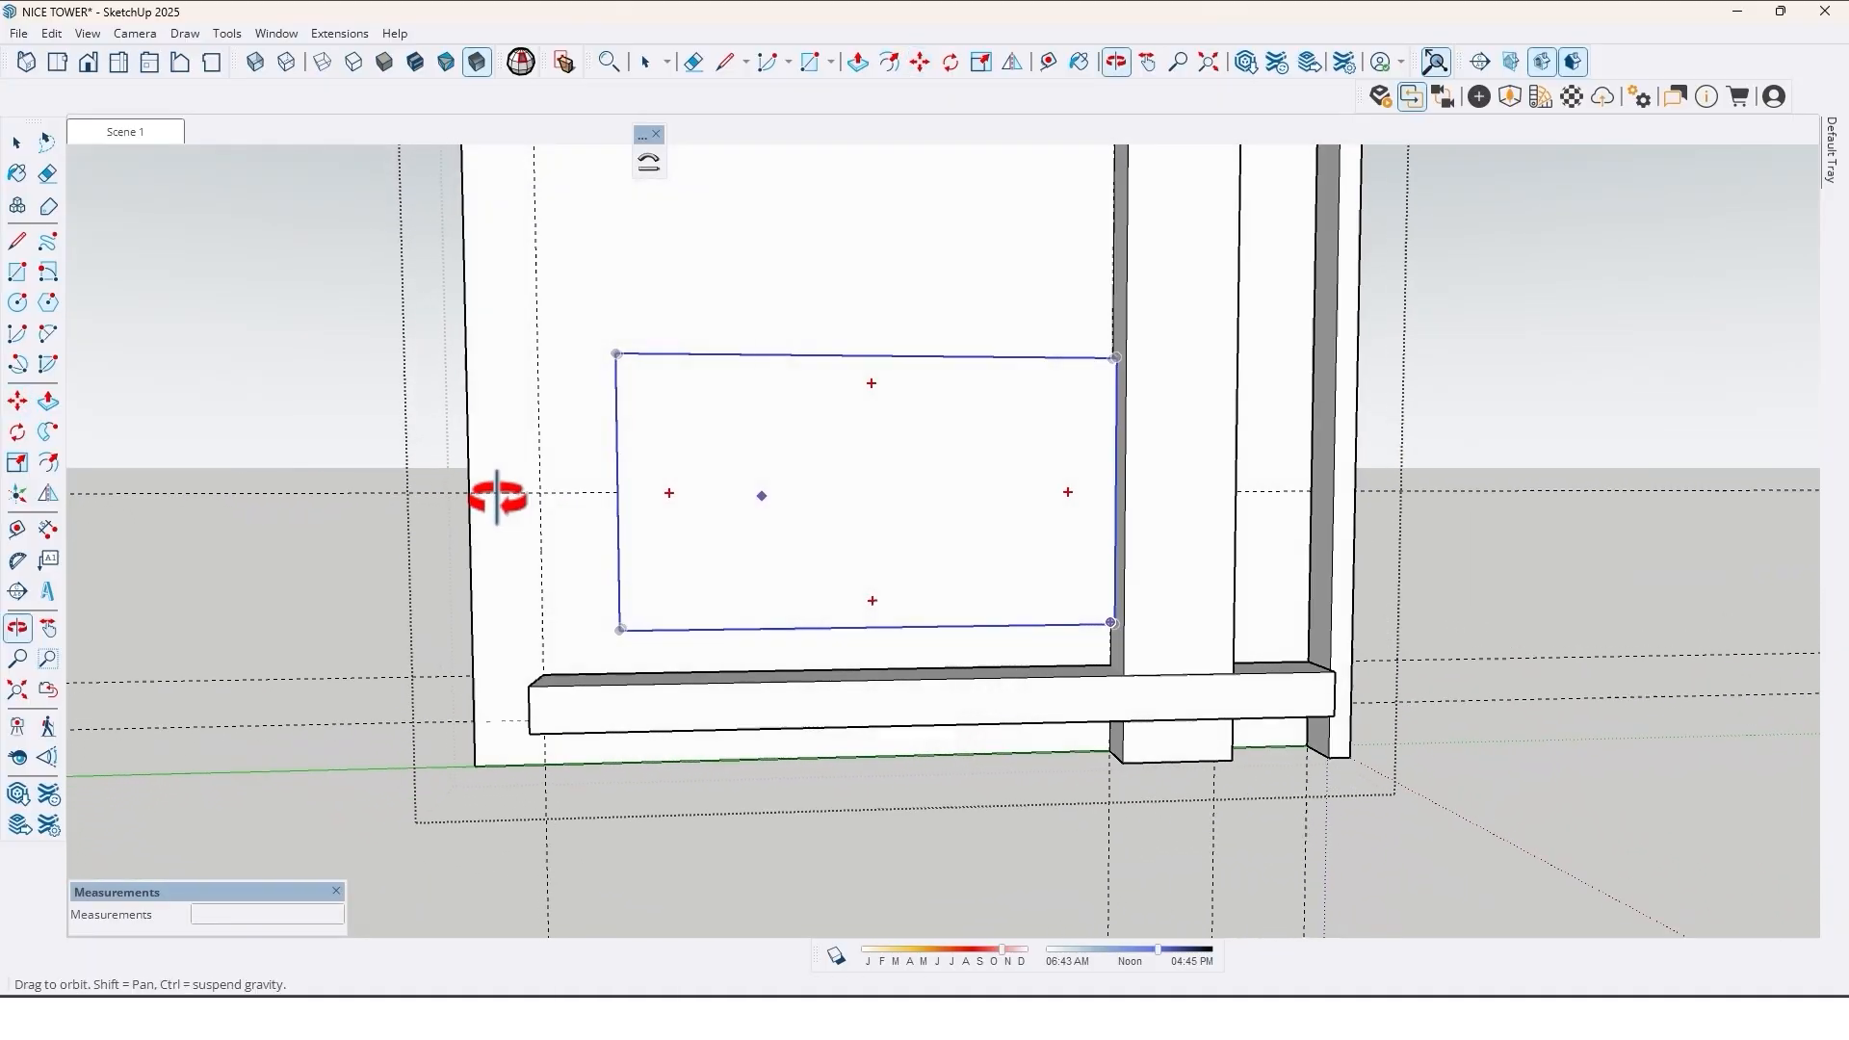
{"action": "left_click_drag", "start_coordinate": [495, 495], "coordinate": [684, 533]}
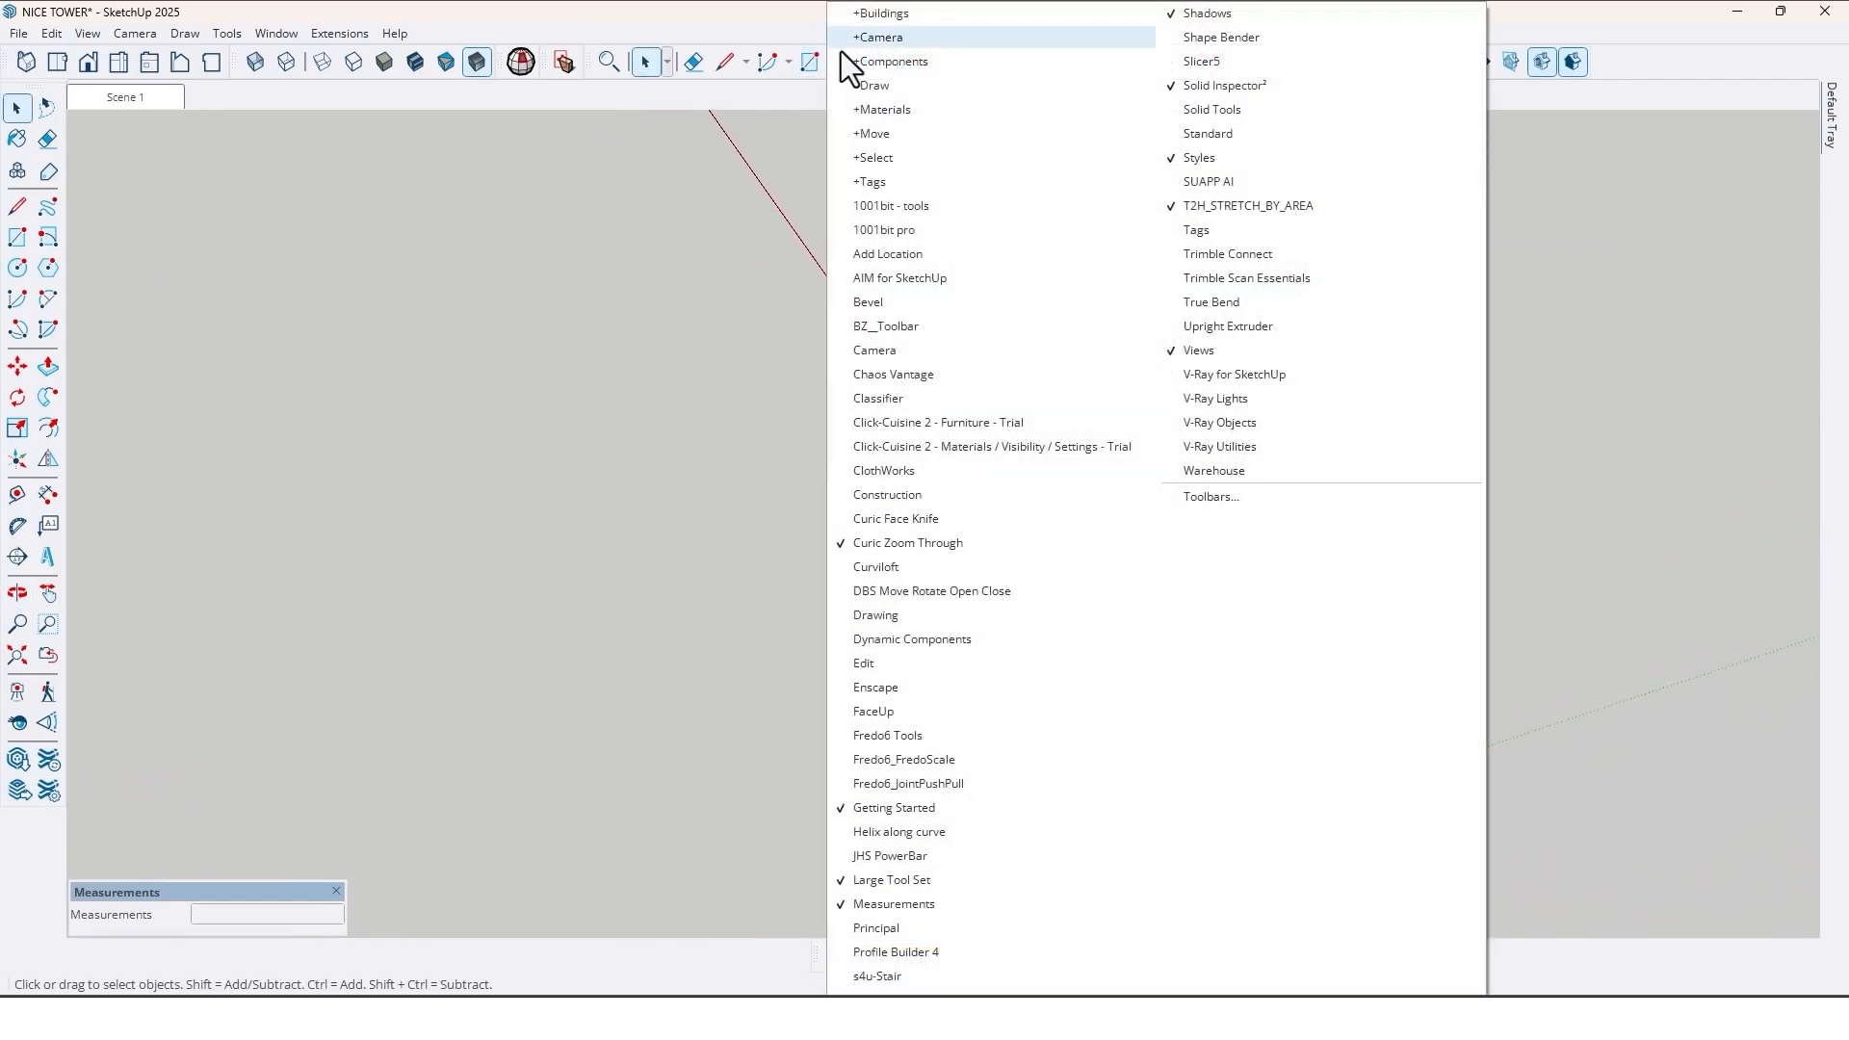
{"action": "mouse_move", "coordinate": [896, 350]}
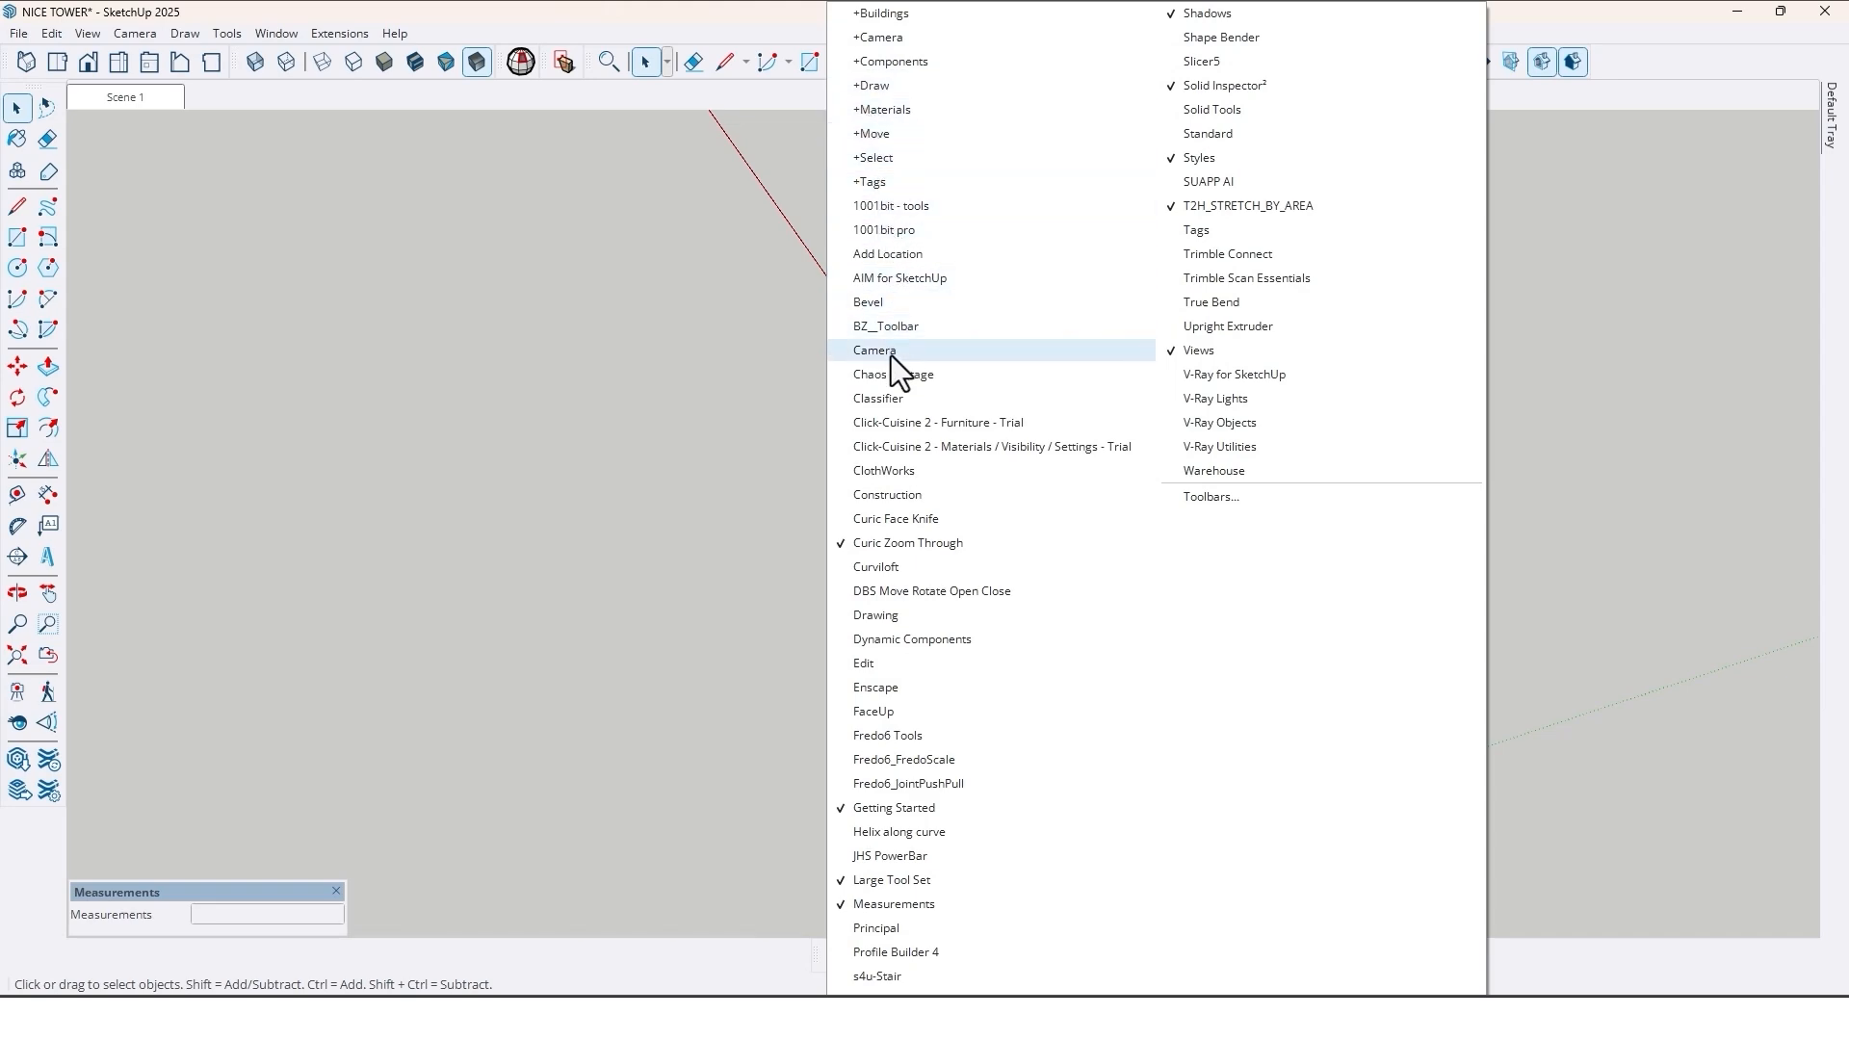
- Enable the Bevel extension toolbar from View > Toolbars
{"action": "left_click", "coordinate": [867, 303]}
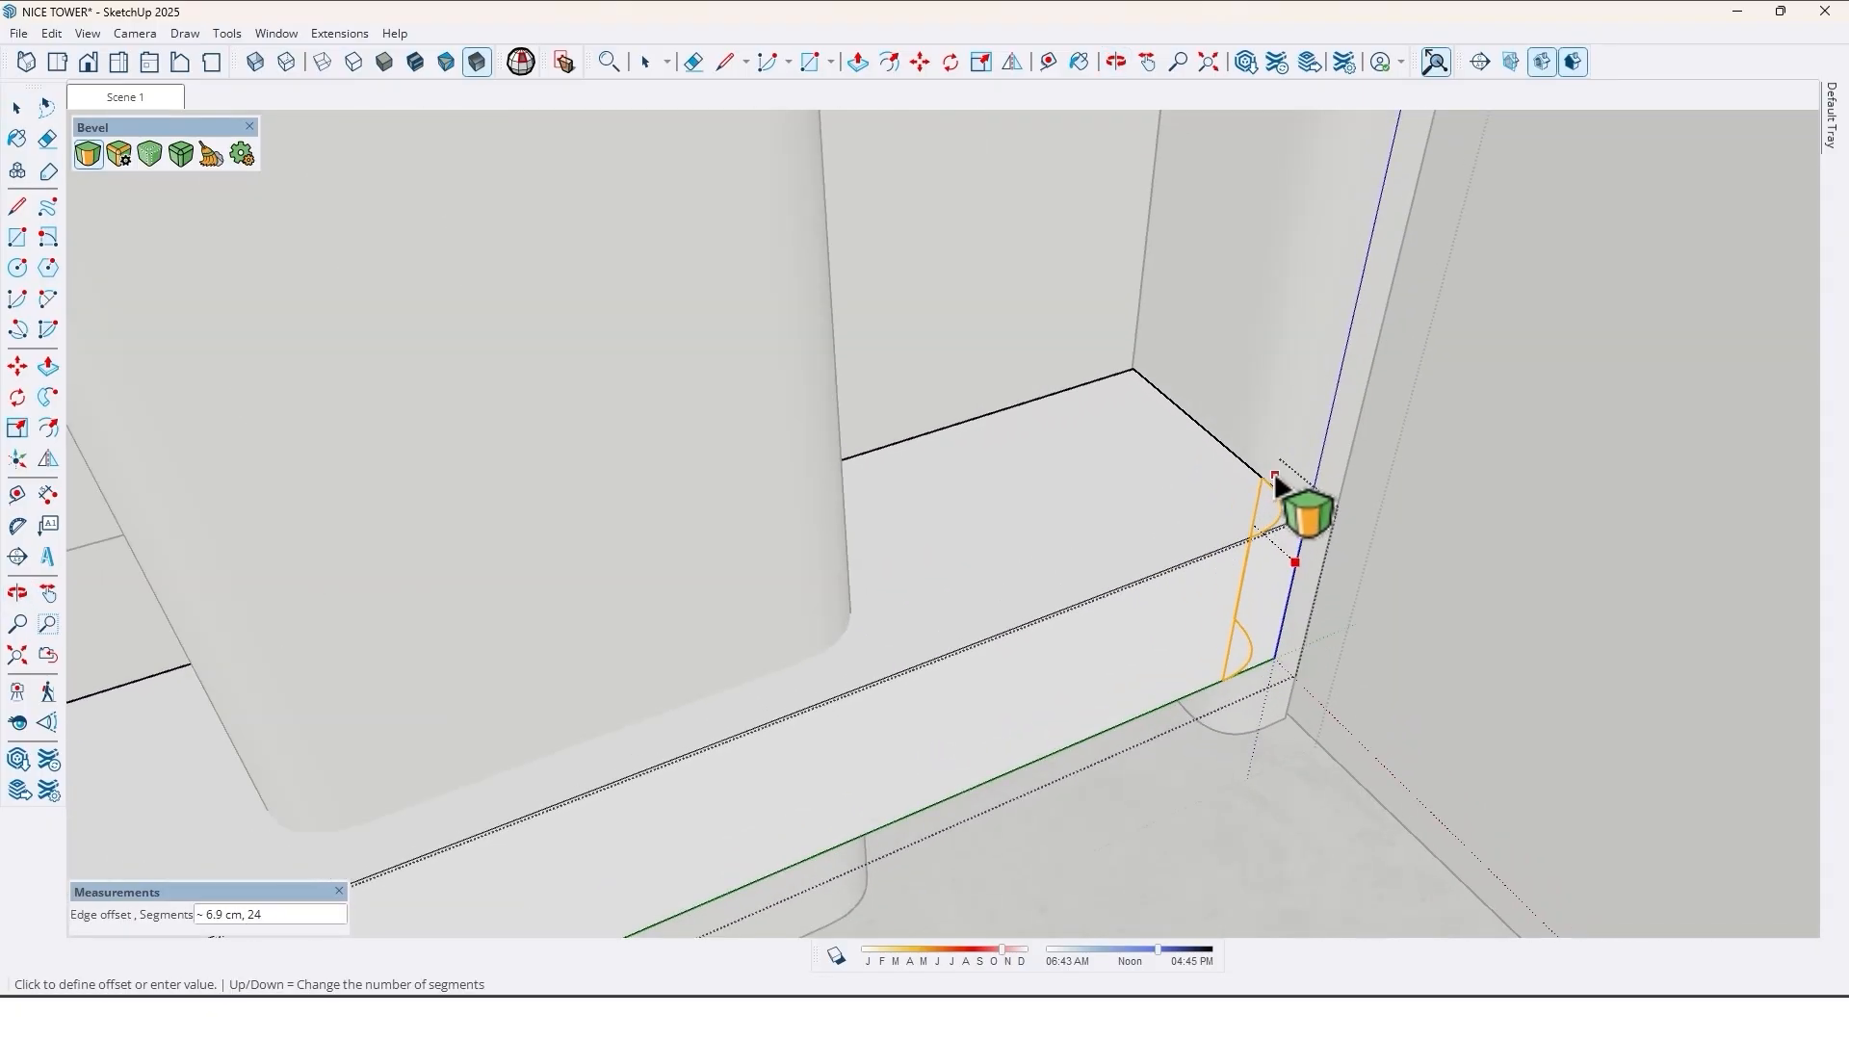
{"action": "mouse_move", "coordinate": [1235, 459]}
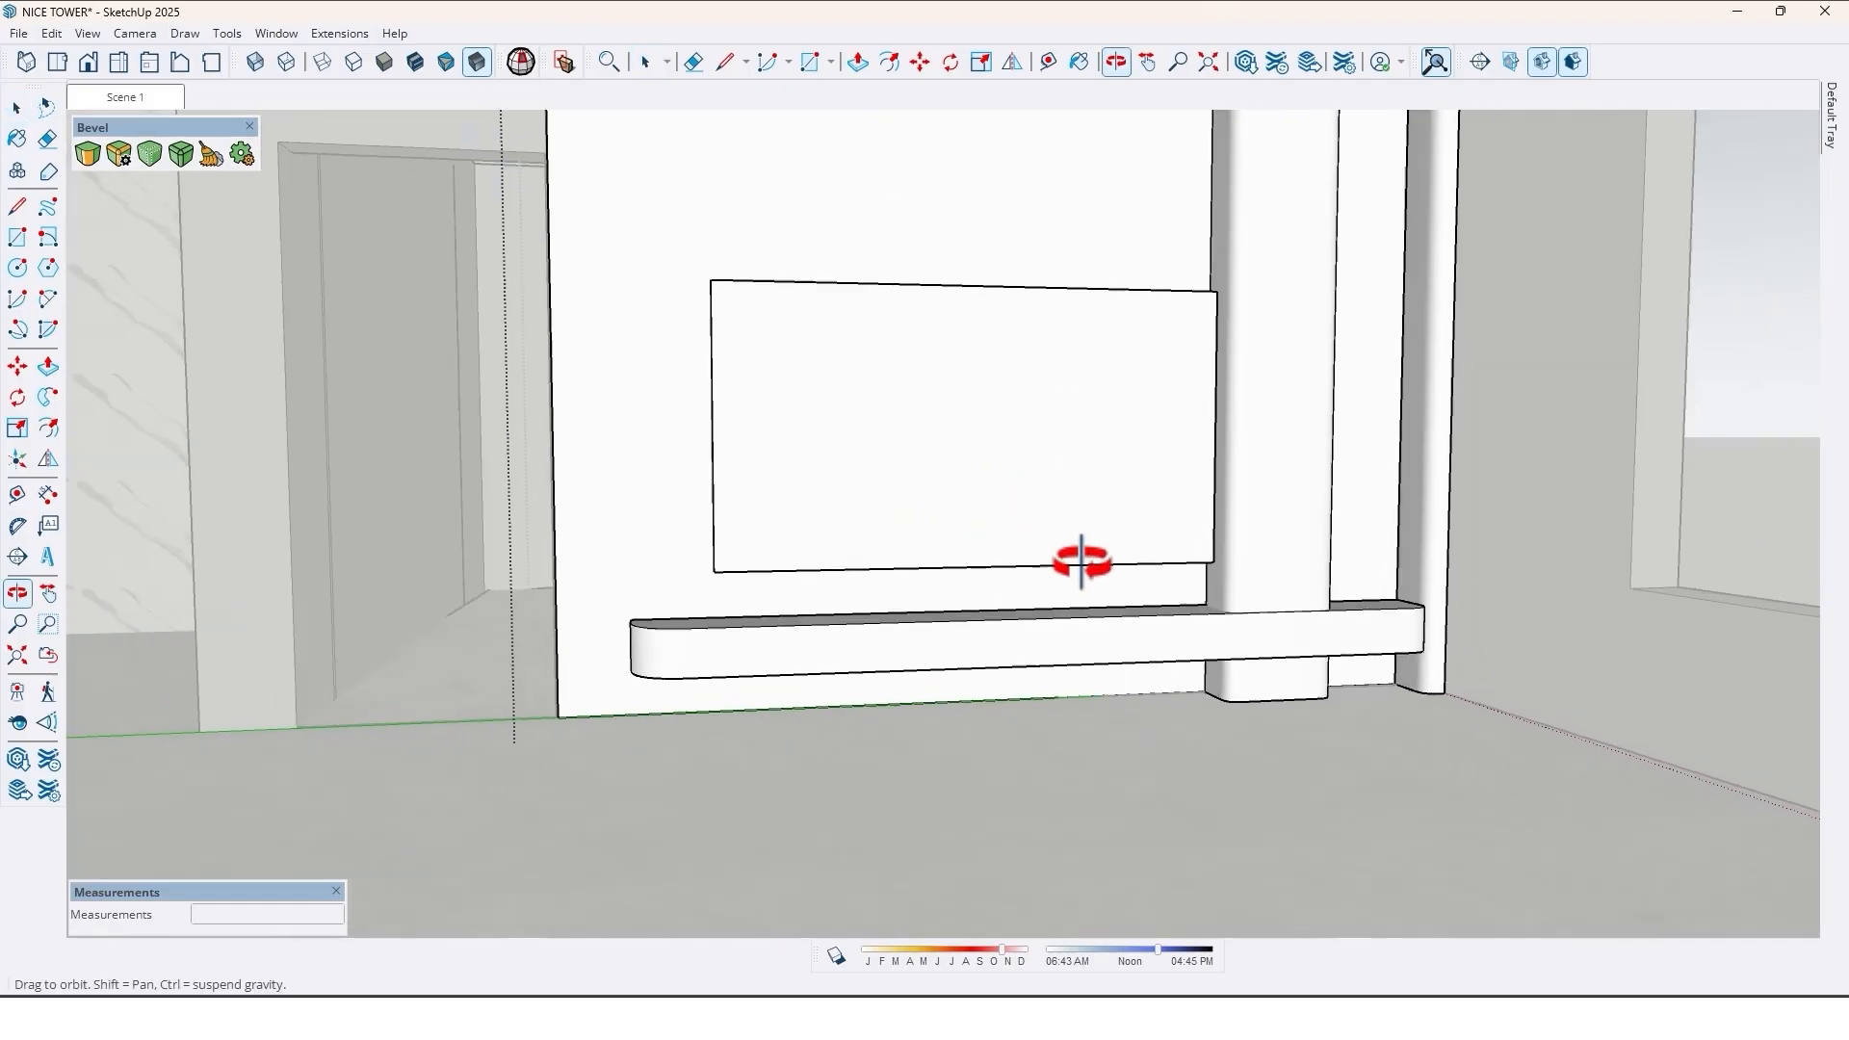
- Orbit the model to view the panel's large face for adding slats
{"action": "left_click_drag", "start_coordinate": [1080, 562], "coordinate": [975, 528]}
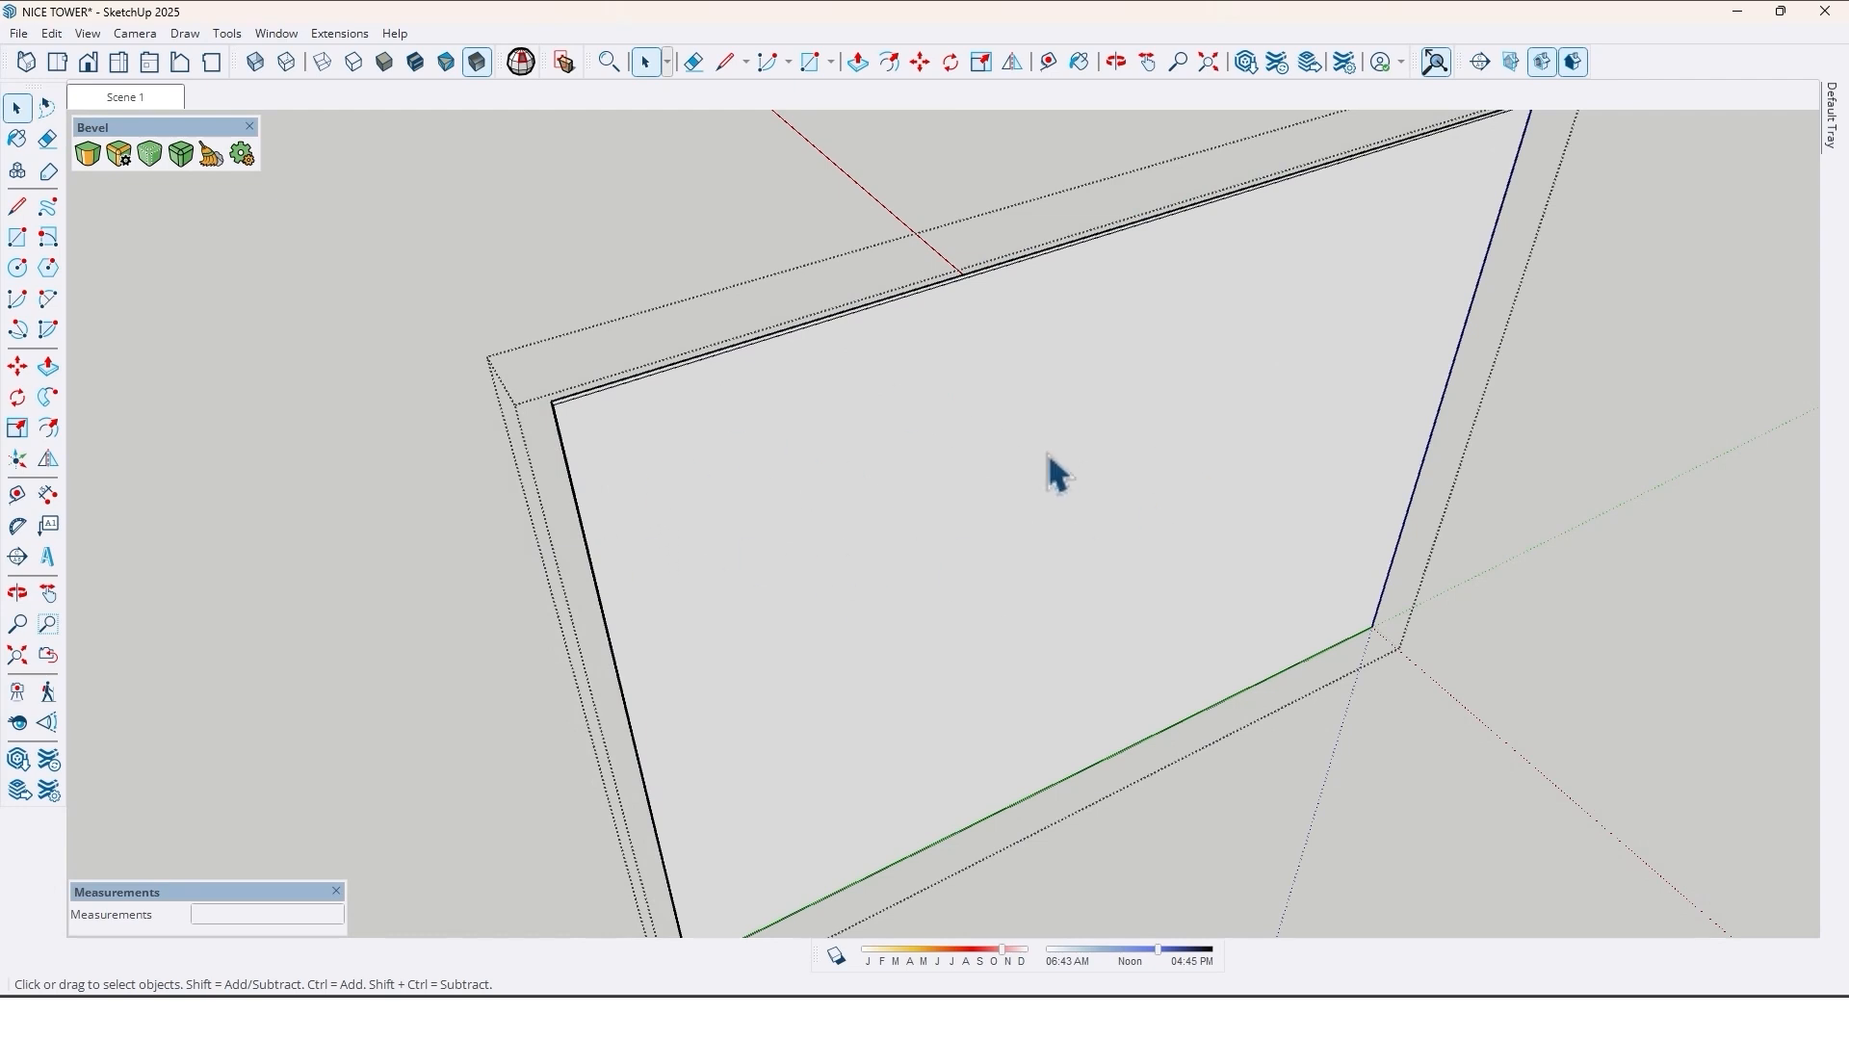
{"action": "mouse_move", "coordinate": [697, 489]}
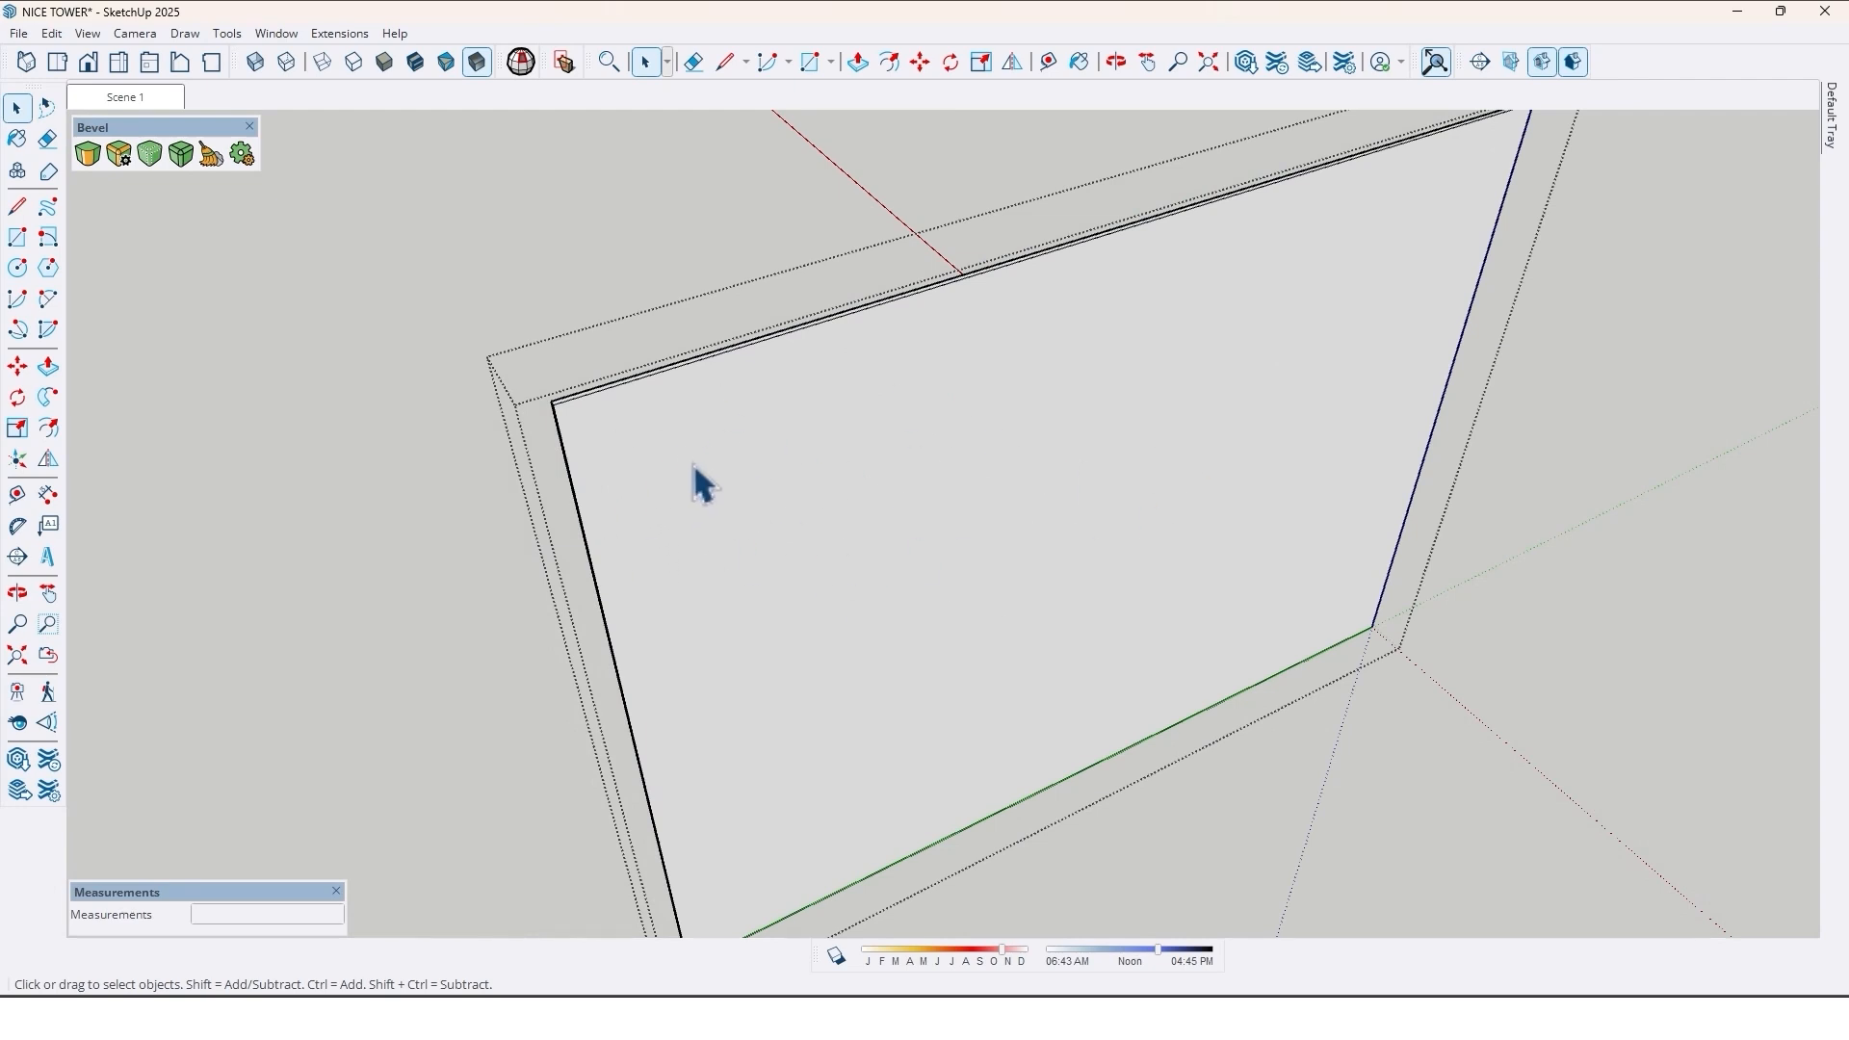
{"action": "mouse_move", "coordinate": [673, 471]}
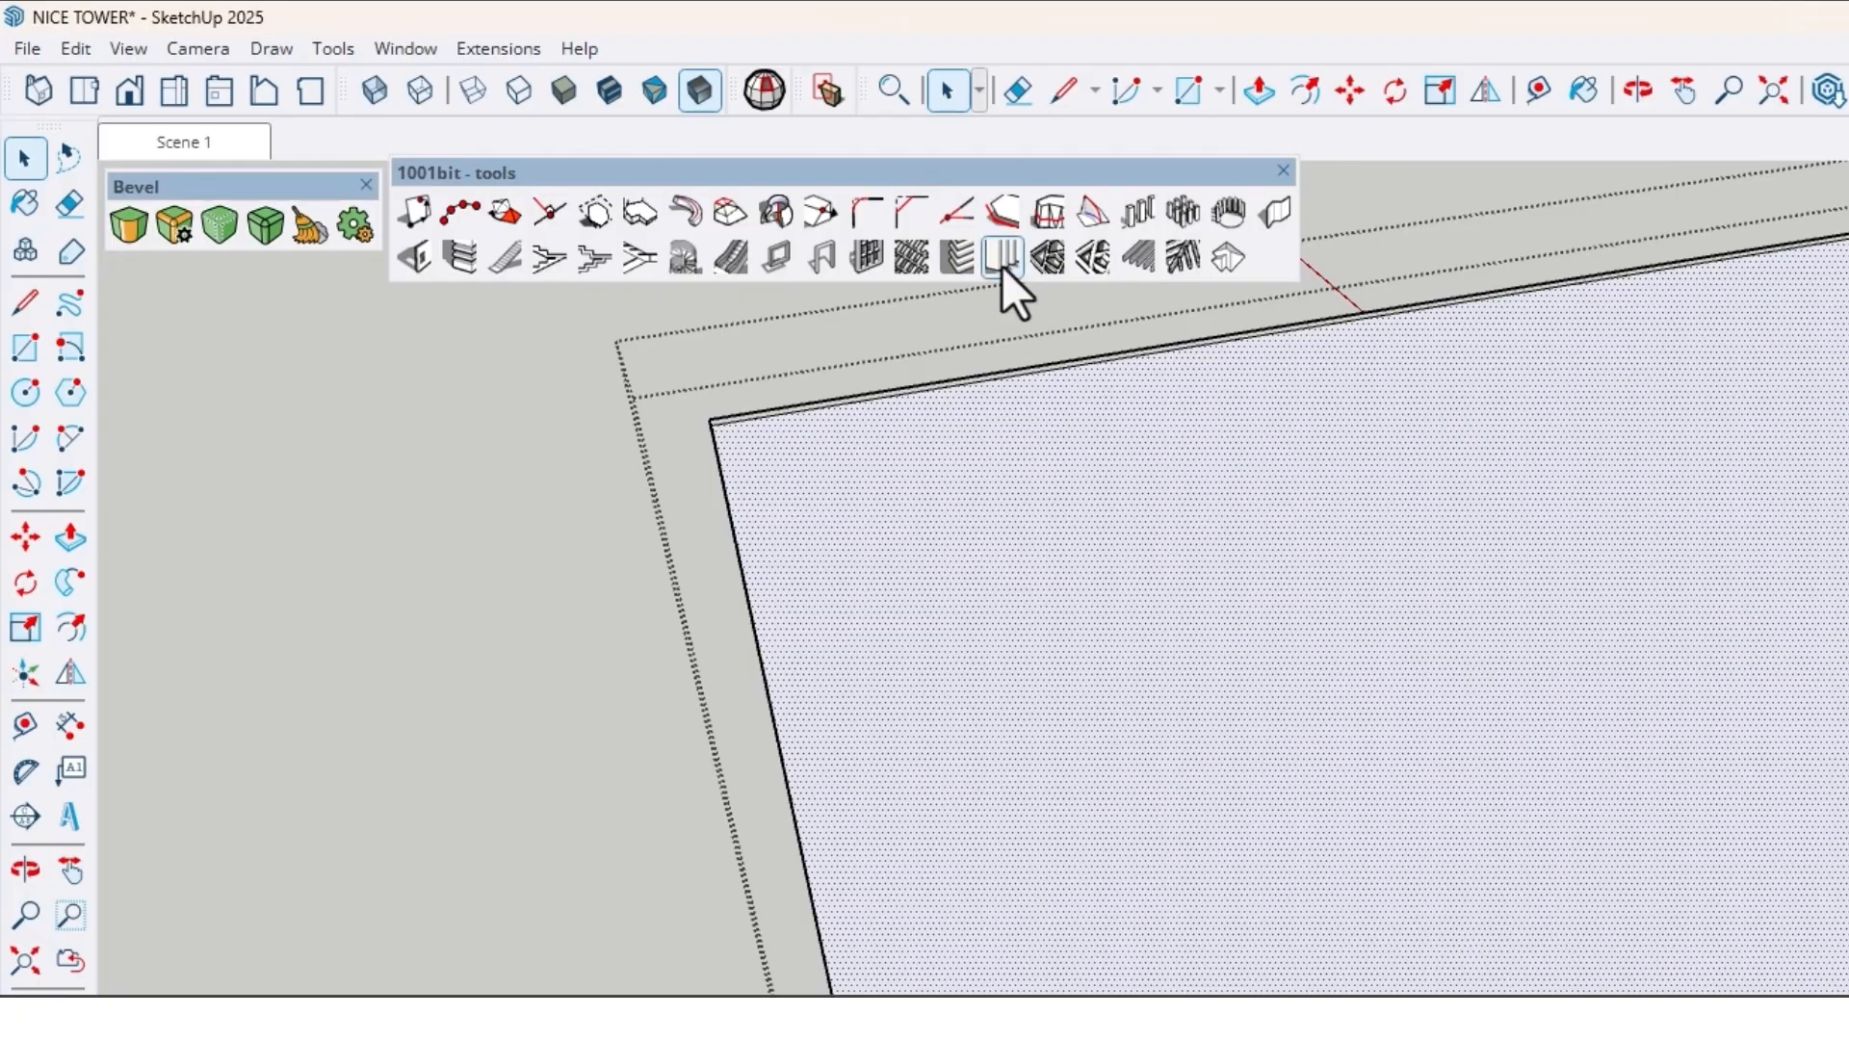
- Create 1001bit vertical louvres with depth 0.6, thickness 7.0, spacing 7.3, angle 0 on the front face
{"action": "left_click", "coordinate": [1002, 256]}
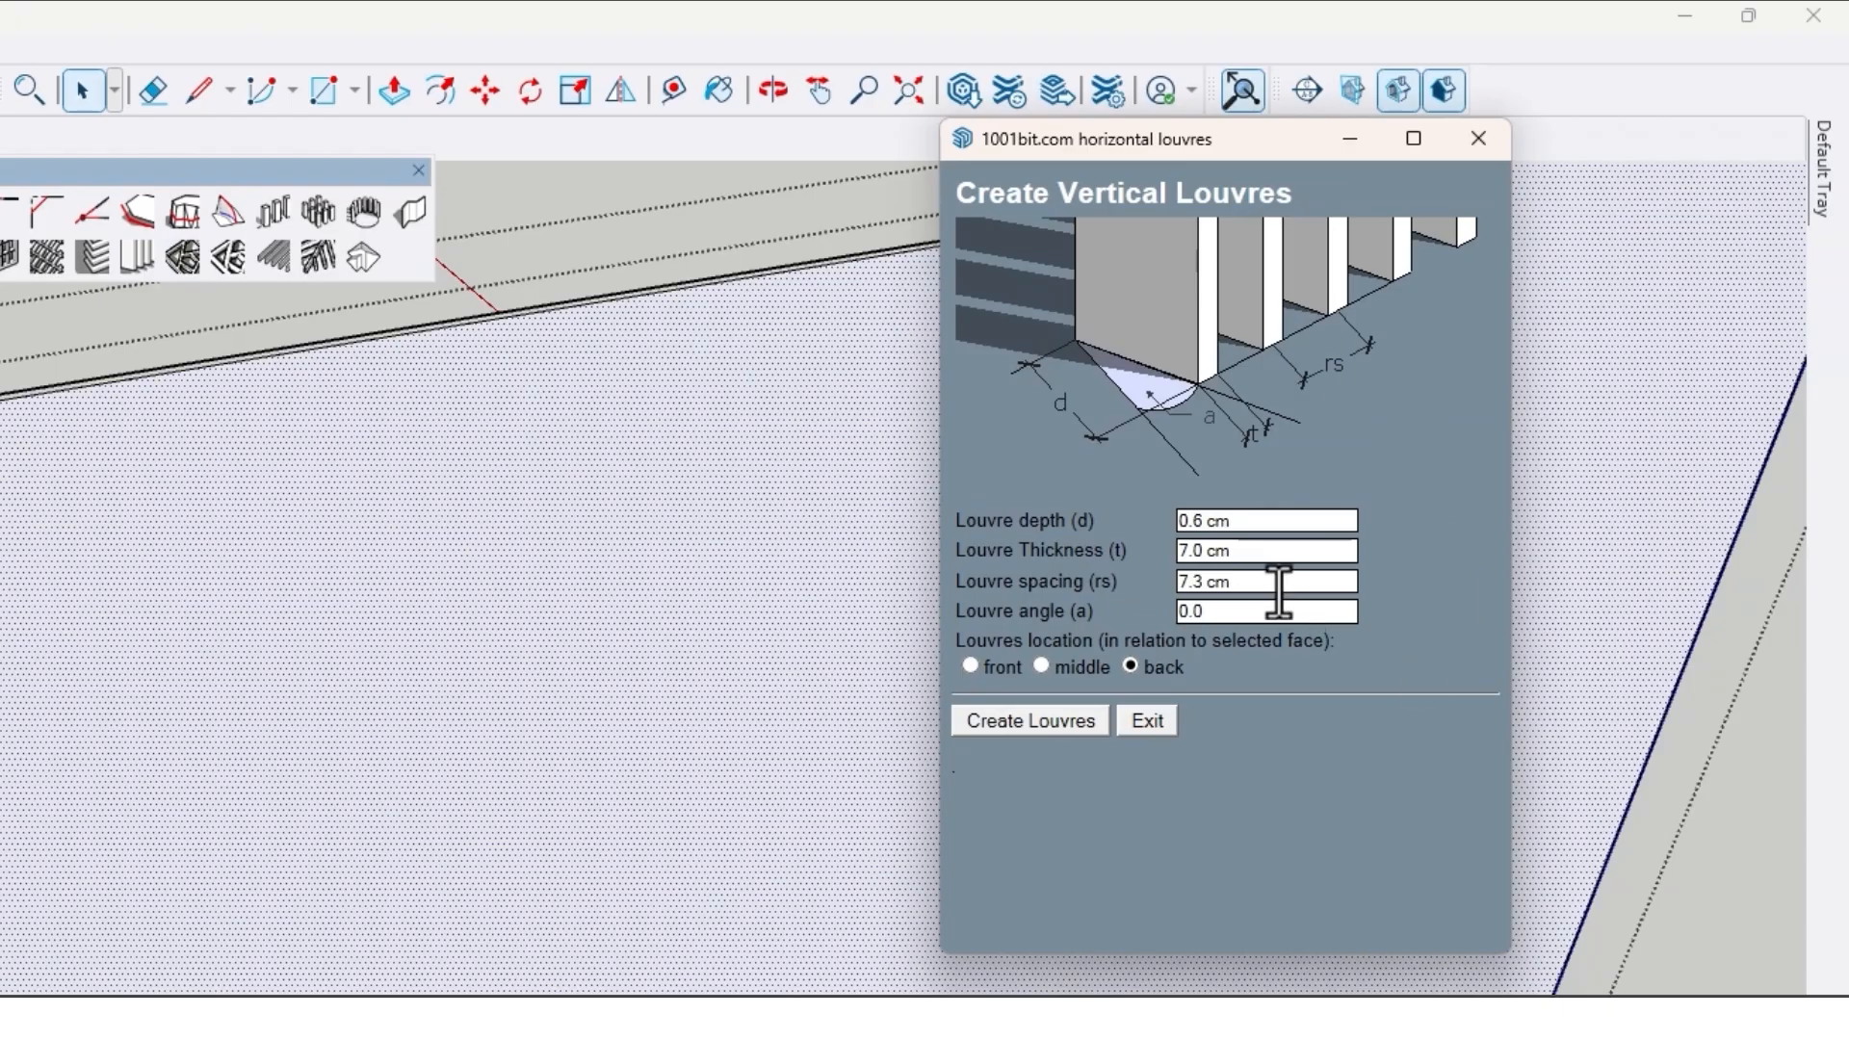
{"action": "mouse_move", "coordinate": [1164, 623]}
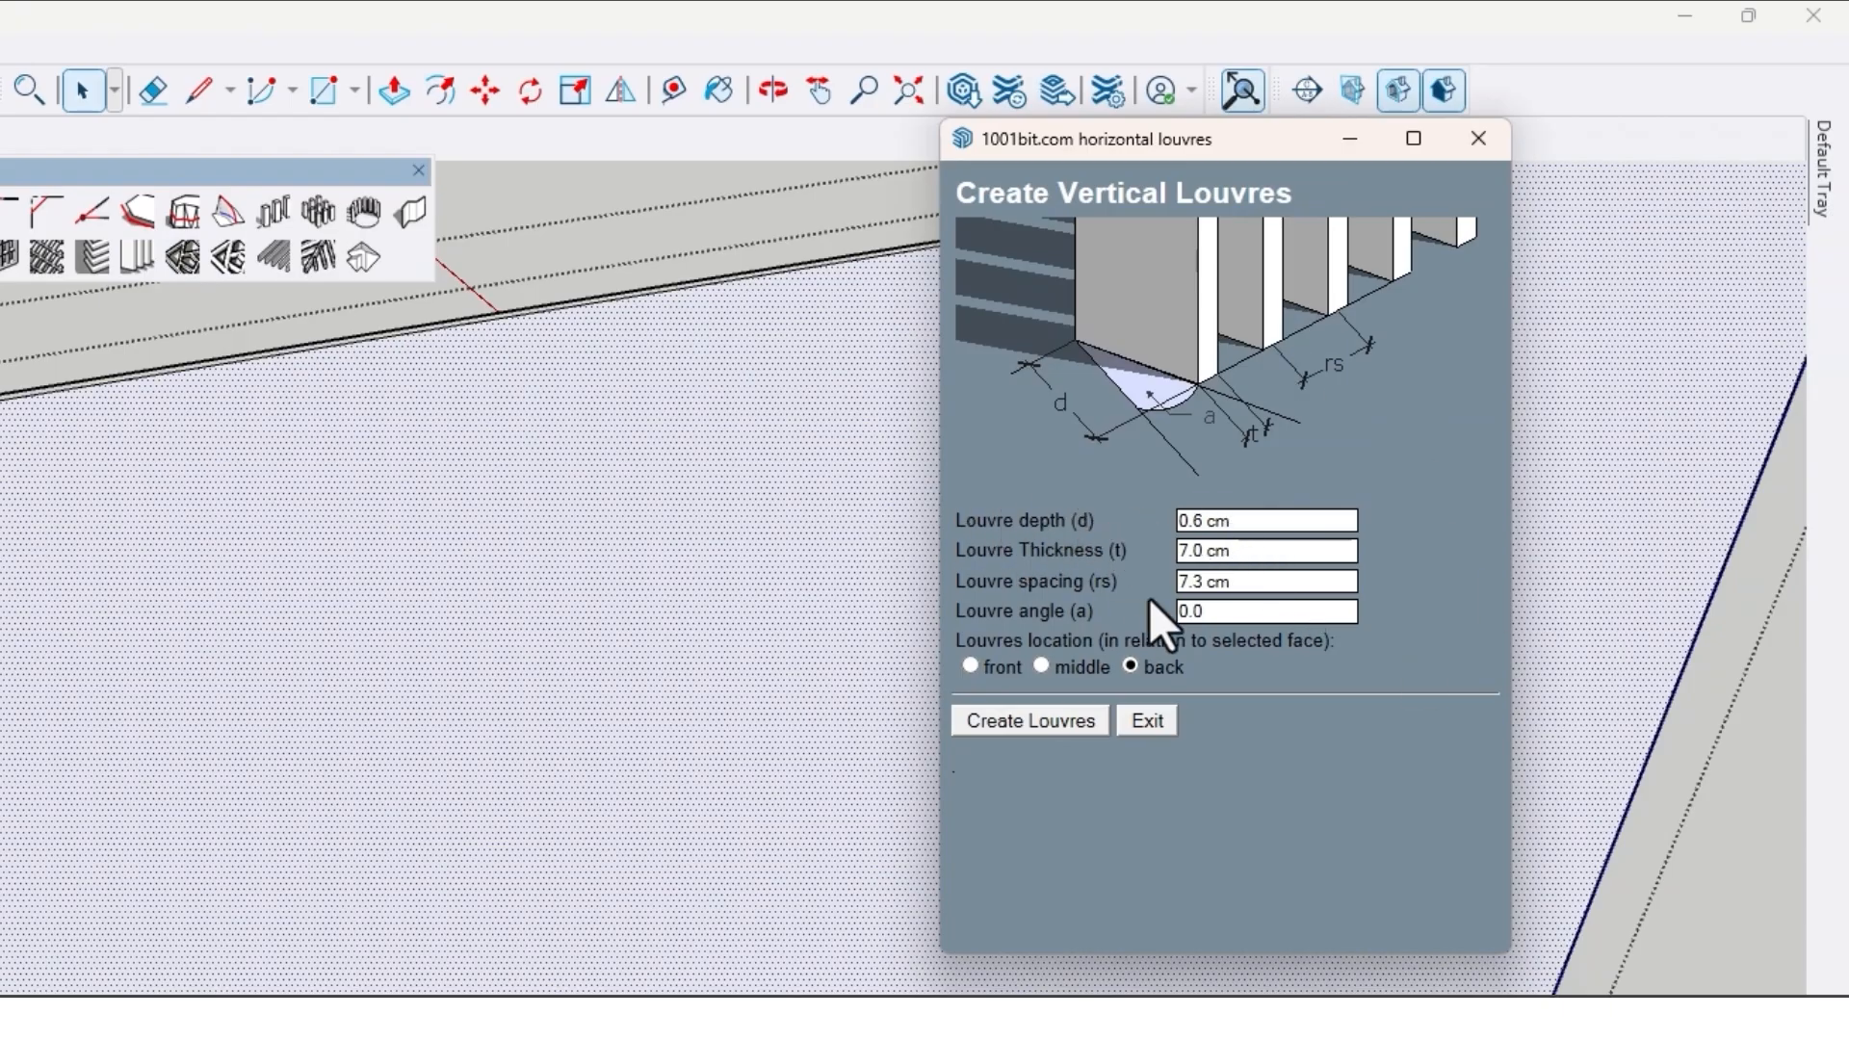
{"action": "mouse_move", "coordinate": [1316, 637]}
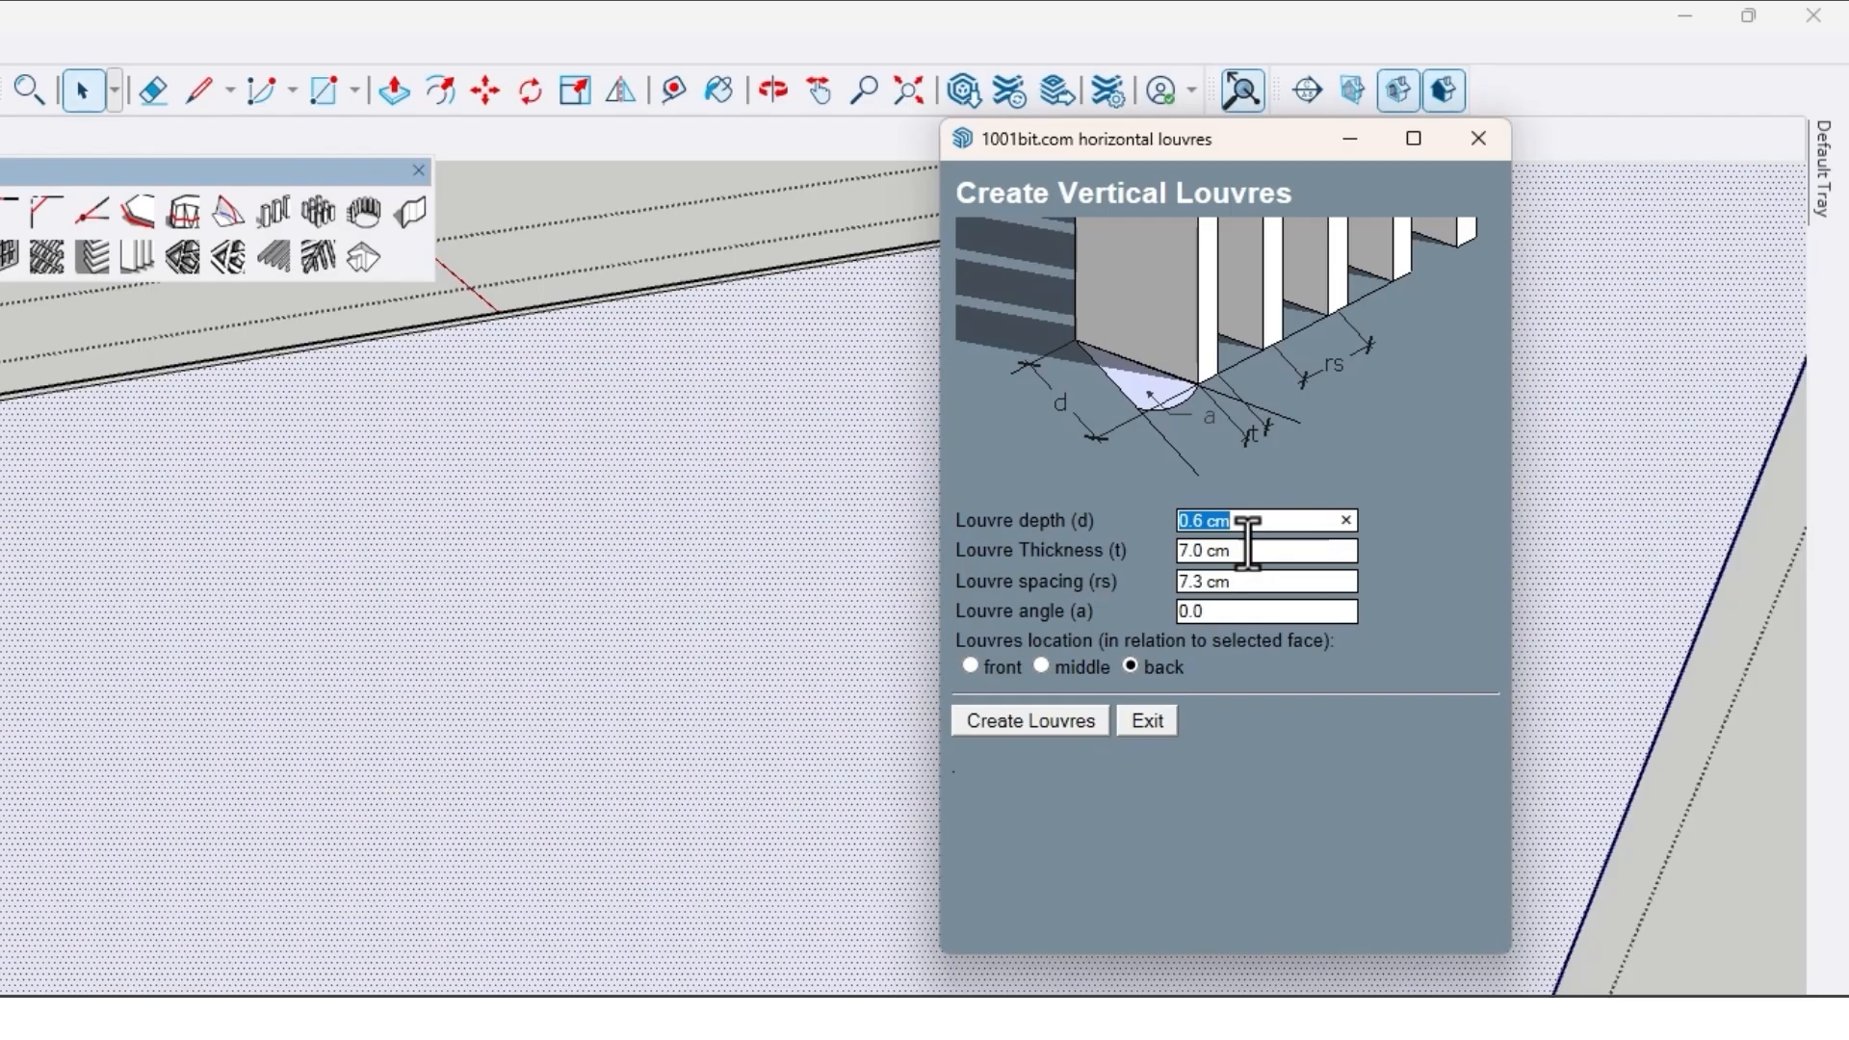
{"action": "left_click", "coordinate": [1262, 549]}
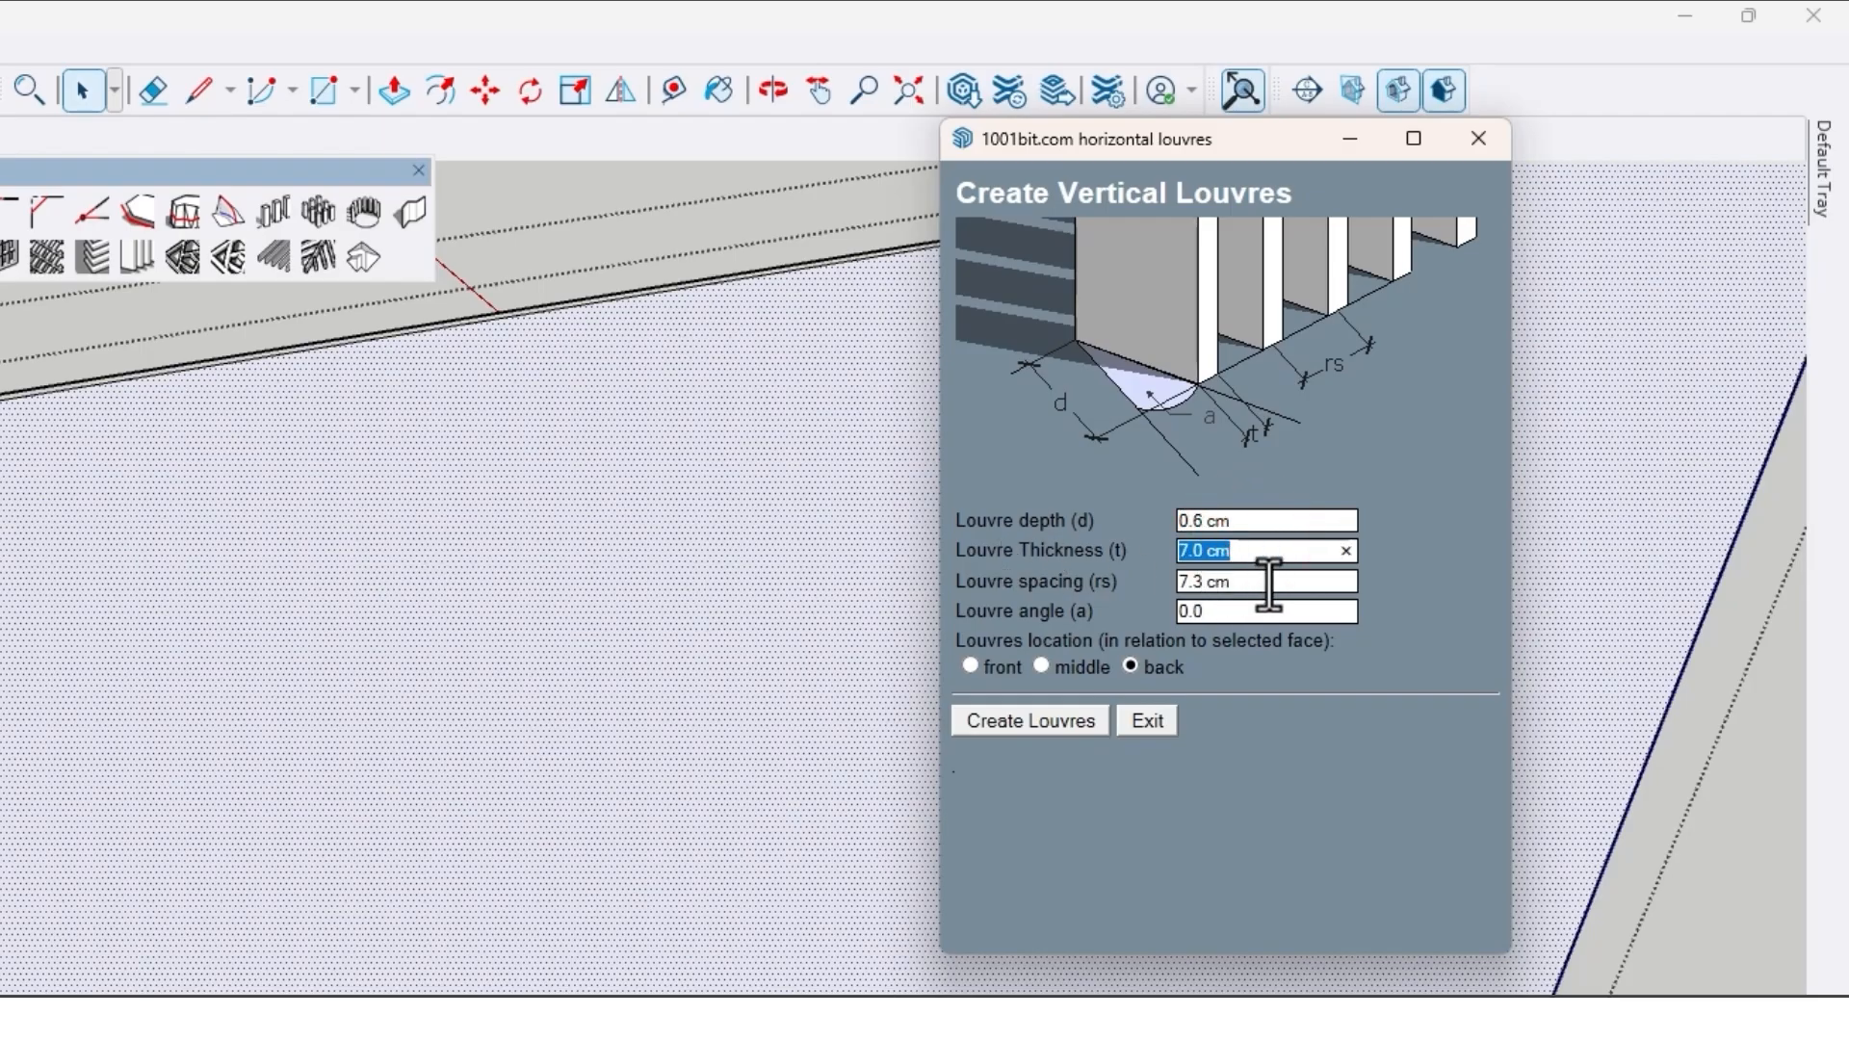
{"action": "left_click", "coordinate": [1265, 579]}
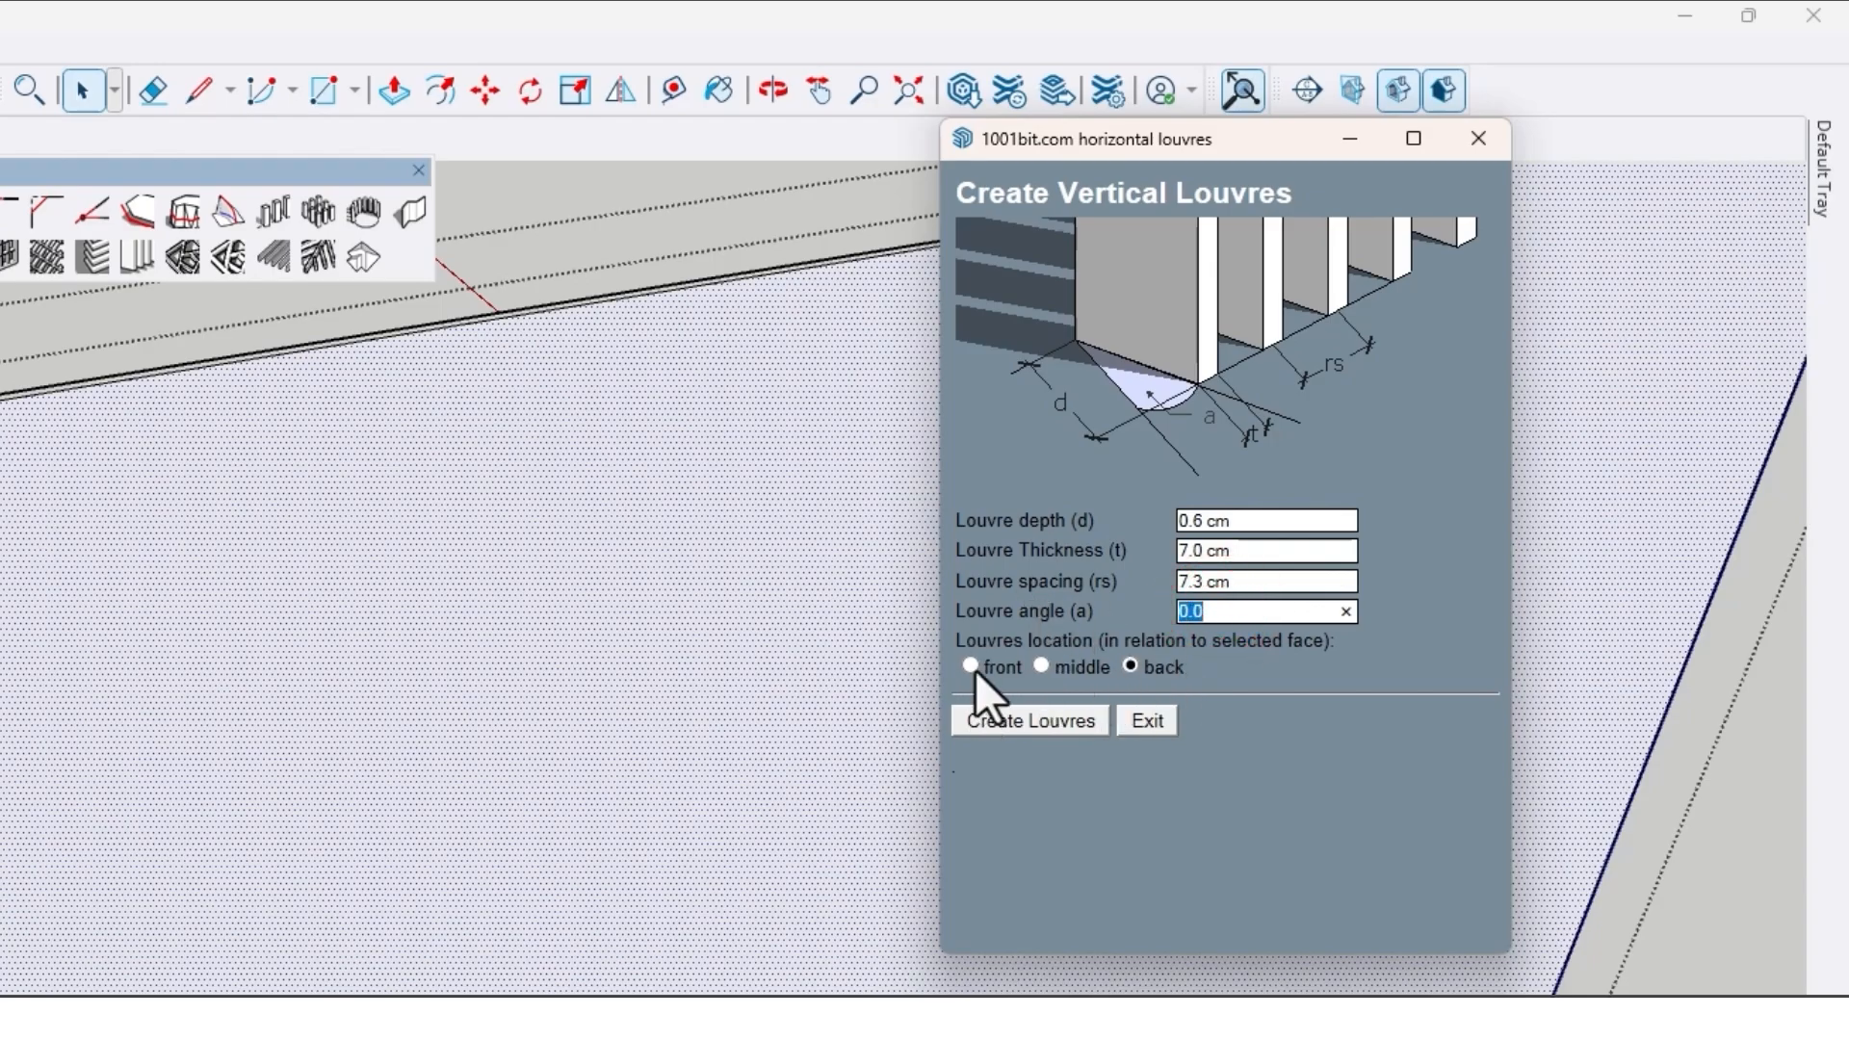
{"action": "left_click", "coordinate": [968, 667]}
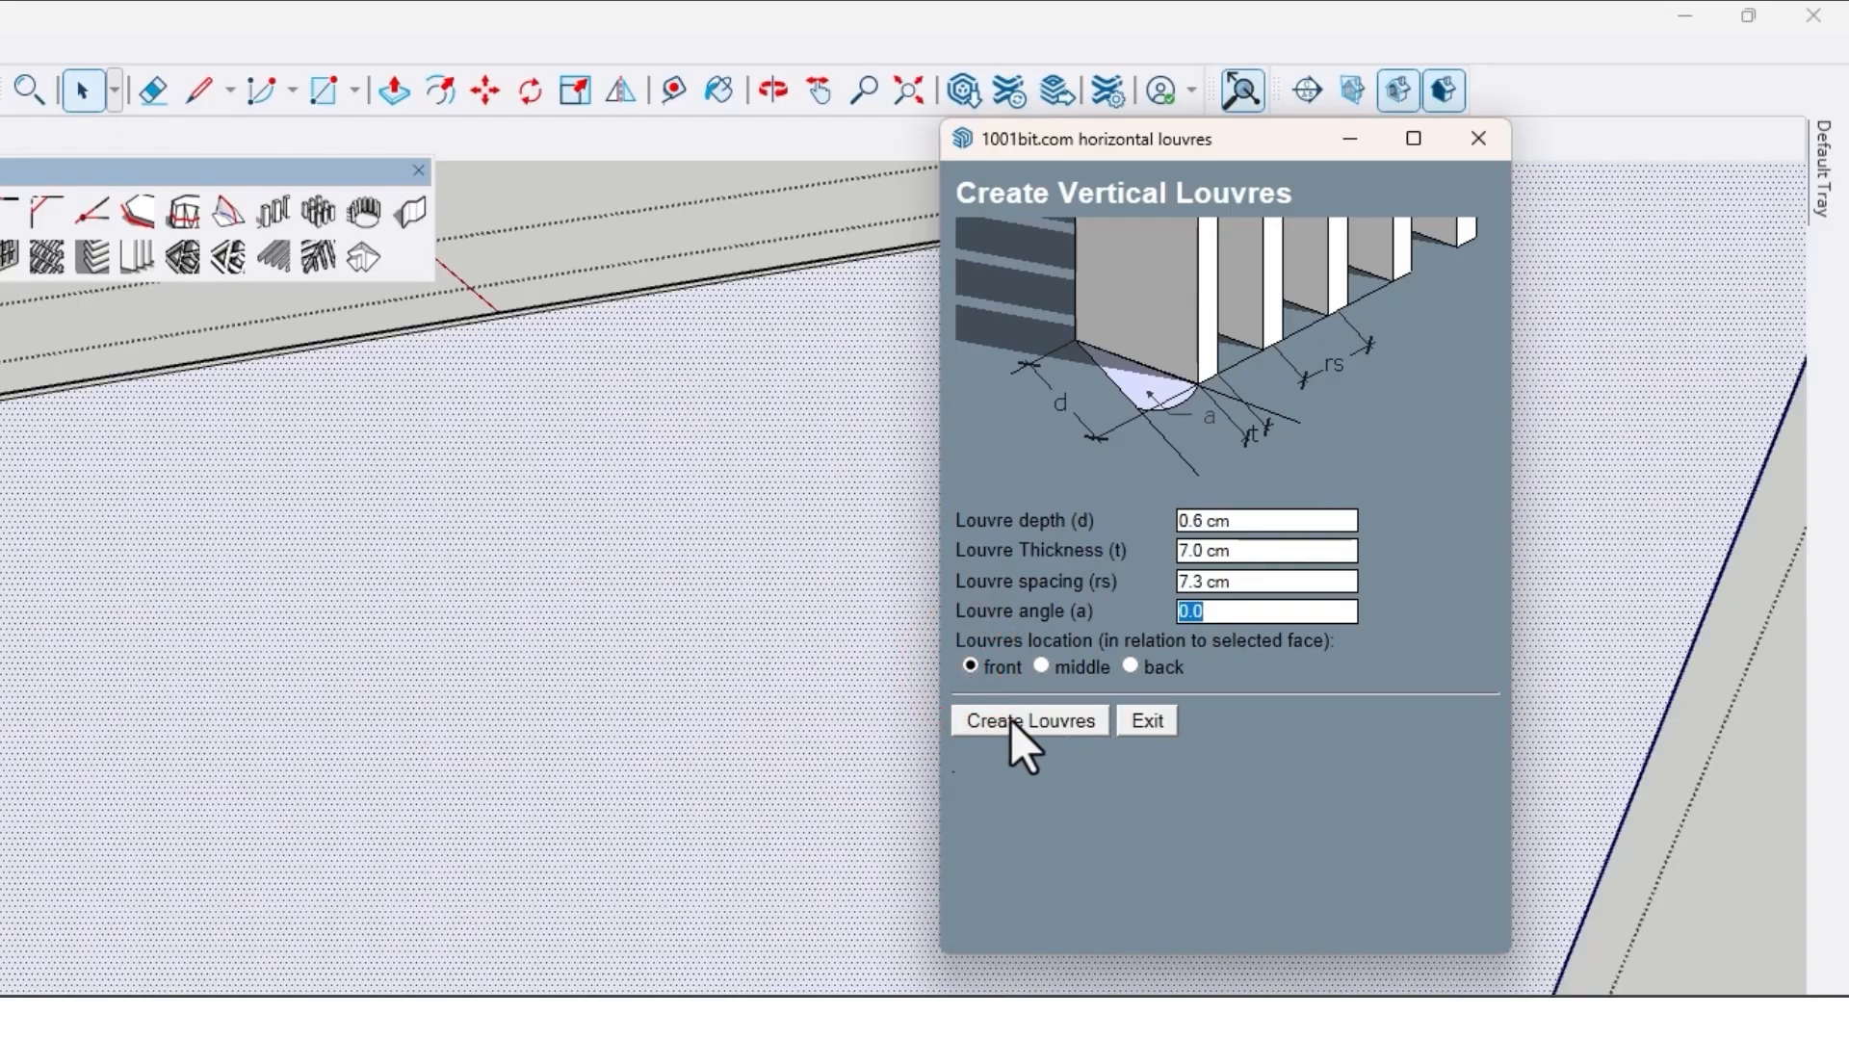
{"action": "left_click", "coordinate": [1027, 721]}
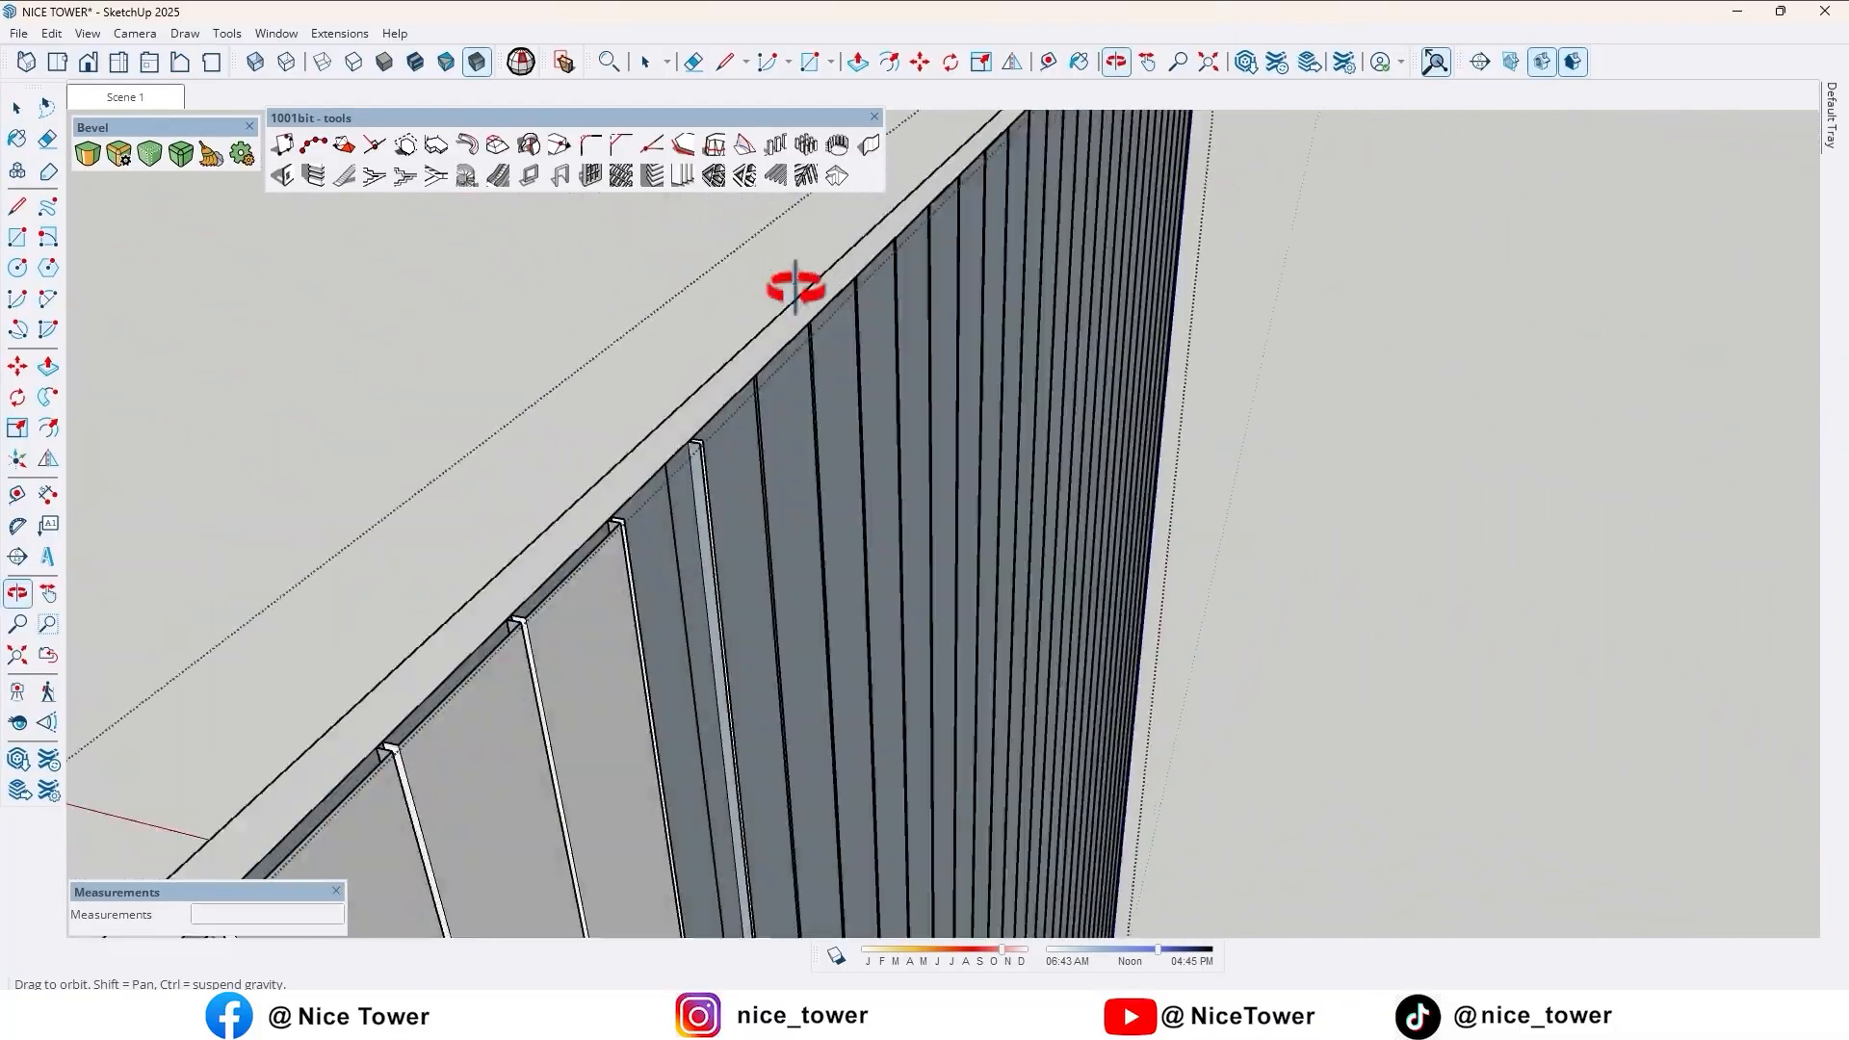
- Orbit the model to inspect the newly generated slats on the panel
{"action": "left_click_drag", "start_coordinate": [795, 283], "coordinate": [833, 329]}
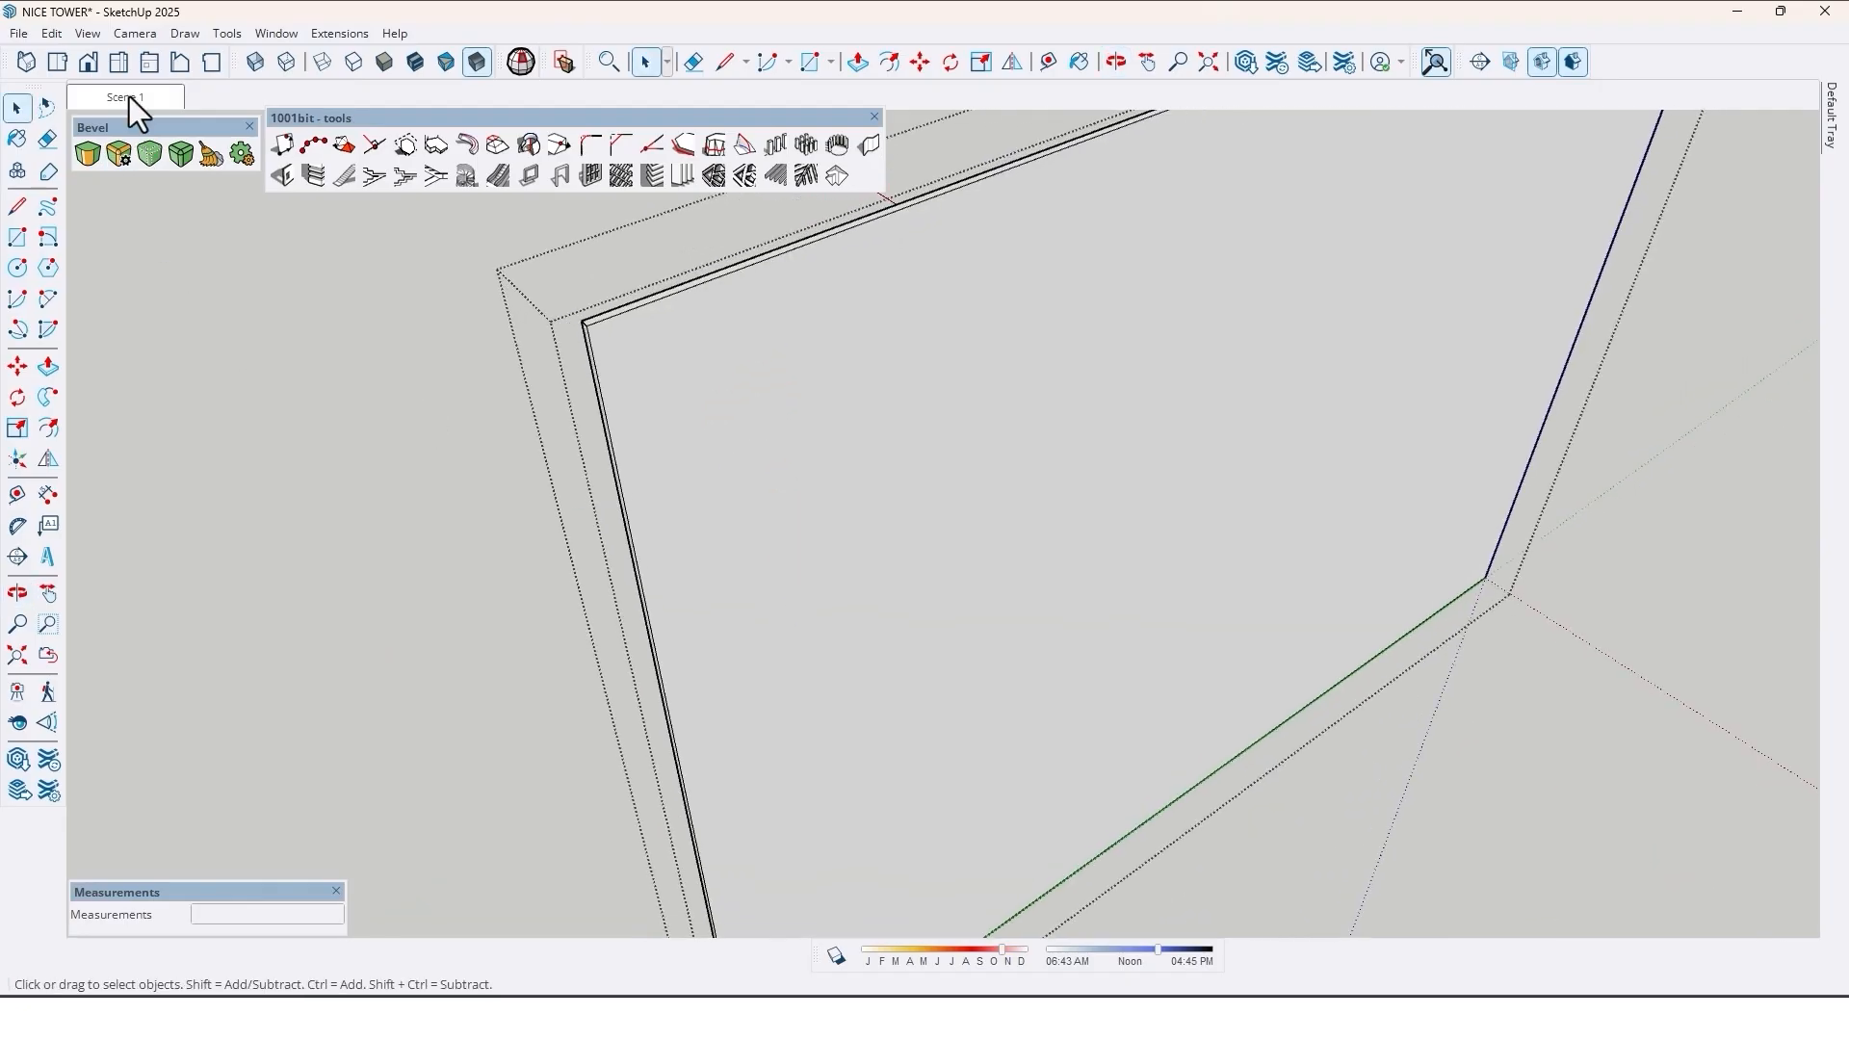
- Draw the first slat at the panel's left edge and make it a component
{"action": "left_click", "coordinate": [52, 33]}
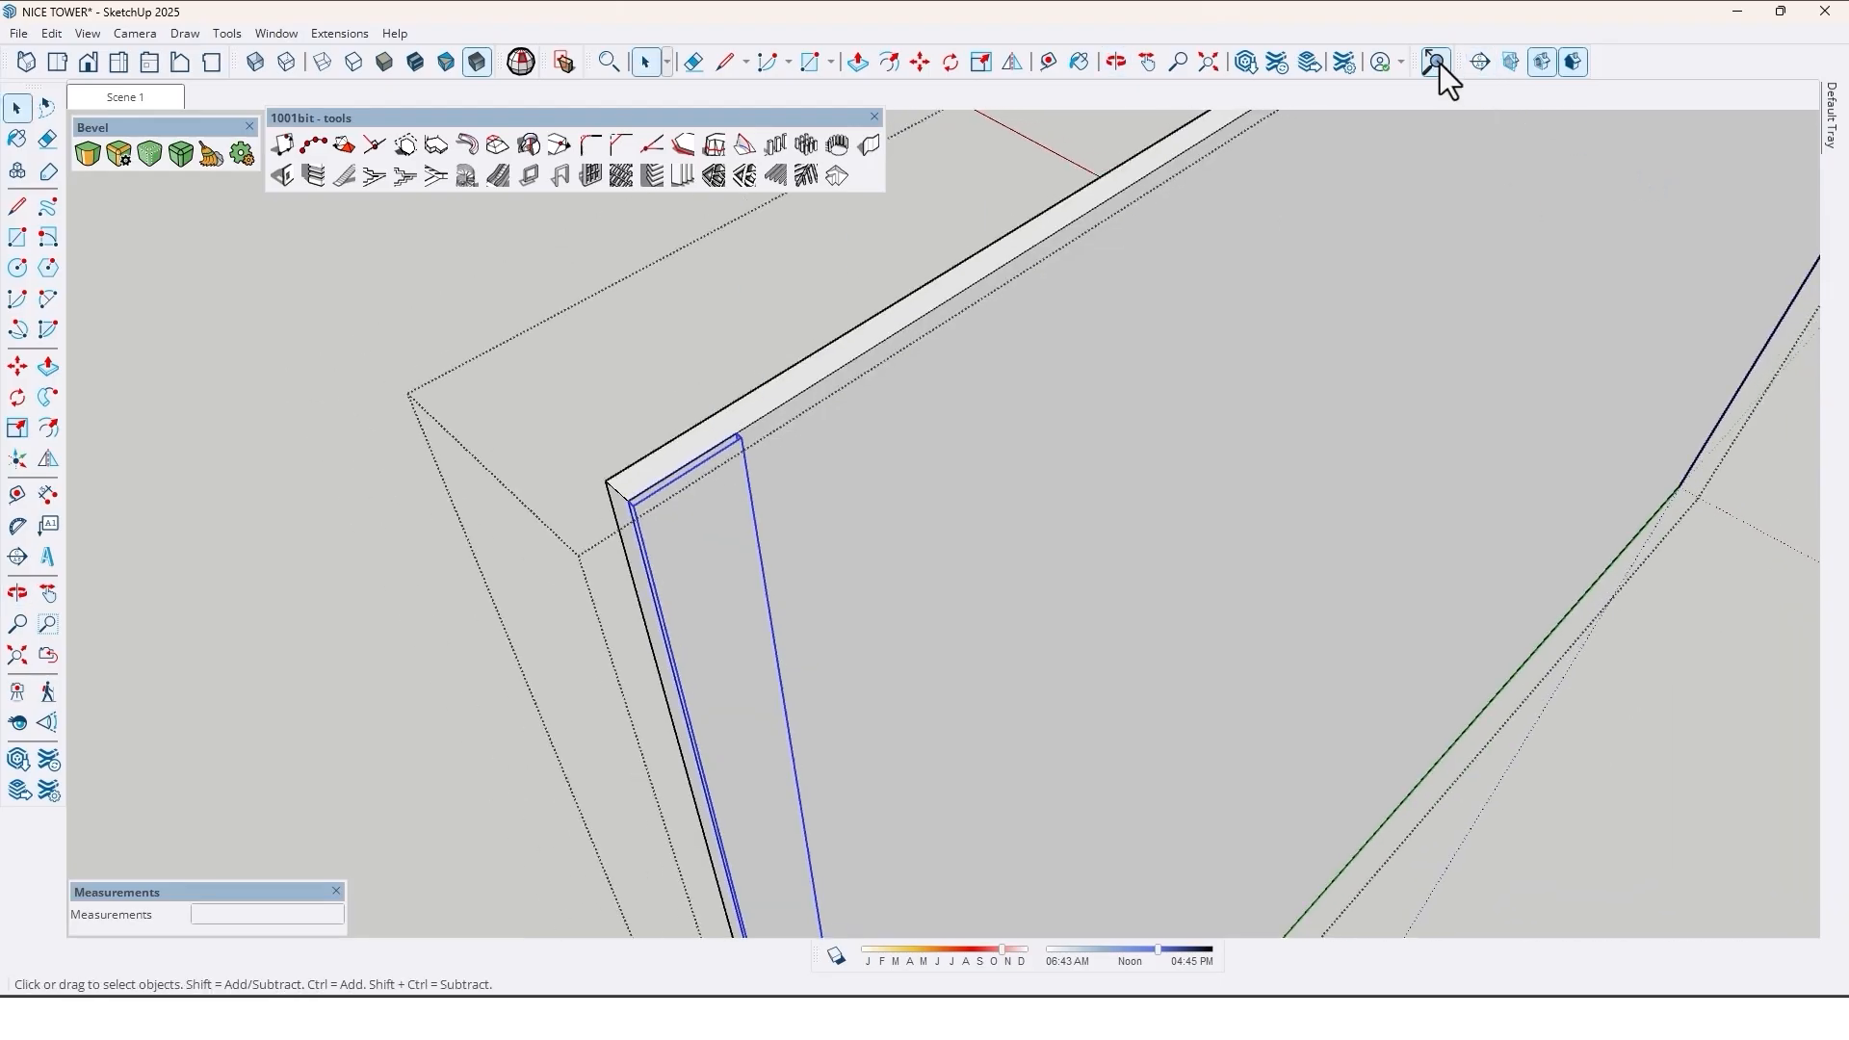
{"action": "left_click", "coordinate": [1433, 62]}
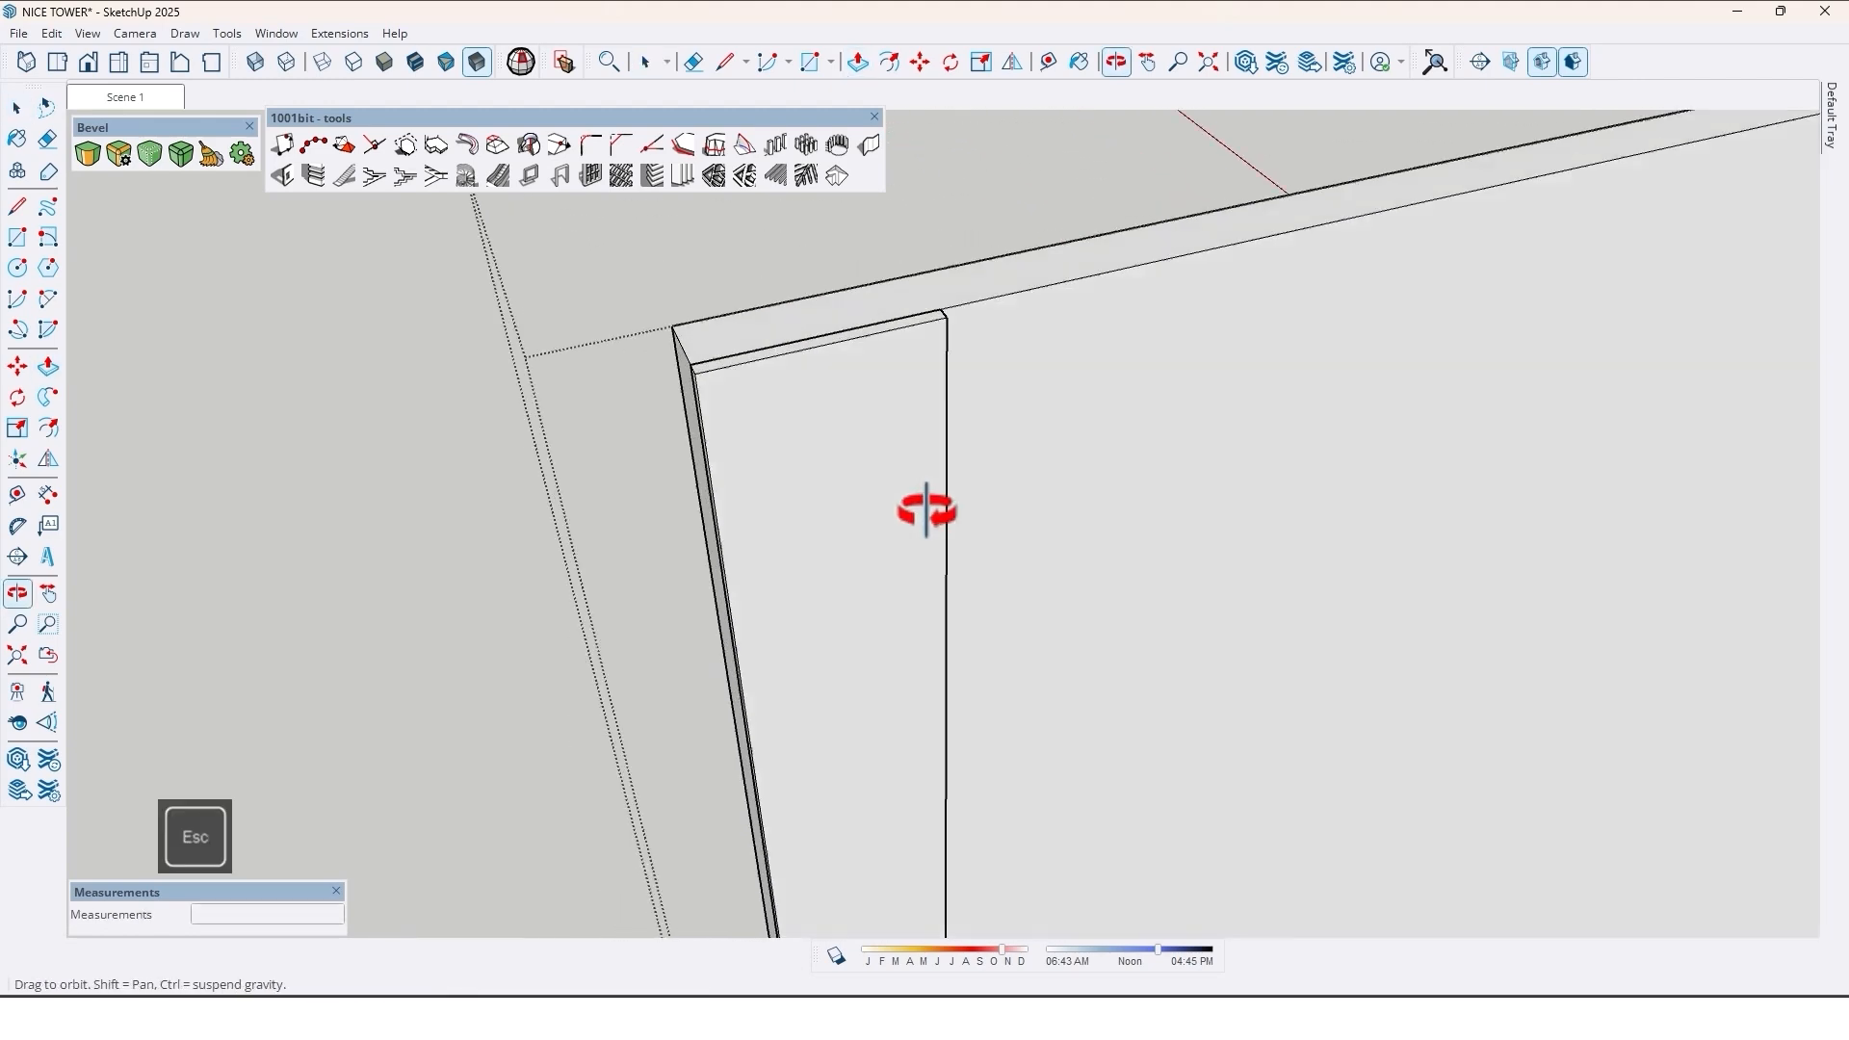
{"action": "right_click", "coordinate": [832, 429]}
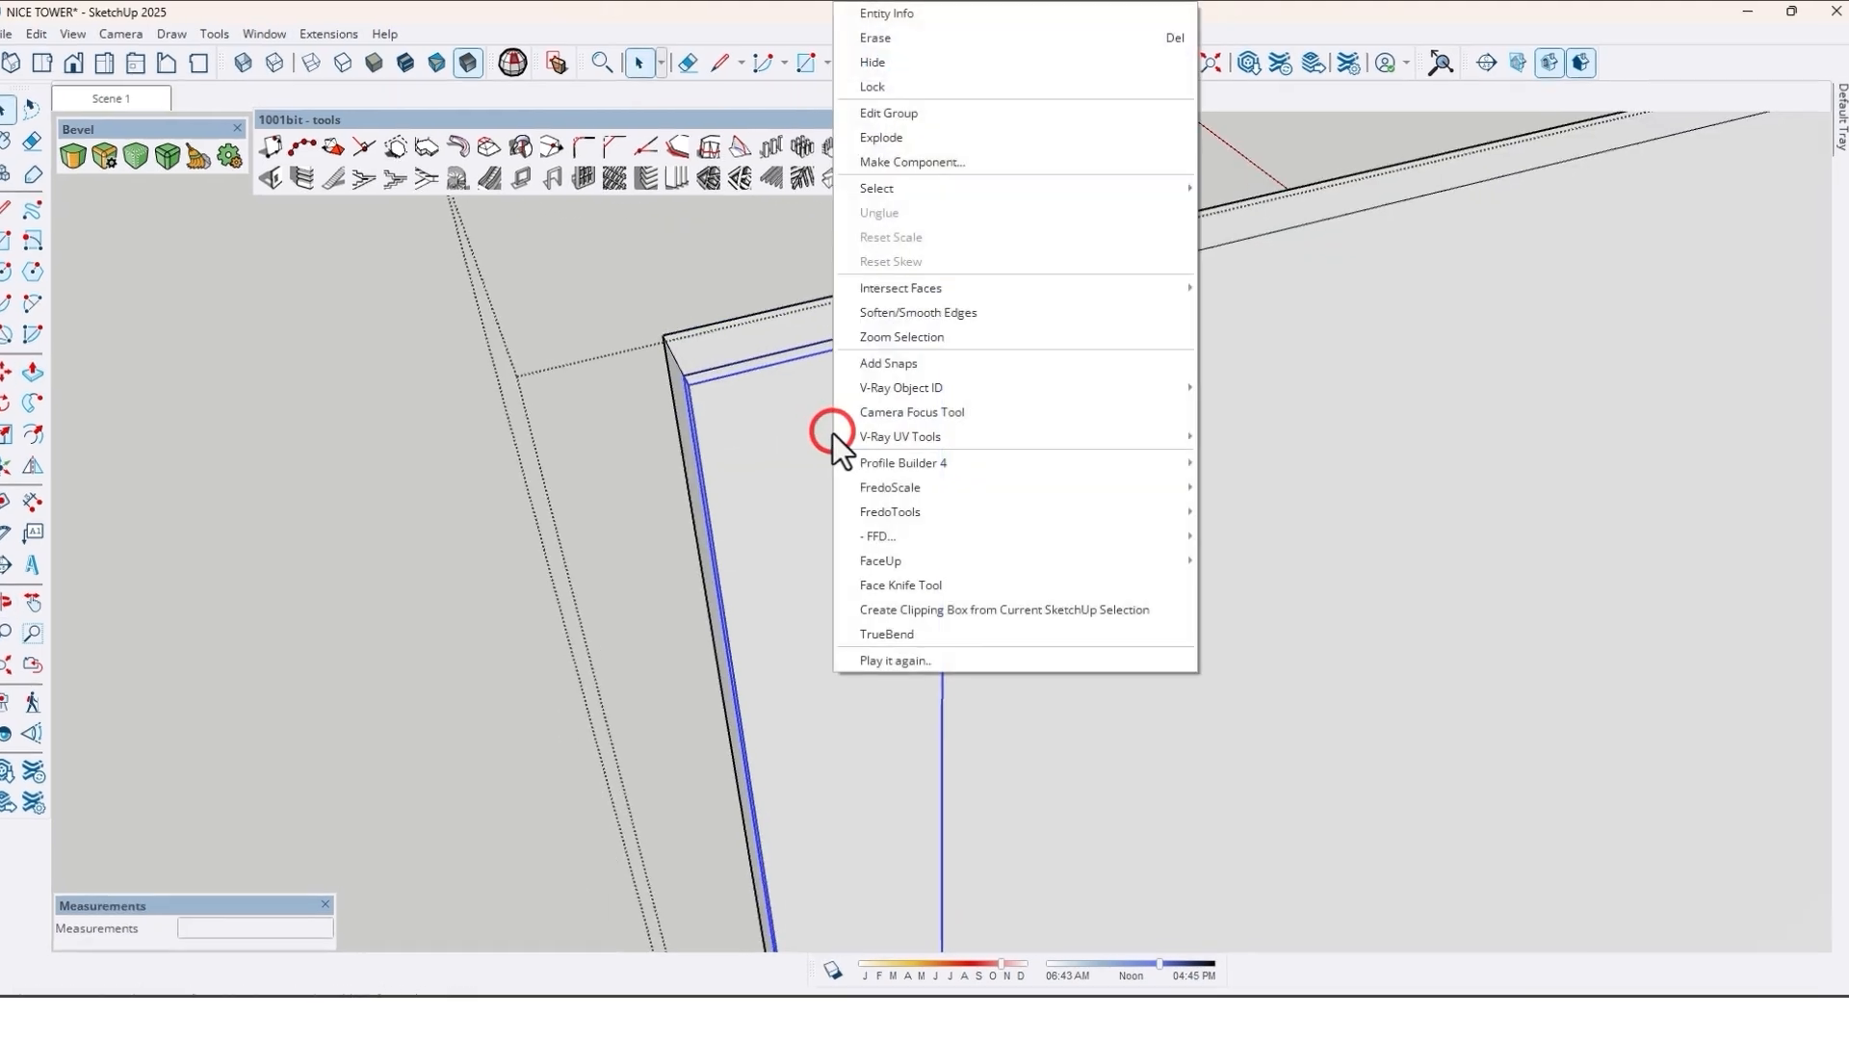
{"action": "left_click", "coordinate": [911, 162]}
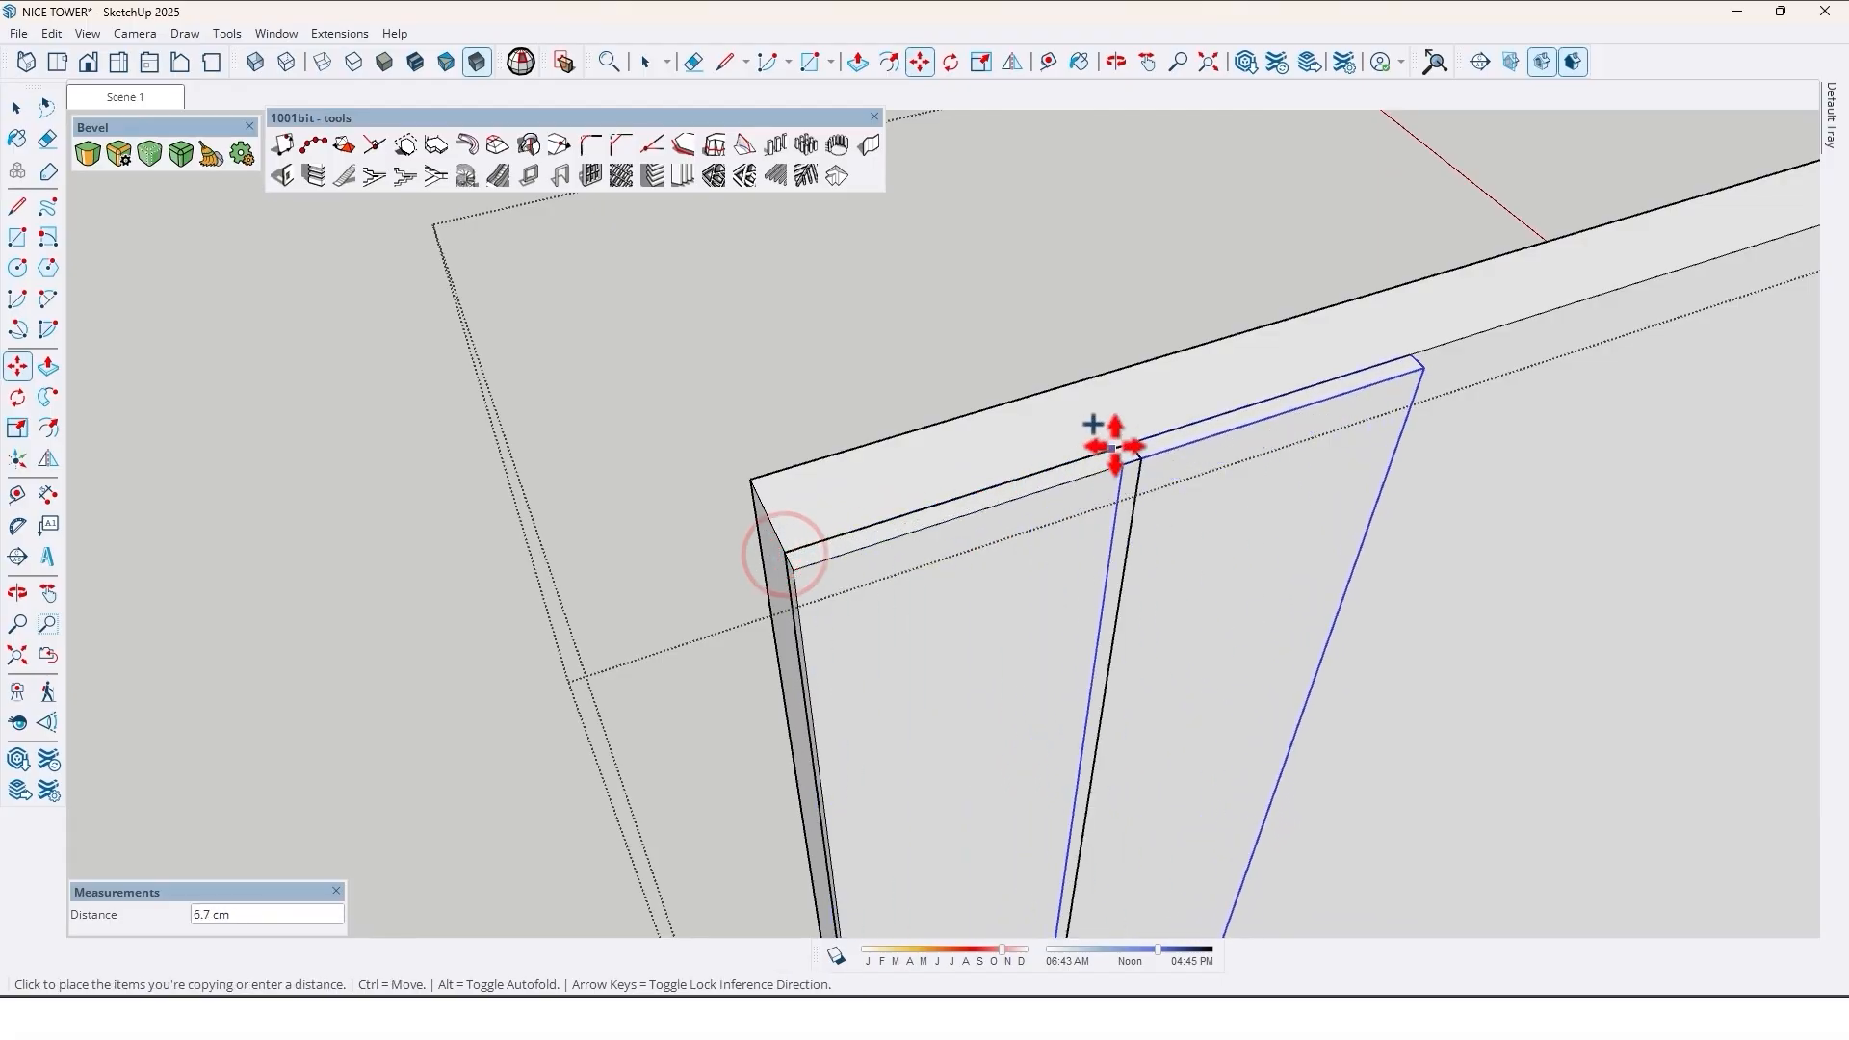
- Place the slat copy 7 cm over, then array it 30x and 60x across the panel
{"action": "type", "text": "7"}
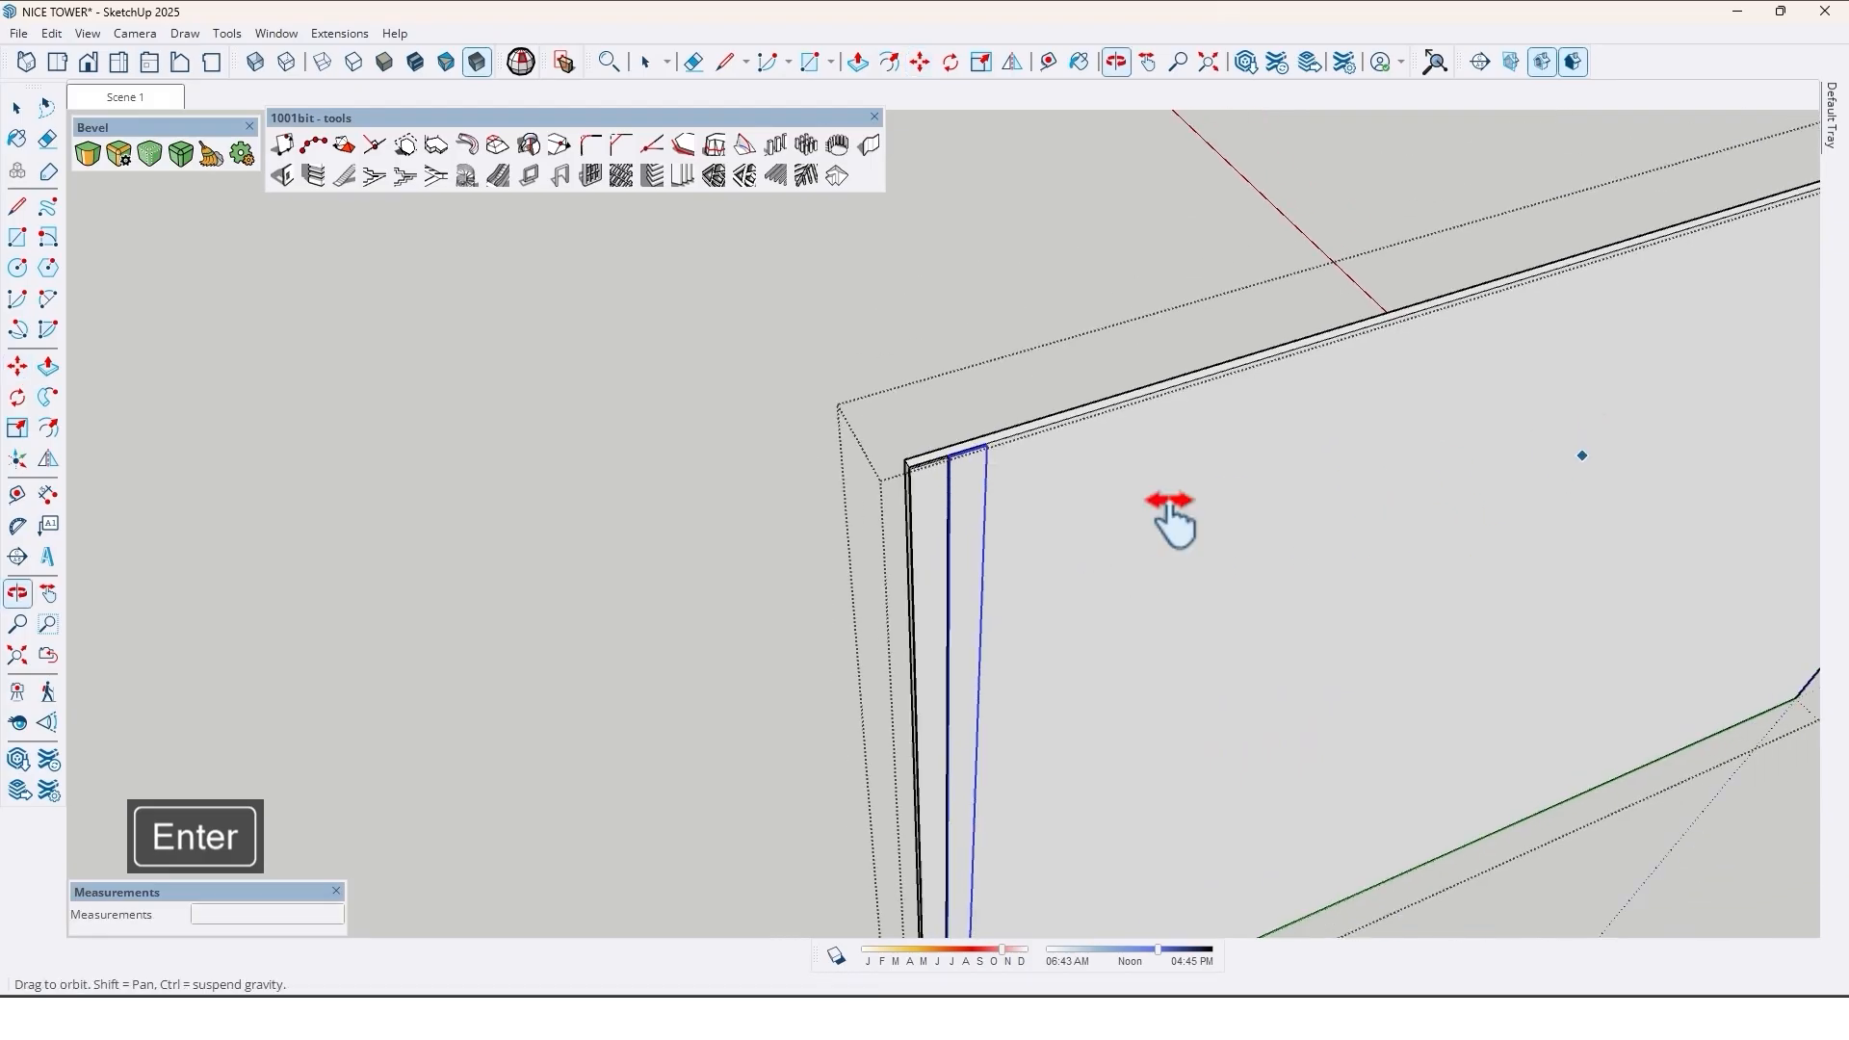
{"action": "left_click_drag", "start_coordinate": [1174, 524], "coordinate": [1241, 407]}
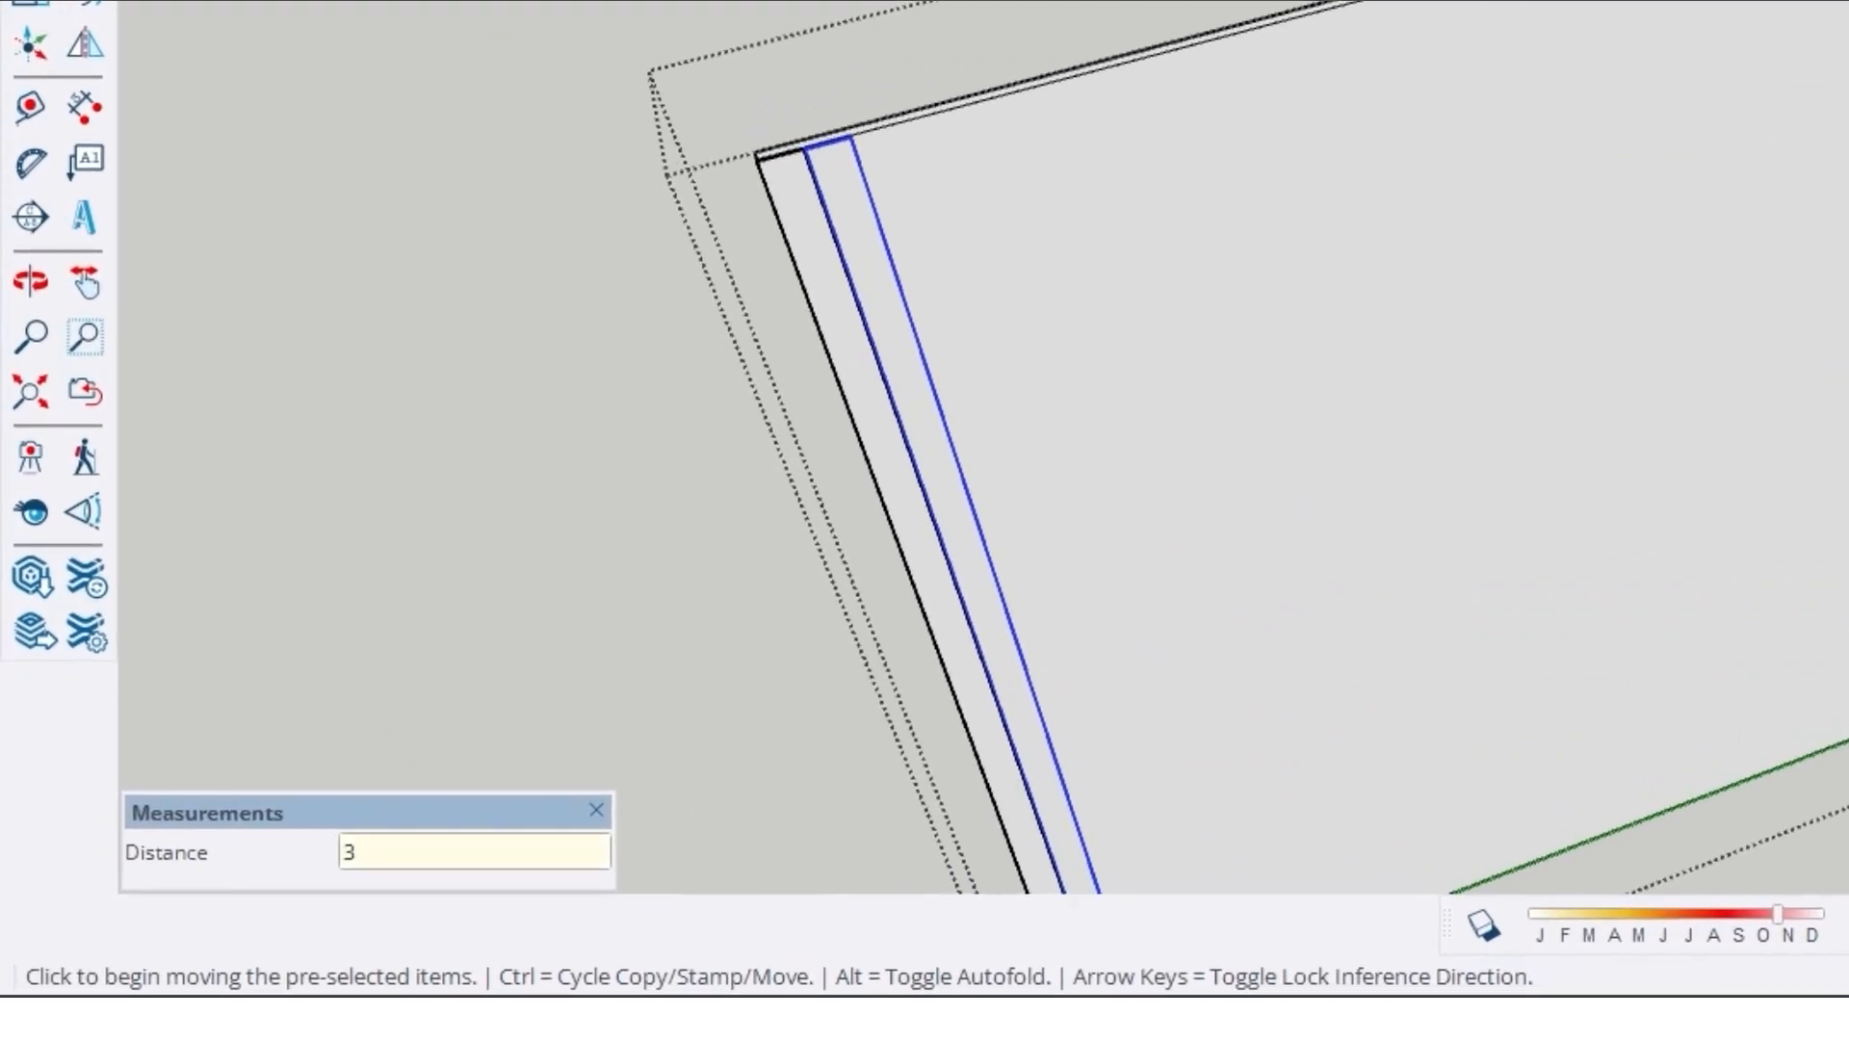
{"action": "type", "text": "30x"}
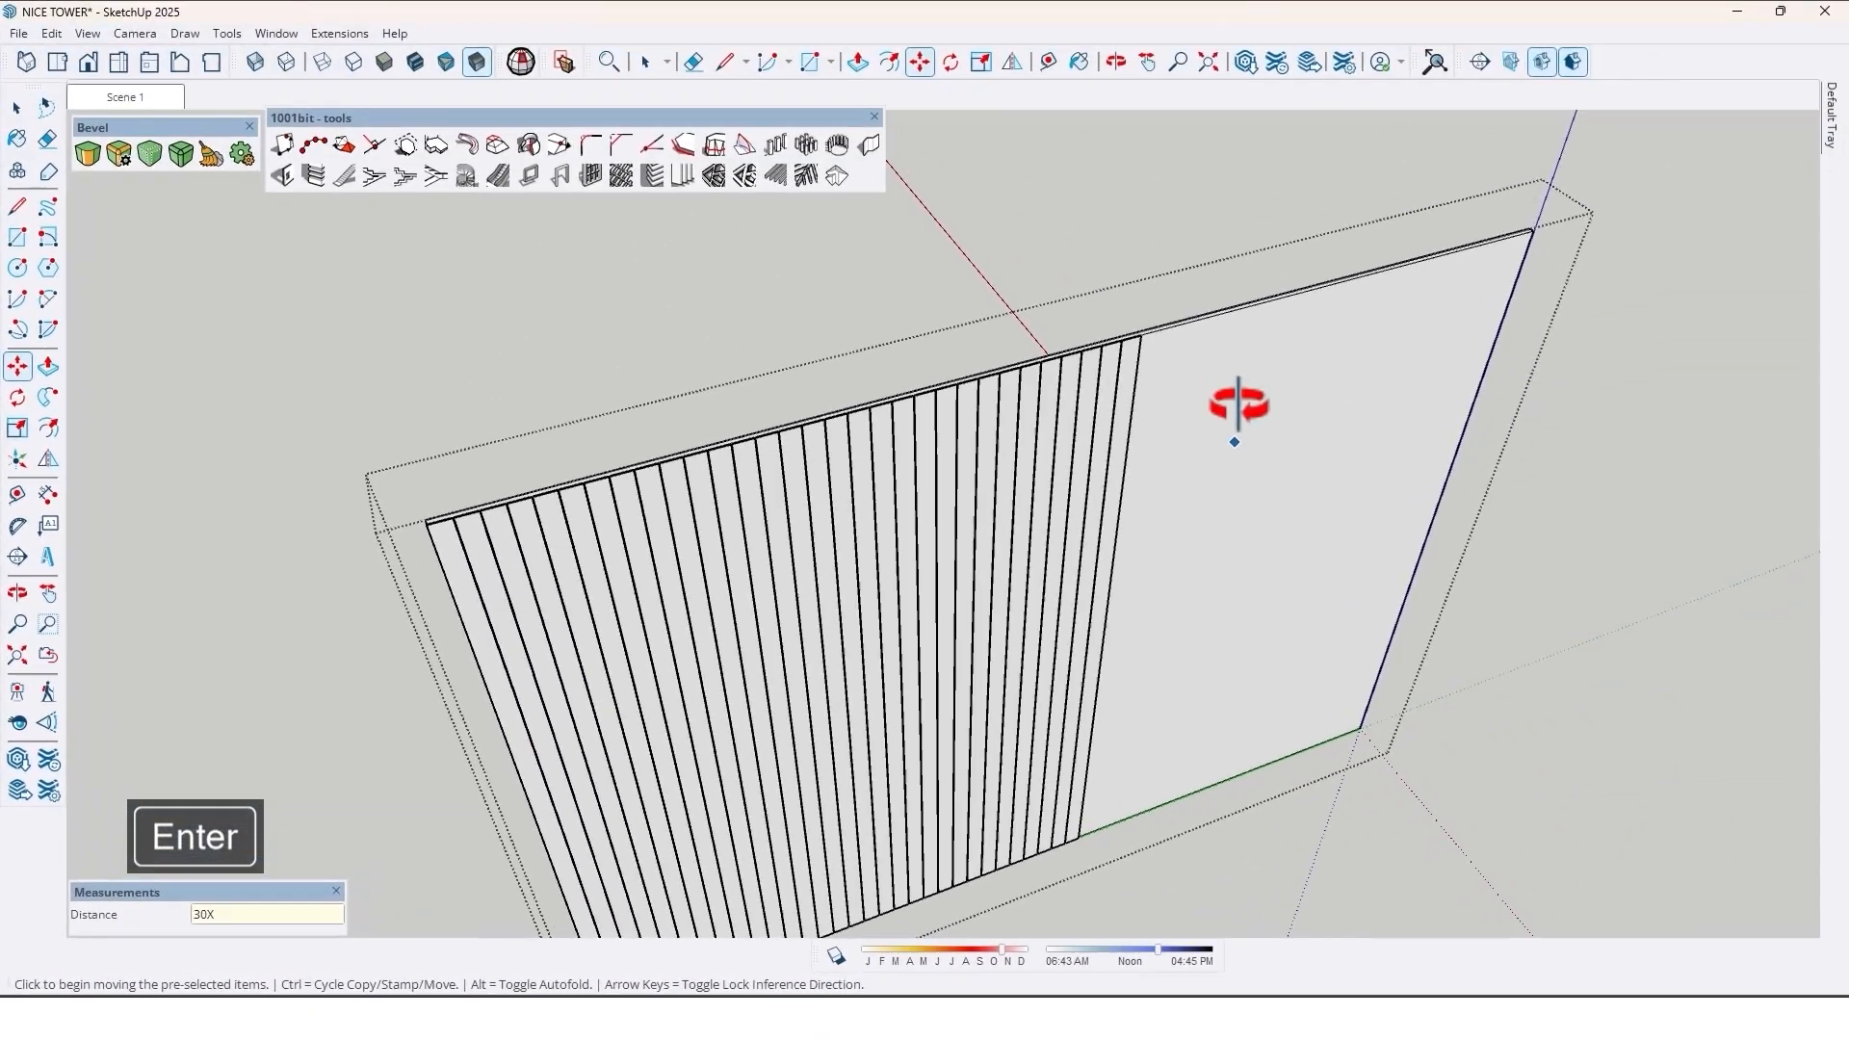
{"action": "type", "text": "60X"}
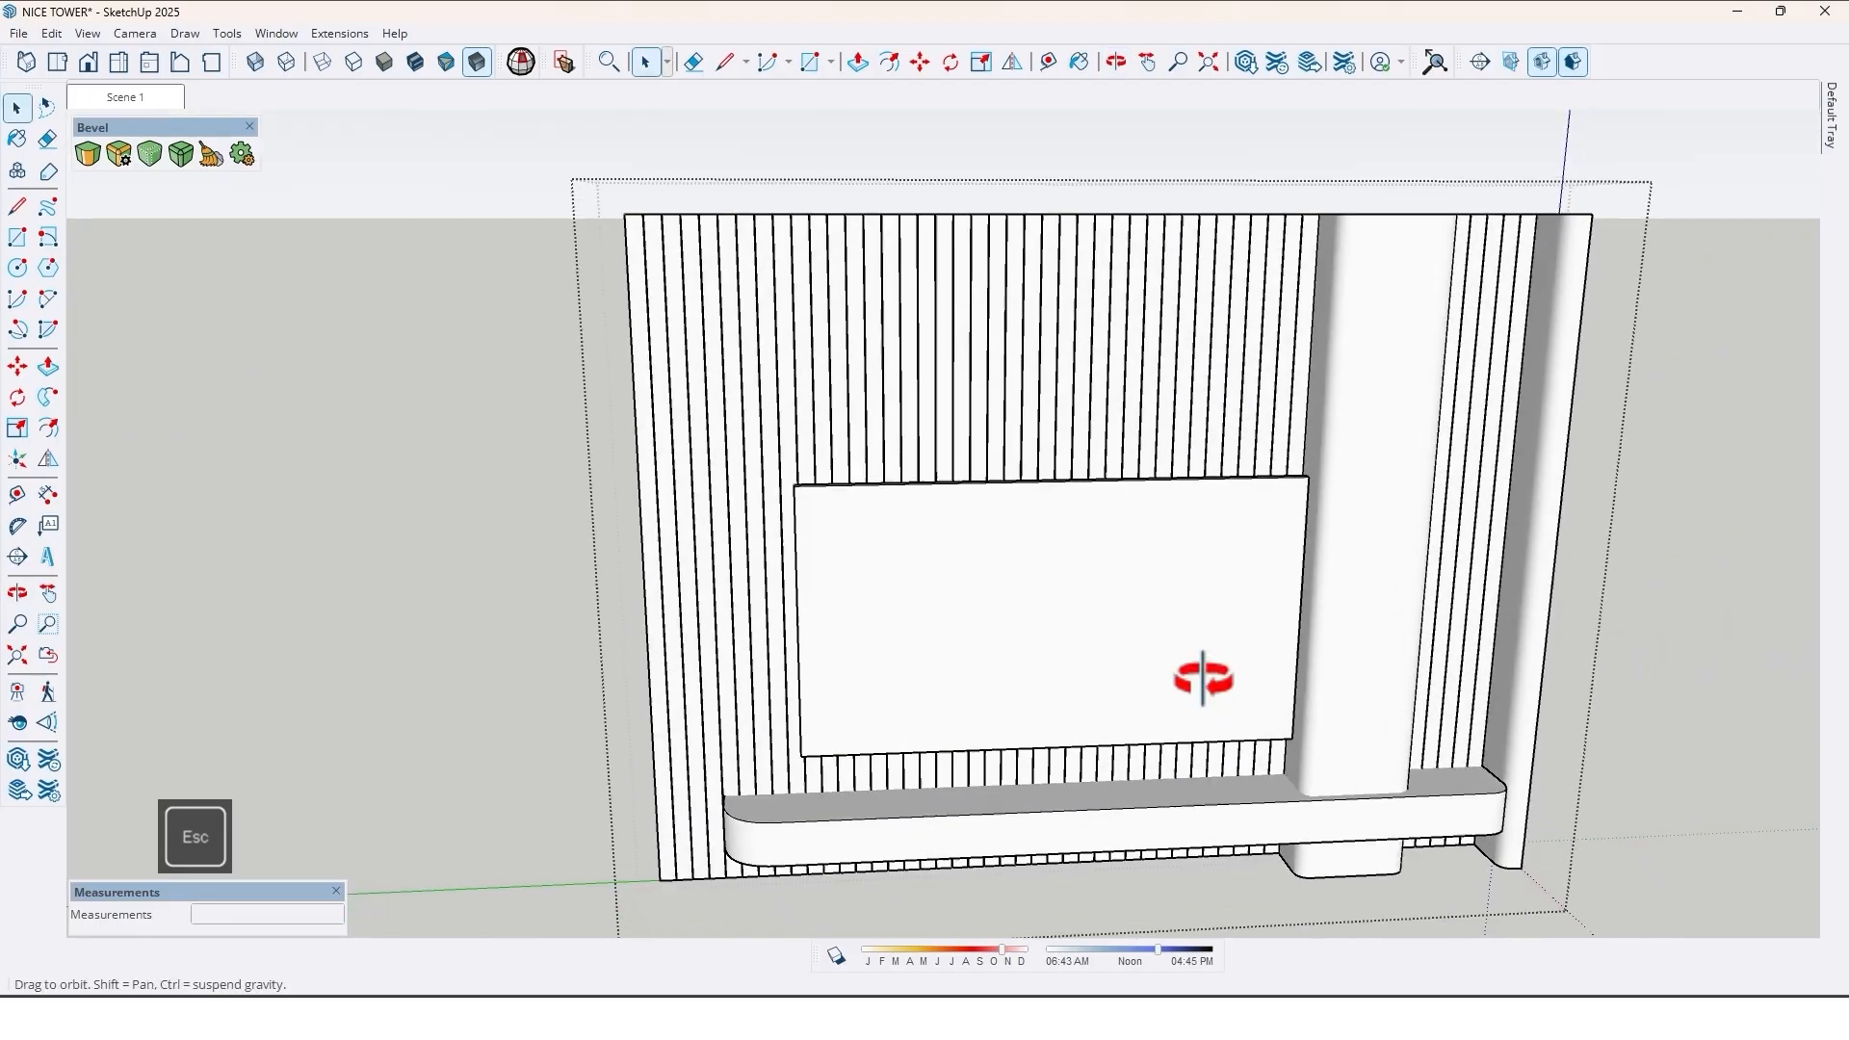
- Paste the smart TV model into the scene for placement in the white frame
{"action": "left_click_drag", "start_coordinate": [1202, 678], "coordinate": [1439, 611]}
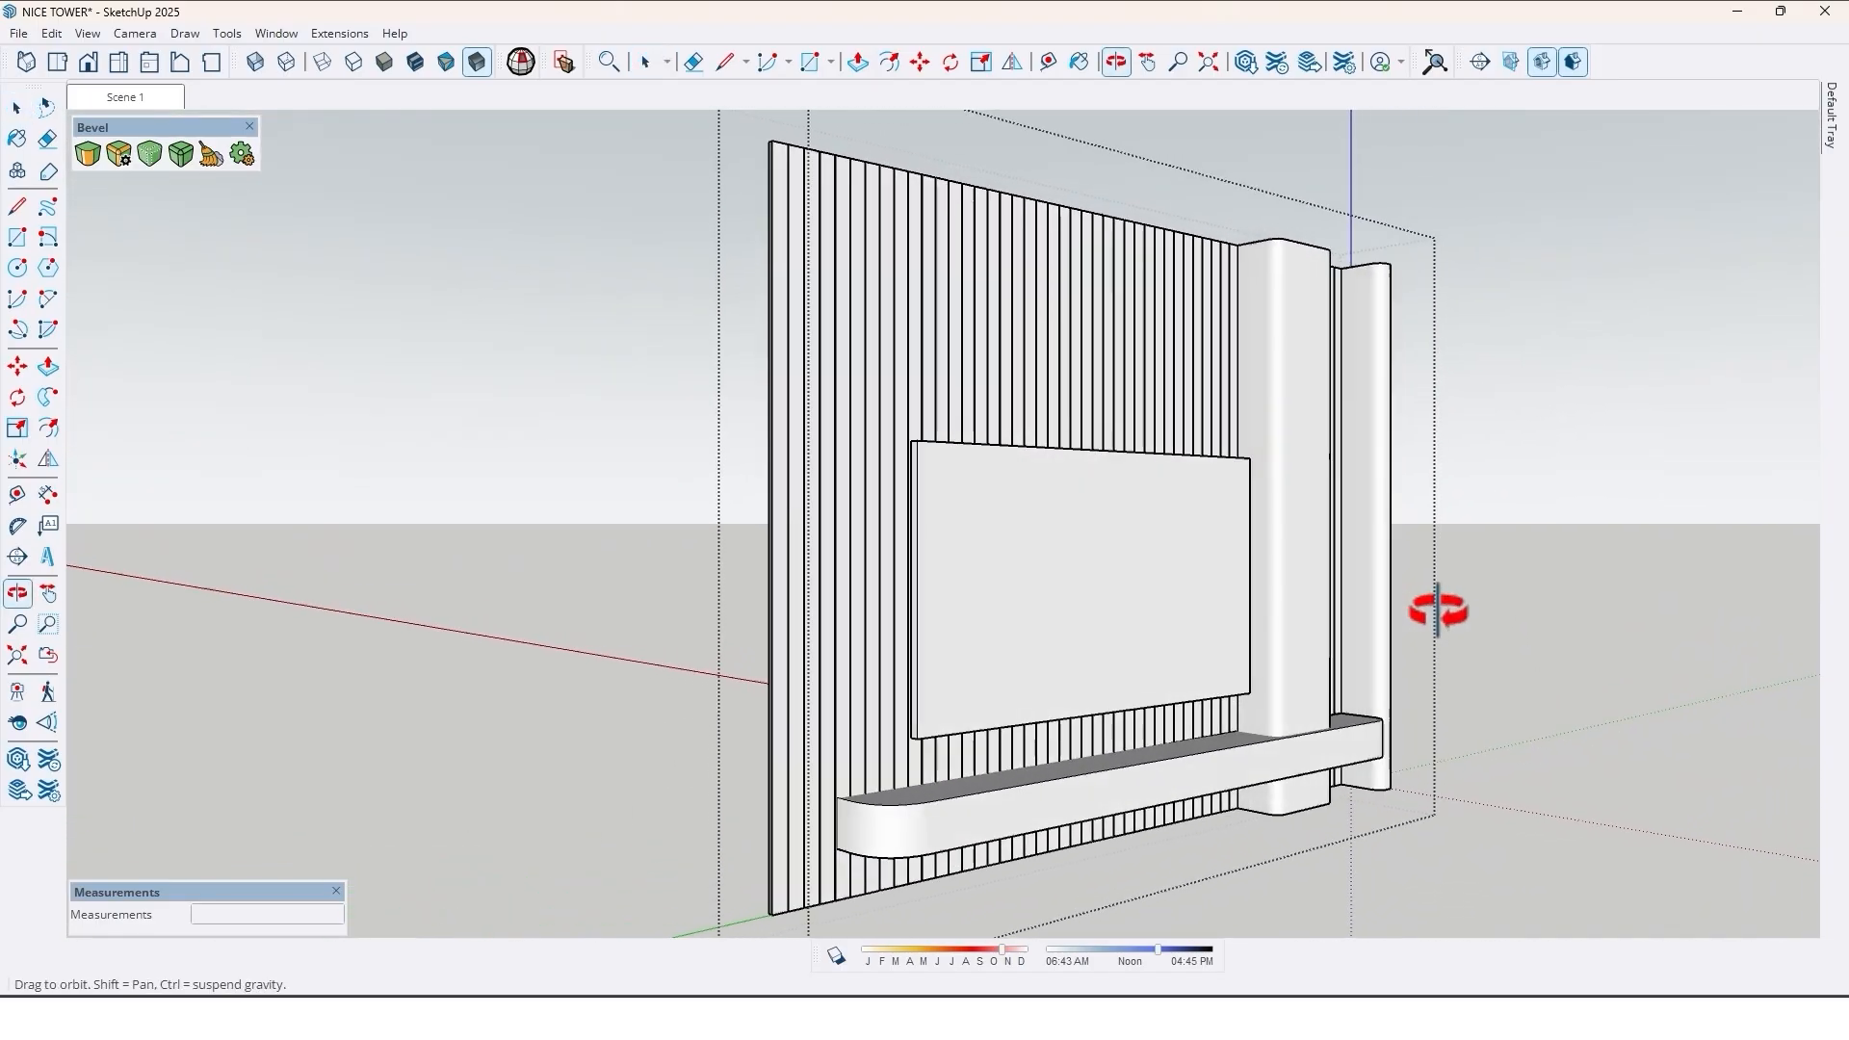
{"action": "left_click_drag", "start_coordinate": [1438, 611], "coordinate": [927, 537]}
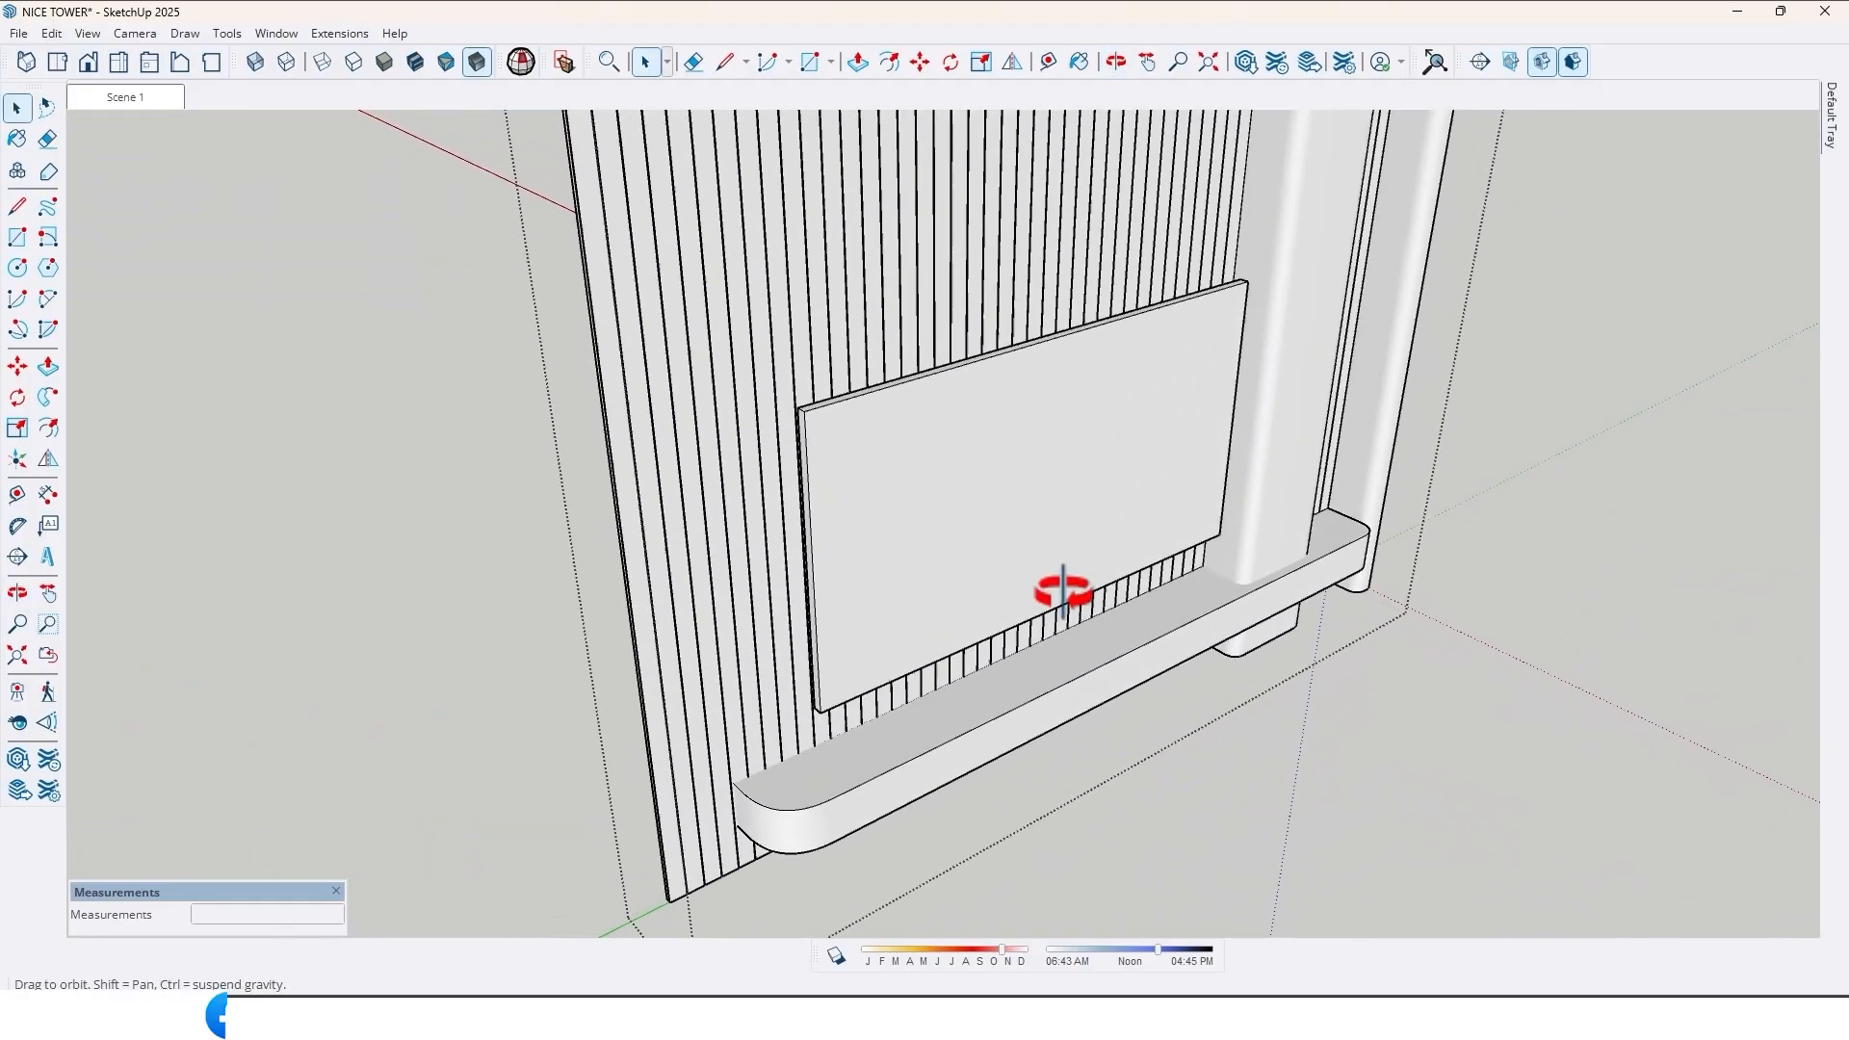
{"action": "key", "text": "ctrl+v"}
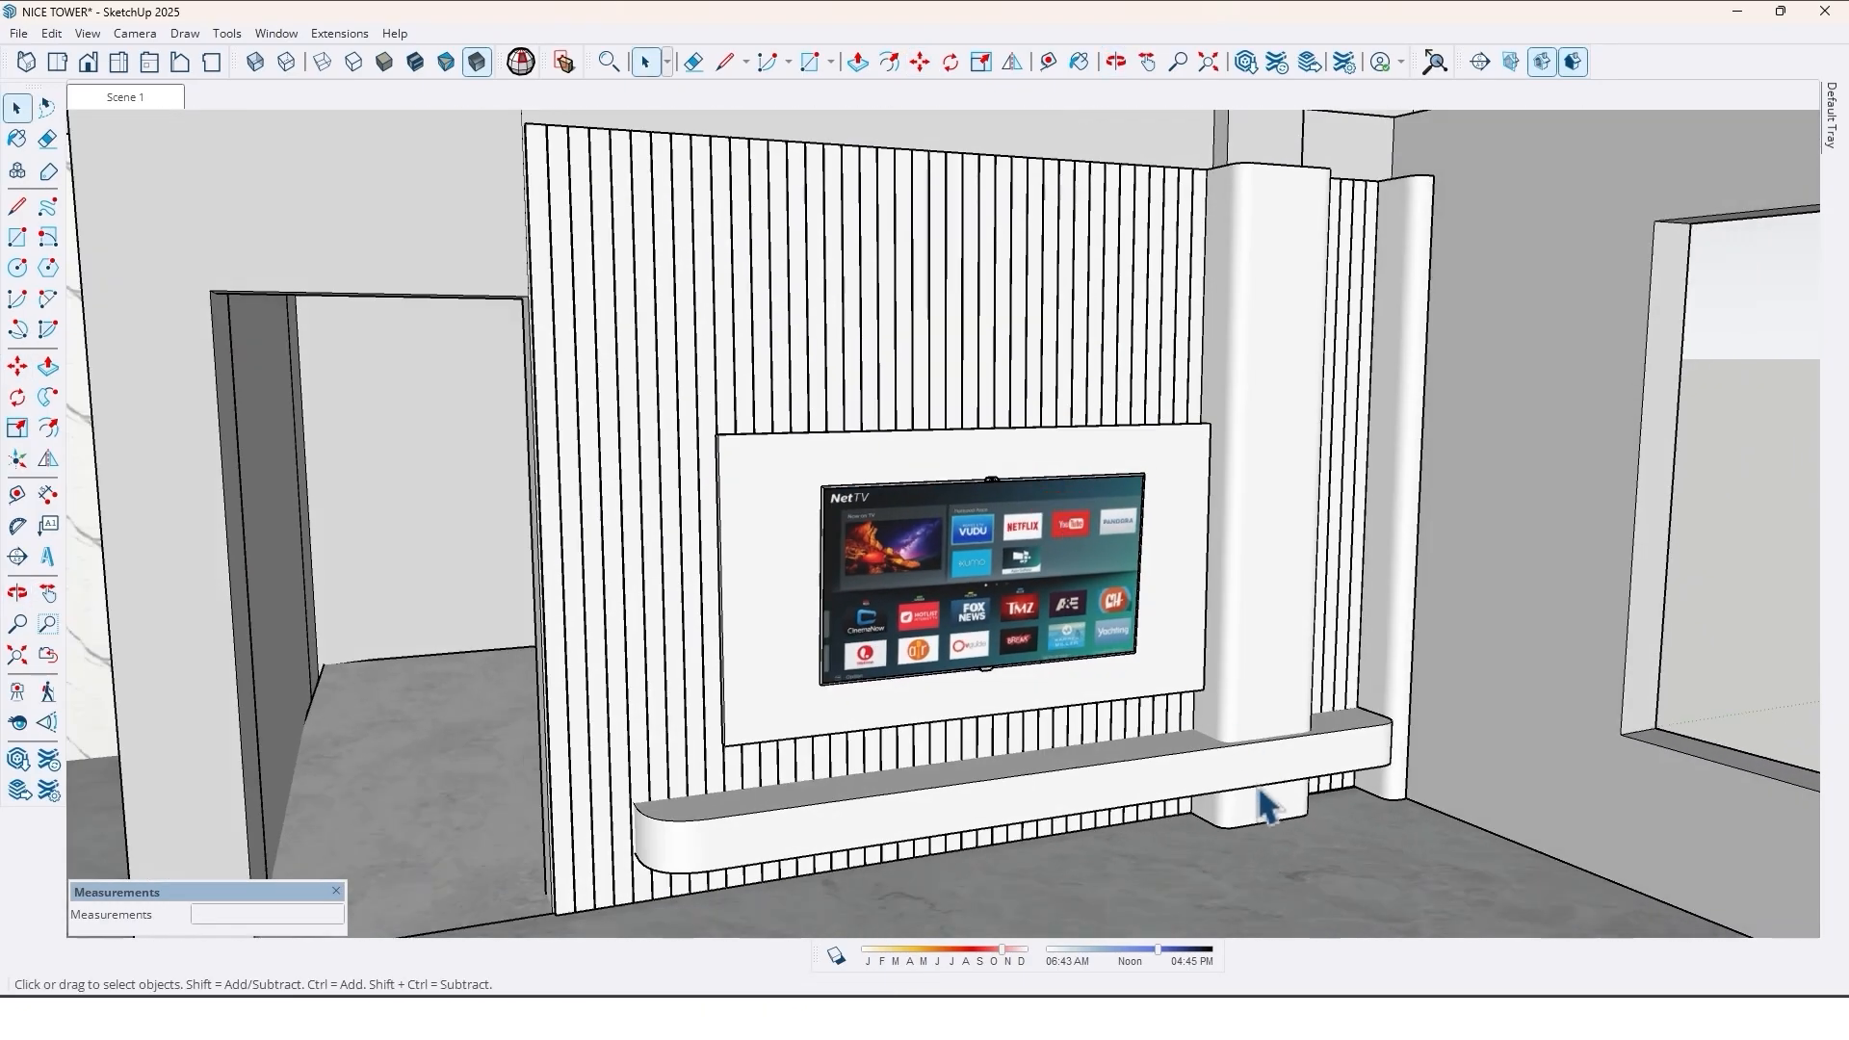
{"action": "mouse_move", "coordinate": [1132, 690]}
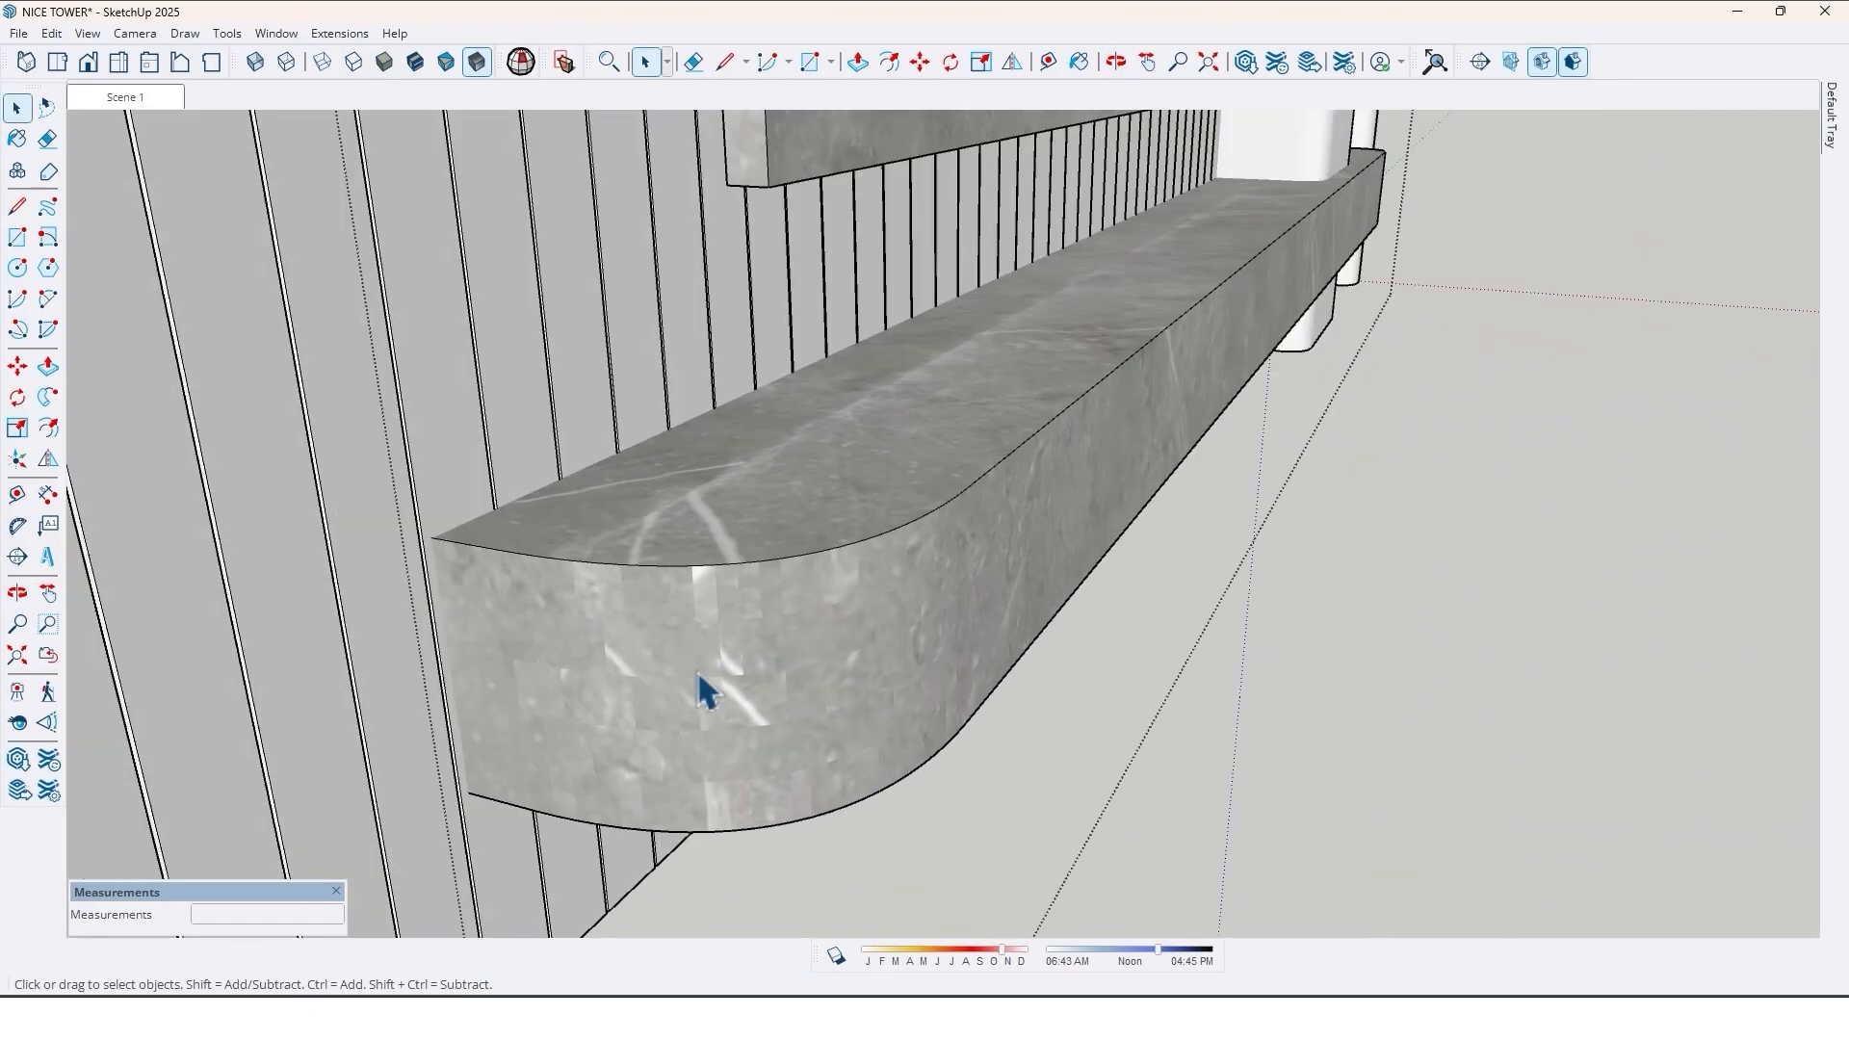
{"action": "mouse_move", "coordinate": [740, 705]}
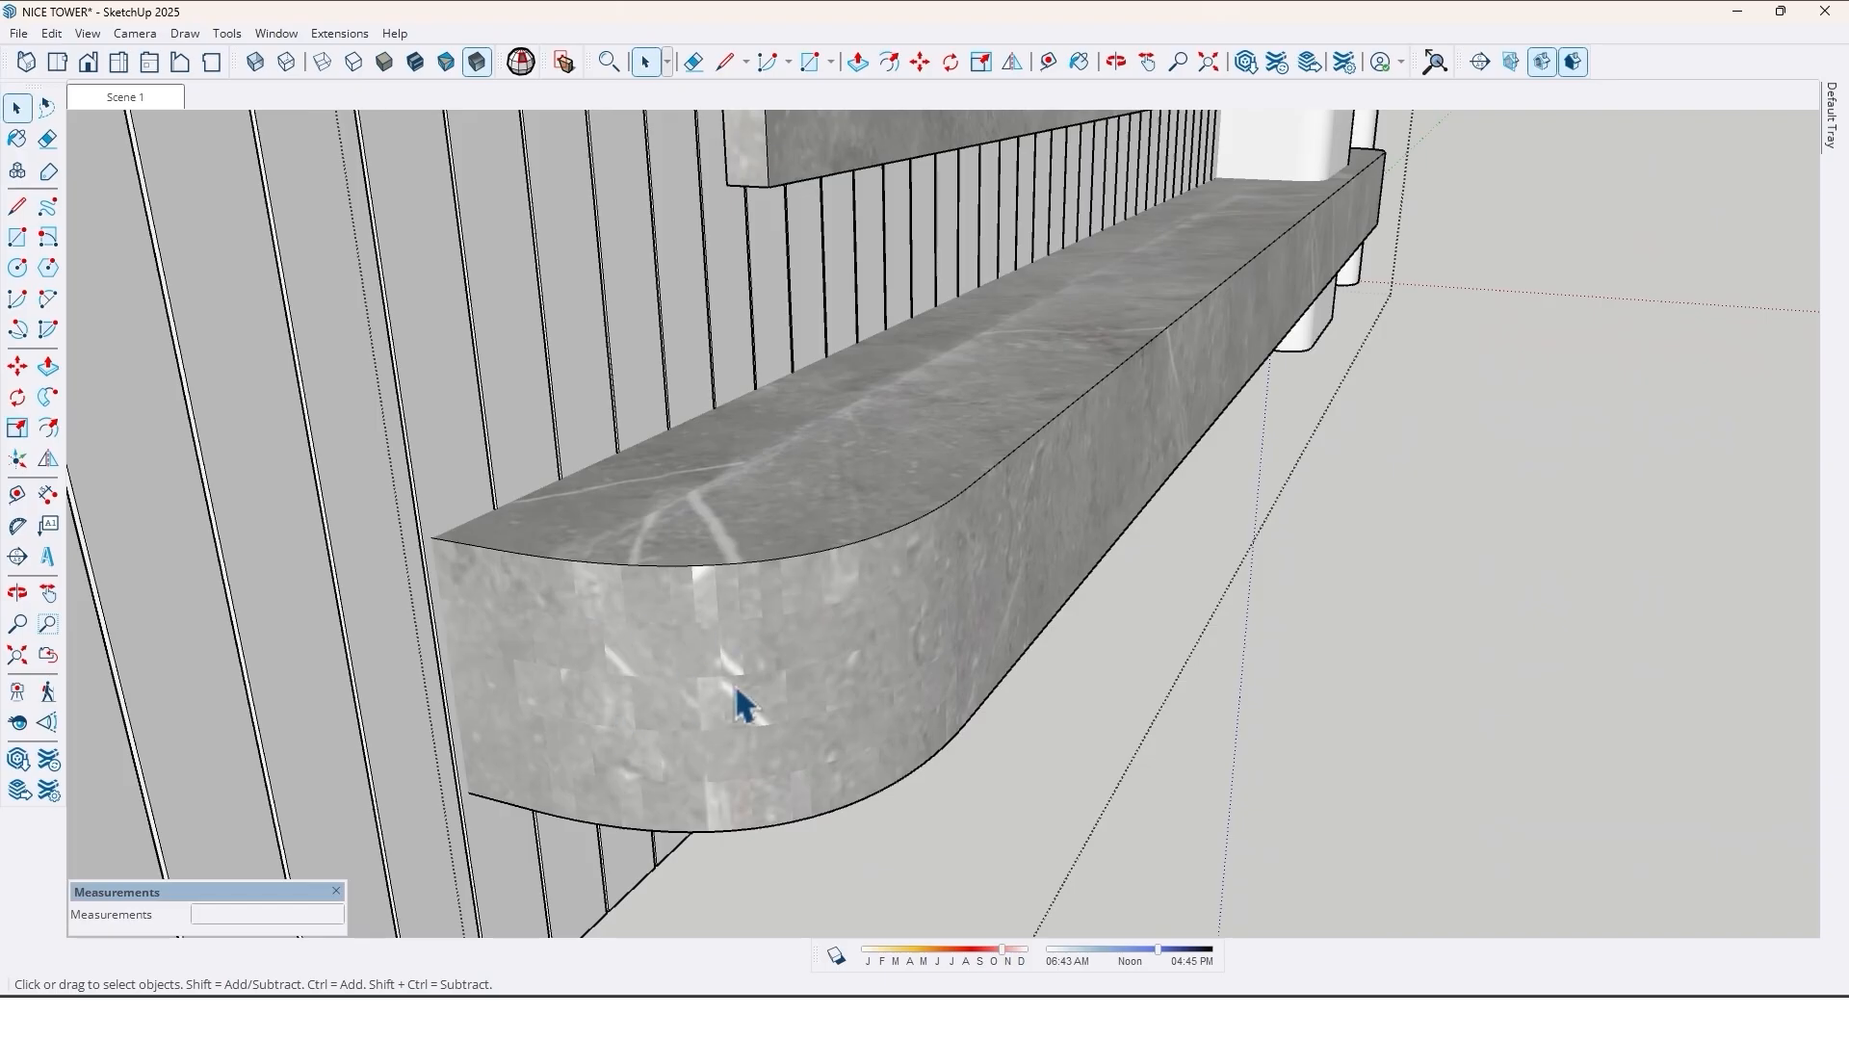
{"action": "mouse_move", "coordinate": [728, 732]}
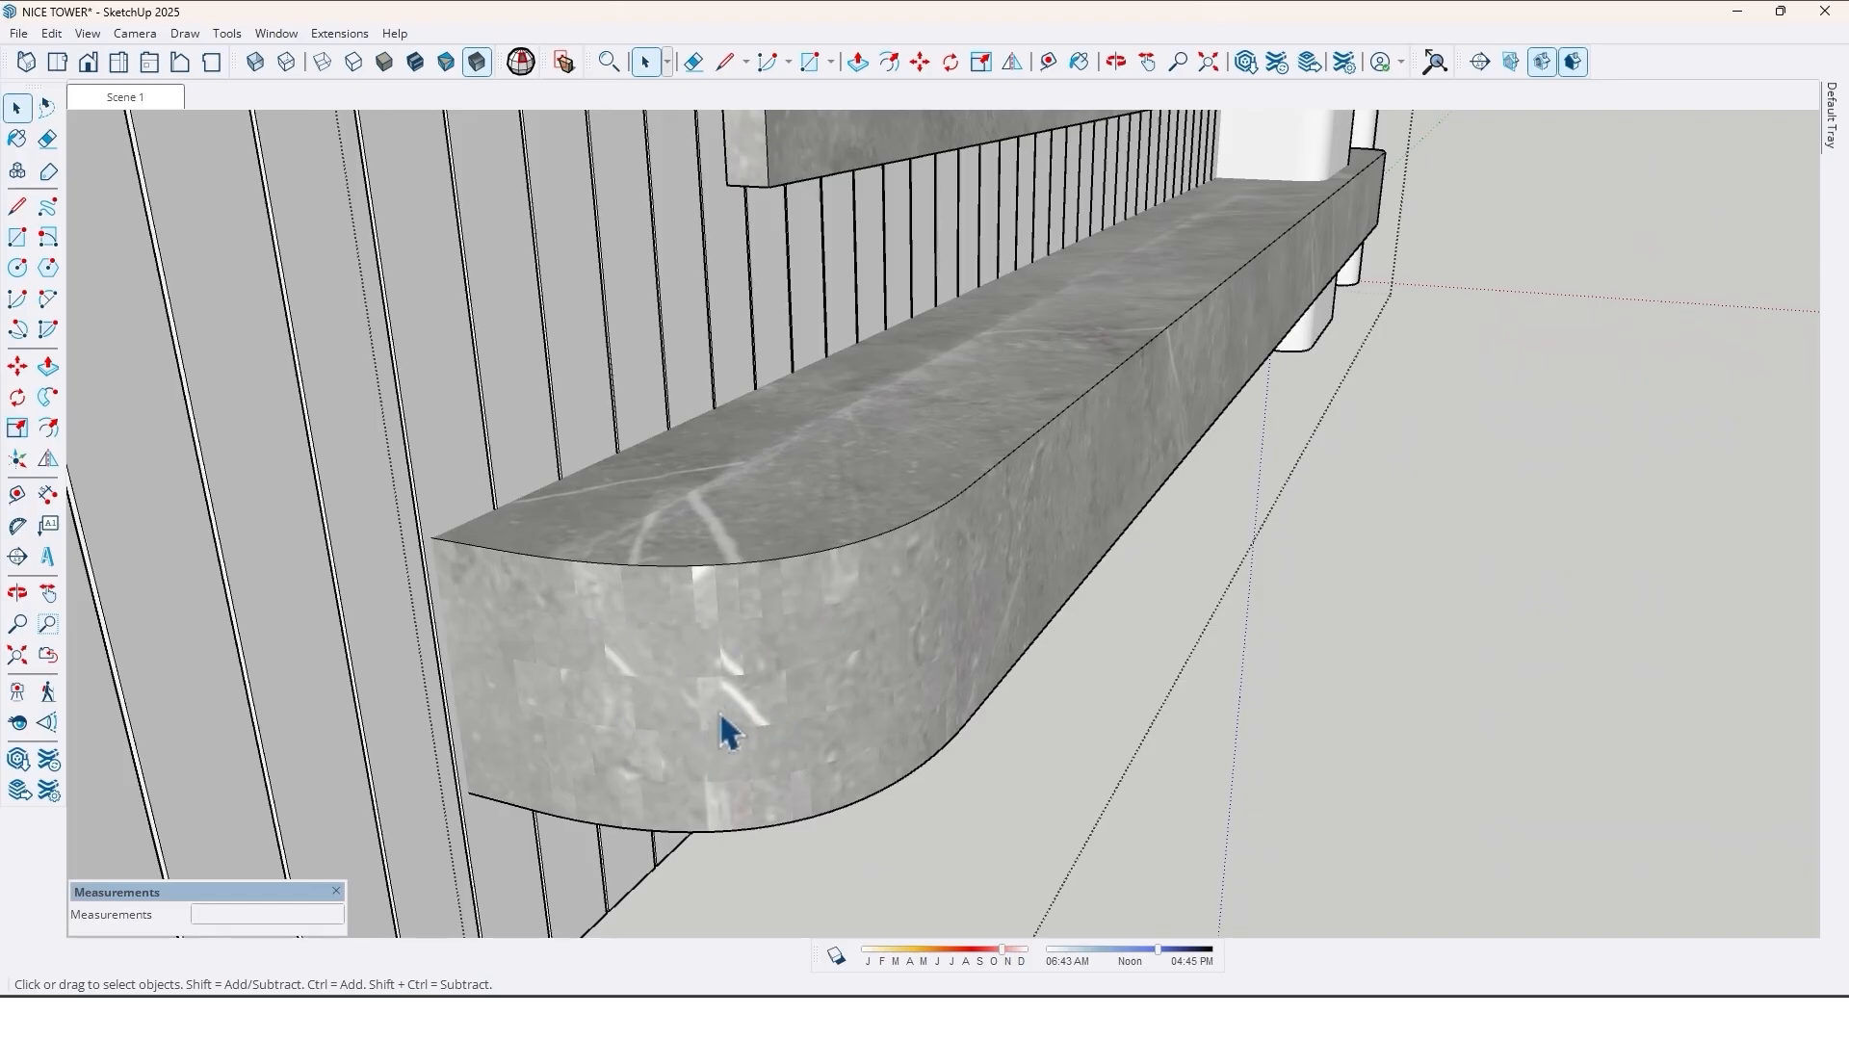
{"action": "mouse_move", "coordinate": [690, 727]}
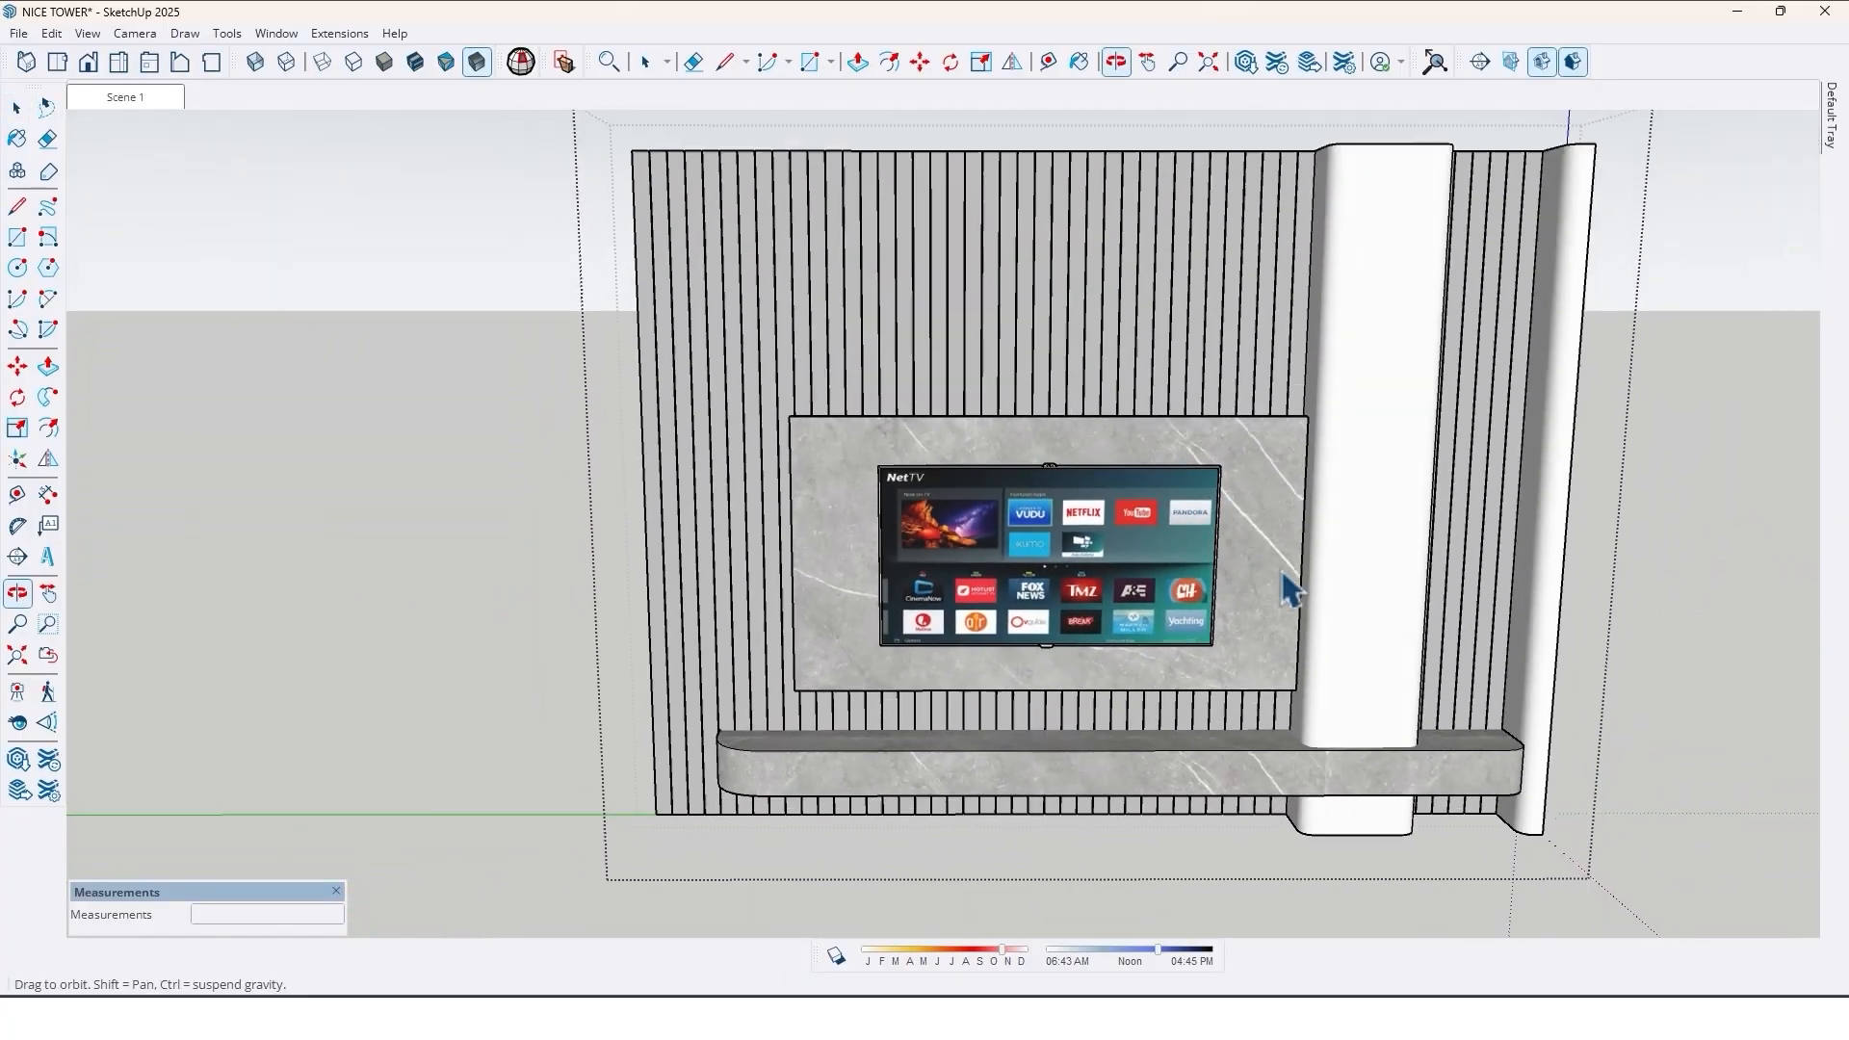
- Draw a shelf in the bay beside the column and Move-copy it upward with /4 spacing
{"action": "left_click_drag", "start_coordinate": [1285, 589], "coordinate": [1362, 755]}
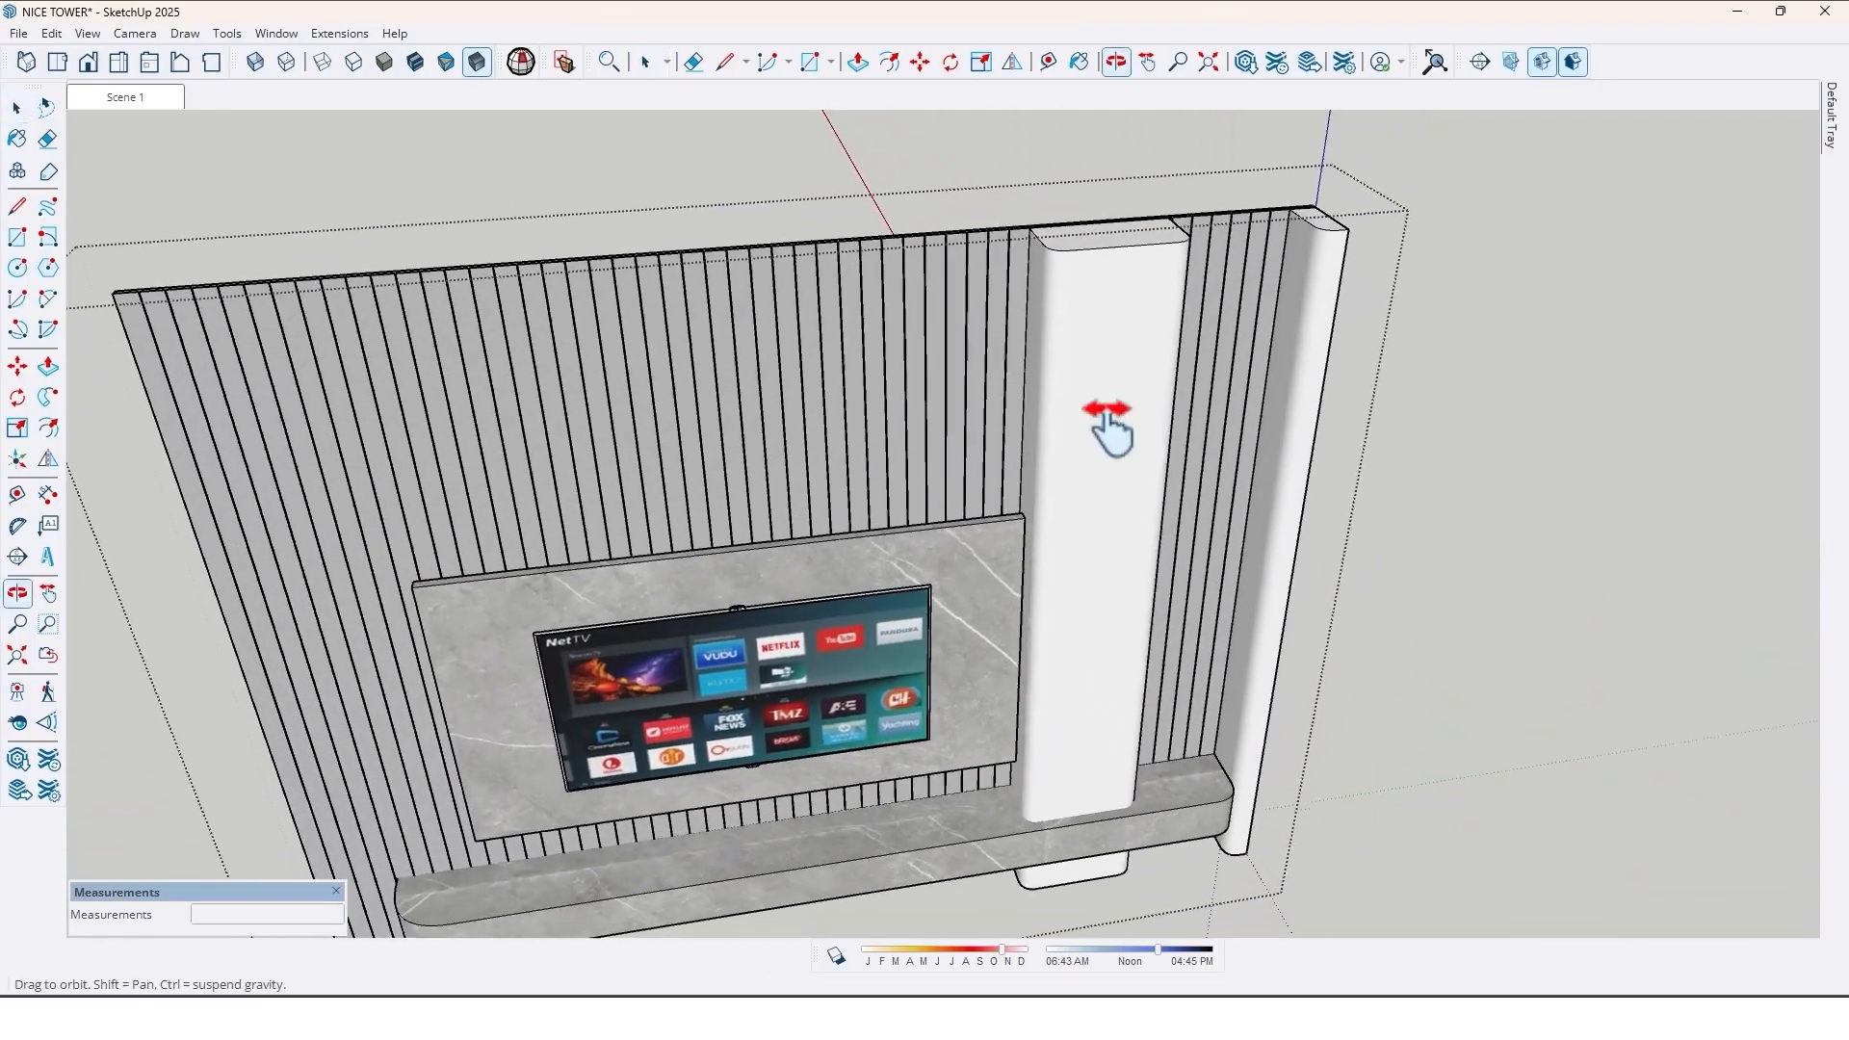
{"action": "left_click_drag", "start_coordinate": [1110, 423], "coordinate": [850, 612]}
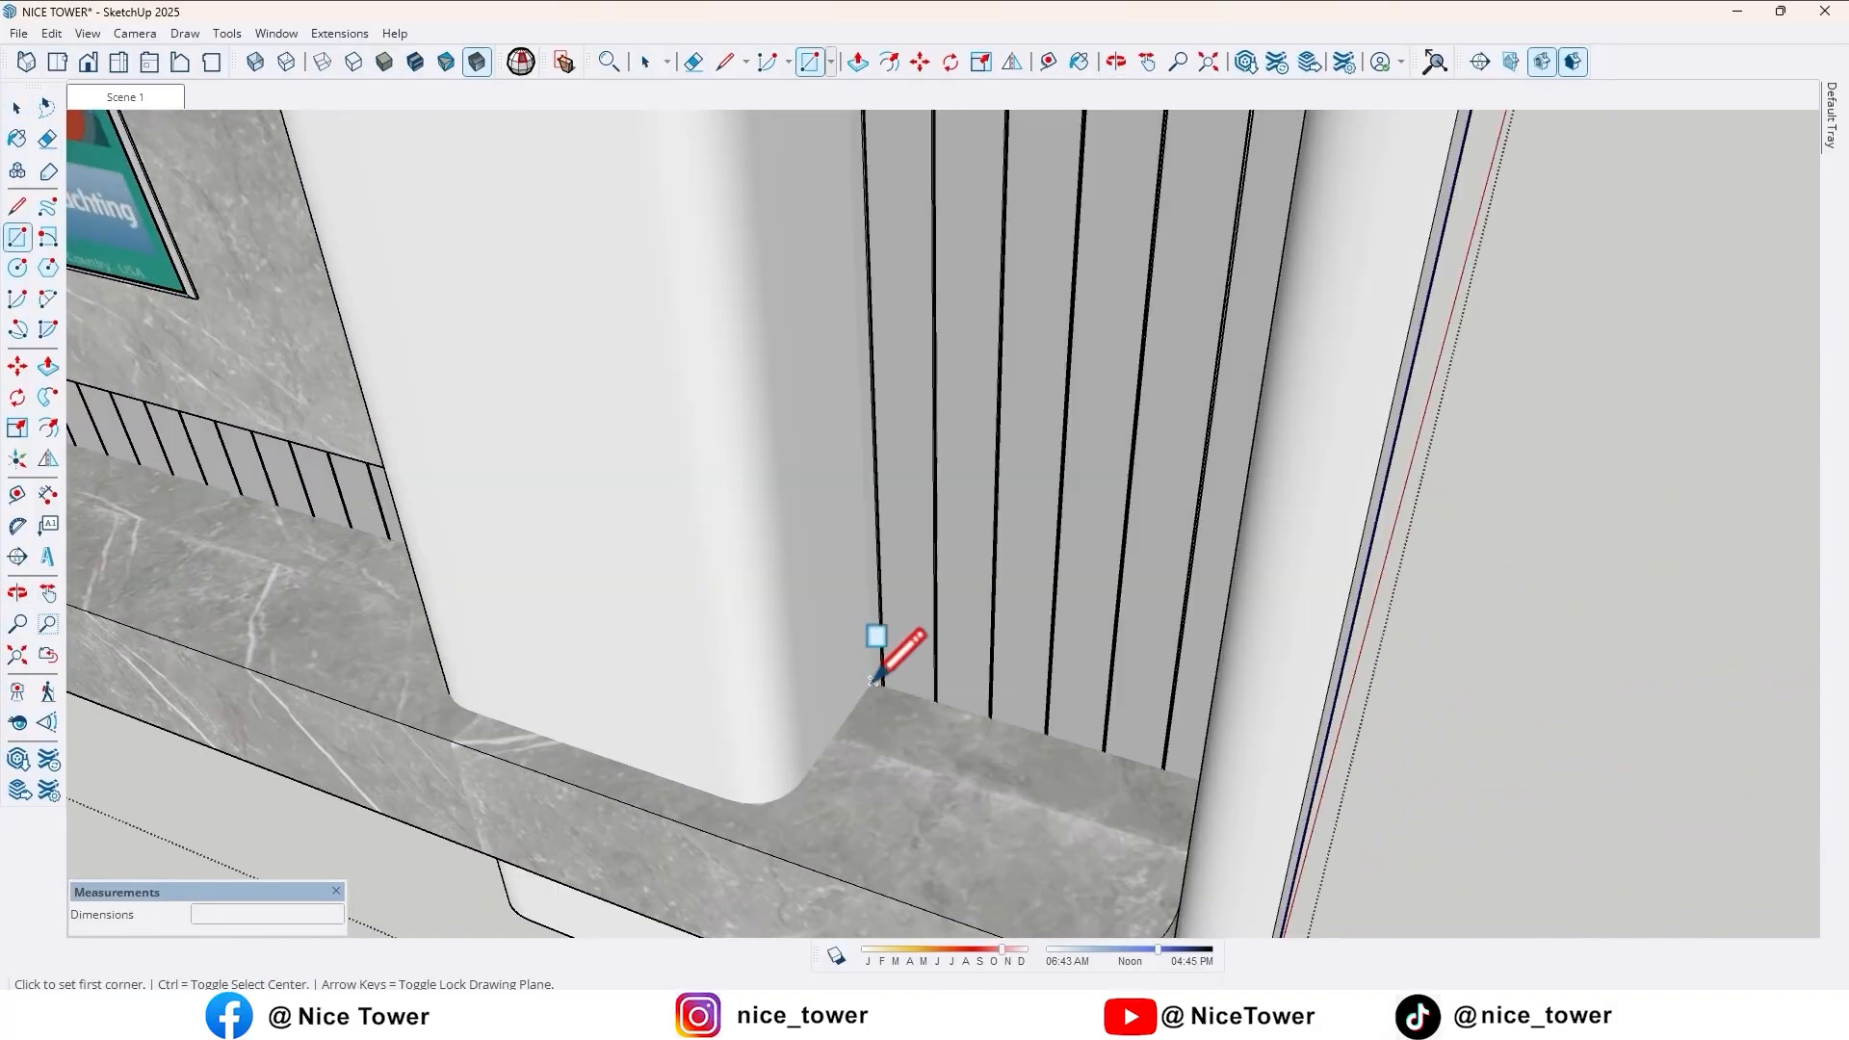
{"action": "left_click", "coordinate": [875, 676]}
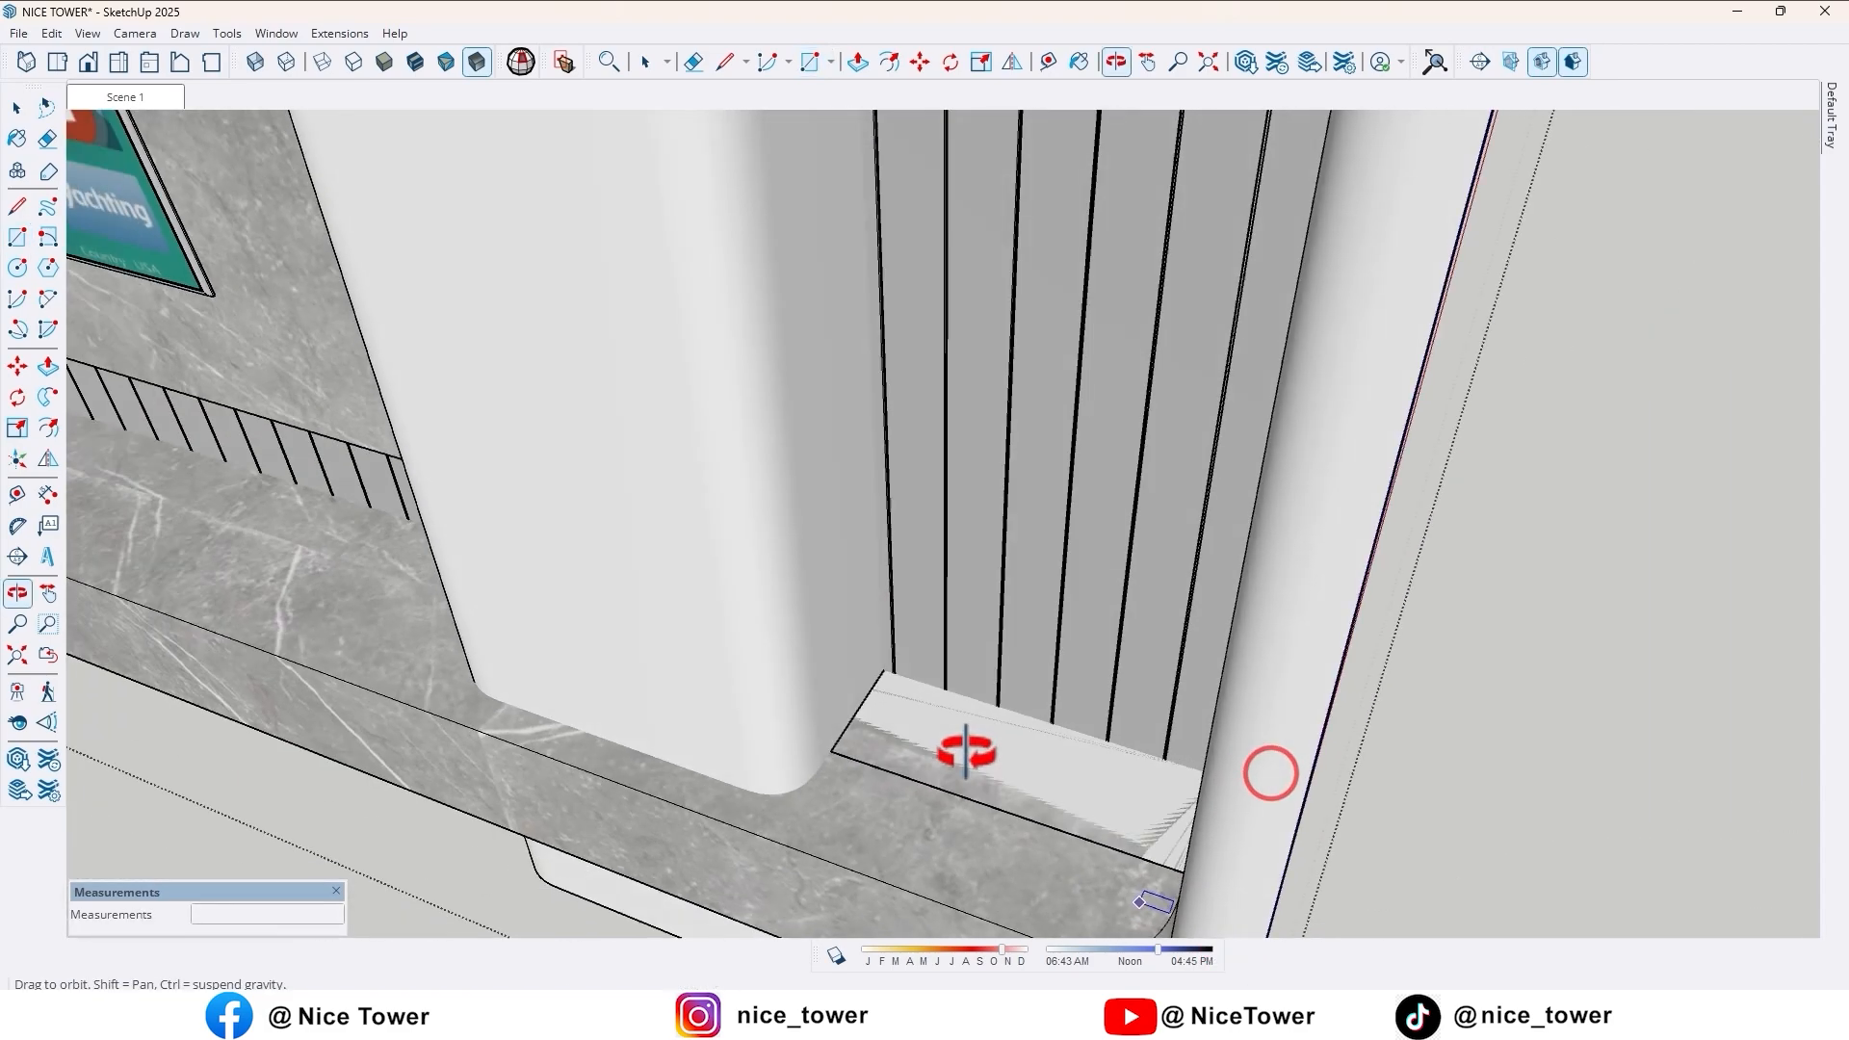
{"action": "left_click", "coordinate": [855, 61]}
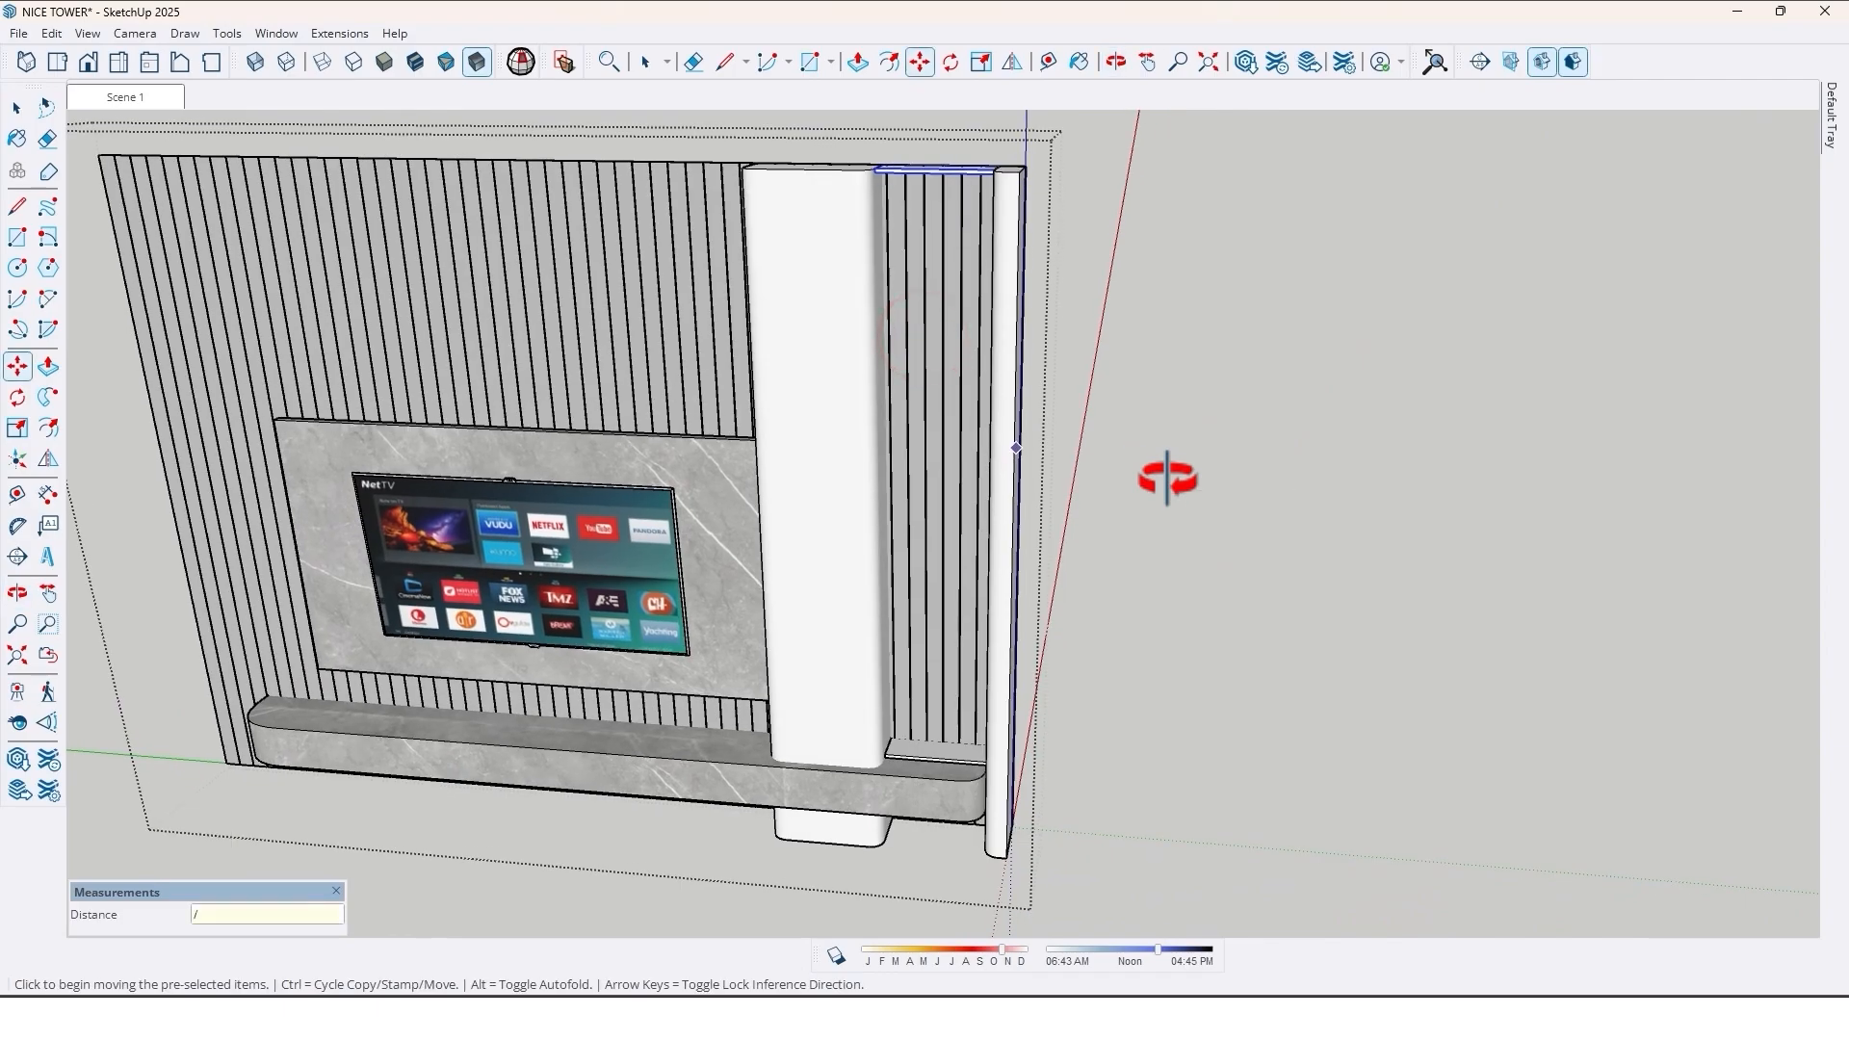
{"action": "type", "text": "/4"}
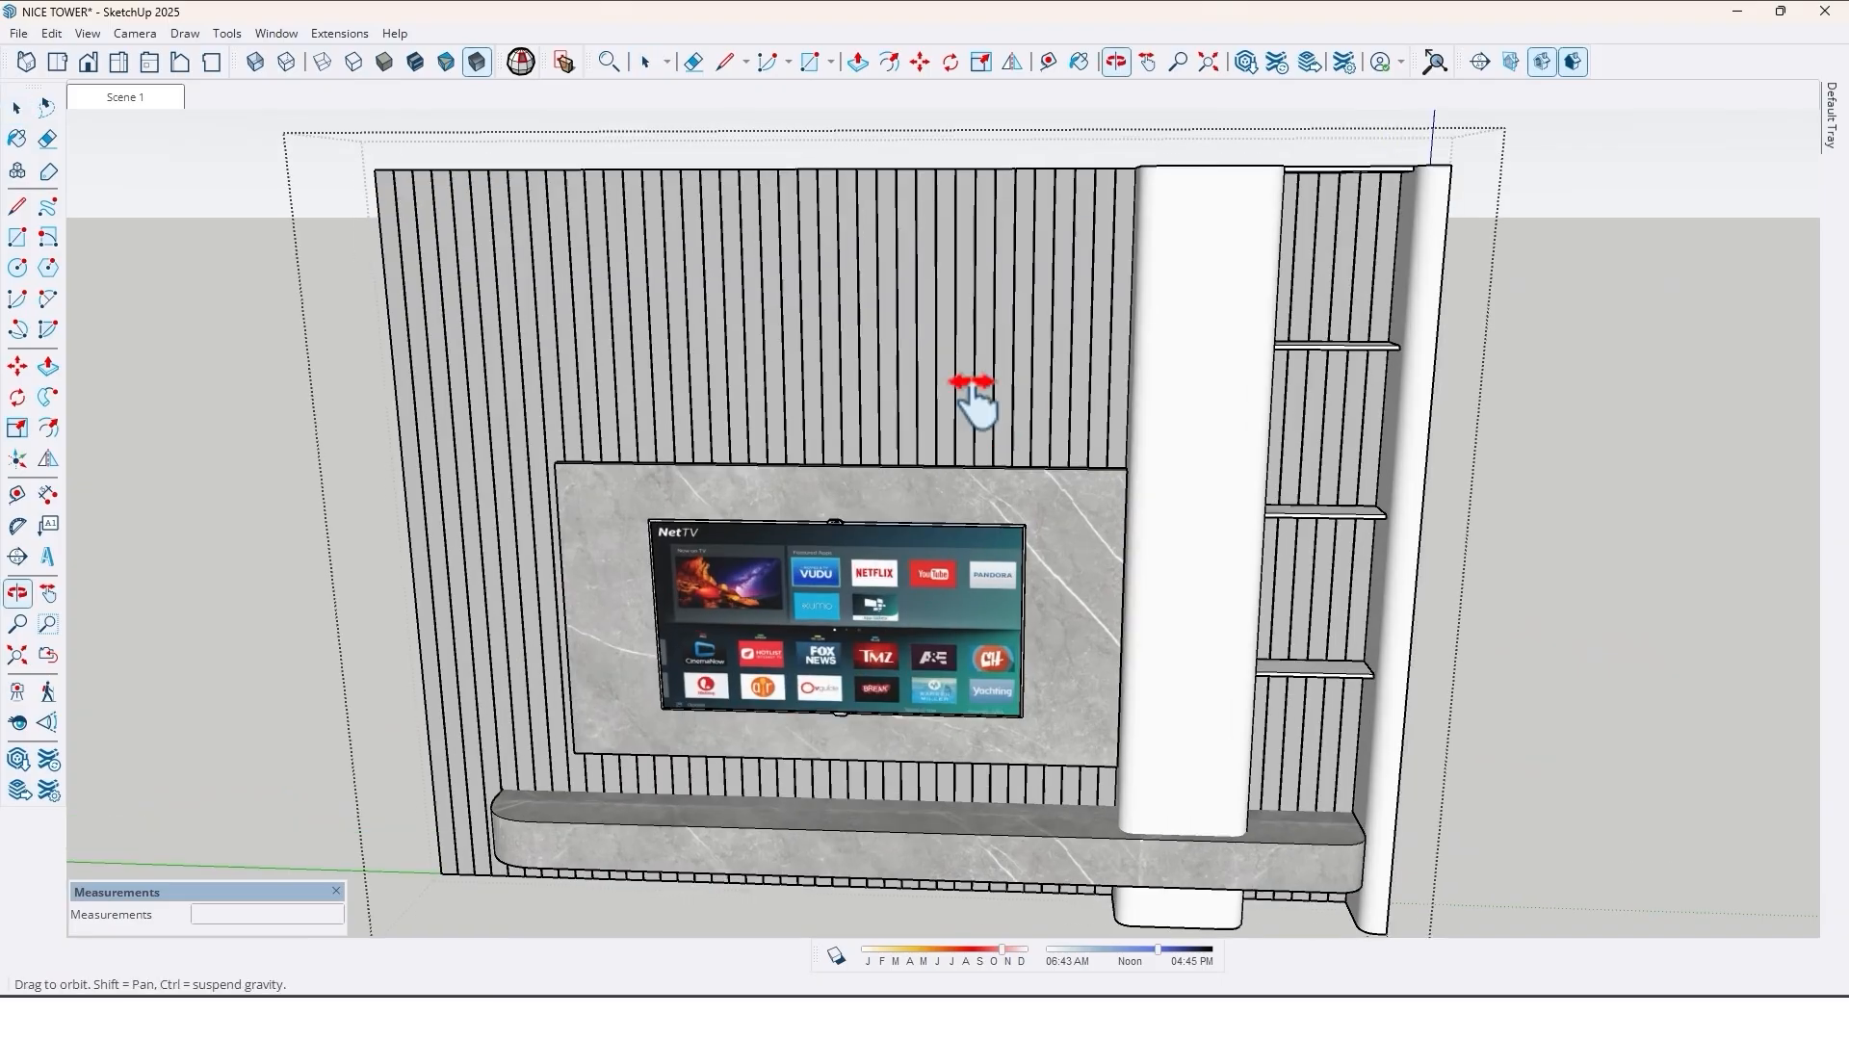
- Orbit around the finished TV wall to review it before rendering
{"action": "left_click_drag", "start_coordinate": [972, 395], "coordinate": [1222, 366]}
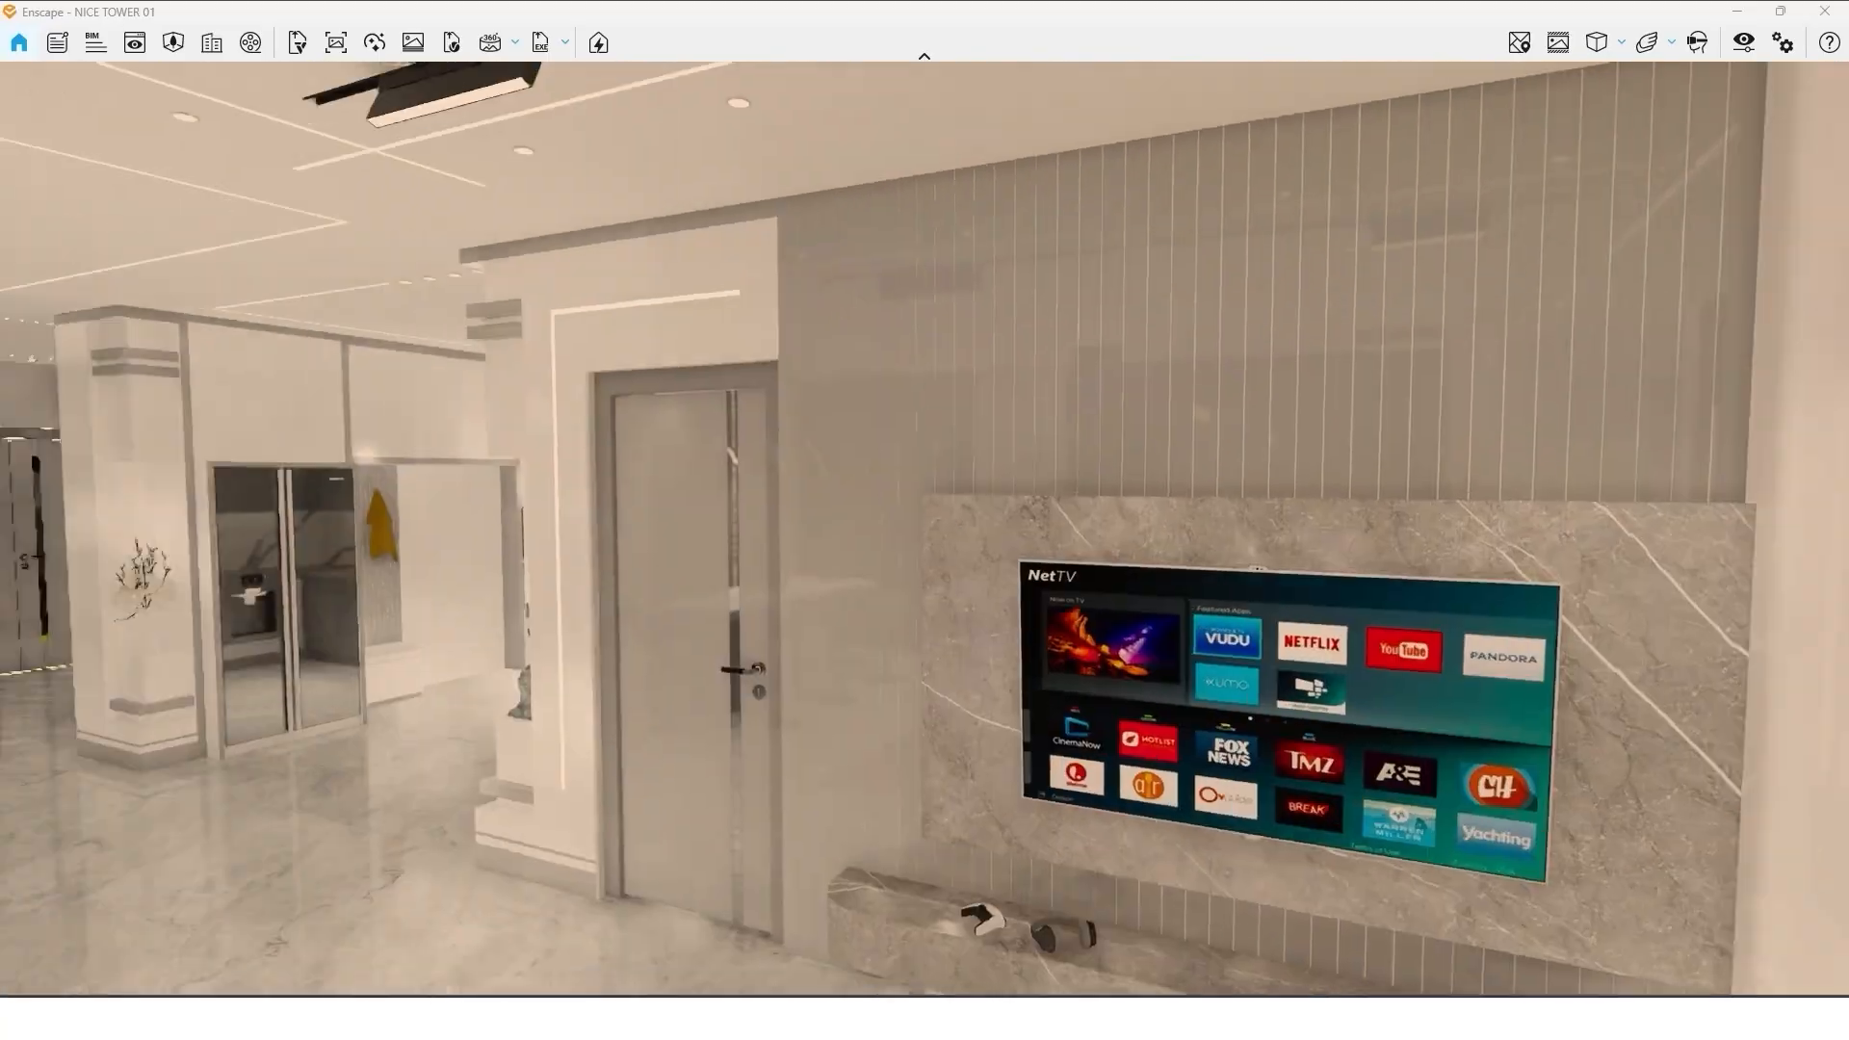
- Export the 00:00:04 camera-path walkthrough from the Enscape Video Editor
{"action": "left_click", "coordinate": [247, 42]}
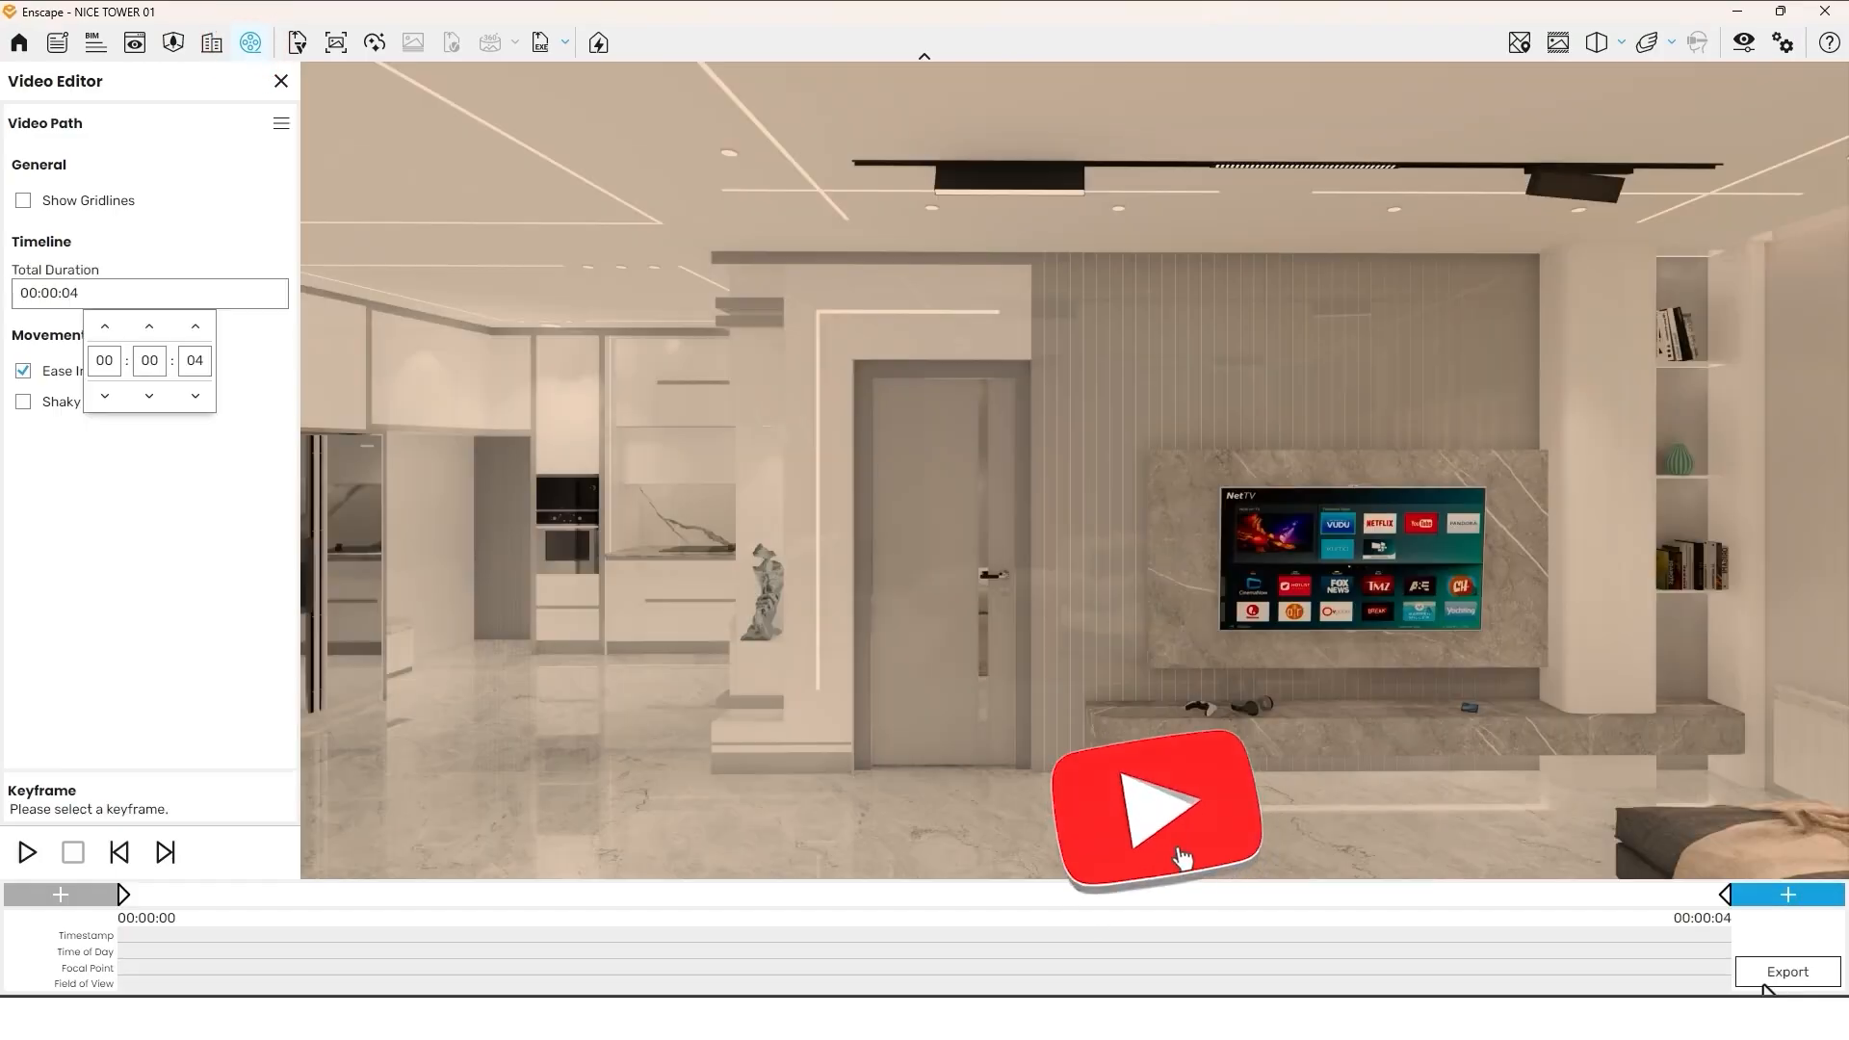
{"action": "left_click", "coordinate": [1784, 971]}
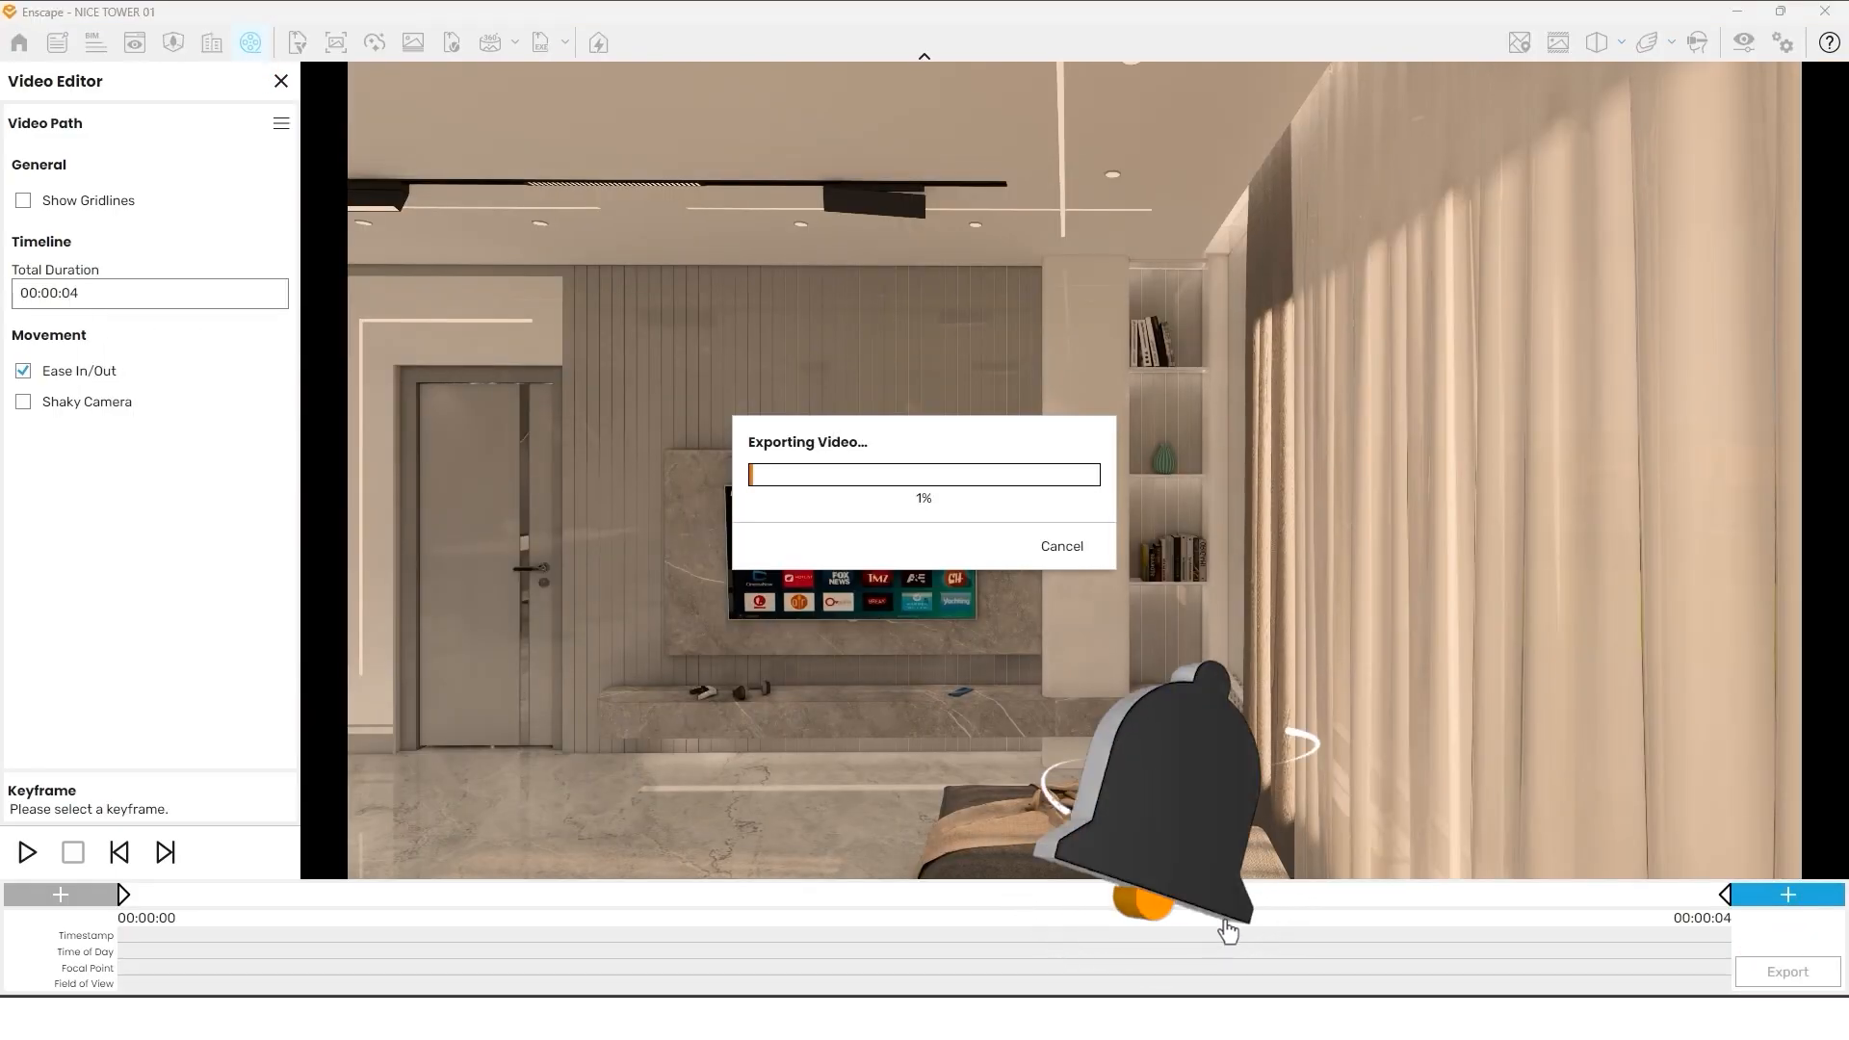